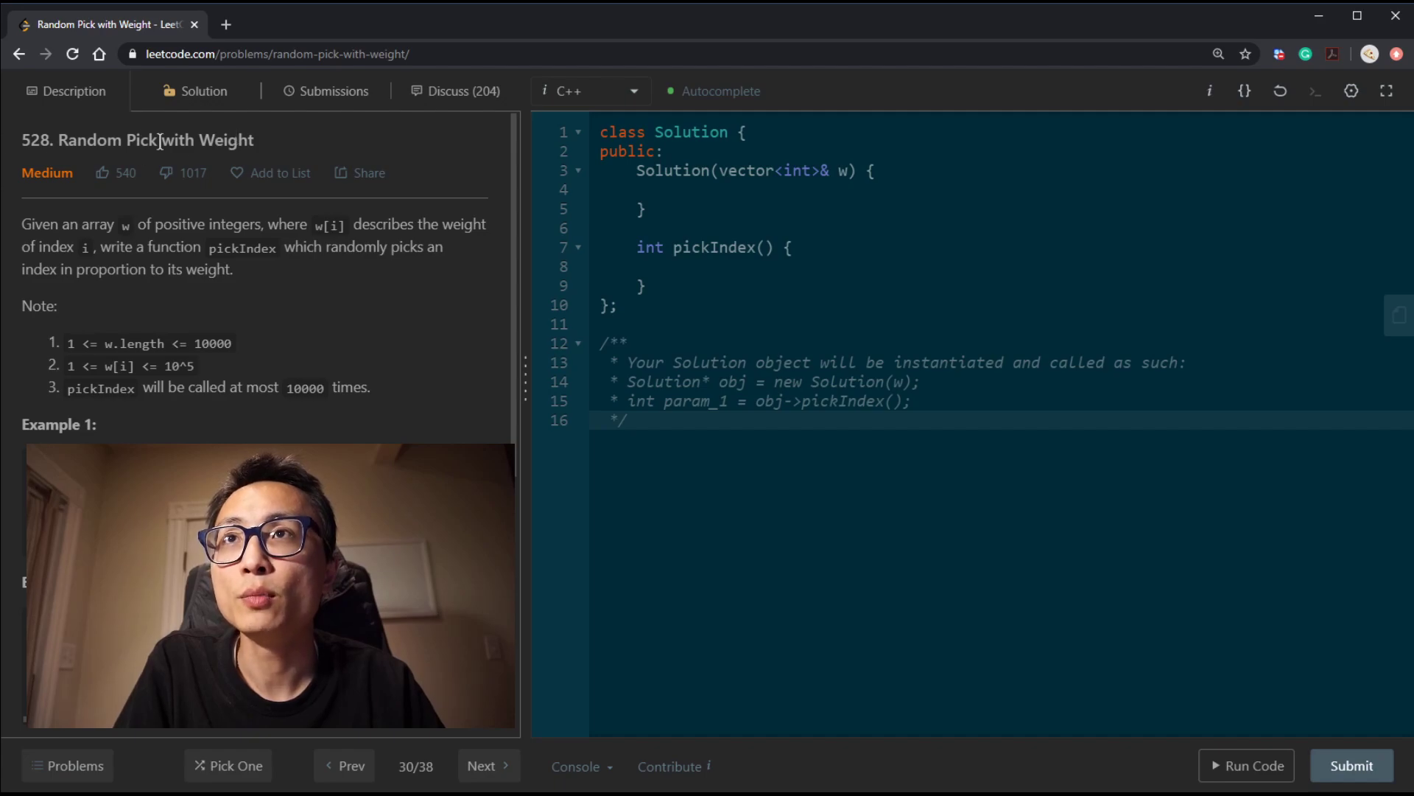
mouse_move(227, 239)
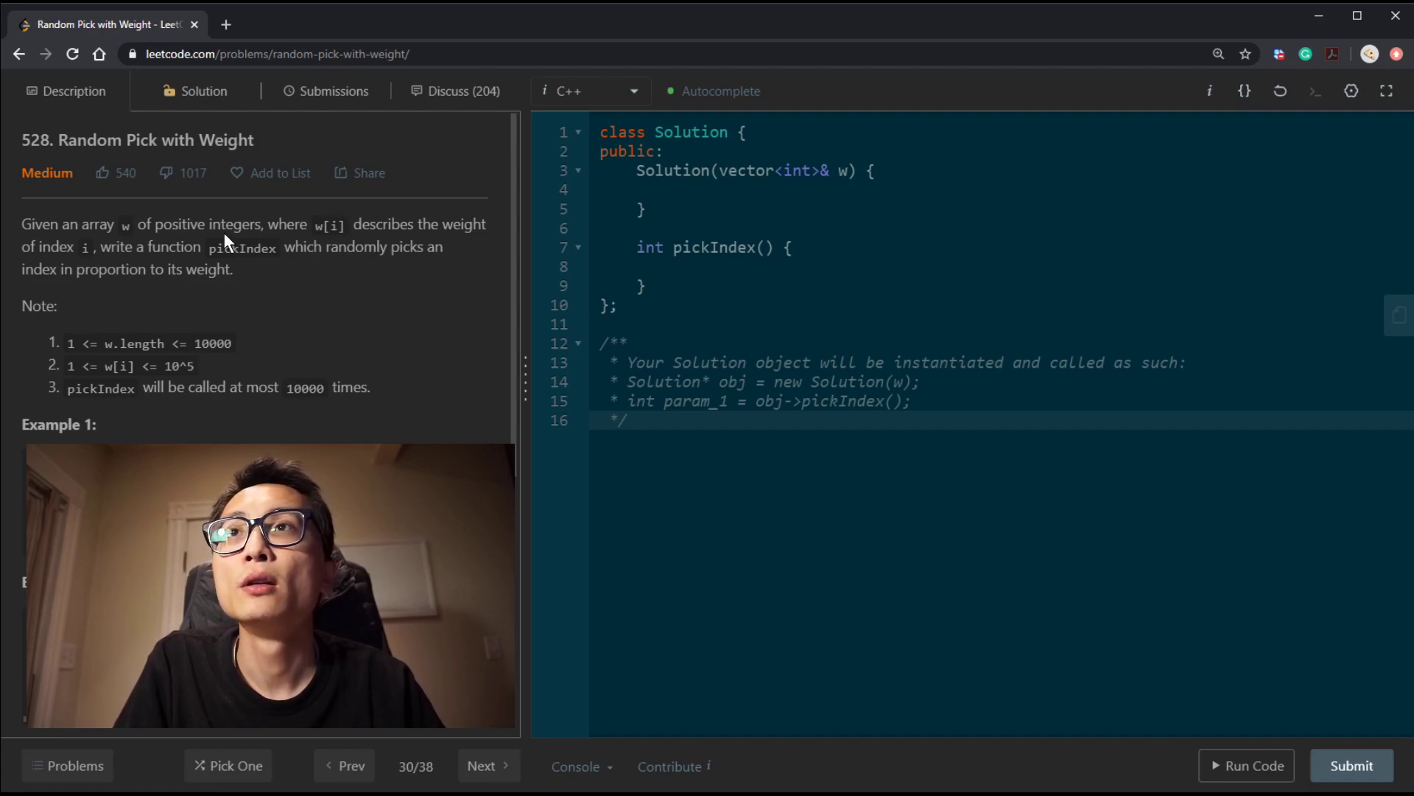
Start scratch notes above Solution with example weights [1,2,3] and first pick-probability fractions
scroll("down", 3)
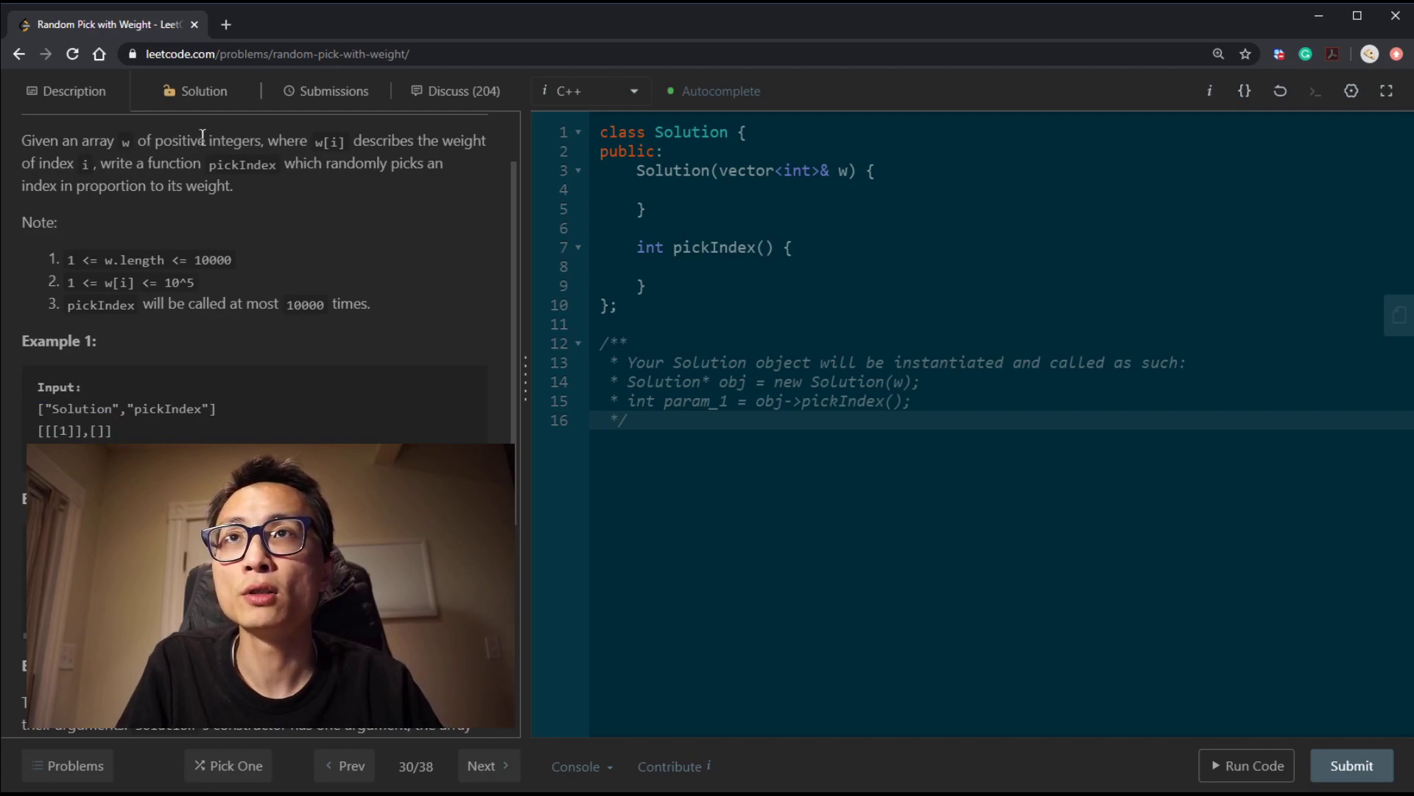
mouse_move(330, 147)
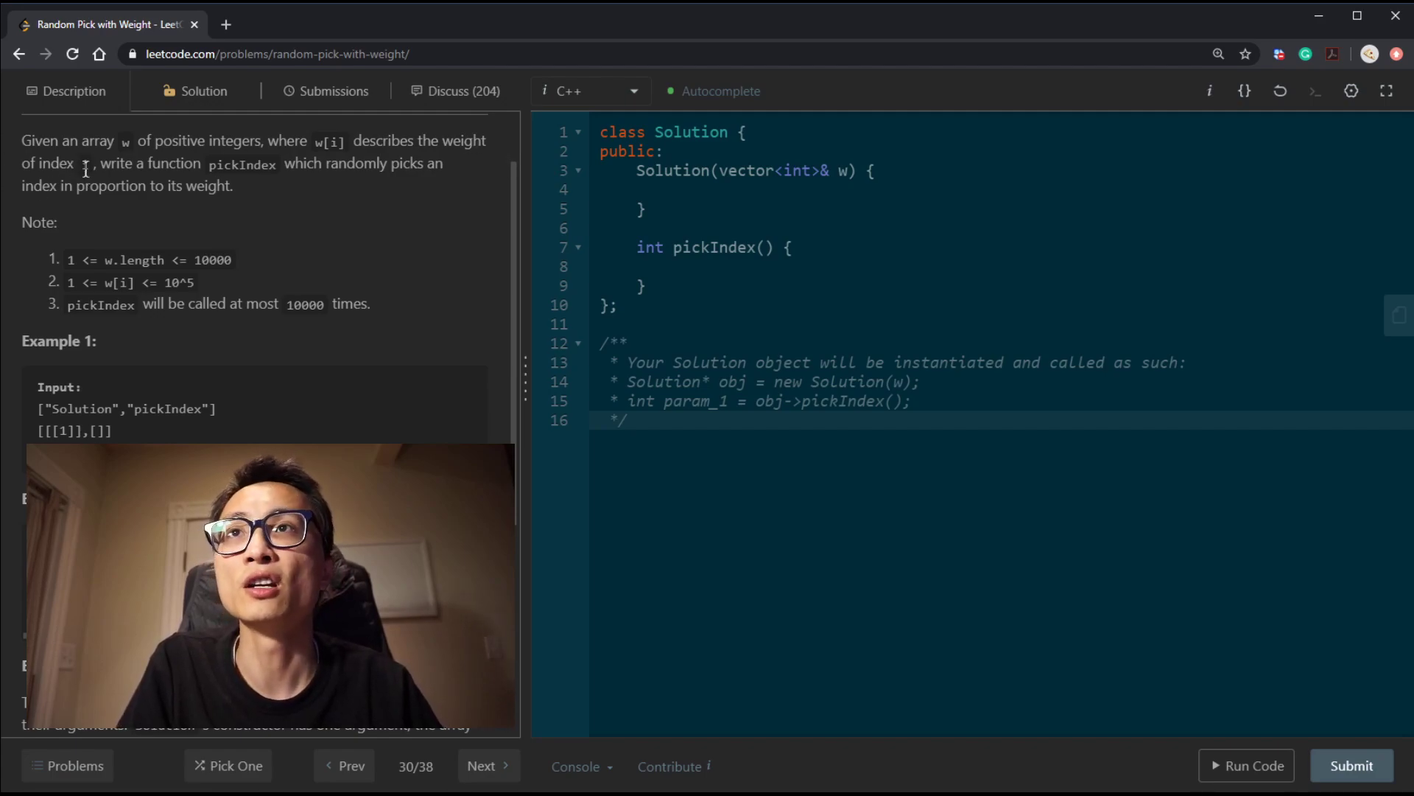
double_click(321, 142)
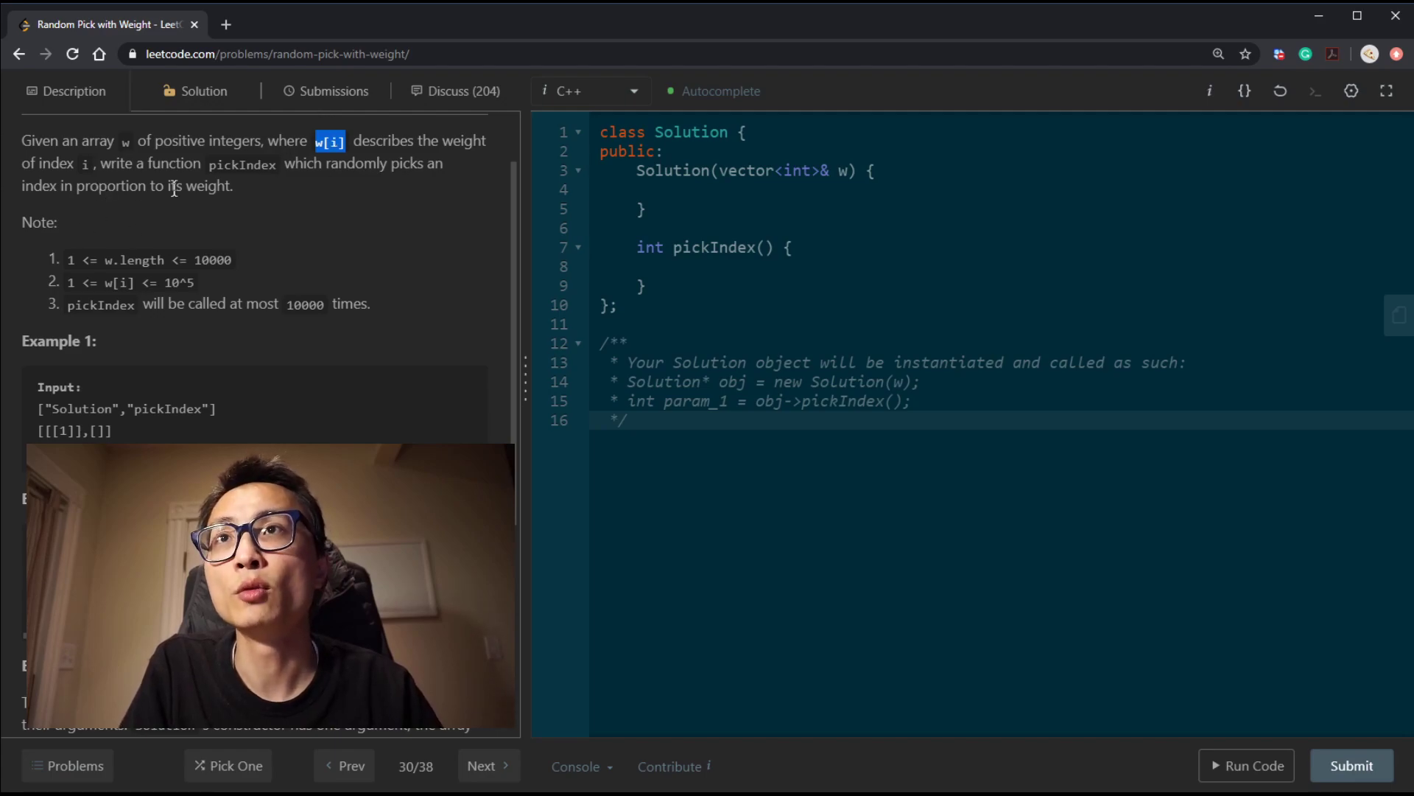
mouse_move(342, 215)
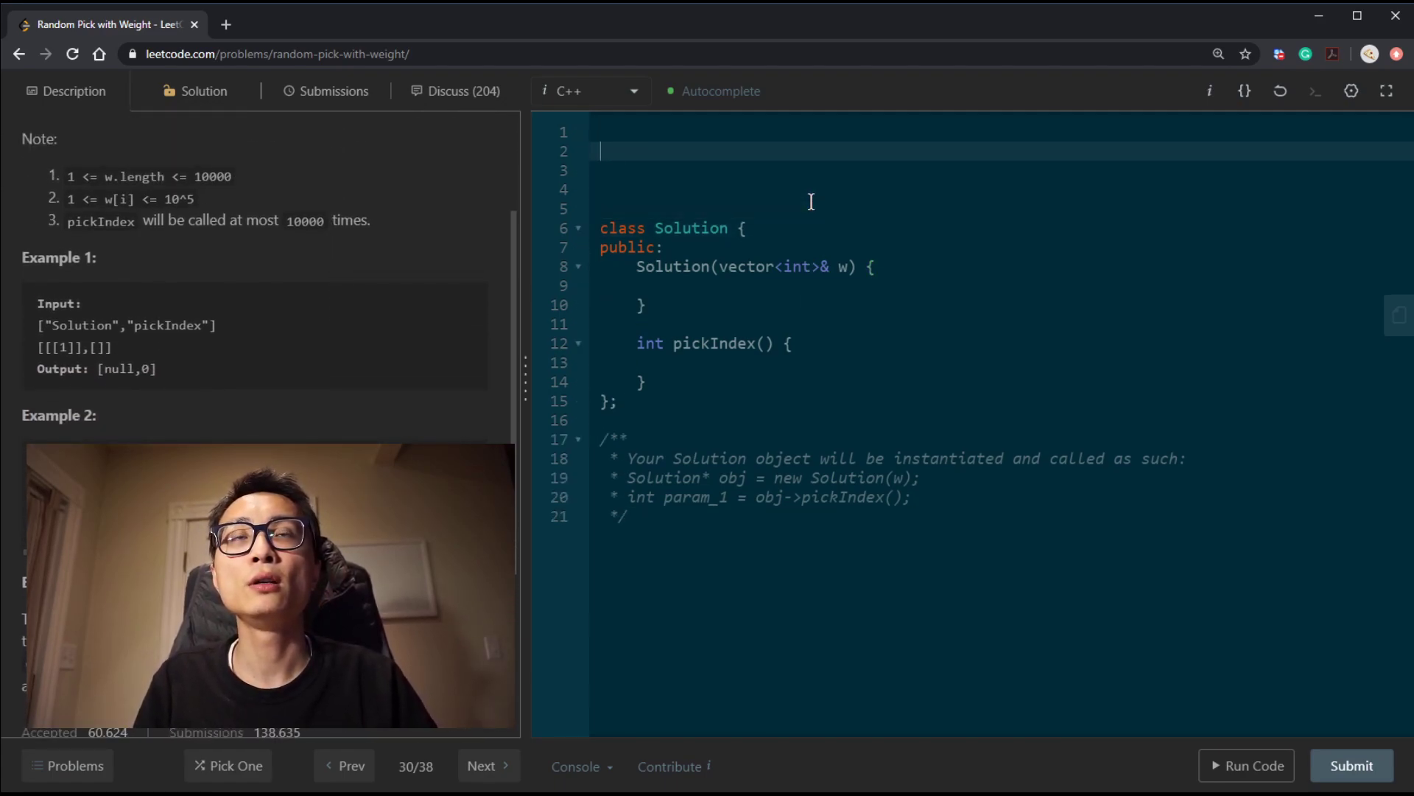
type("[1,2]")
left_click(1001, 132)
type("0 1")
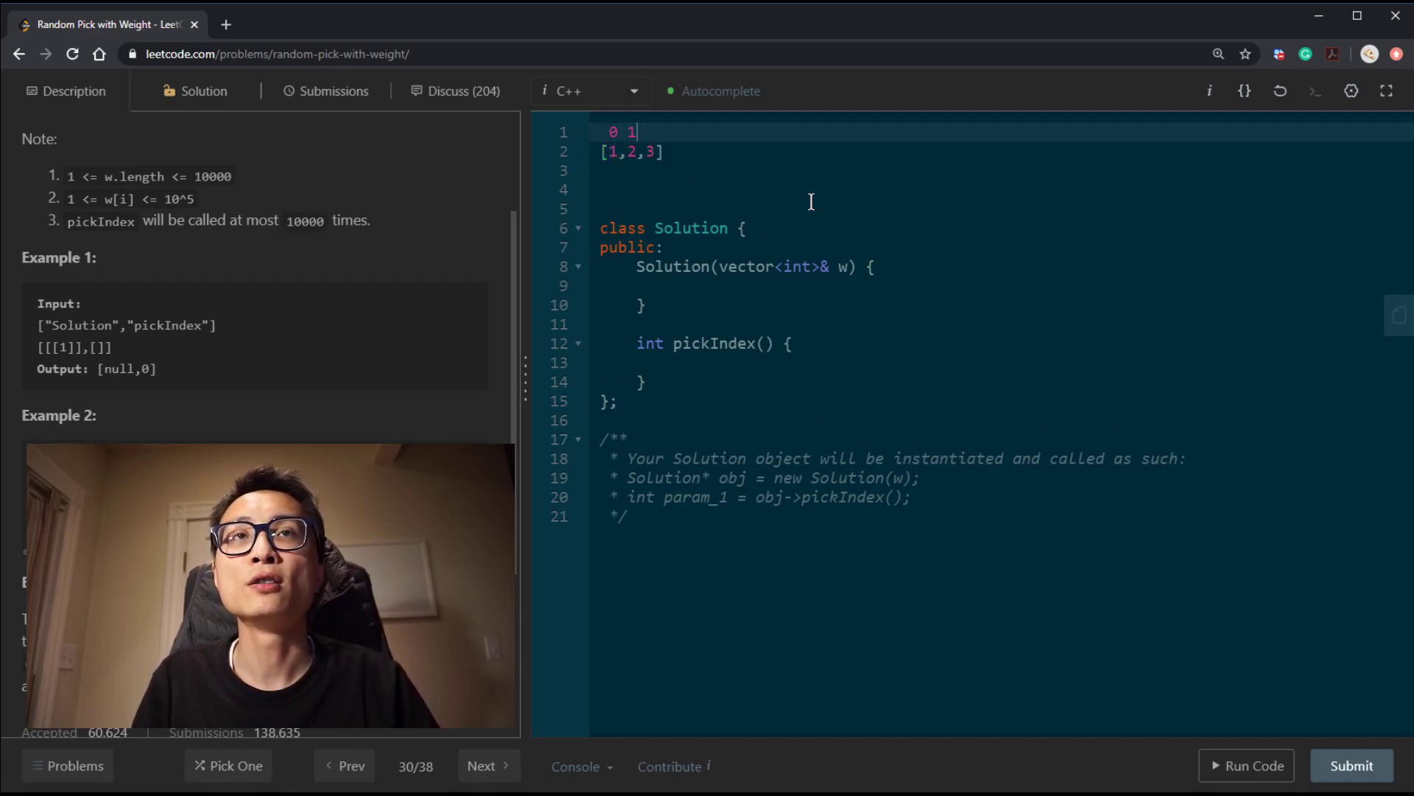
type("2")
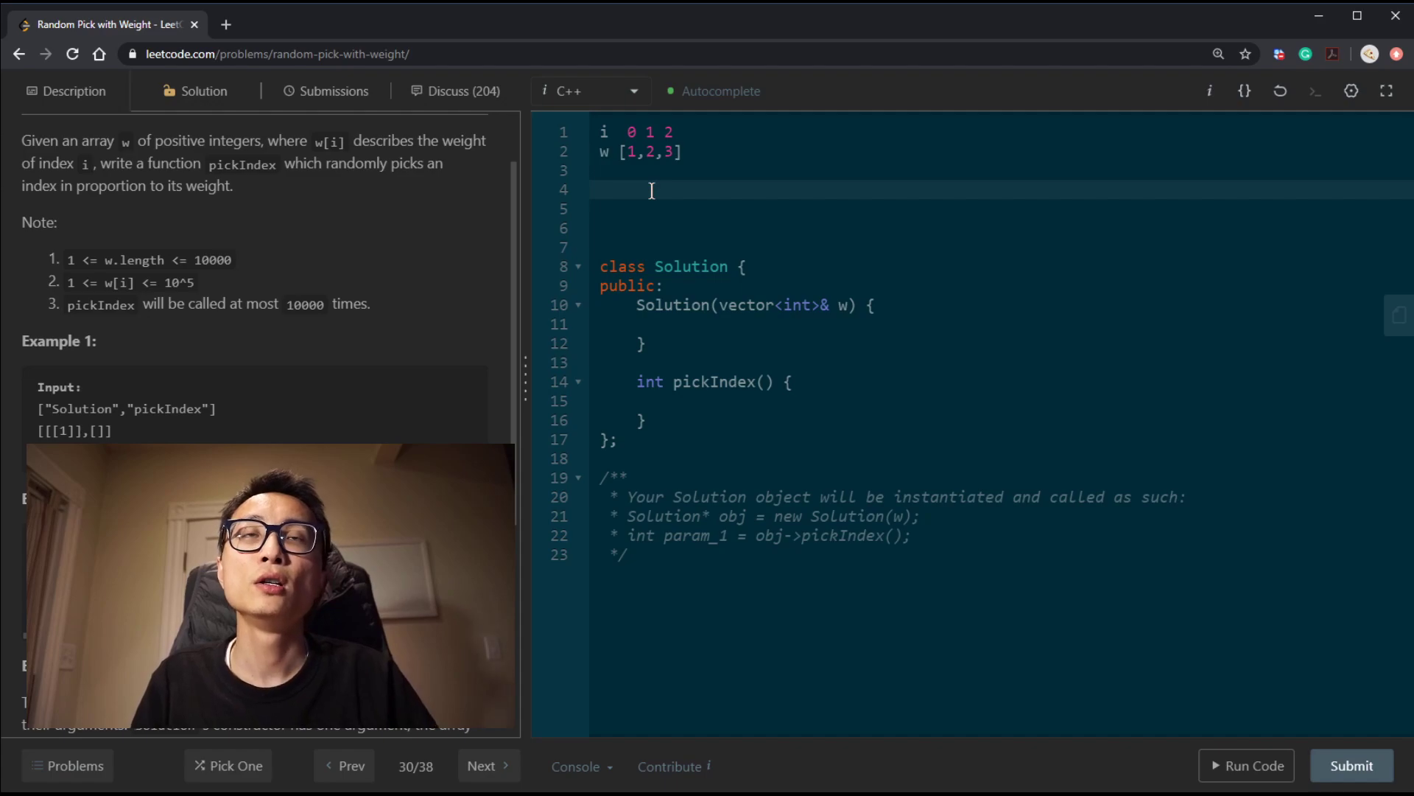
type("1/5")
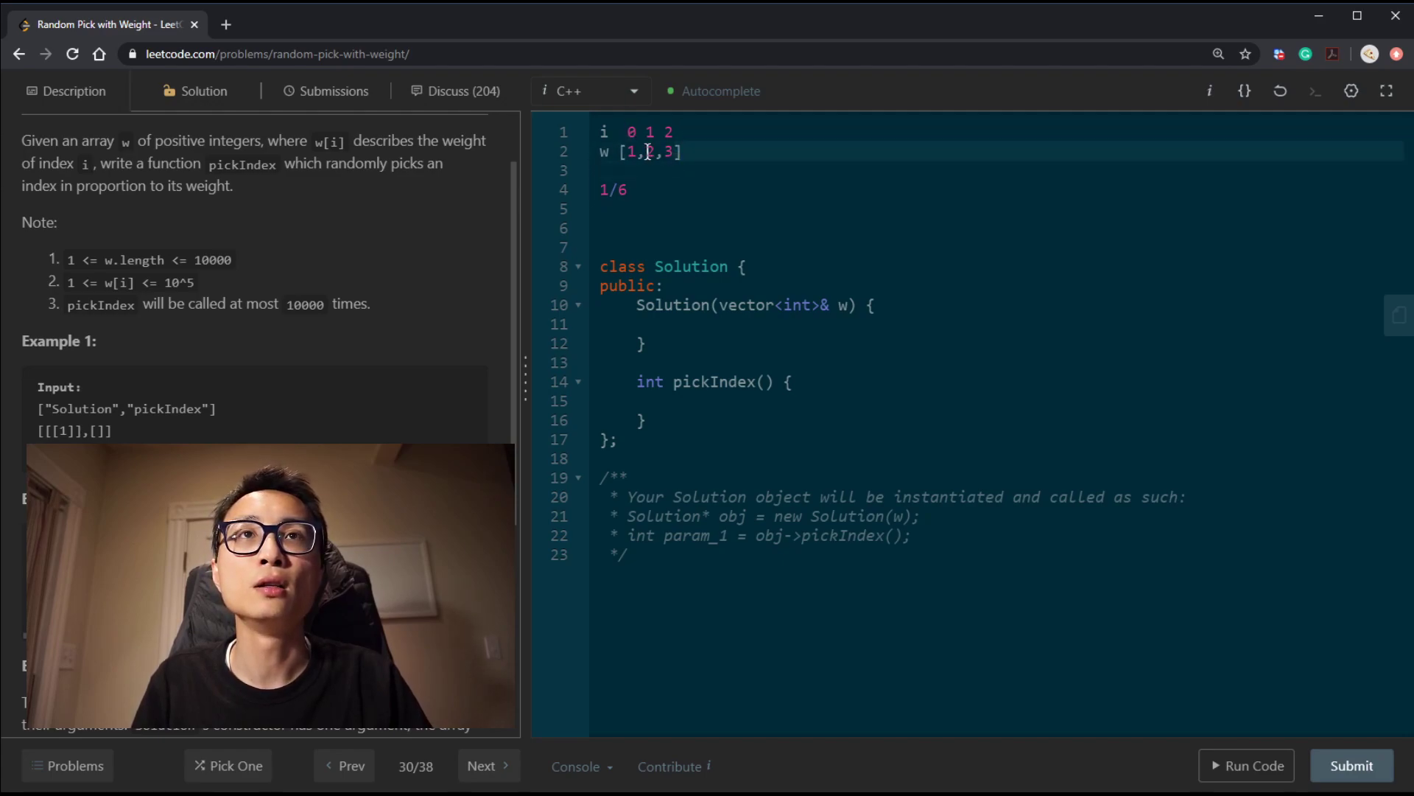
Note total_weight = 1+2+3=6 and the 1/6, 2/6, 3/6 chance to pick each index
type("w")
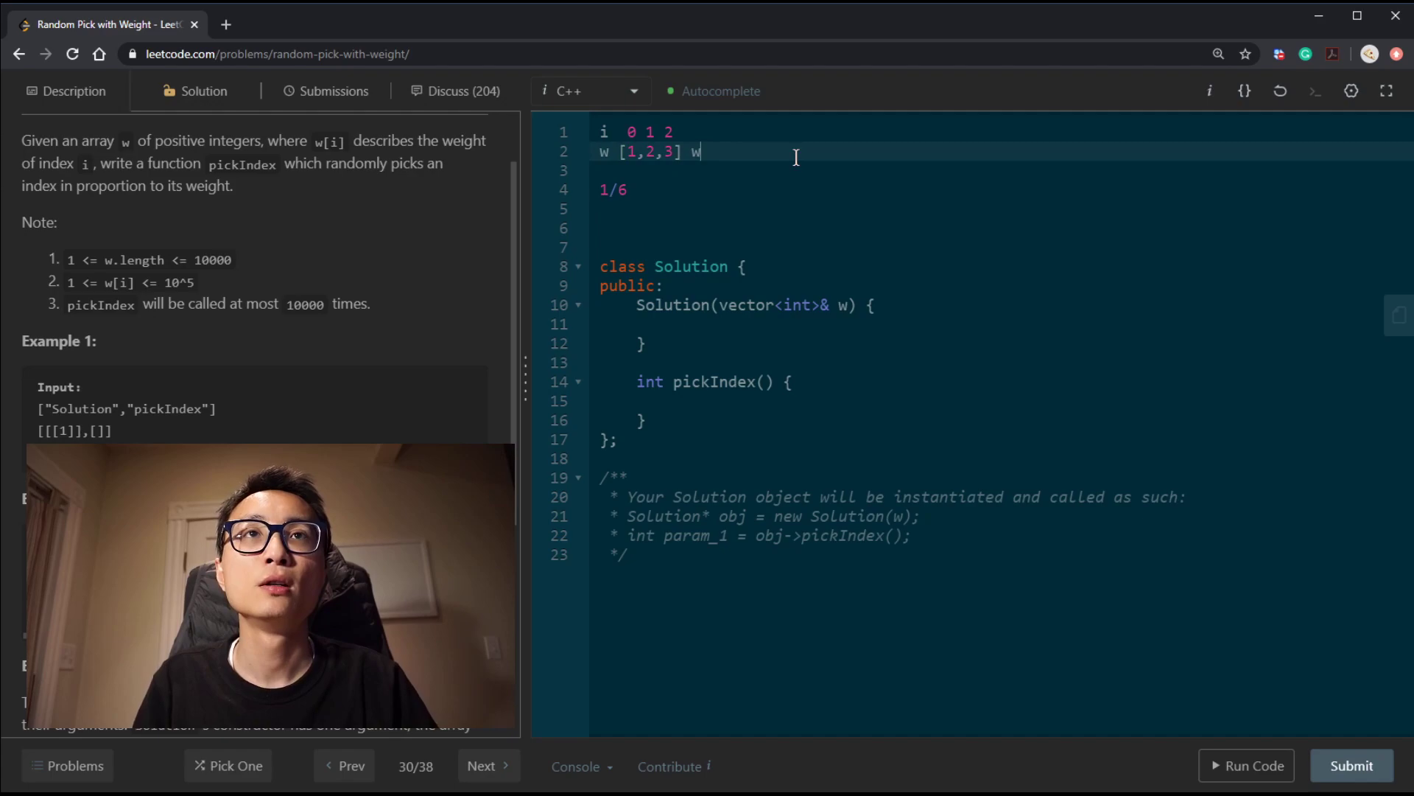
type("otal")
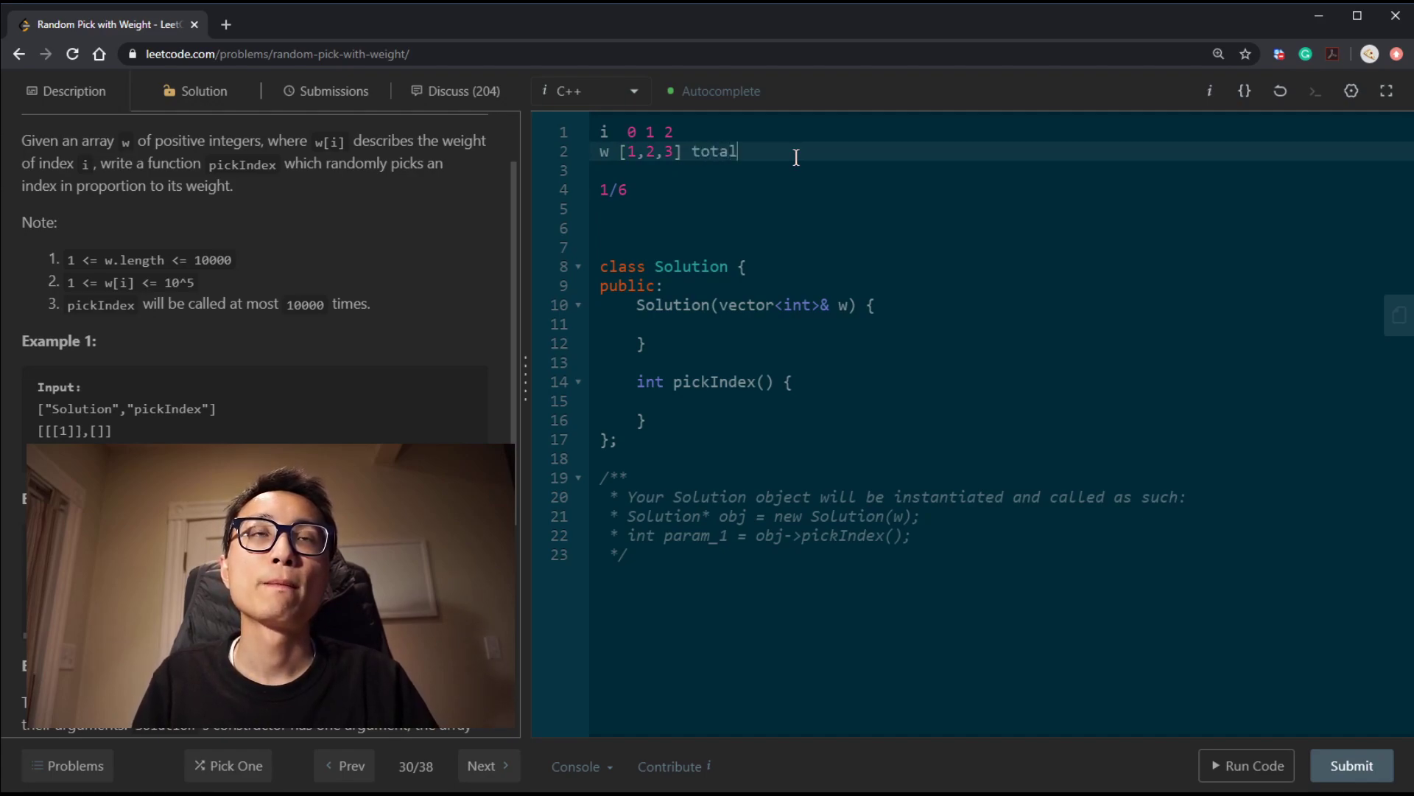
type("_weight =")
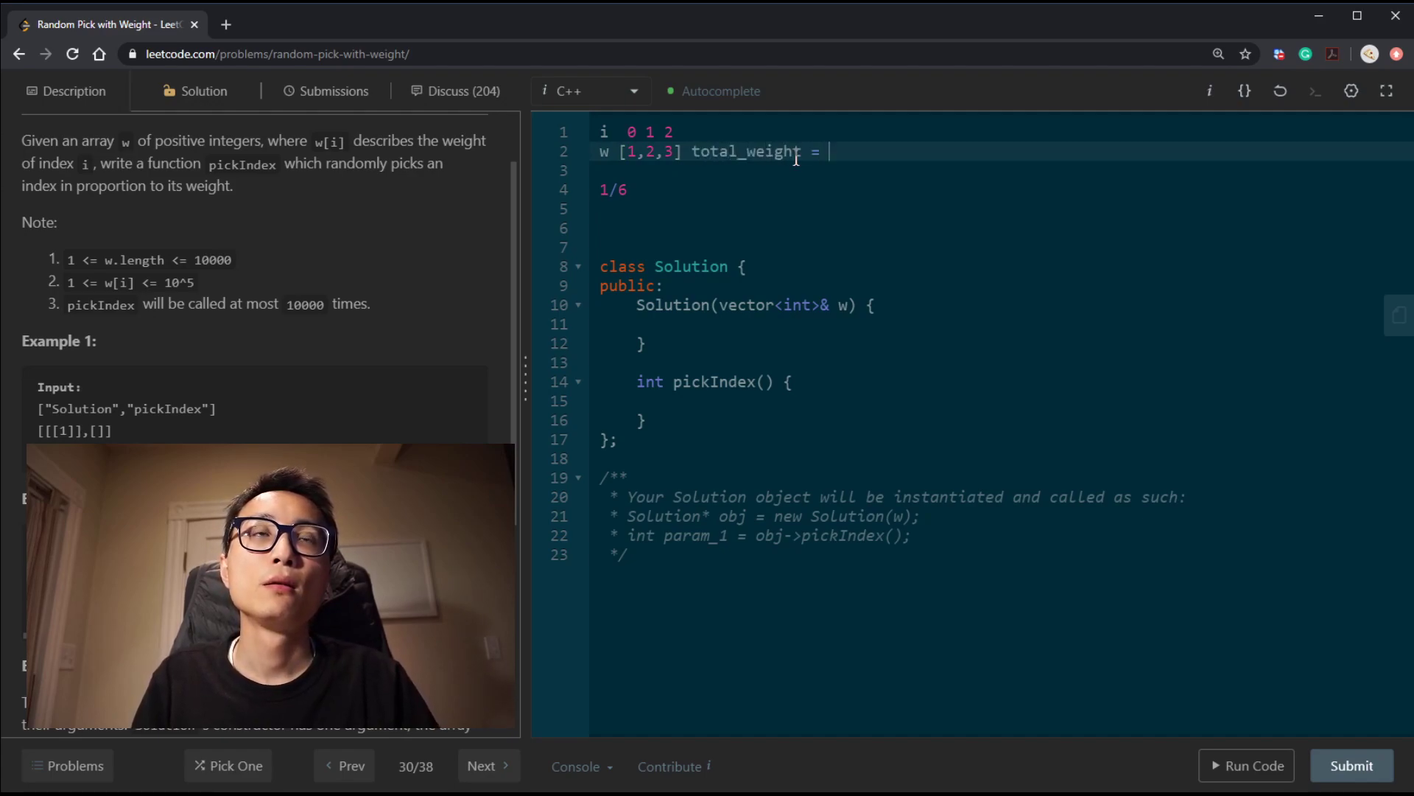
type("1+2+3=")
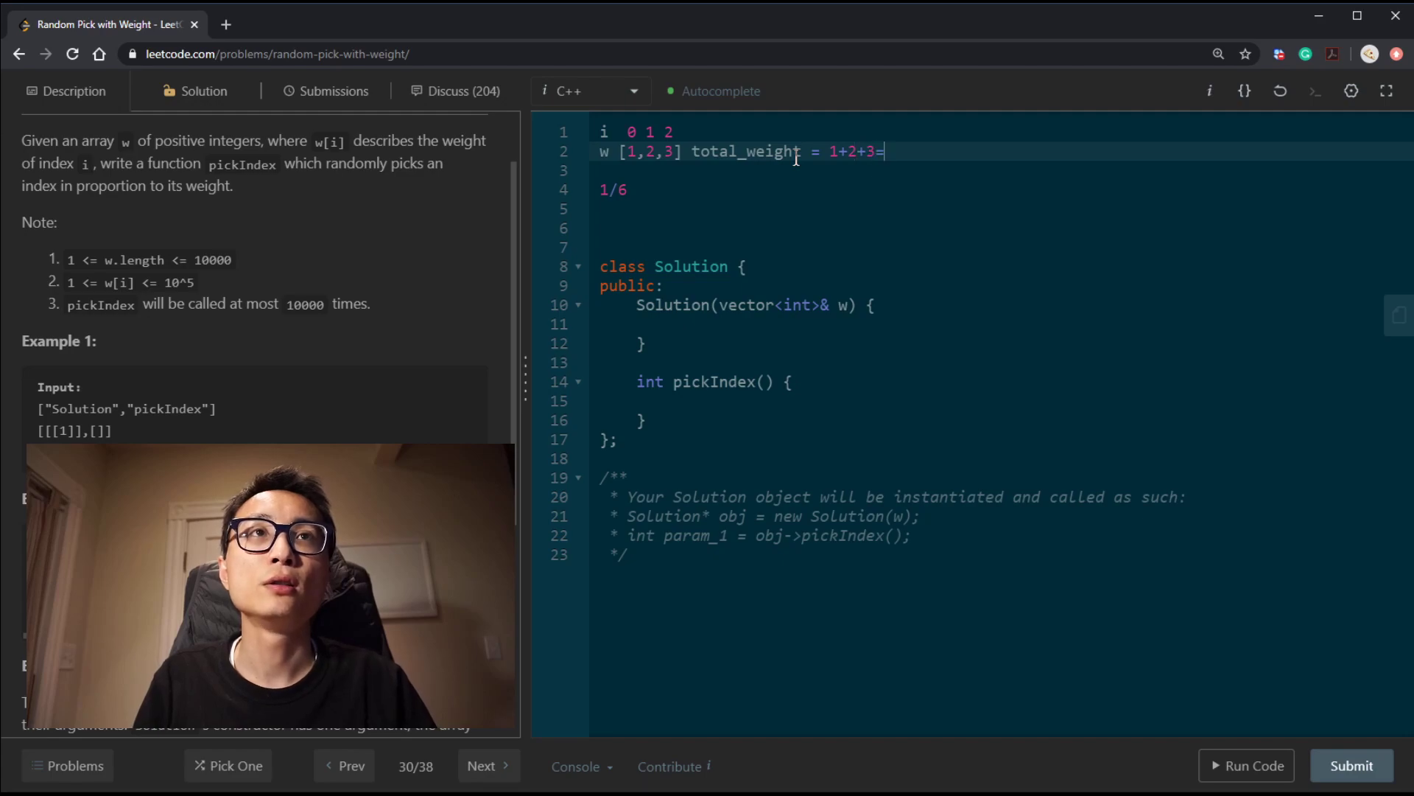
type("6")
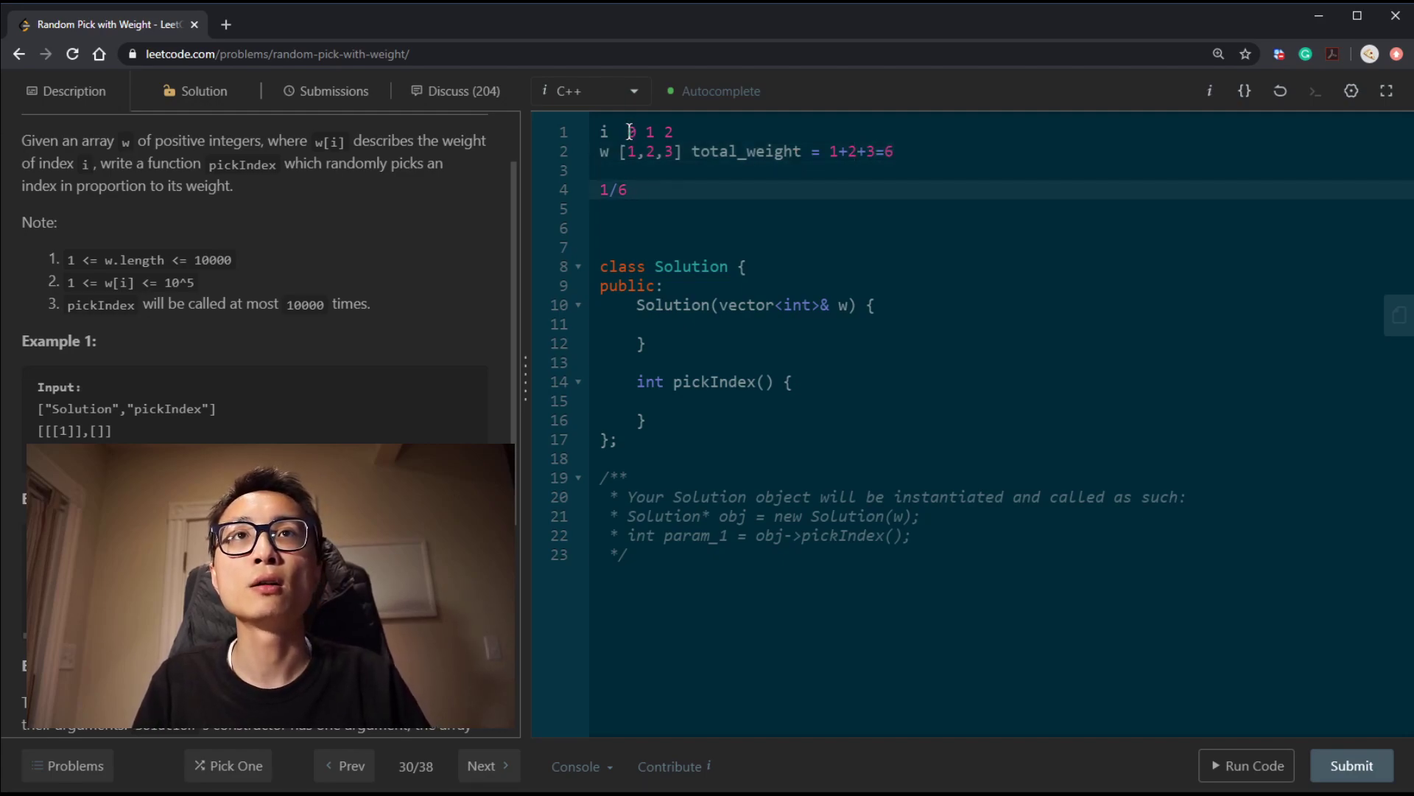
type("chance to pick index 0")
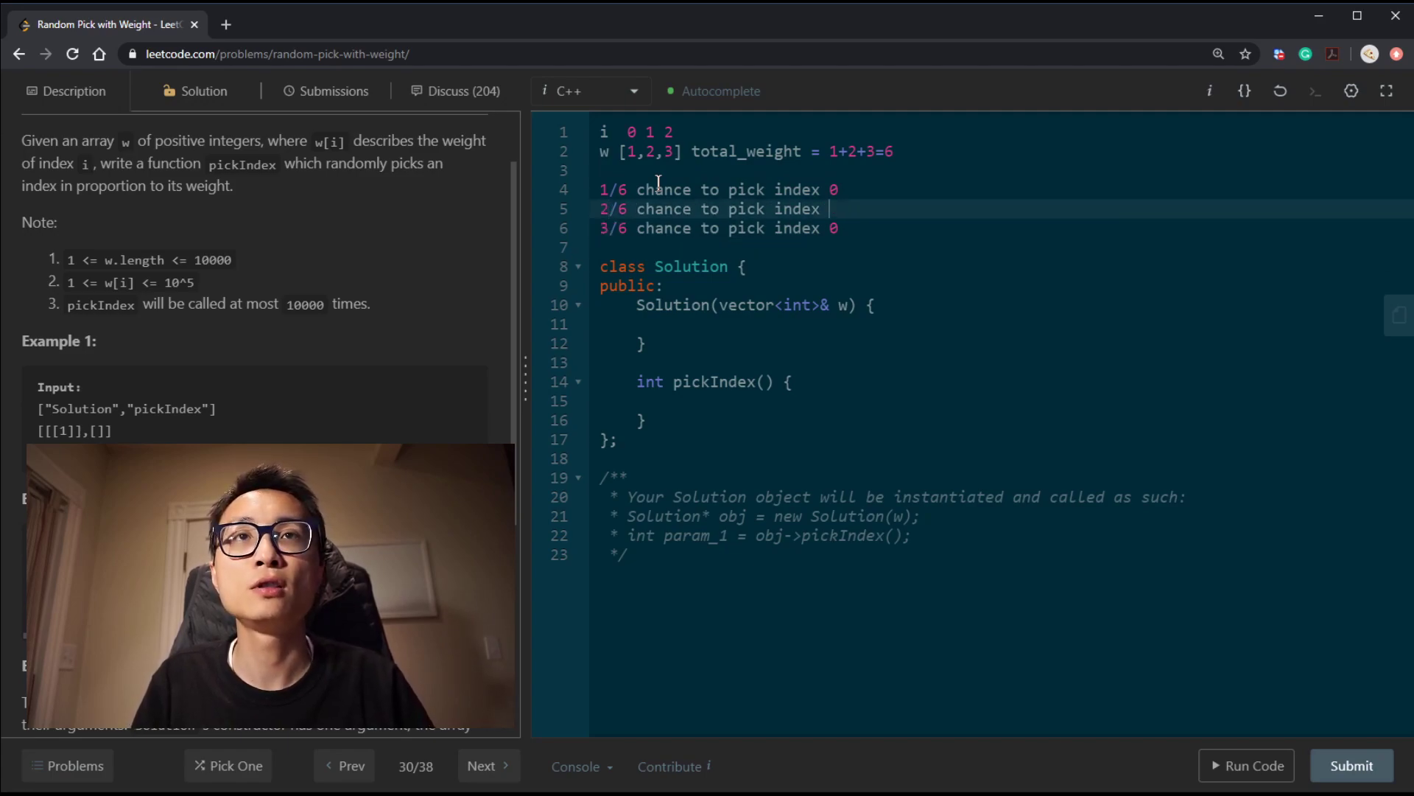
type("1")
left_click(1005, 227)
type("2")
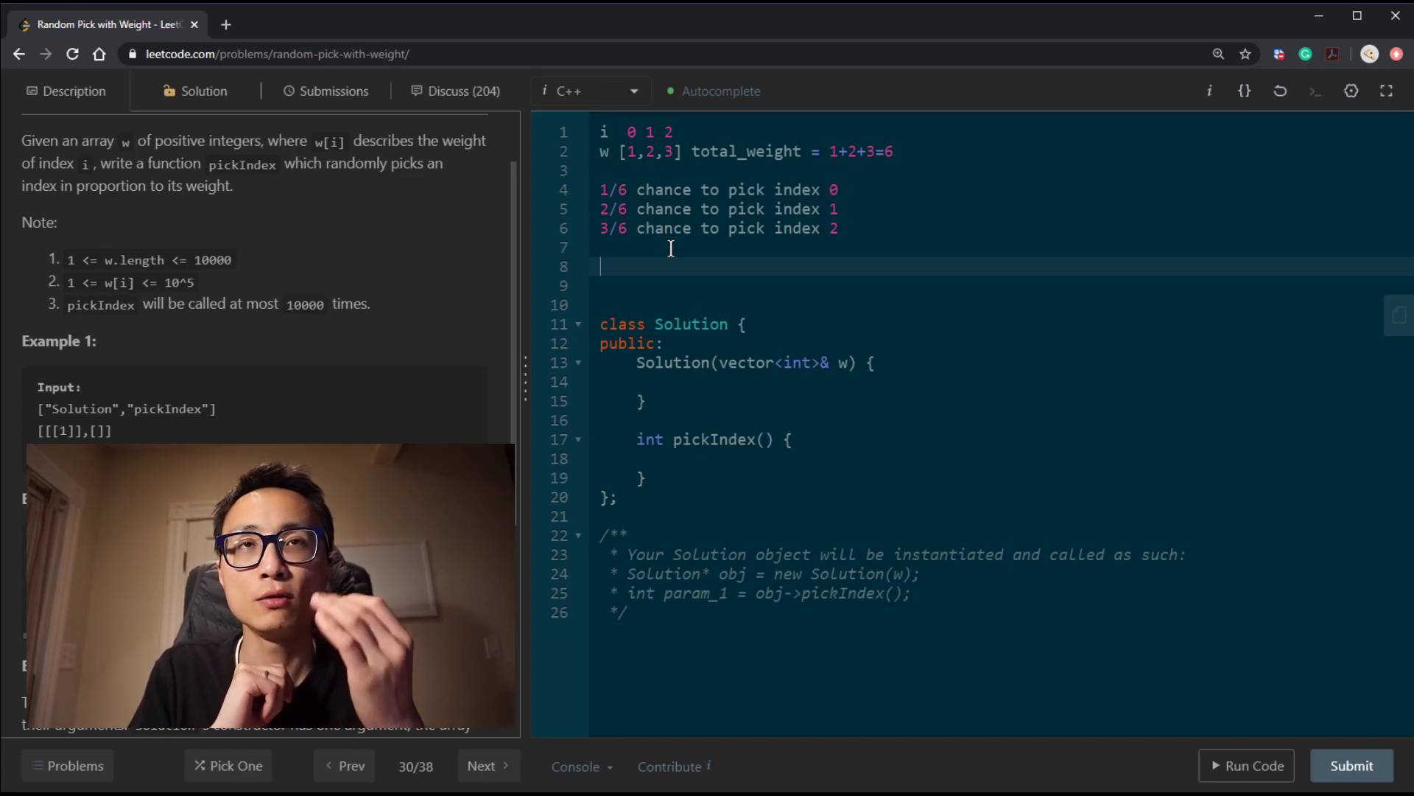
Note 'roll a fair six face die' with the faces 1 2 3 4 5 6 listed
type("roll a fair s")
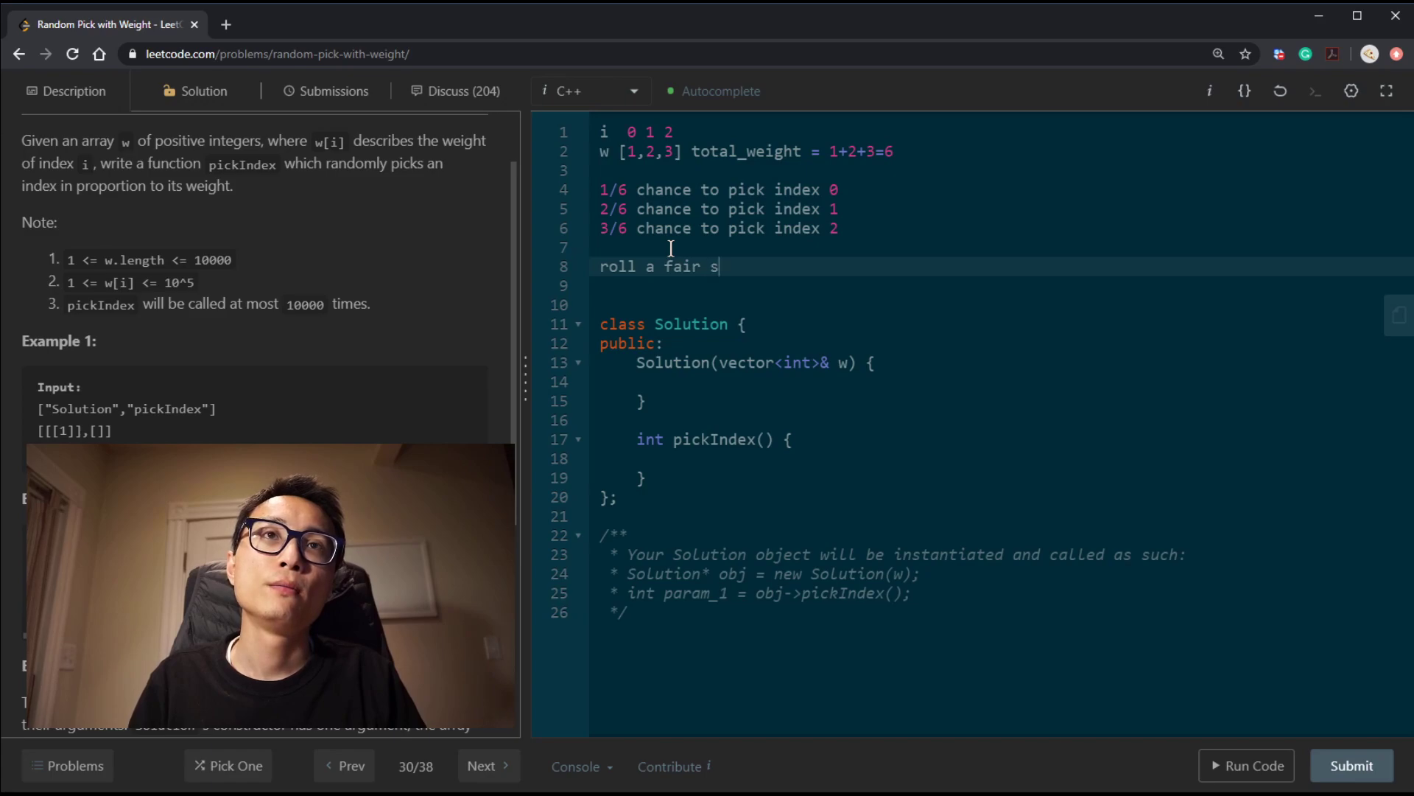
type("ix face die")
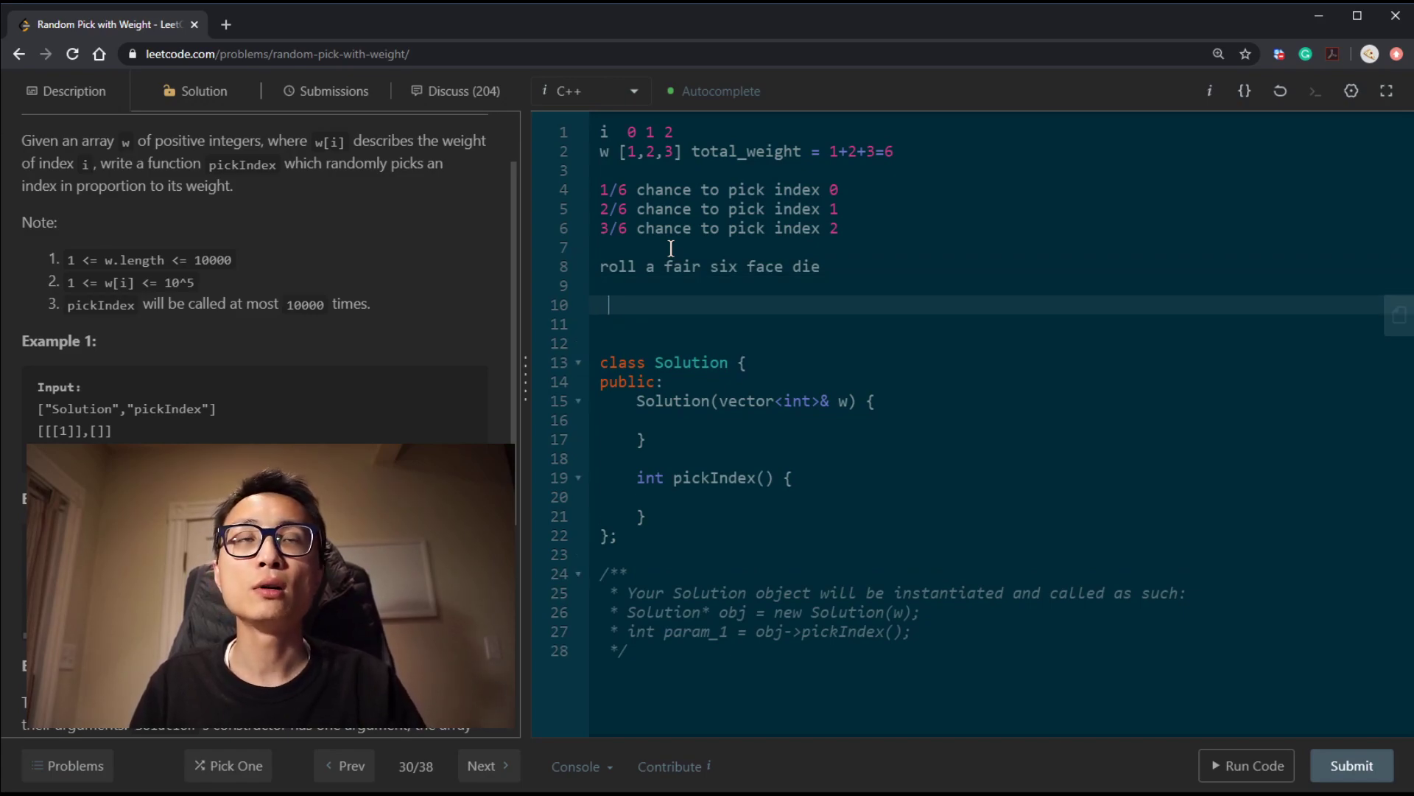
type("1 2 3 4")
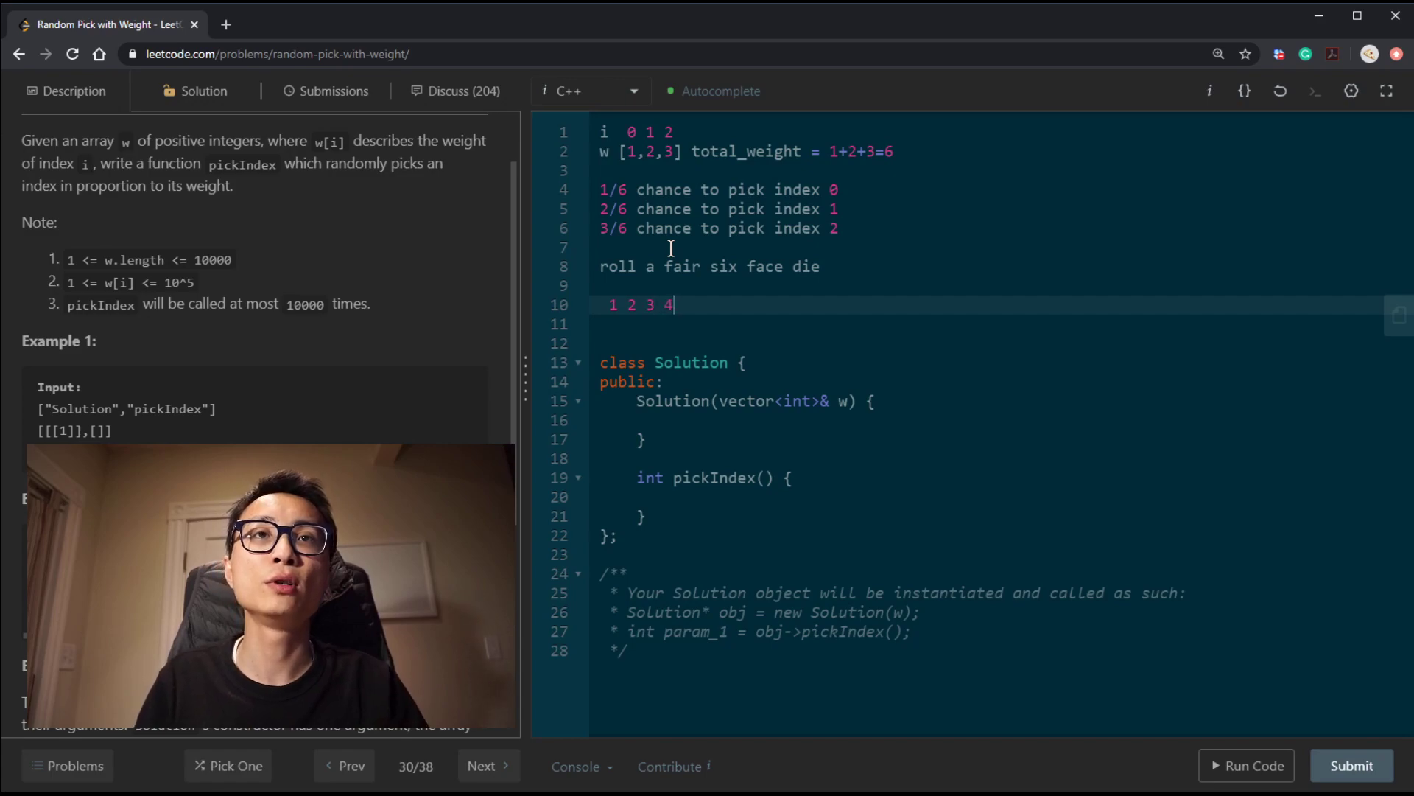
type("5 6")
left_click(989, 324)
type("[           ")
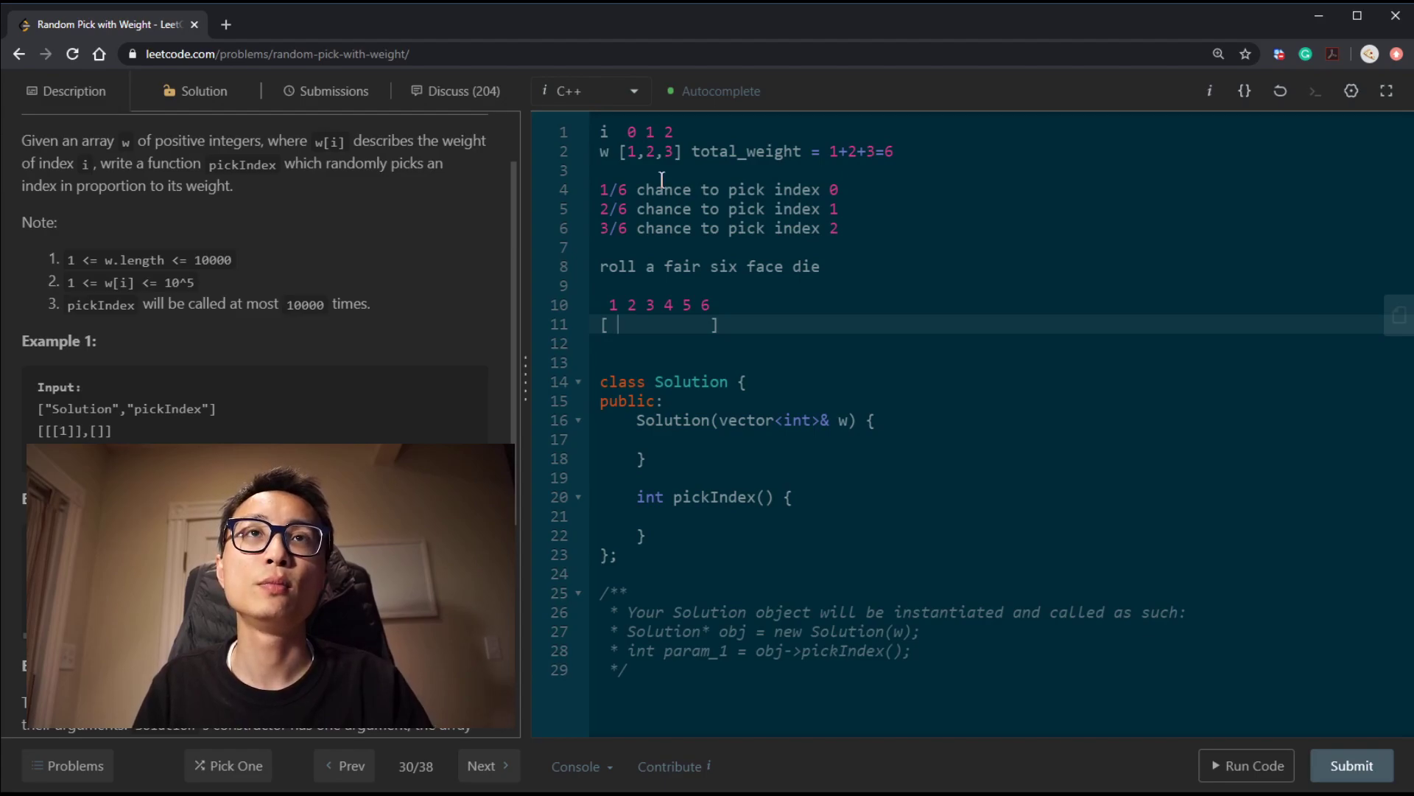
Add a bracketed row beneath mapping the die faces to indices 0 1 1 3 3
type("-")
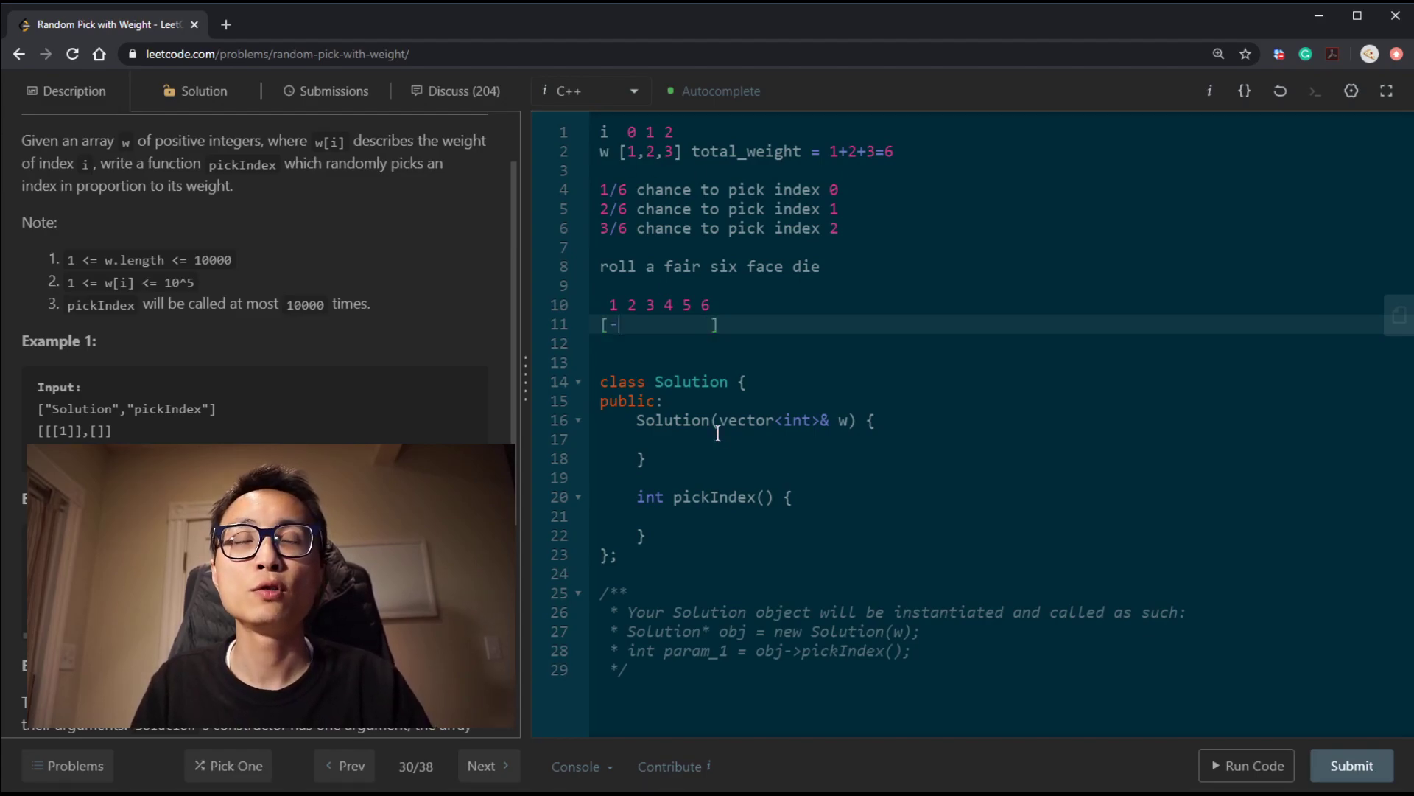
type("0")
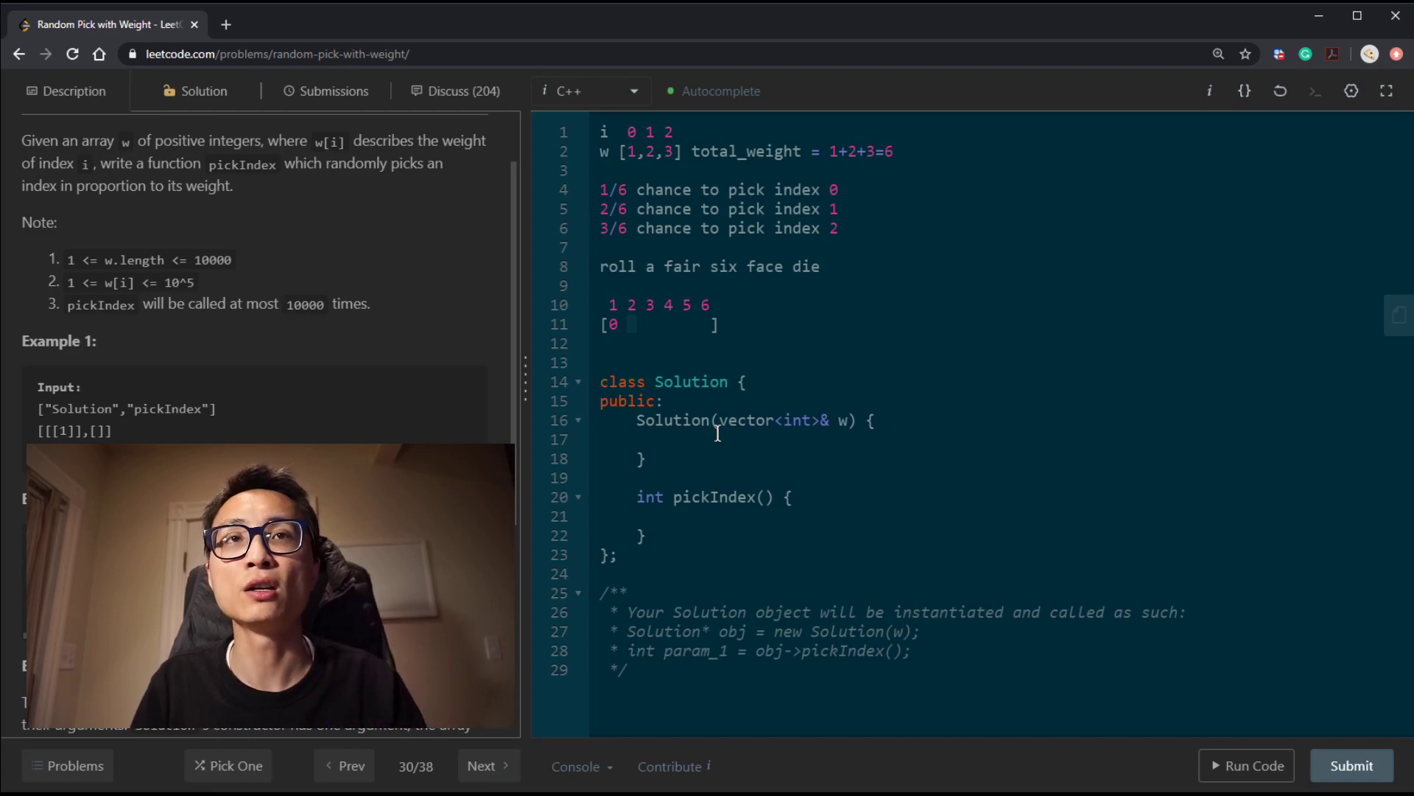
type("1 1")
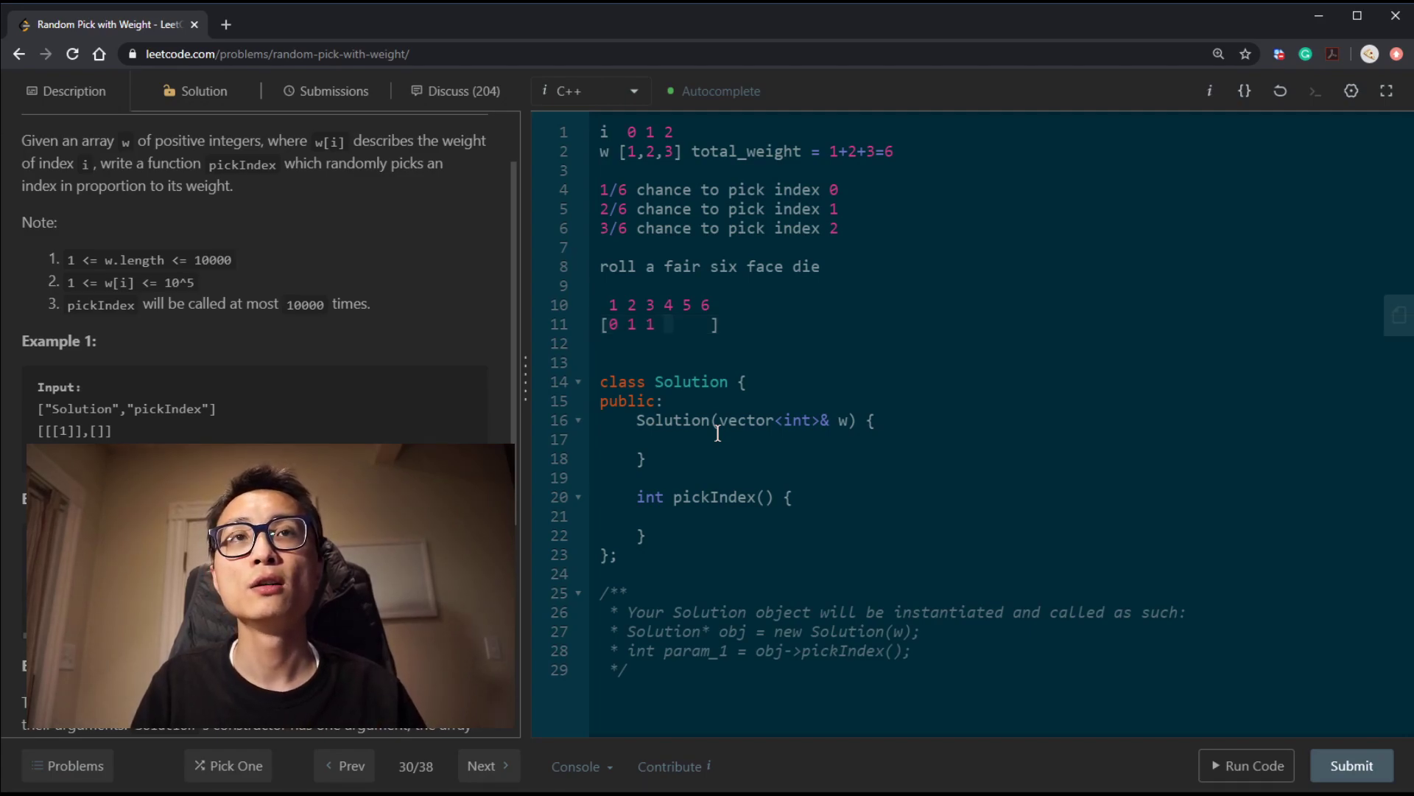
type("3")
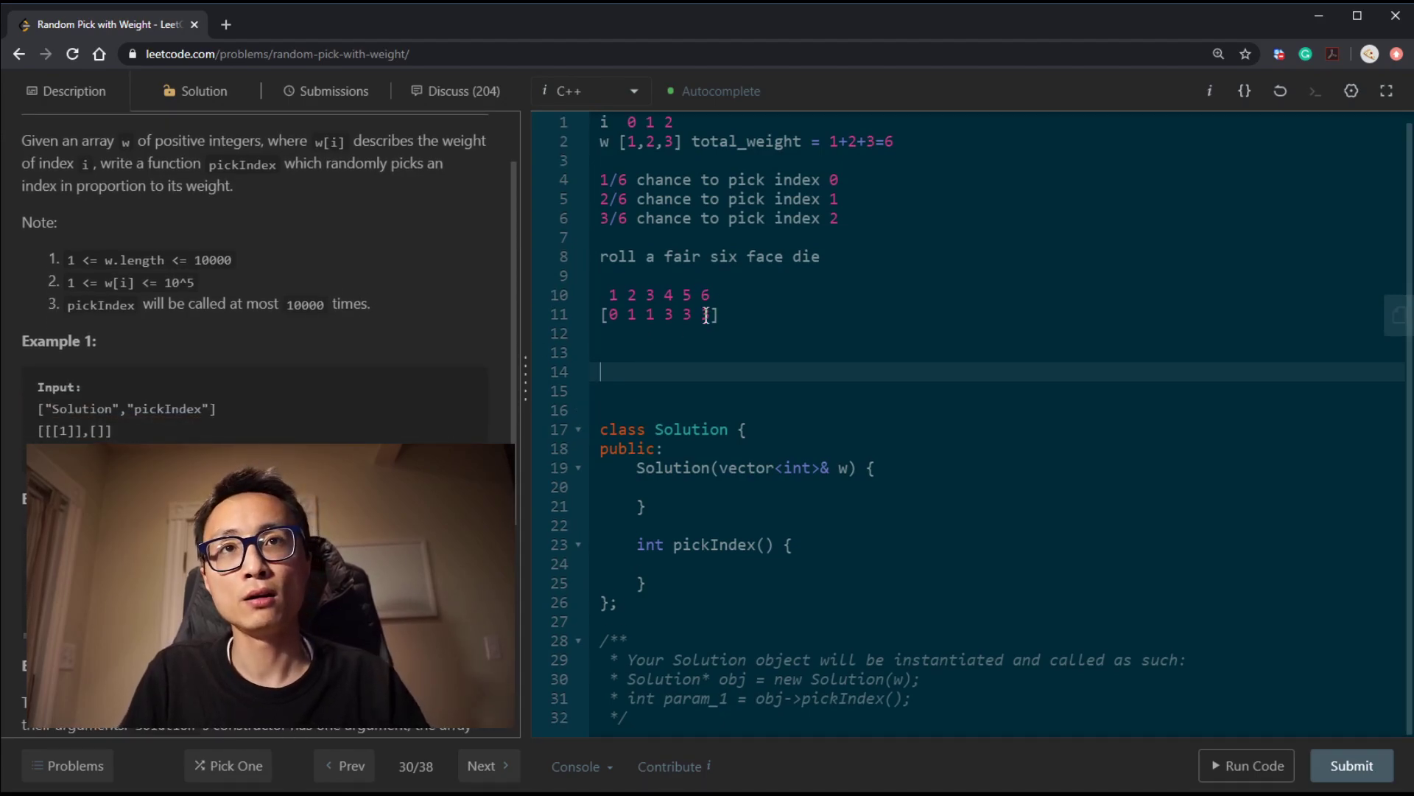
Write a generalized weight array [w1,w2,w3,w4] with indices 0..3 in the notes
type("'[]'")
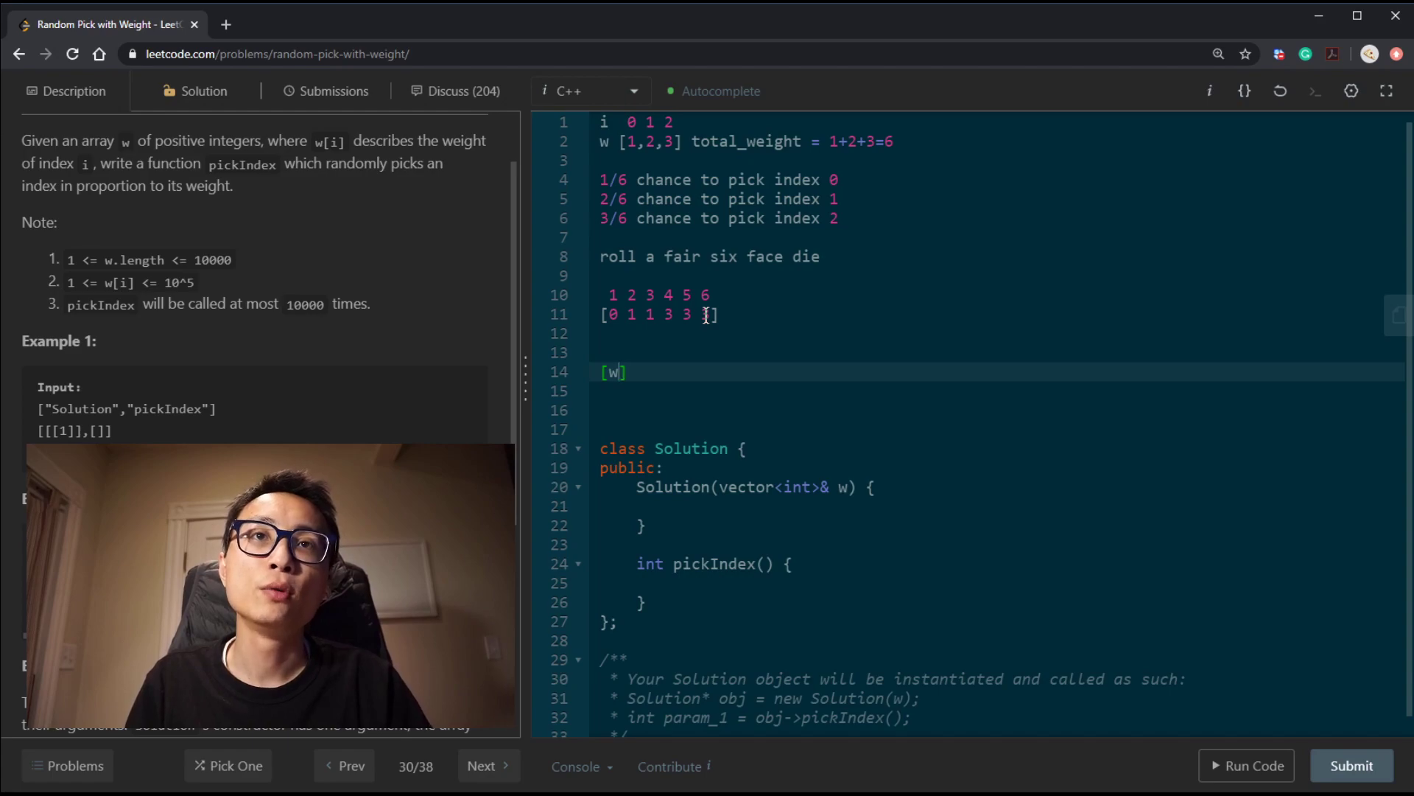
type("1,w2,w")
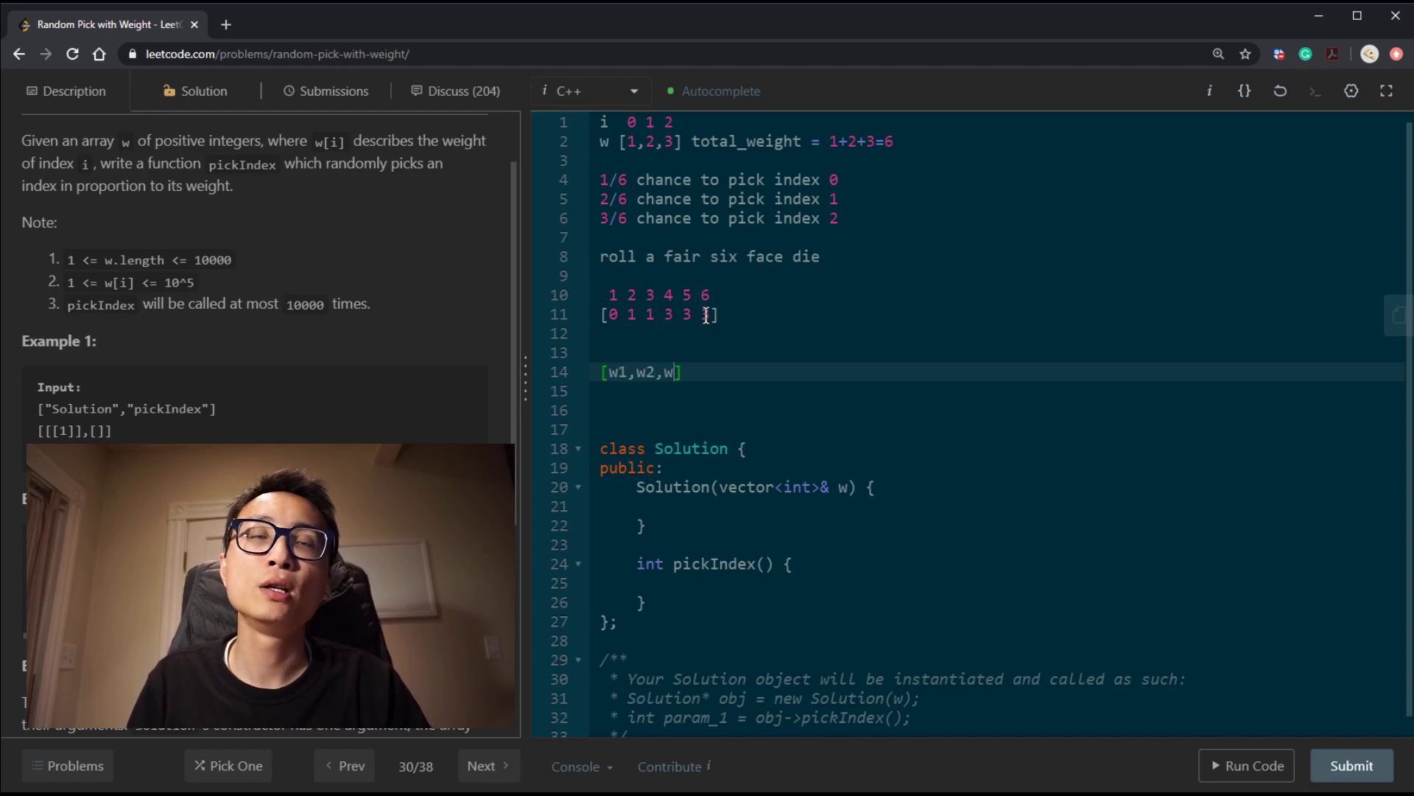
type("3")
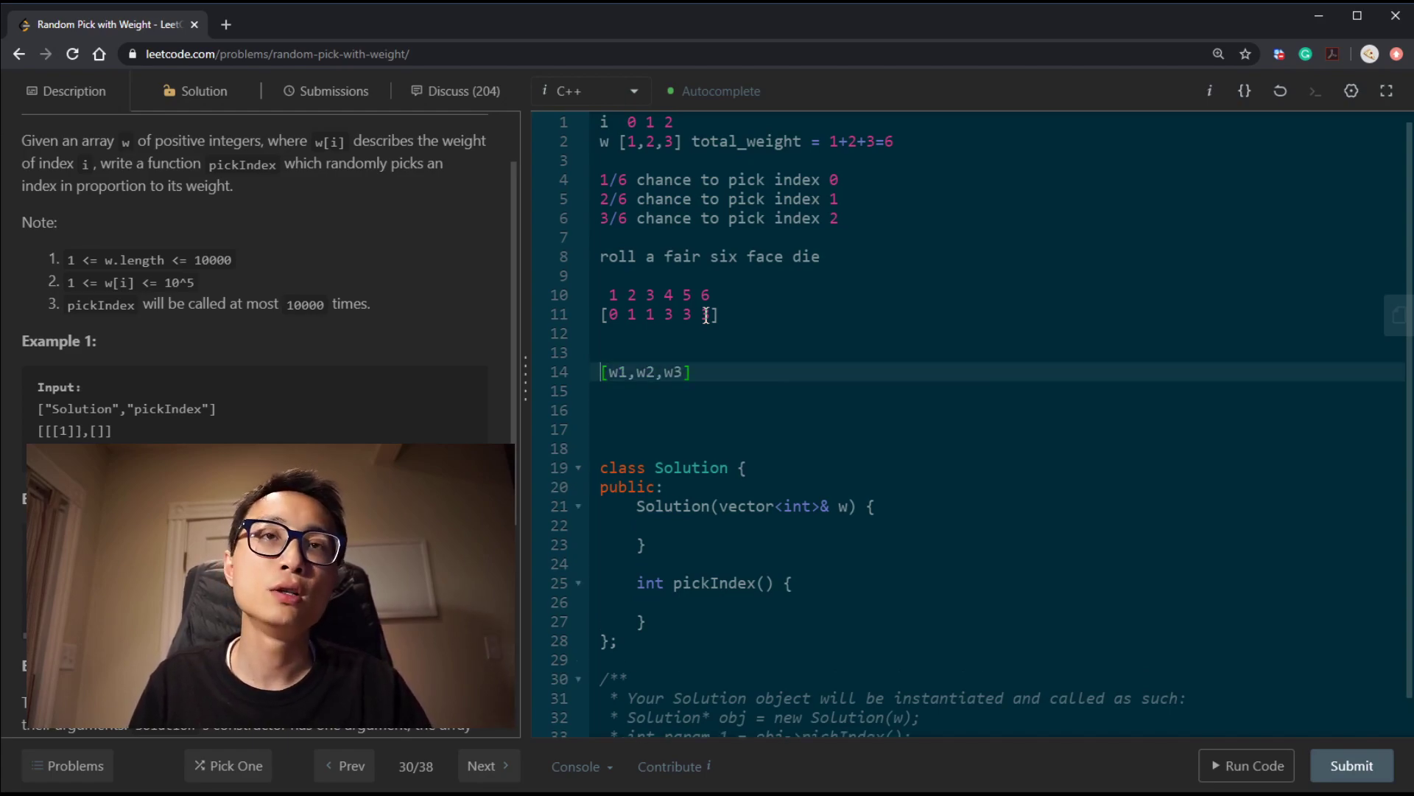
type("0  1  2")
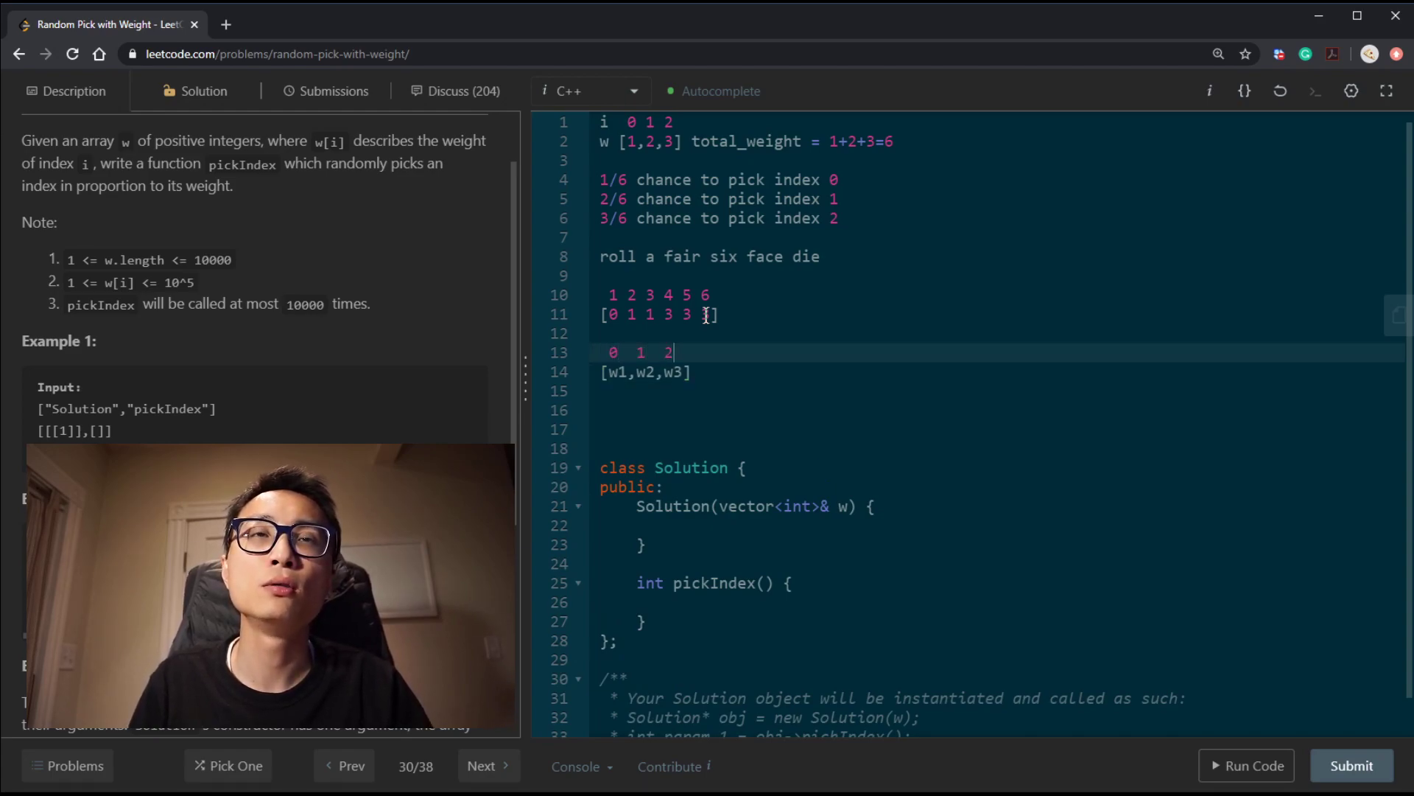
type(",")
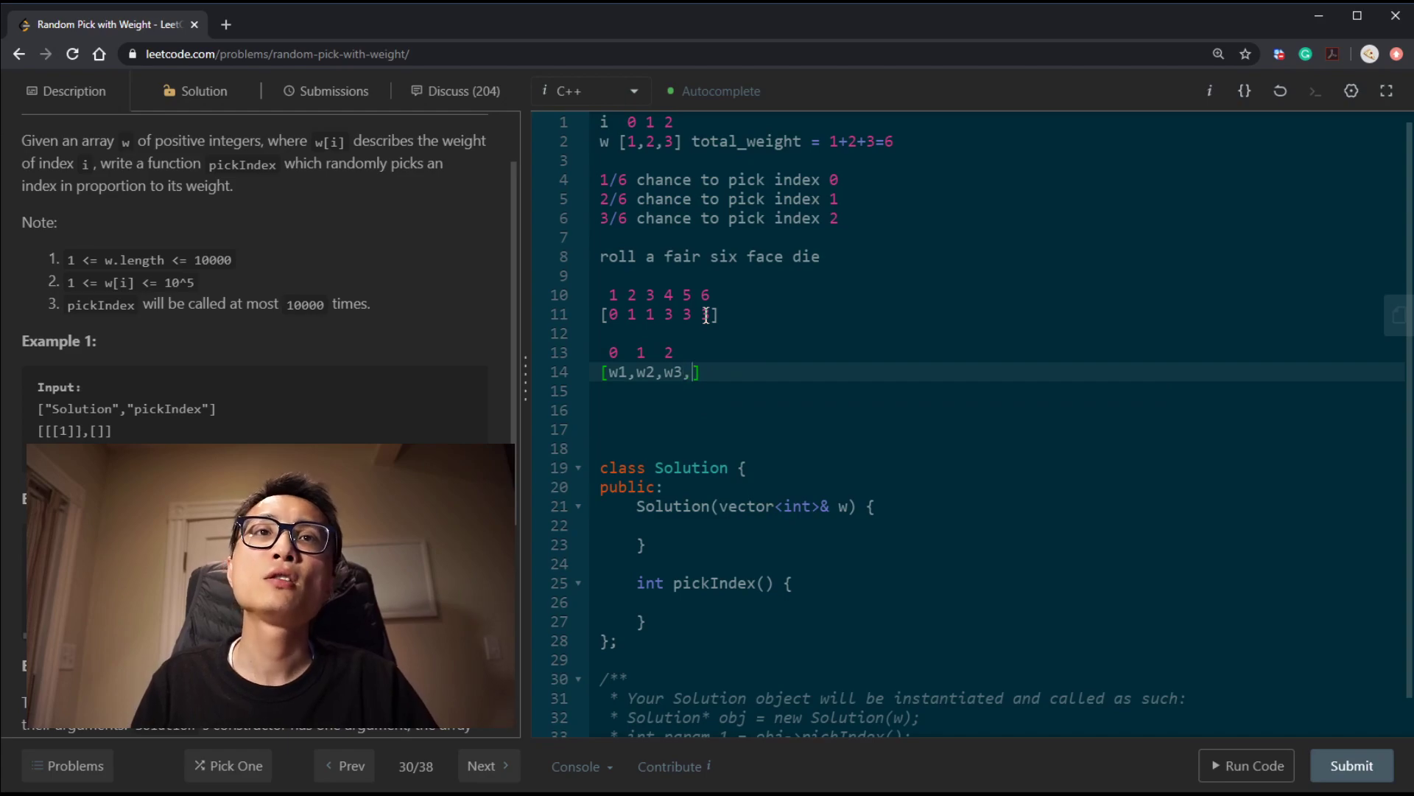
type("w4")
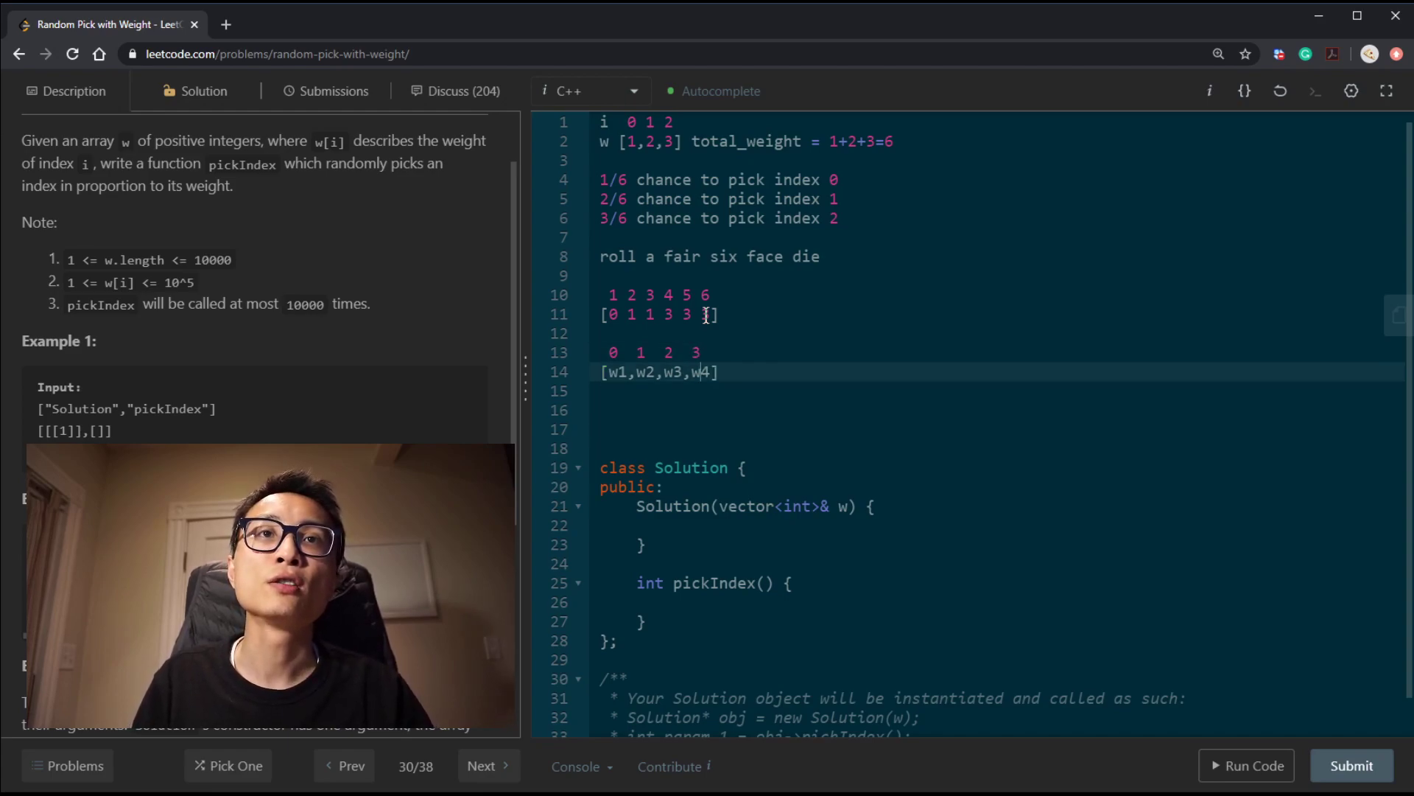
type("[]")
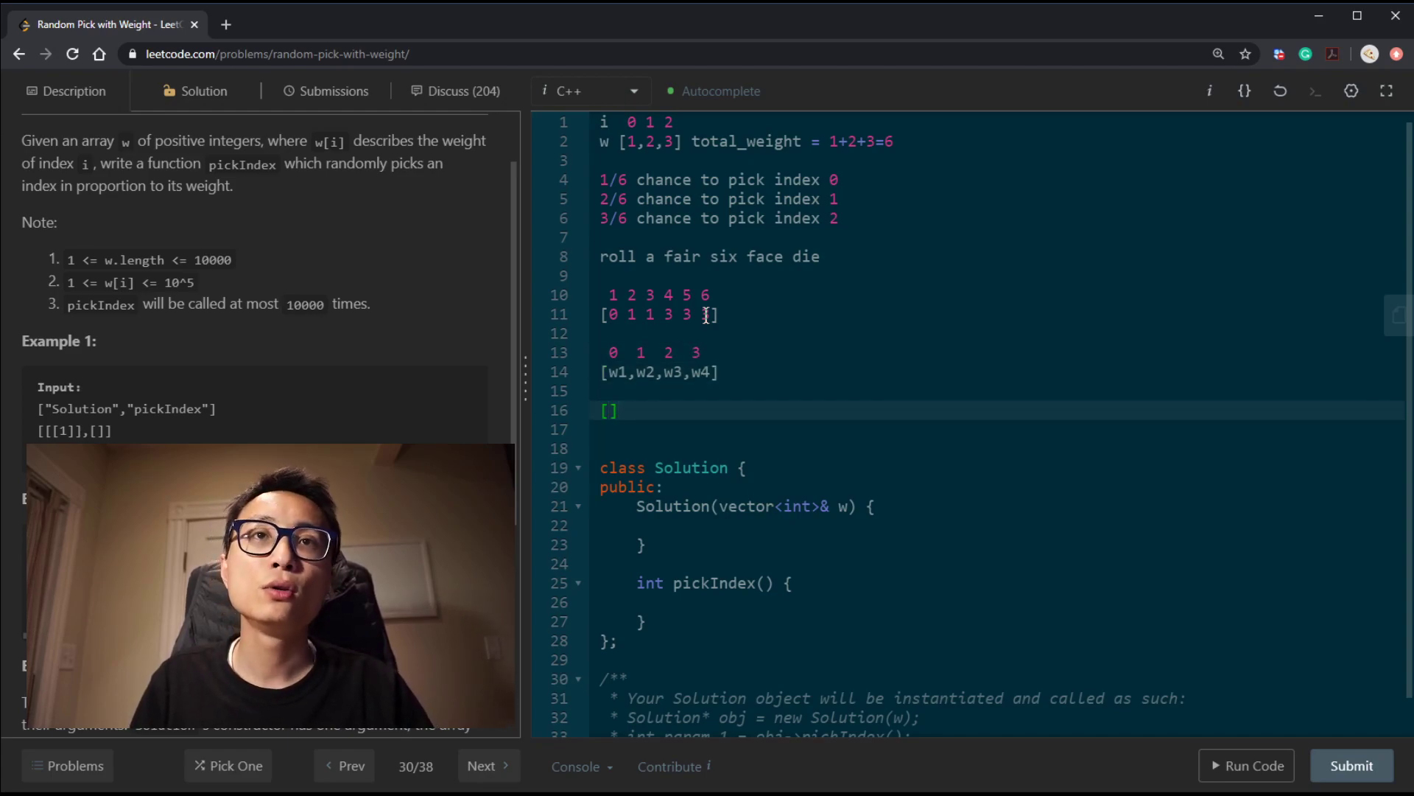
Express the die as concate(duplicate(0, w1),duplicate(1, w2),duplicate(2, w3),duplicate(3, w4))
type("concate)")
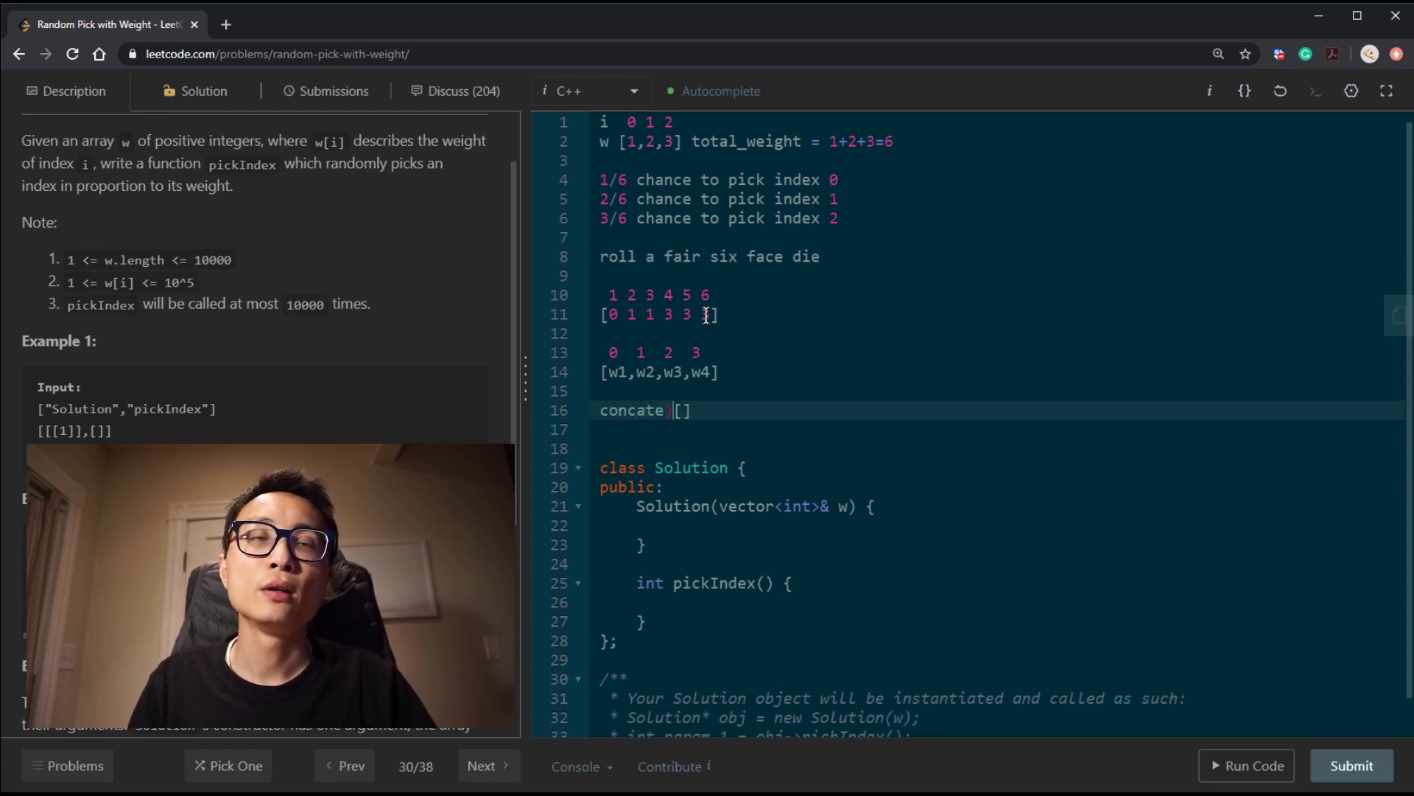
key("Backspace")
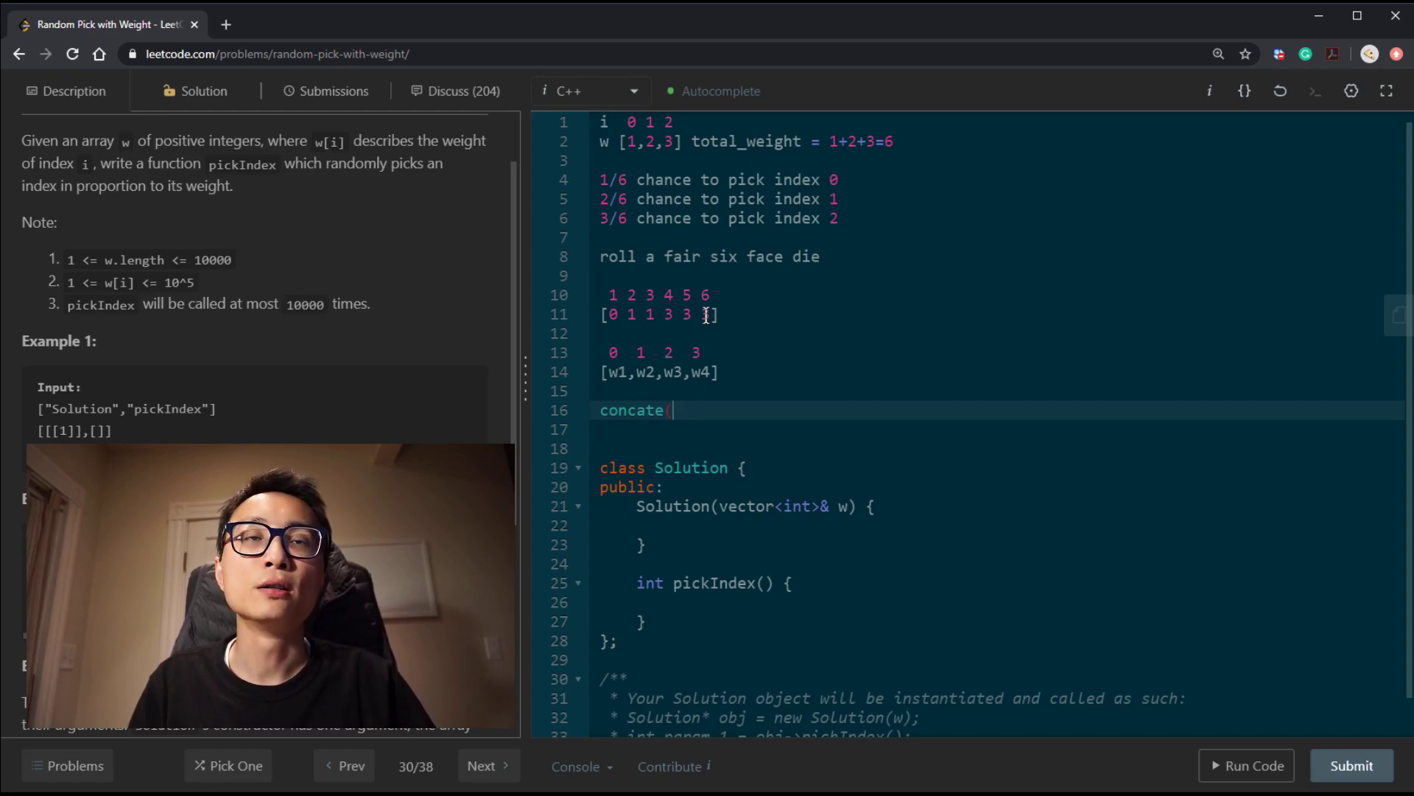
type("(0")
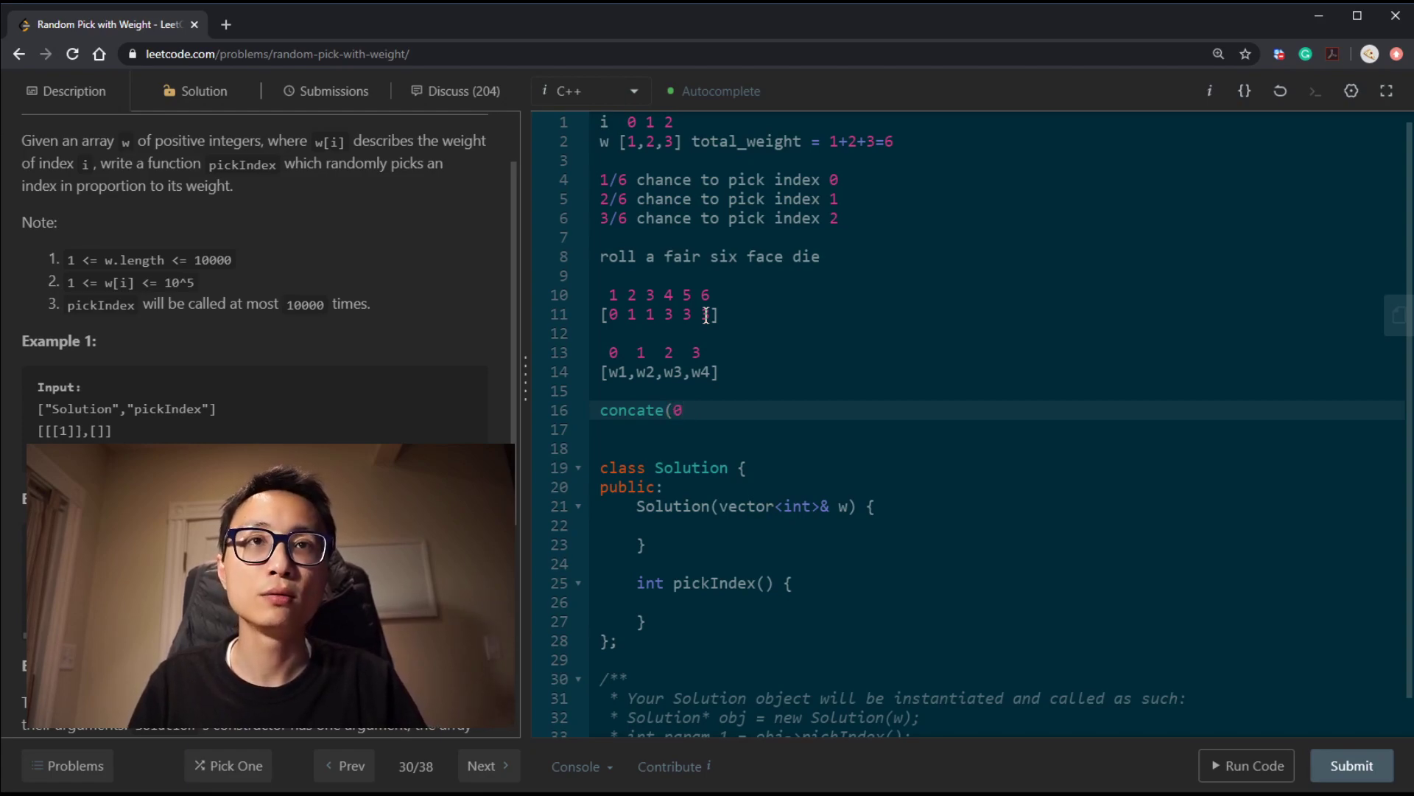
type("duplicate(0,")
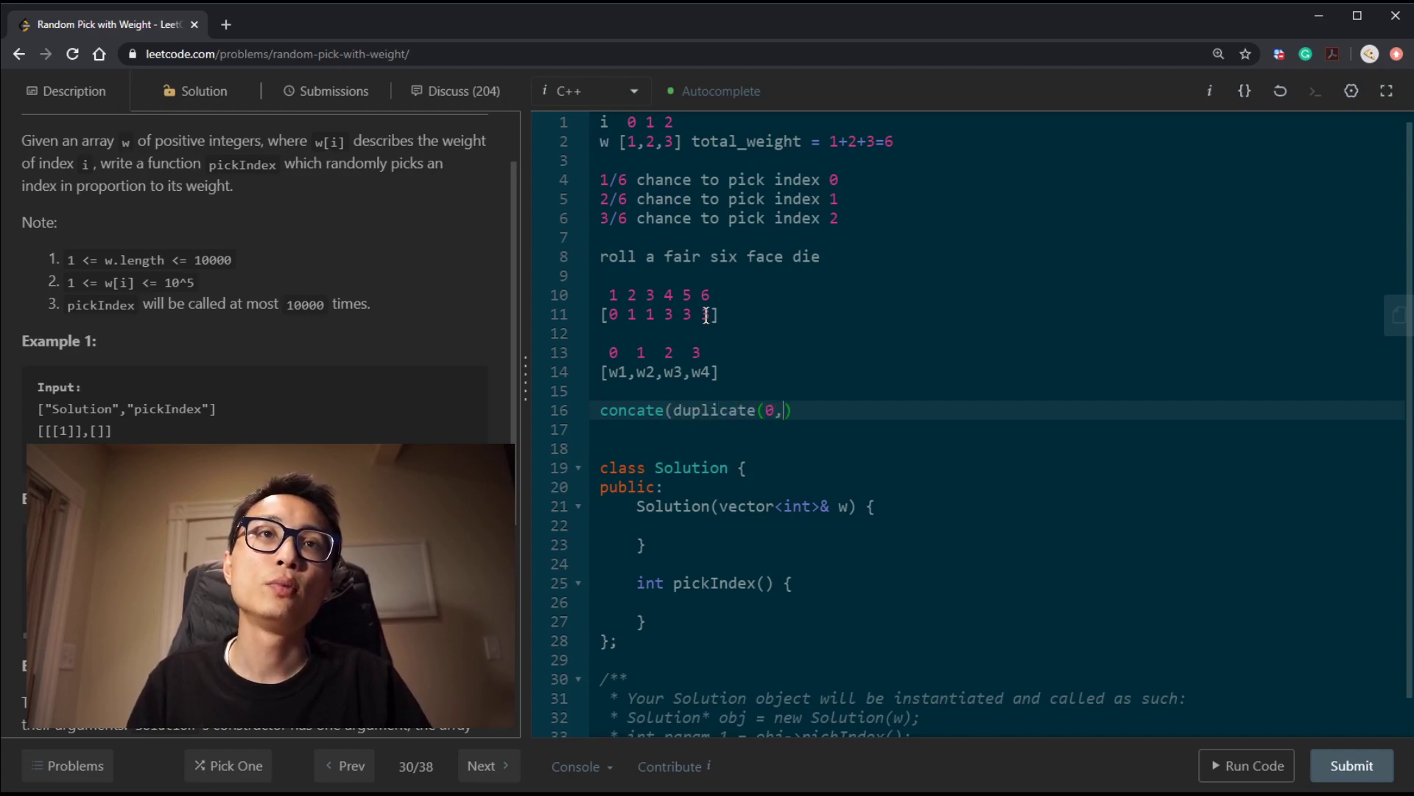
type("w1),")
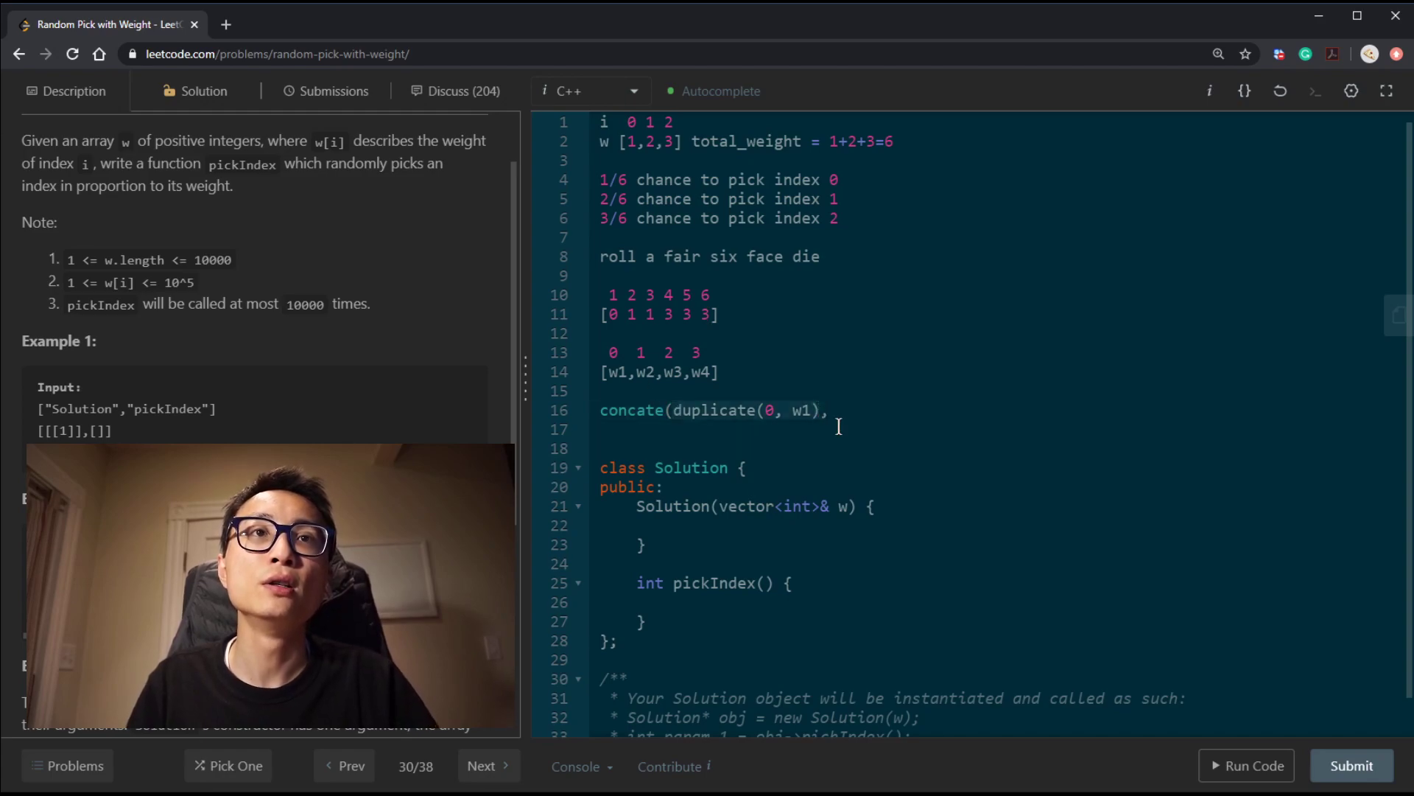
type("duplicate(0, w1),")
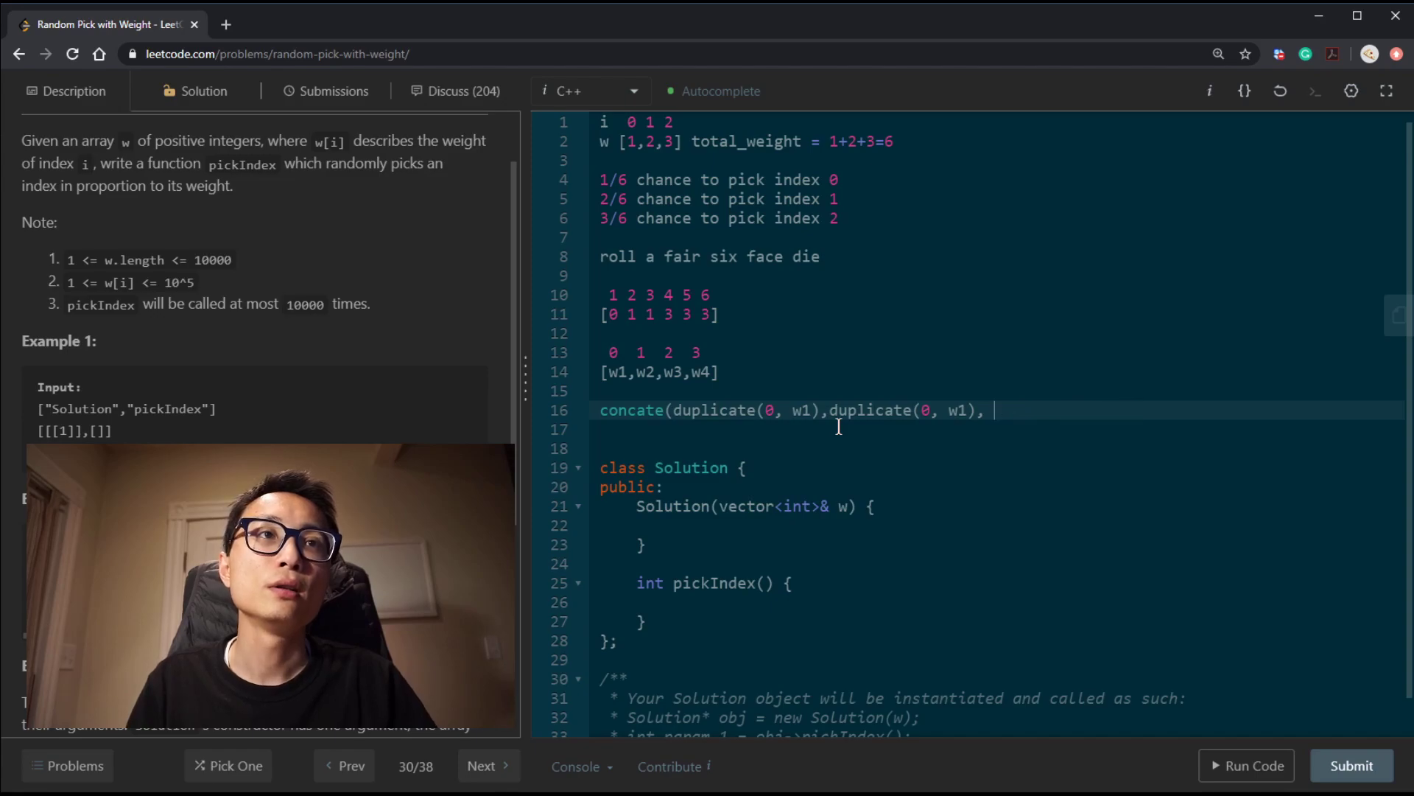
type("duplicate(0, w1),duplicate(0, w1))")
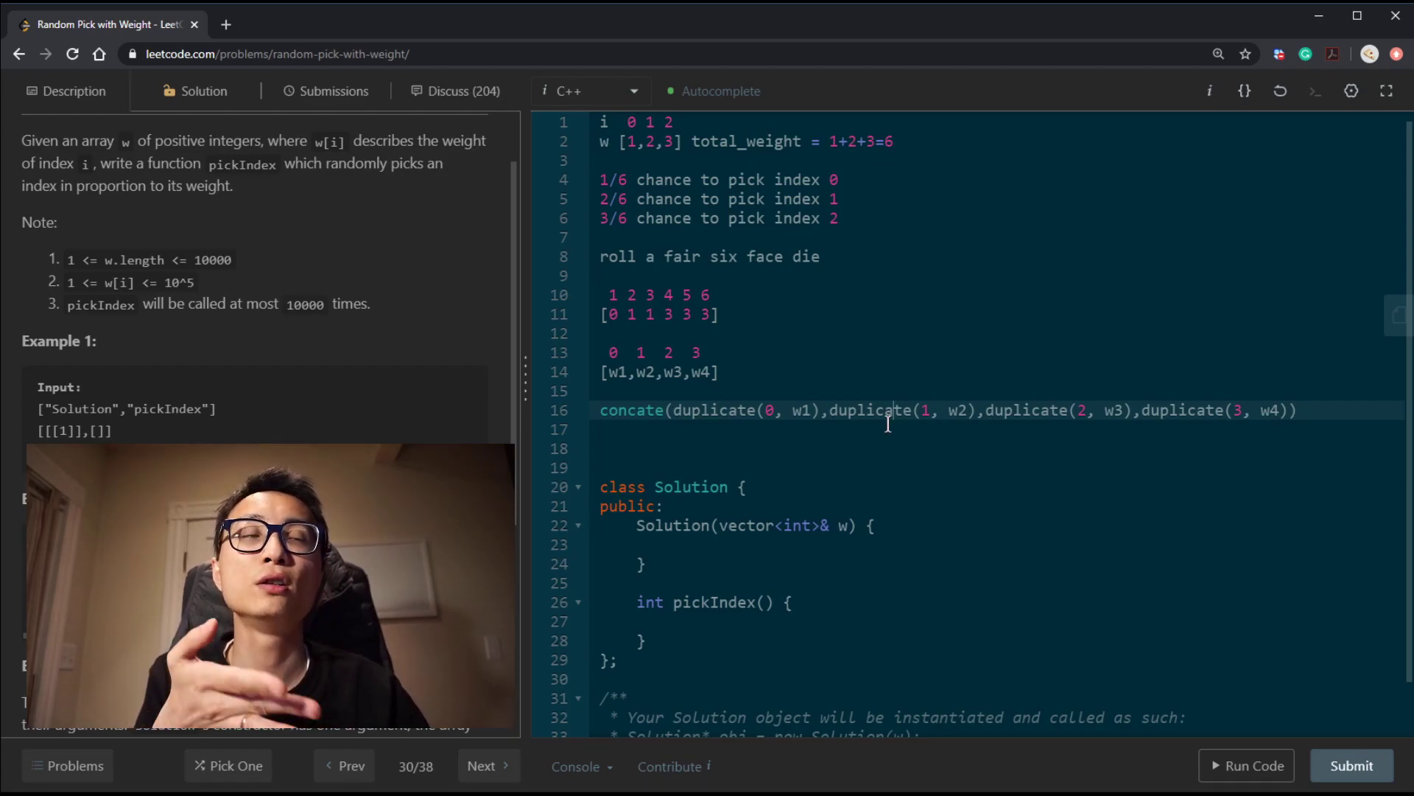
mouse_move(884, 437)
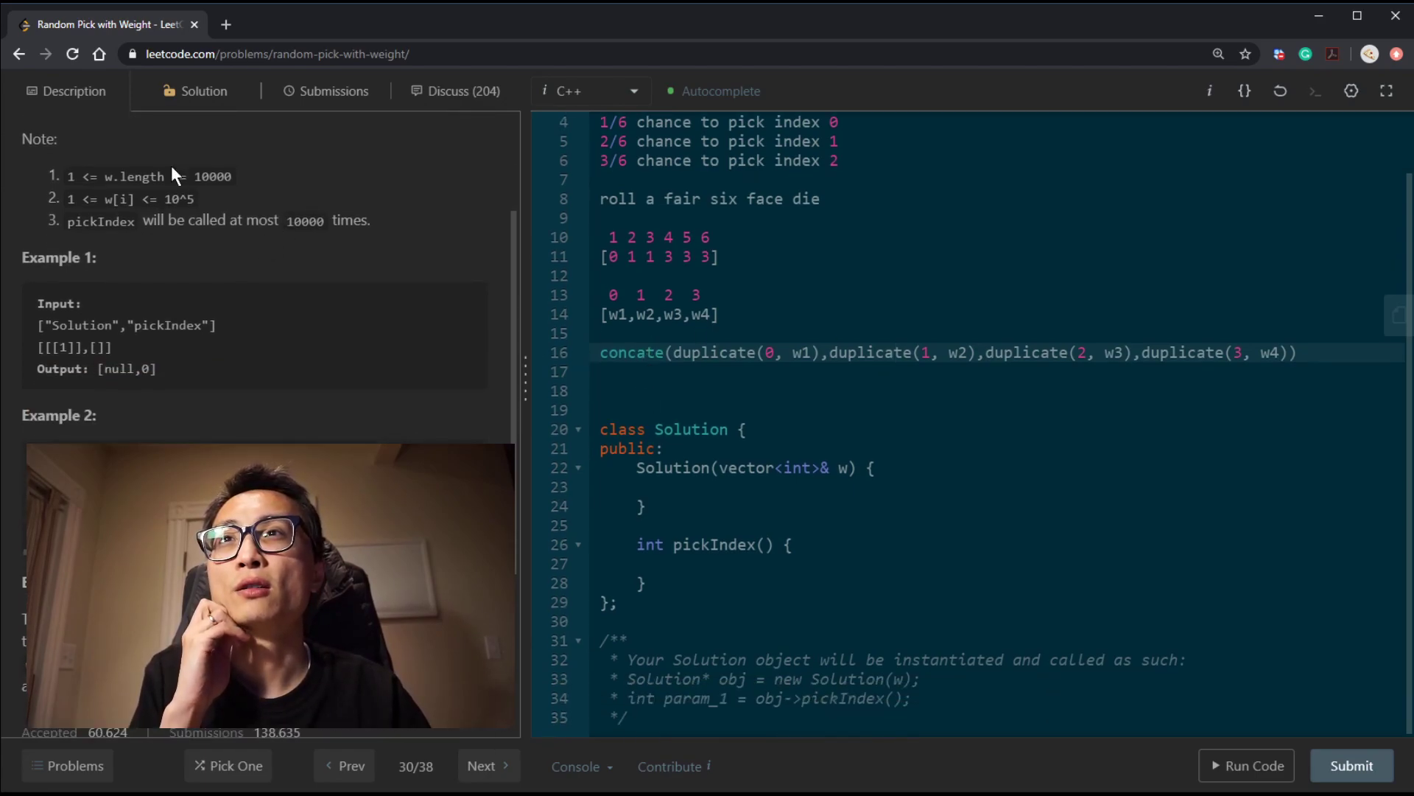
Copy the die lines and split faces into groups 1|2 3|4 5 6 with | separators
left_click_drag(106, 176, 232, 175)
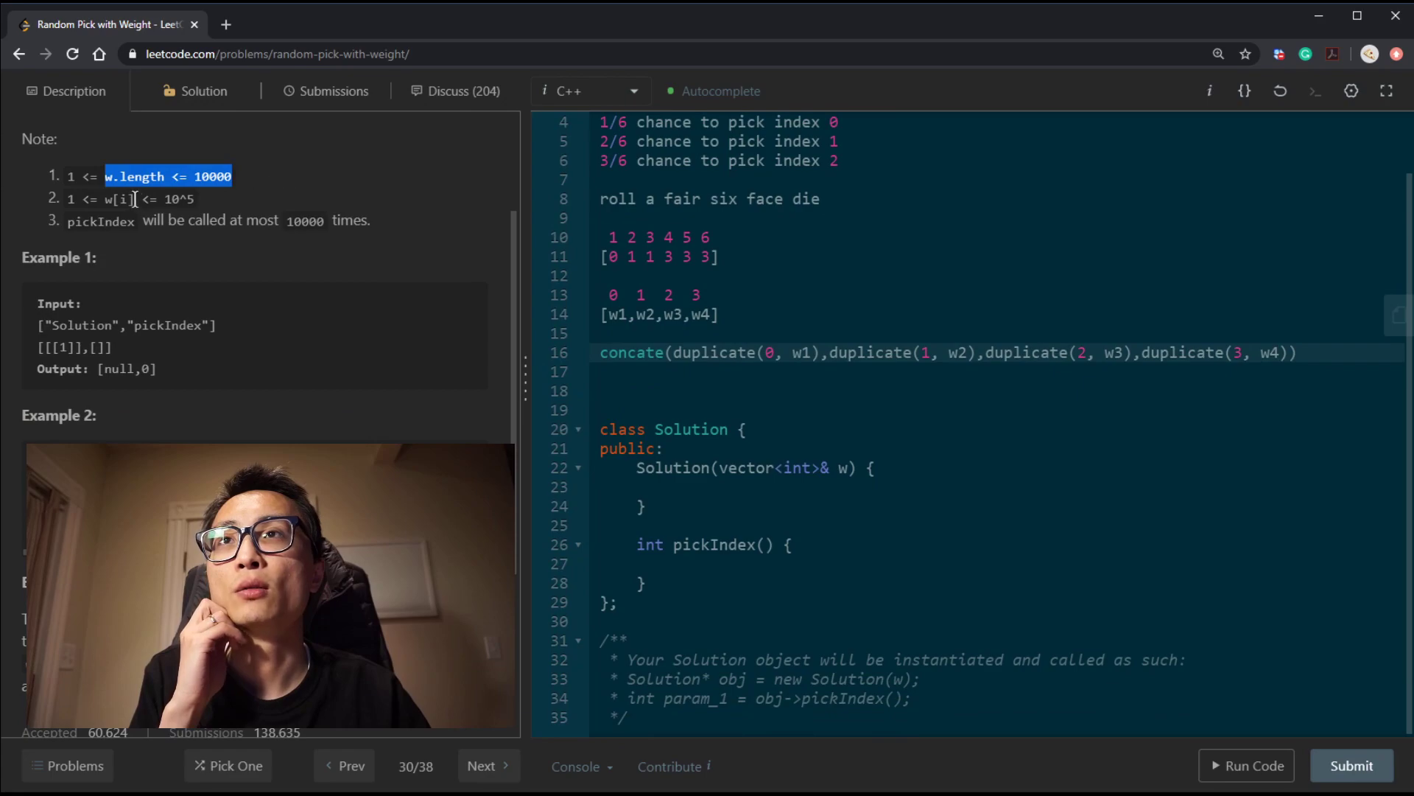
left_click(193, 176)
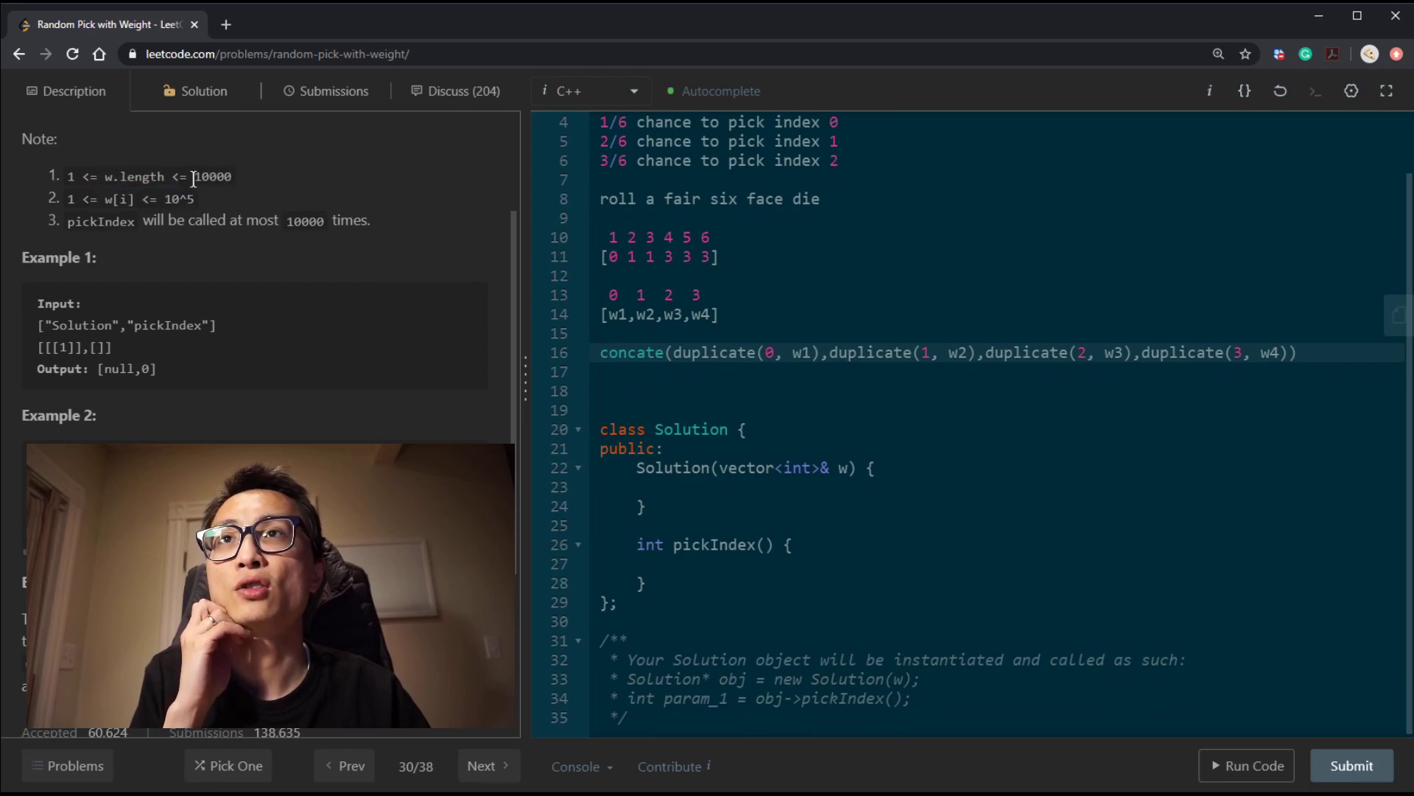
double_click(215, 176)
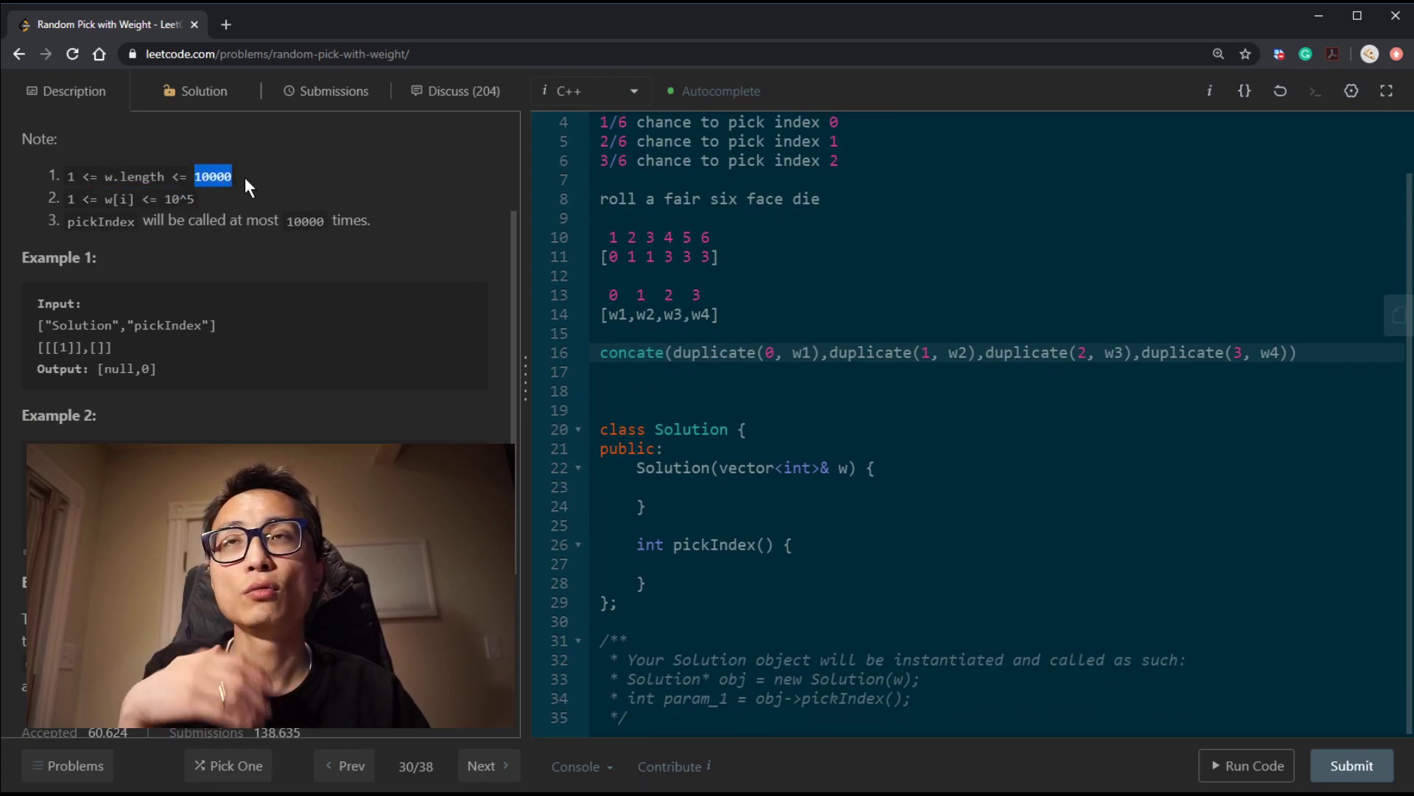
mouse_move(629, 295)
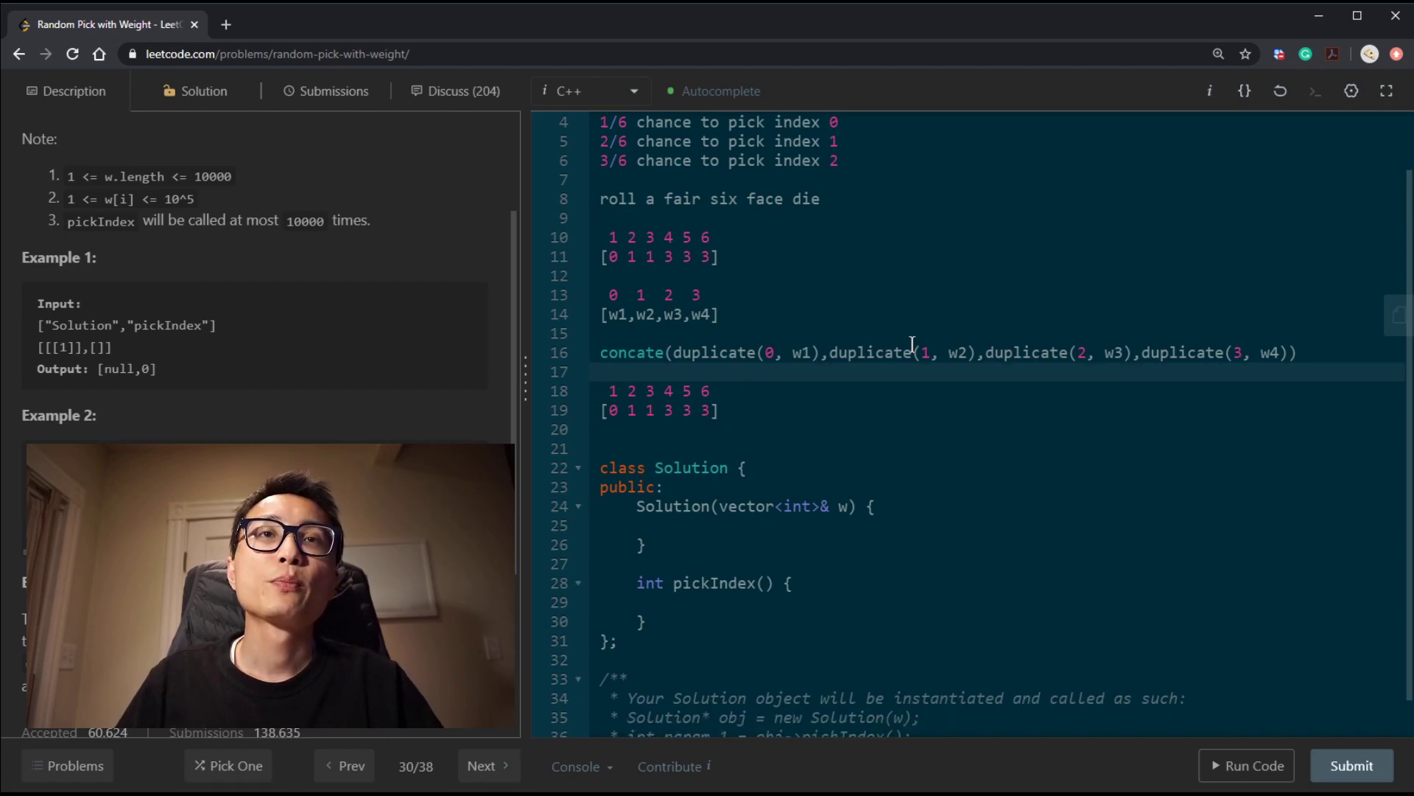
scroll("down", 3)
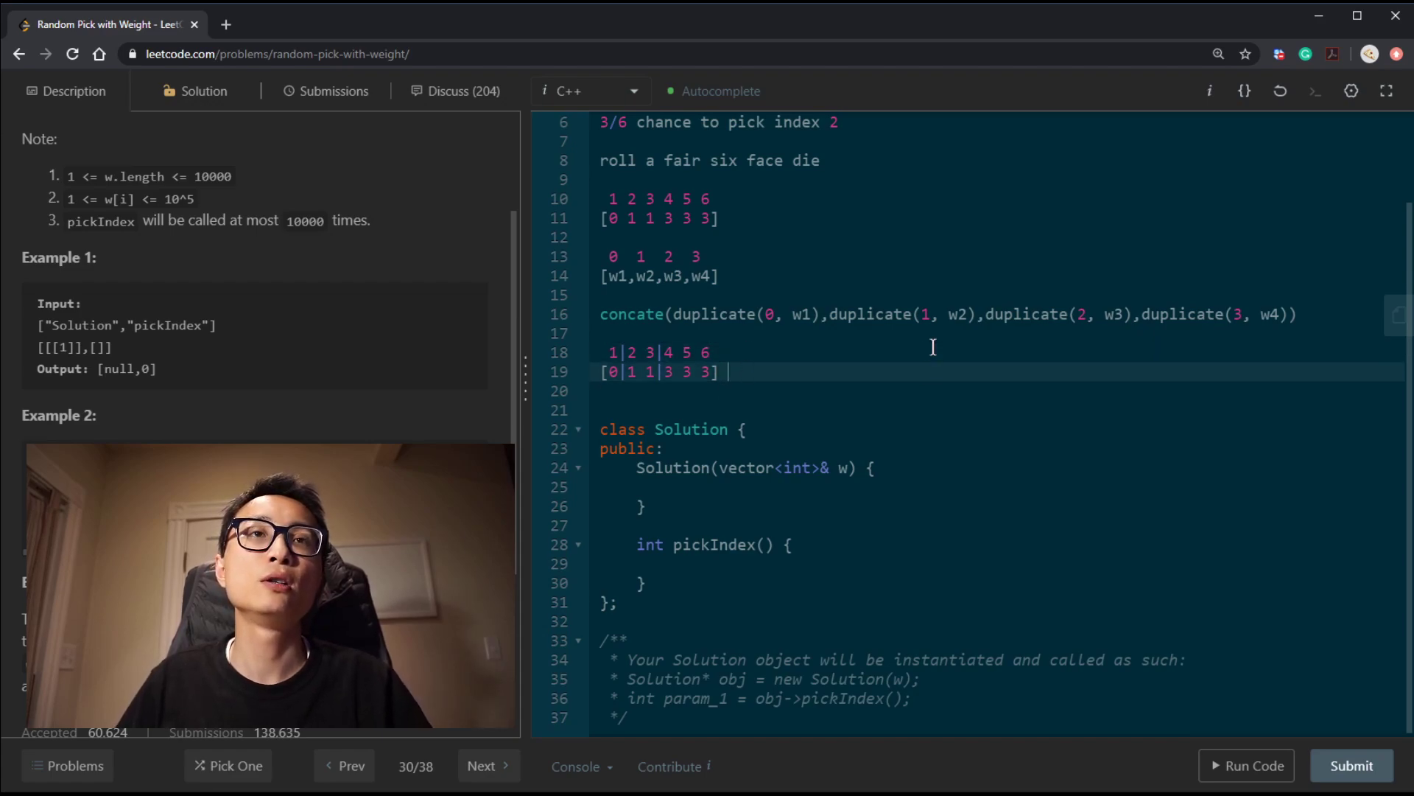
Note the accumulated weights -> 1|3|6 labelled 'accum weight' with 0|1|3 beneath
type("->")
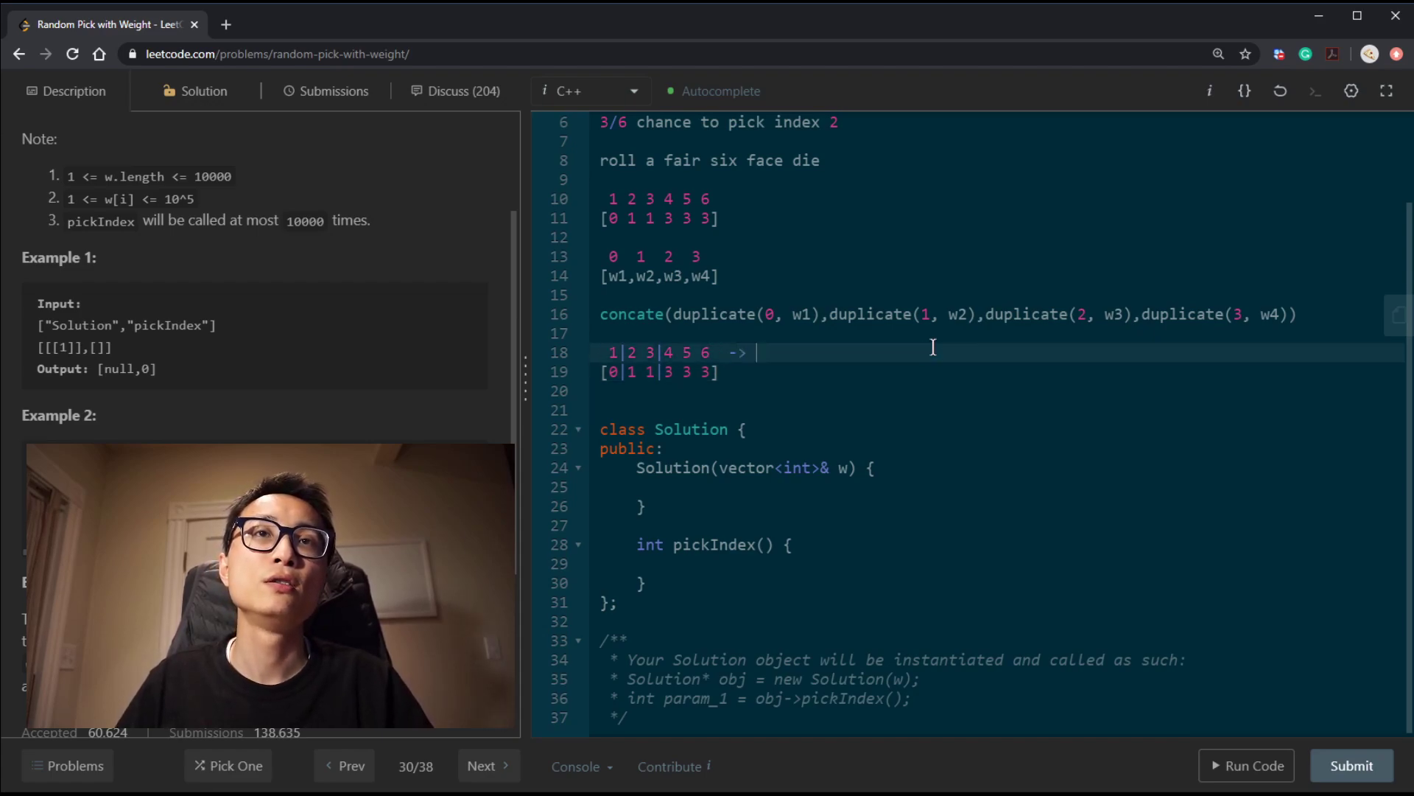
type("1|")
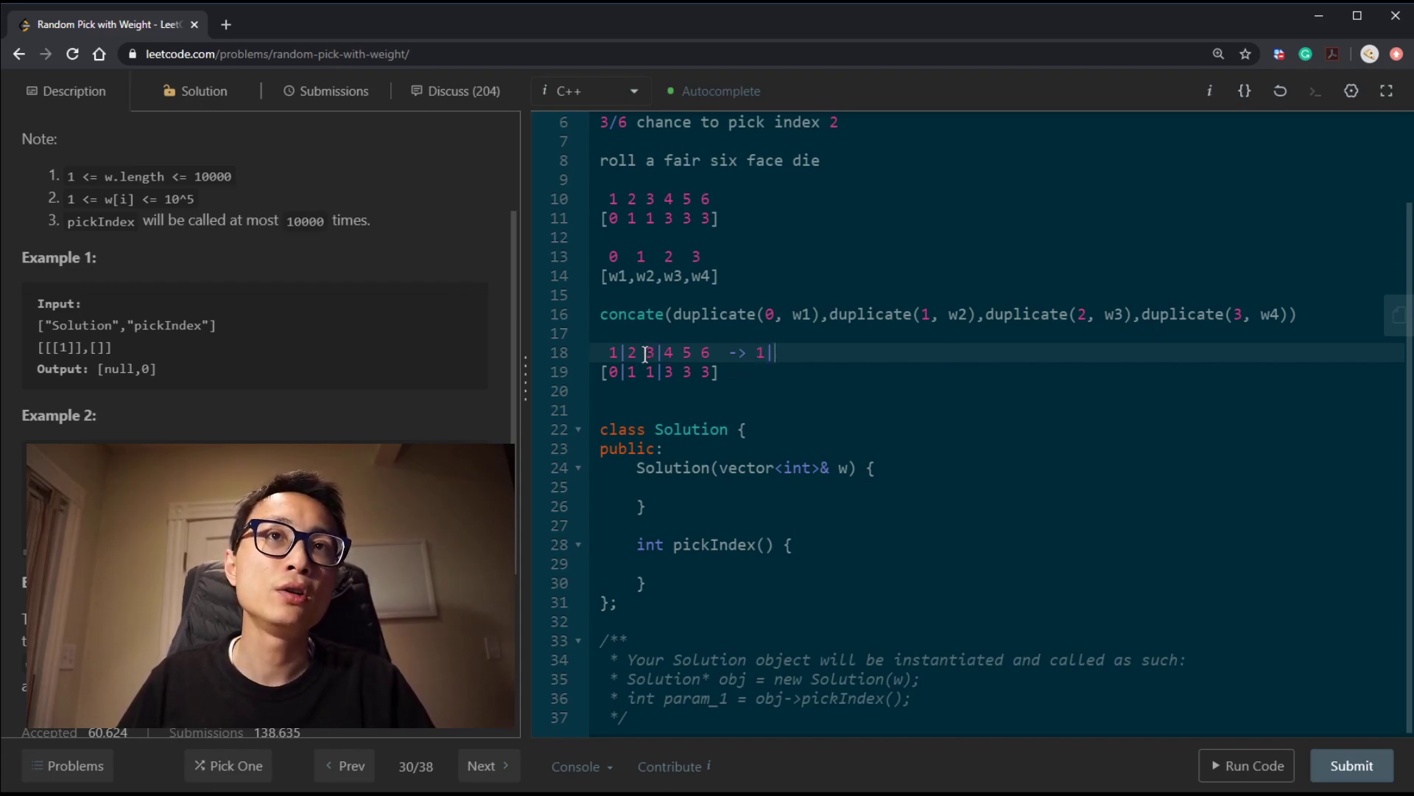
type("3")
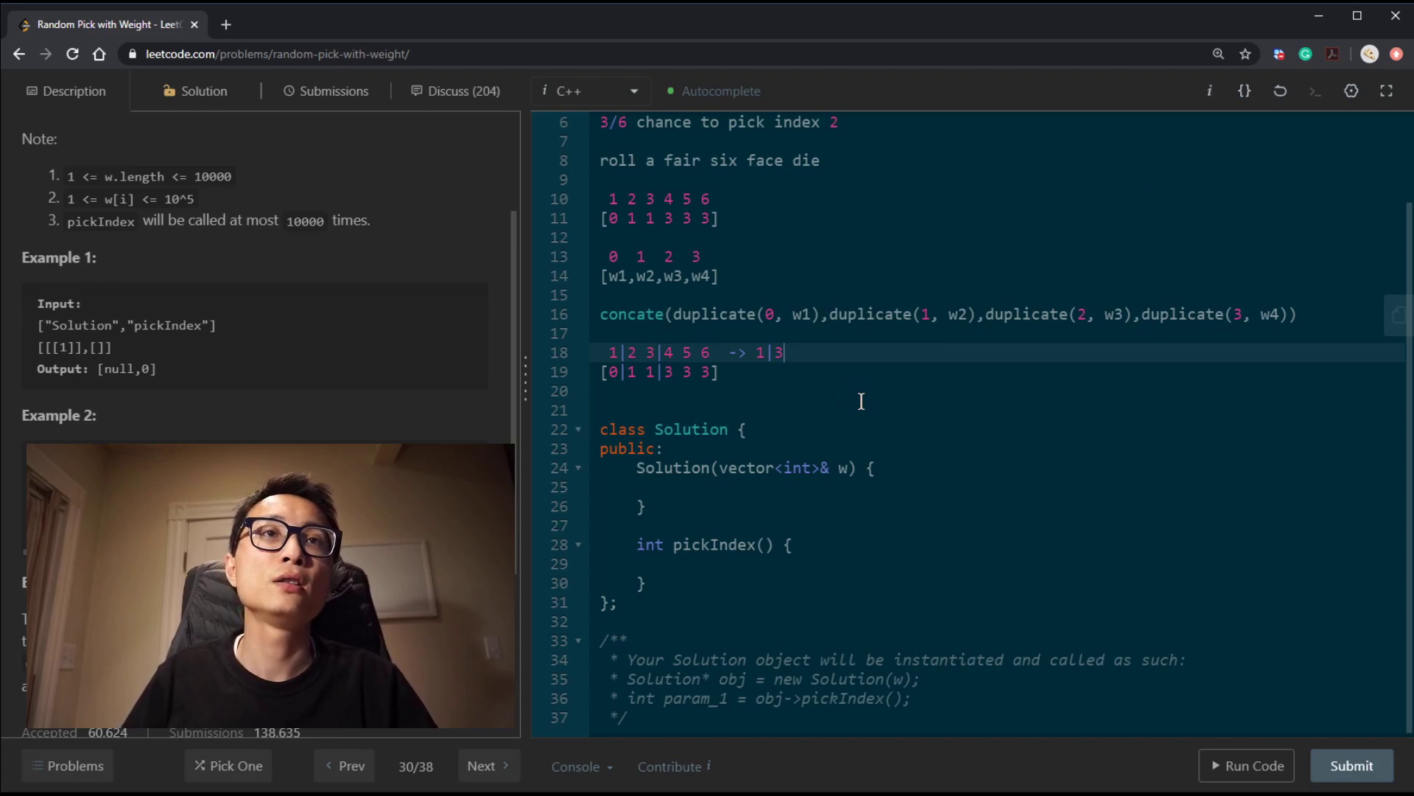
type("|6")
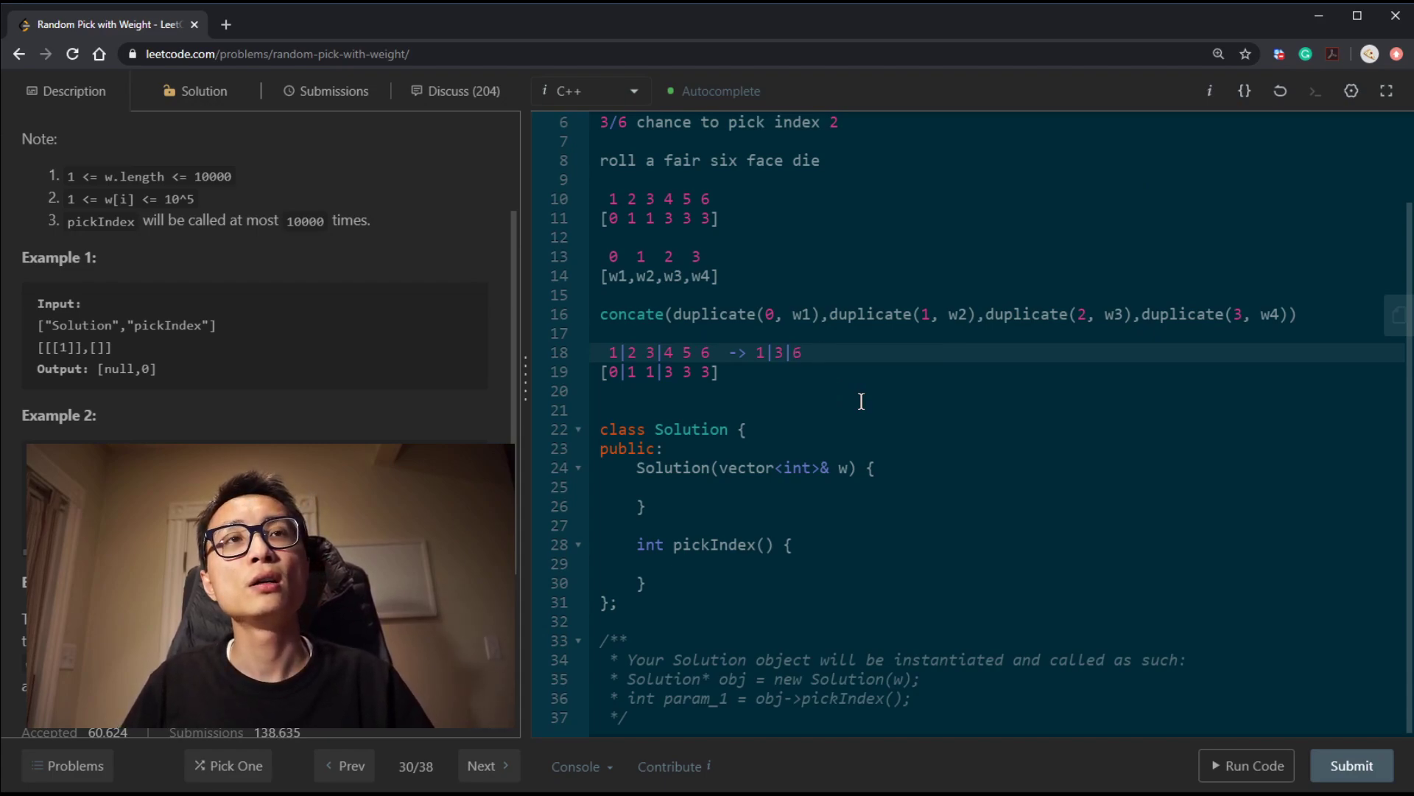
type("accum w")
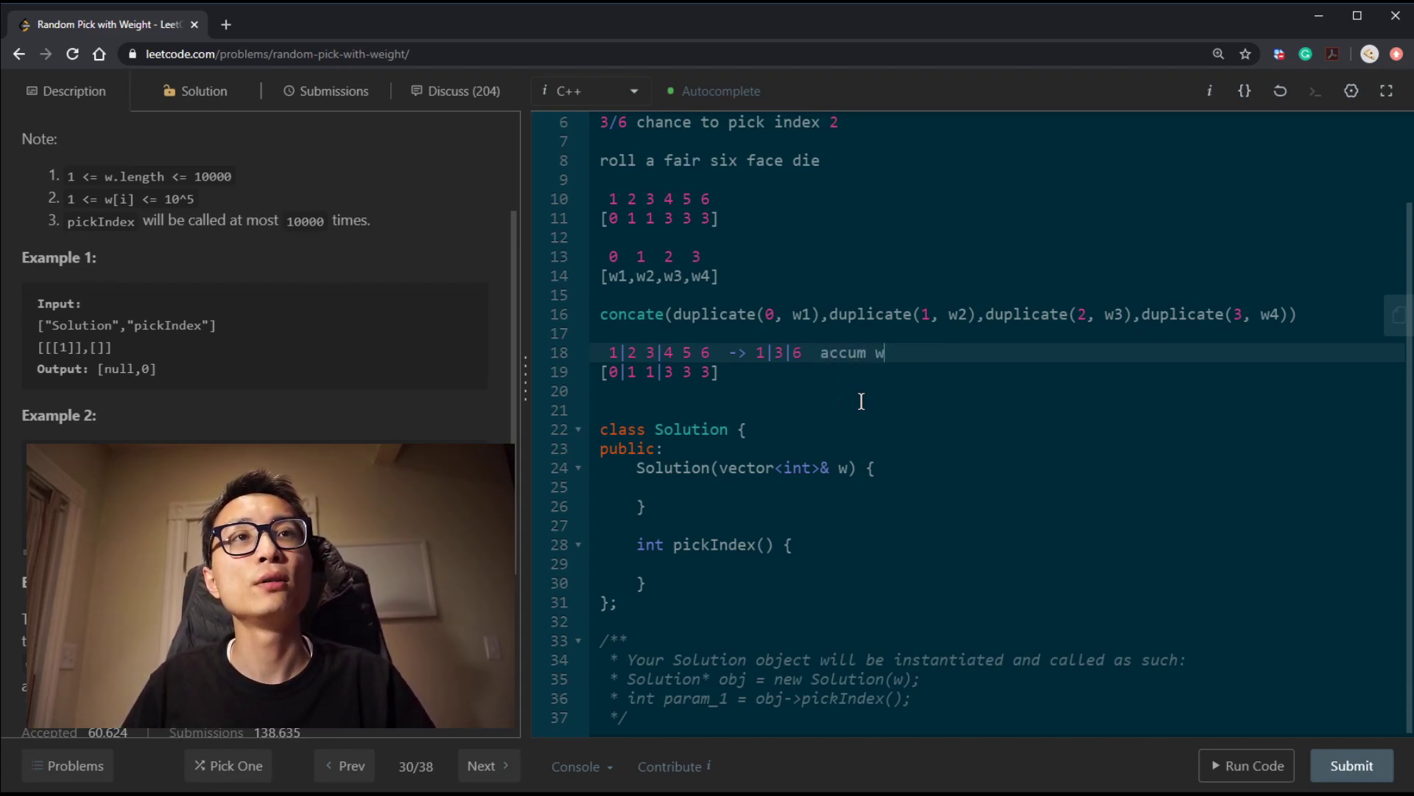
type("eight")
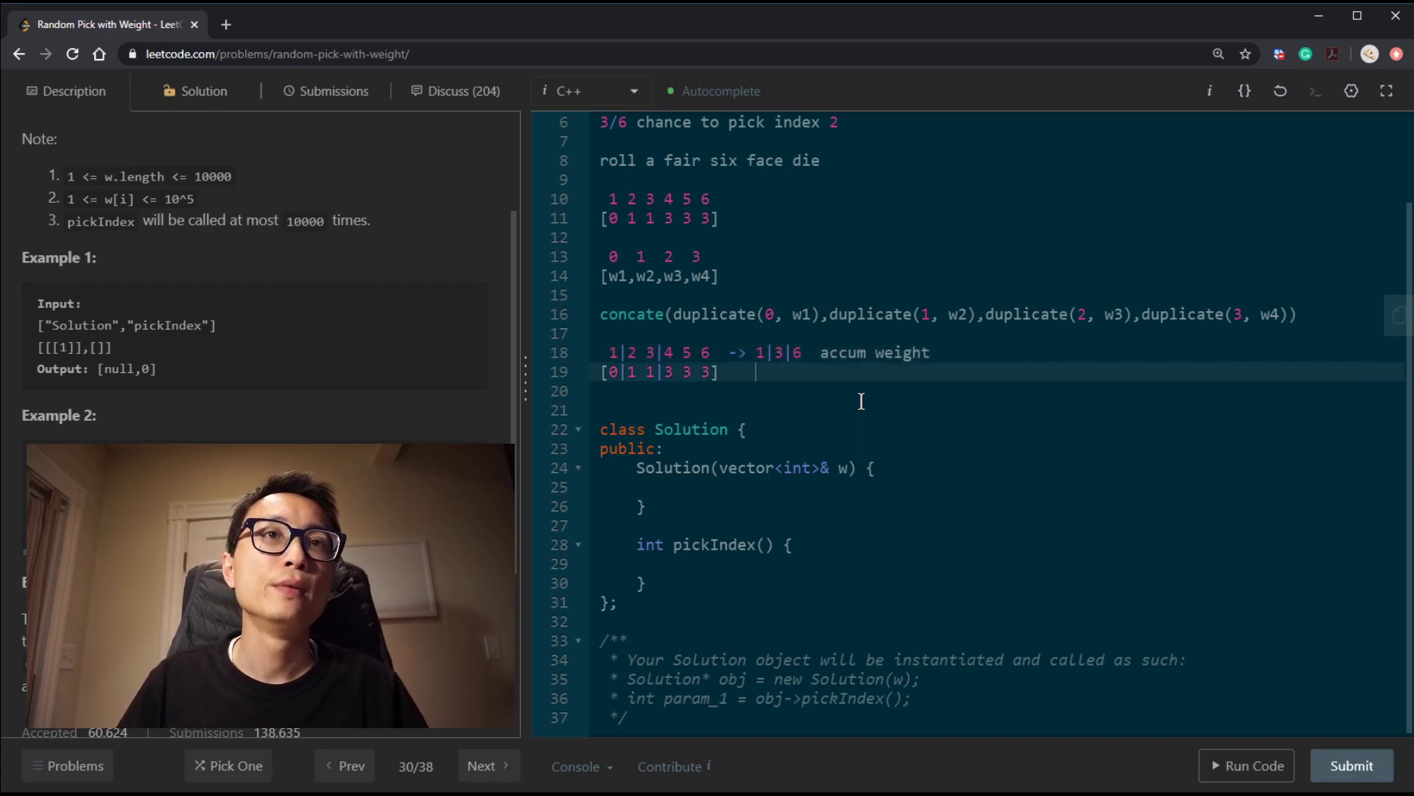
type("0|")
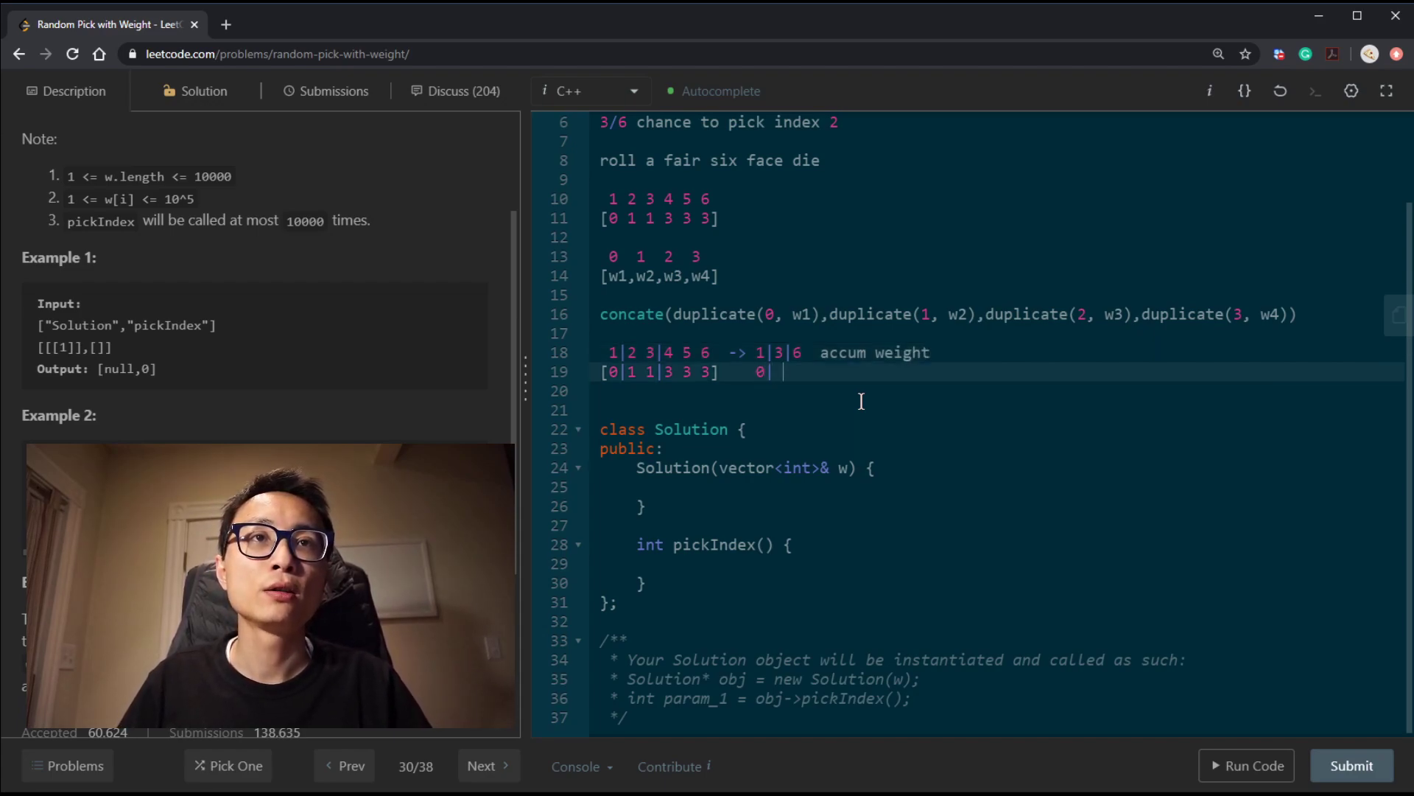
type("1|3")
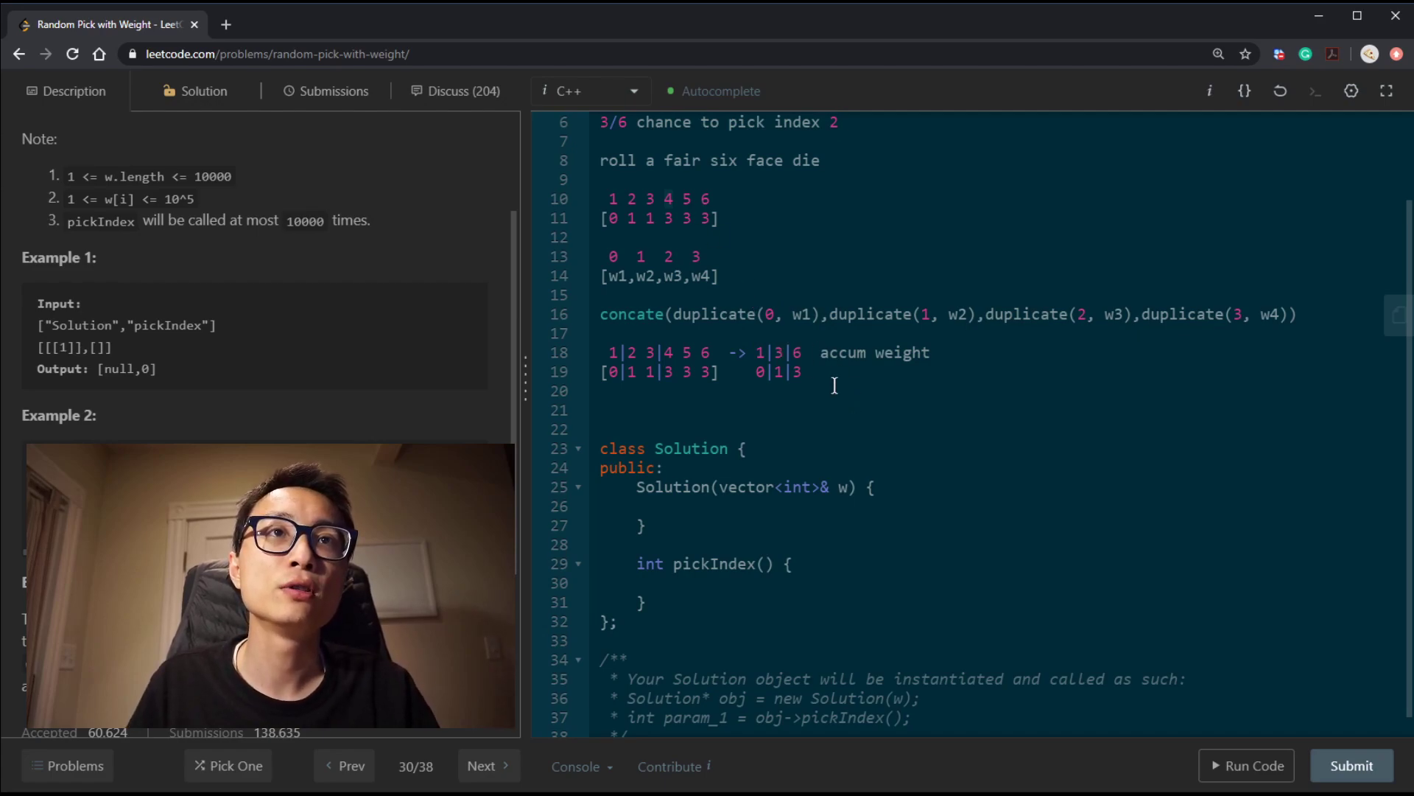
Note a sample roll of 4 aligned under the accumulated-weight partitions
type("4")
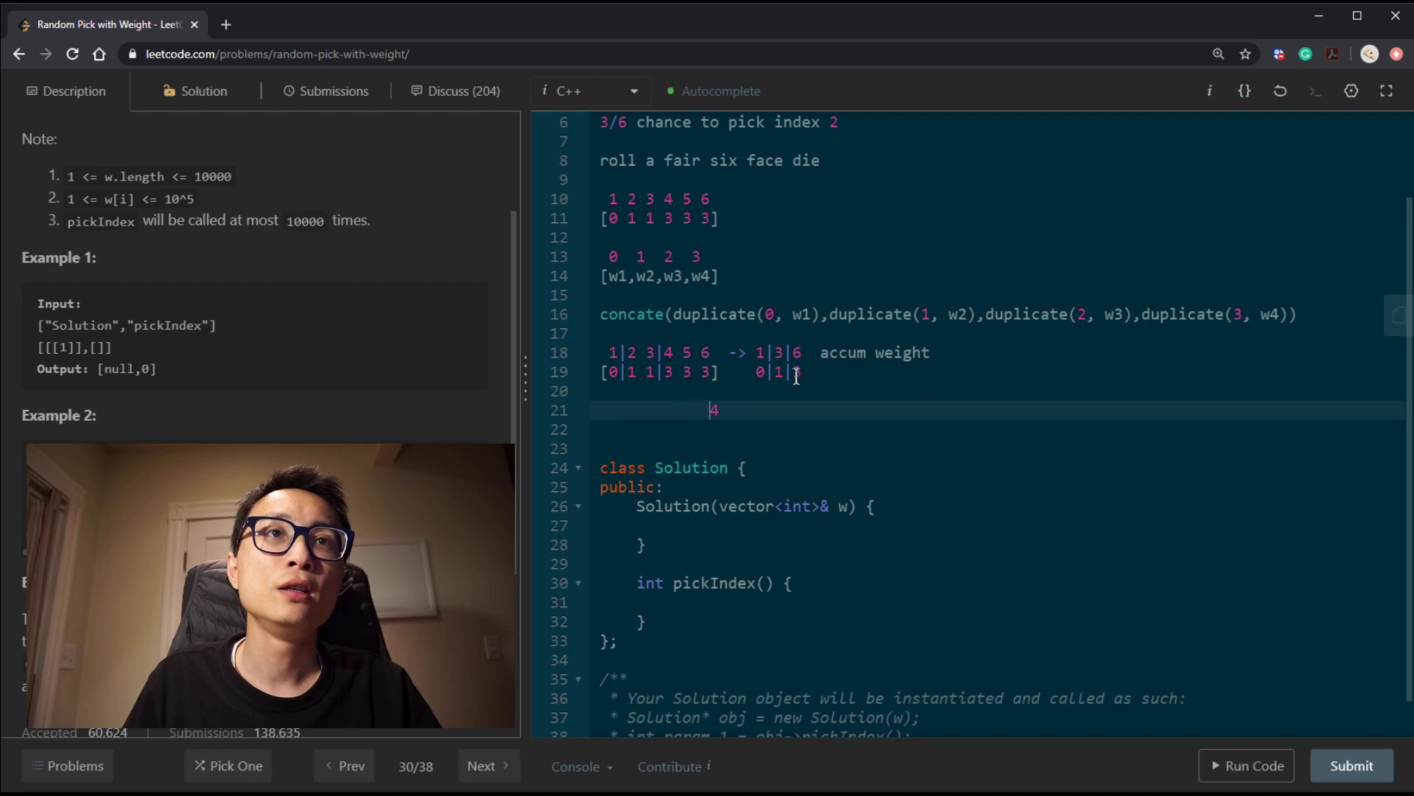
type("3")
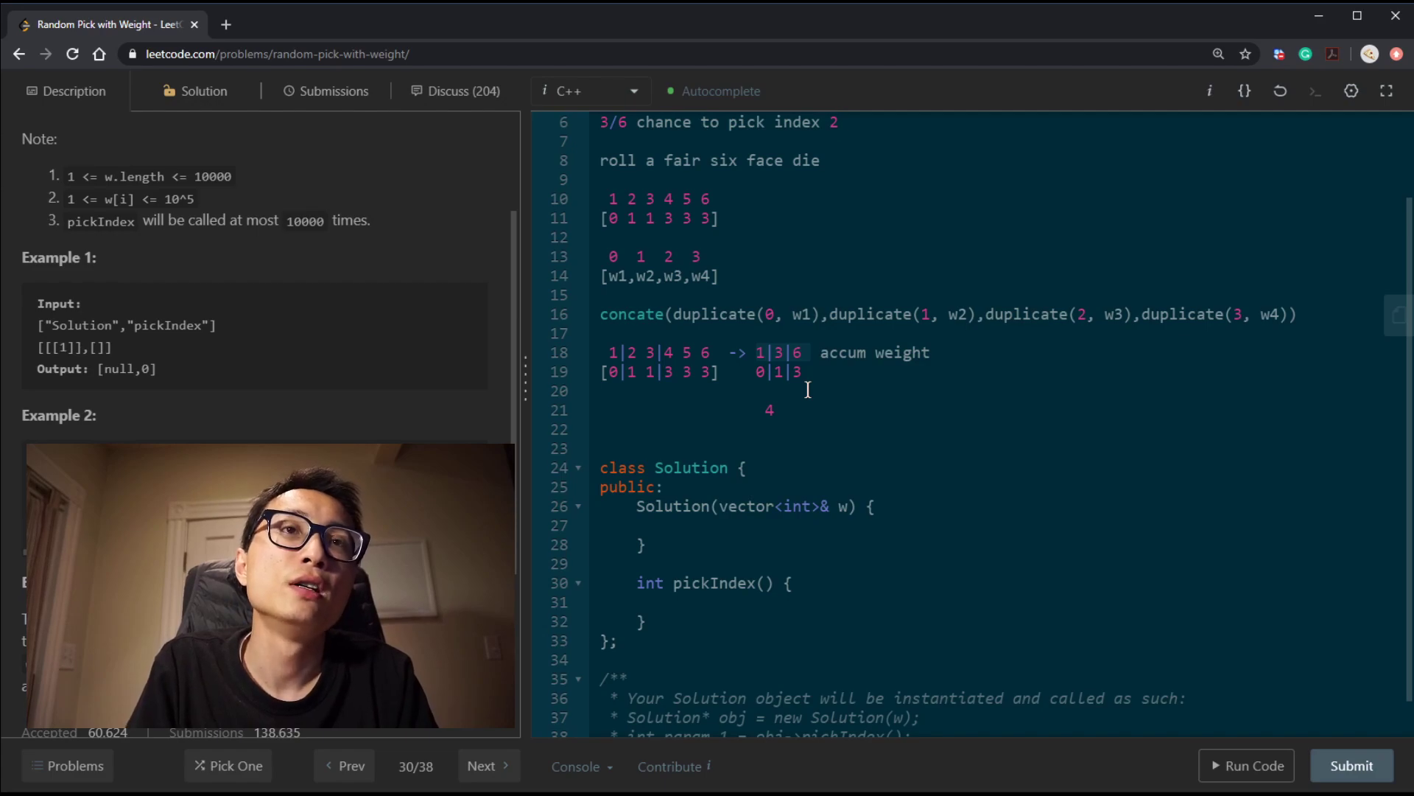
mouse_move(677, 352)
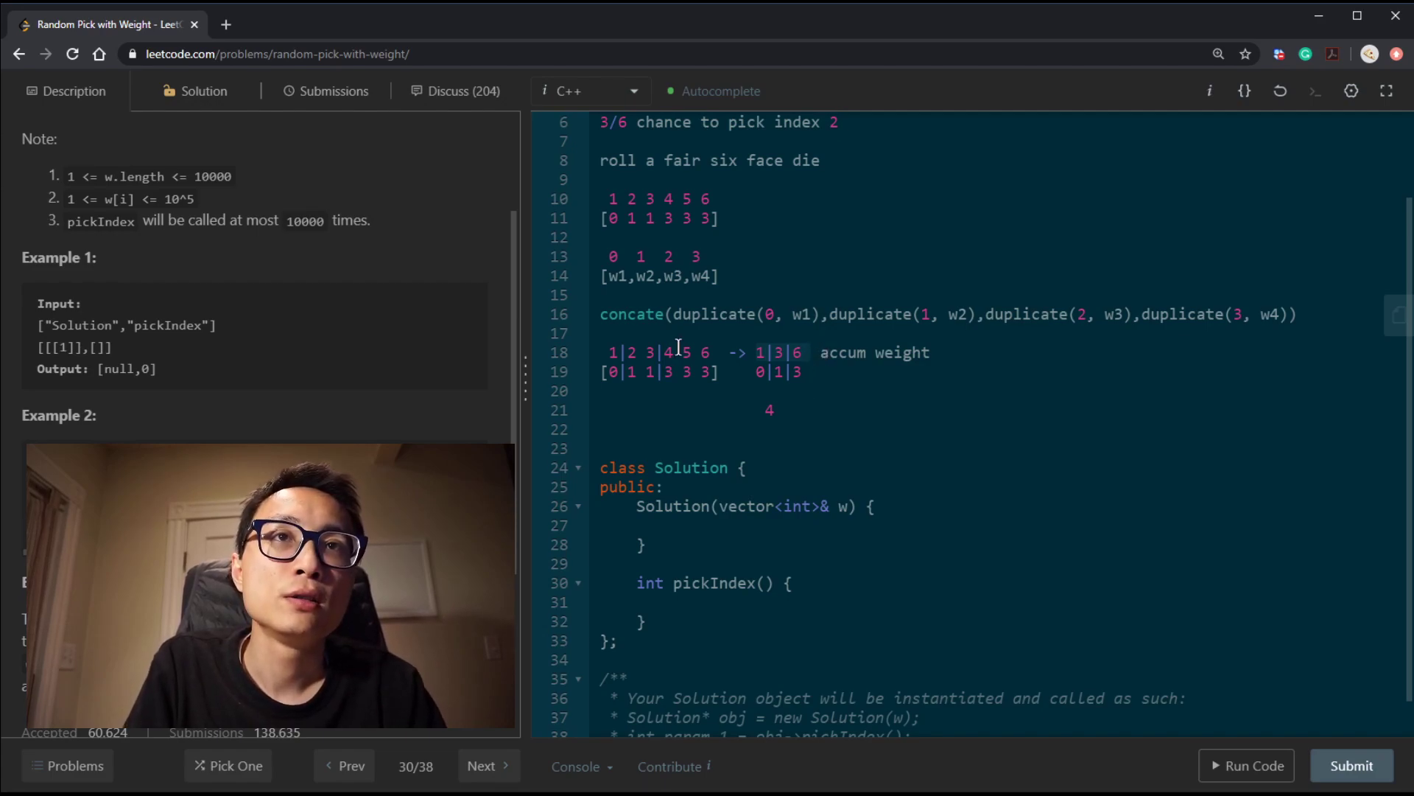
mouse_move(737, 352)
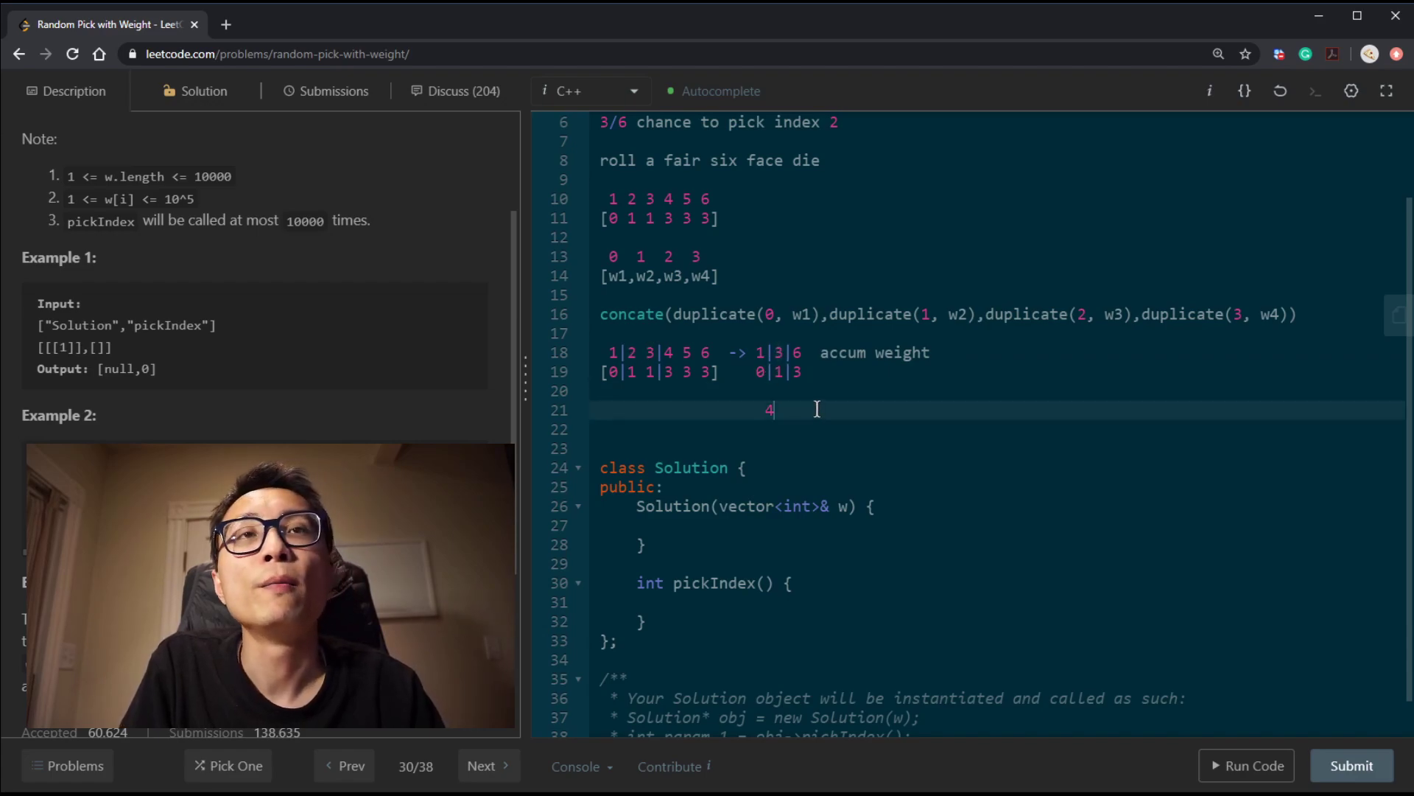
left_click(791, 352)
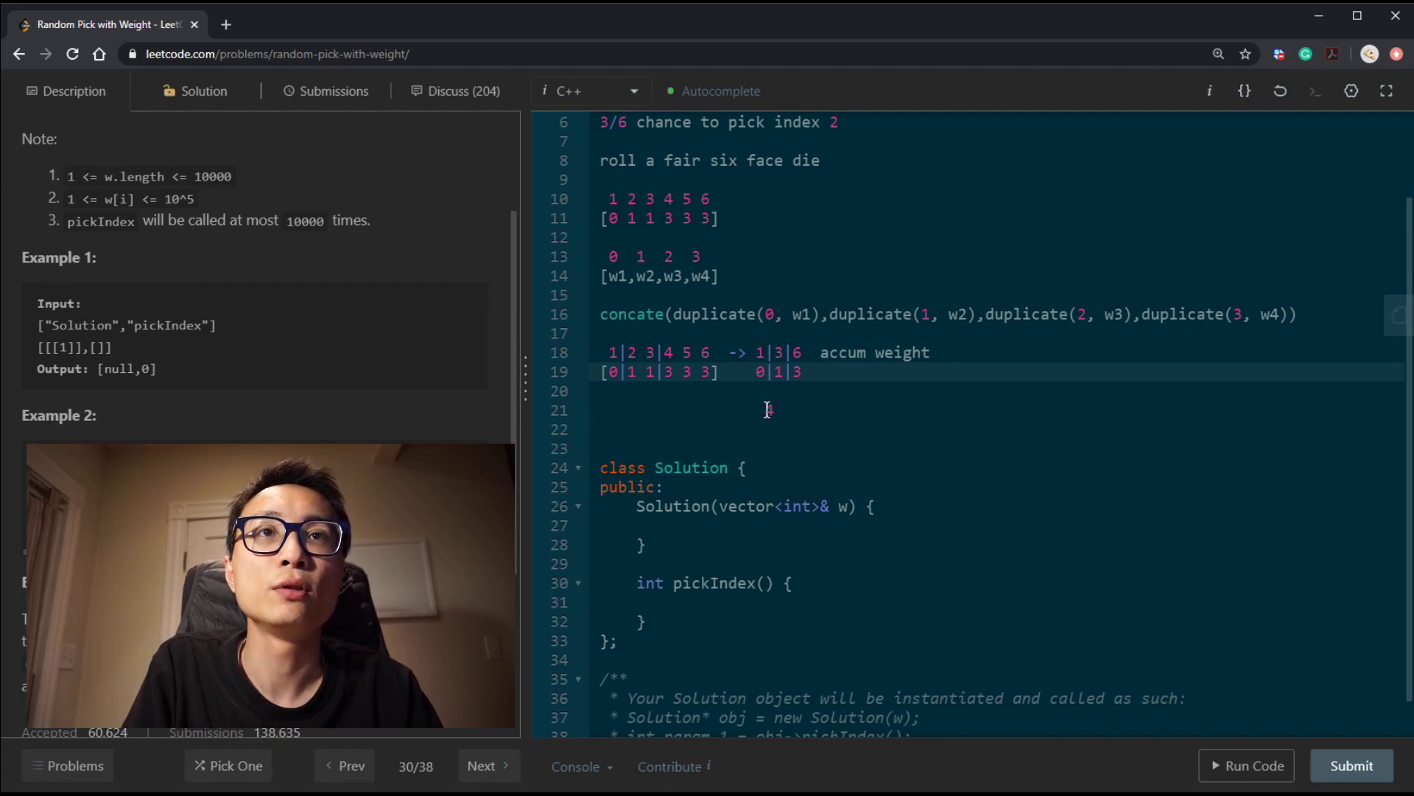
type("4")
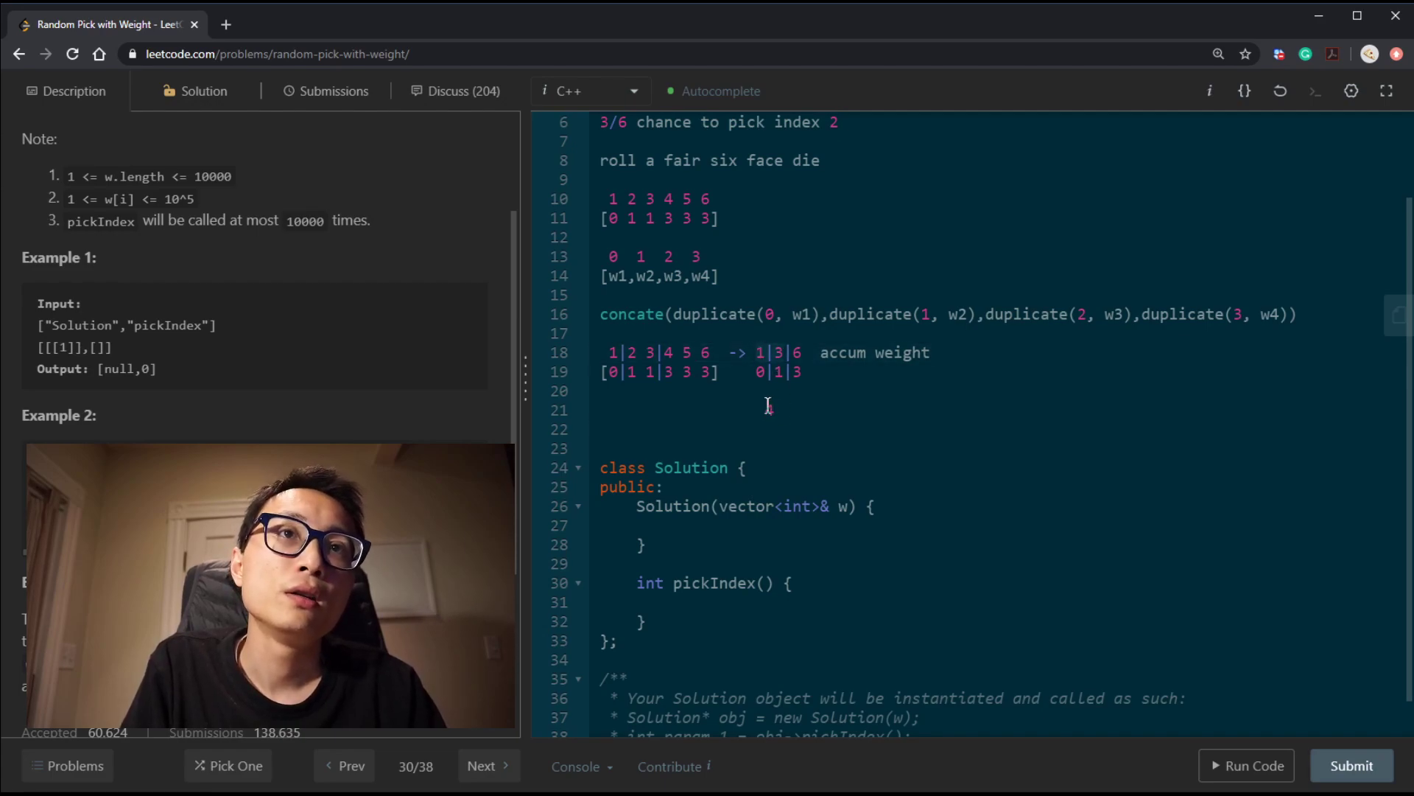
type("4")
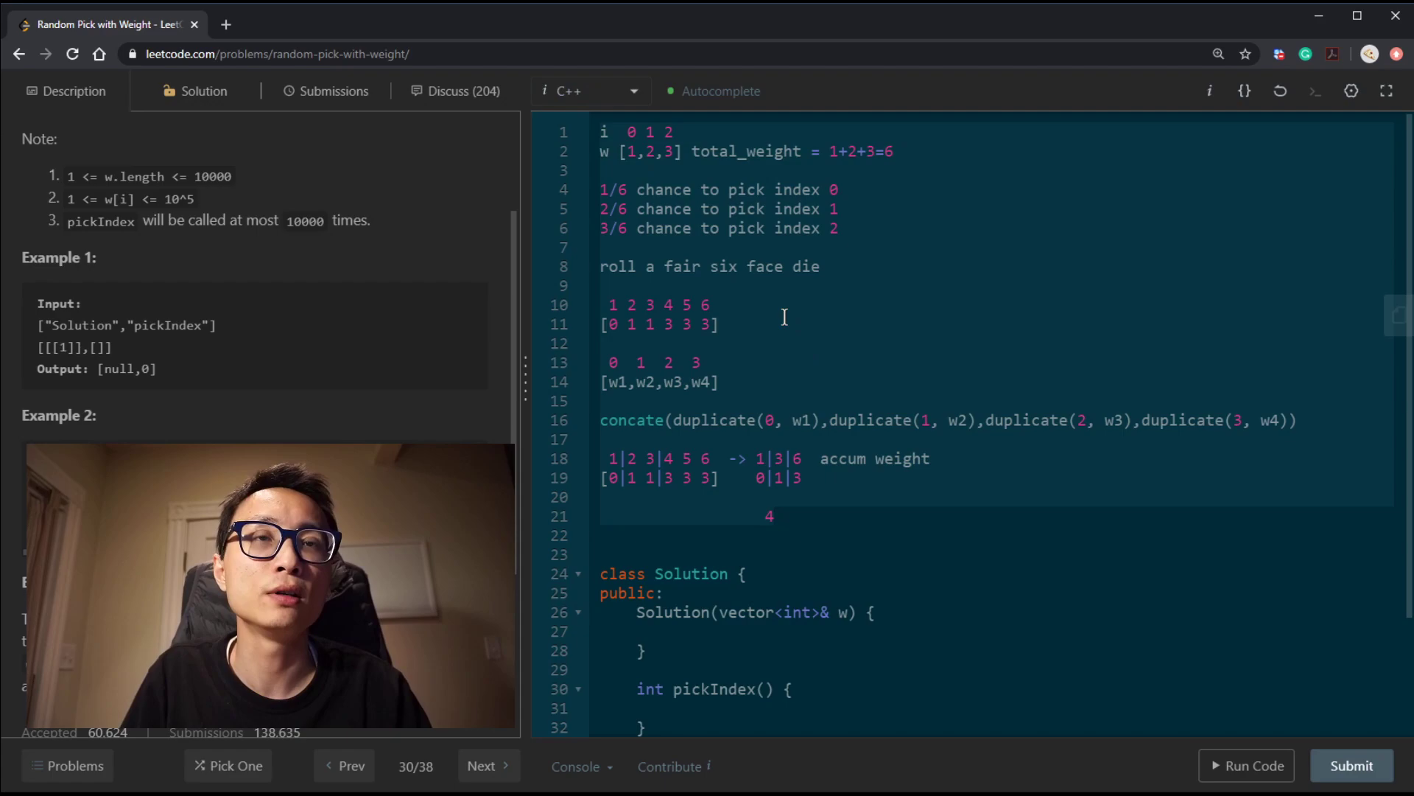
Comment out the scratch notes and declare a private vector<int> accum_w in Solution
key("Ctrl+/")
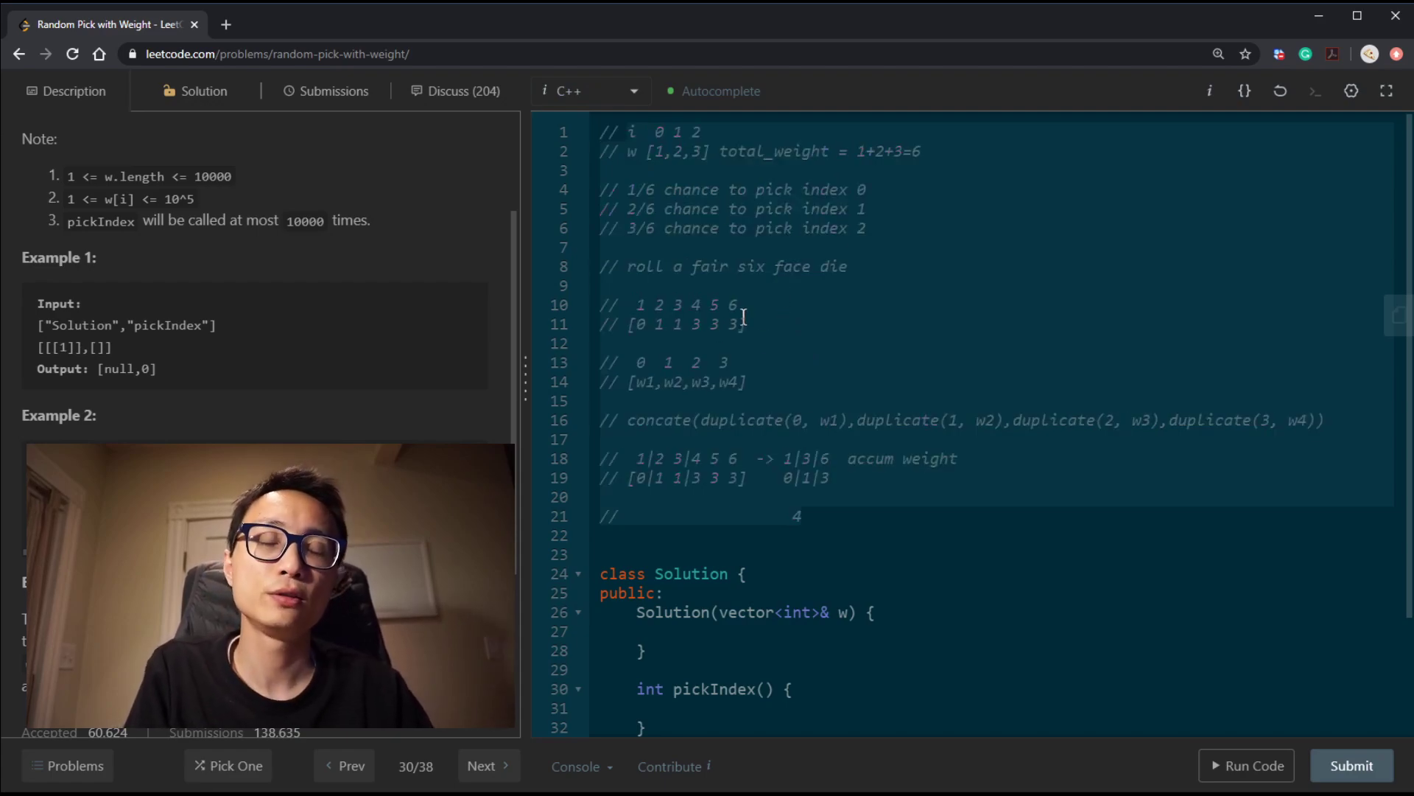
scroll("down", 3)
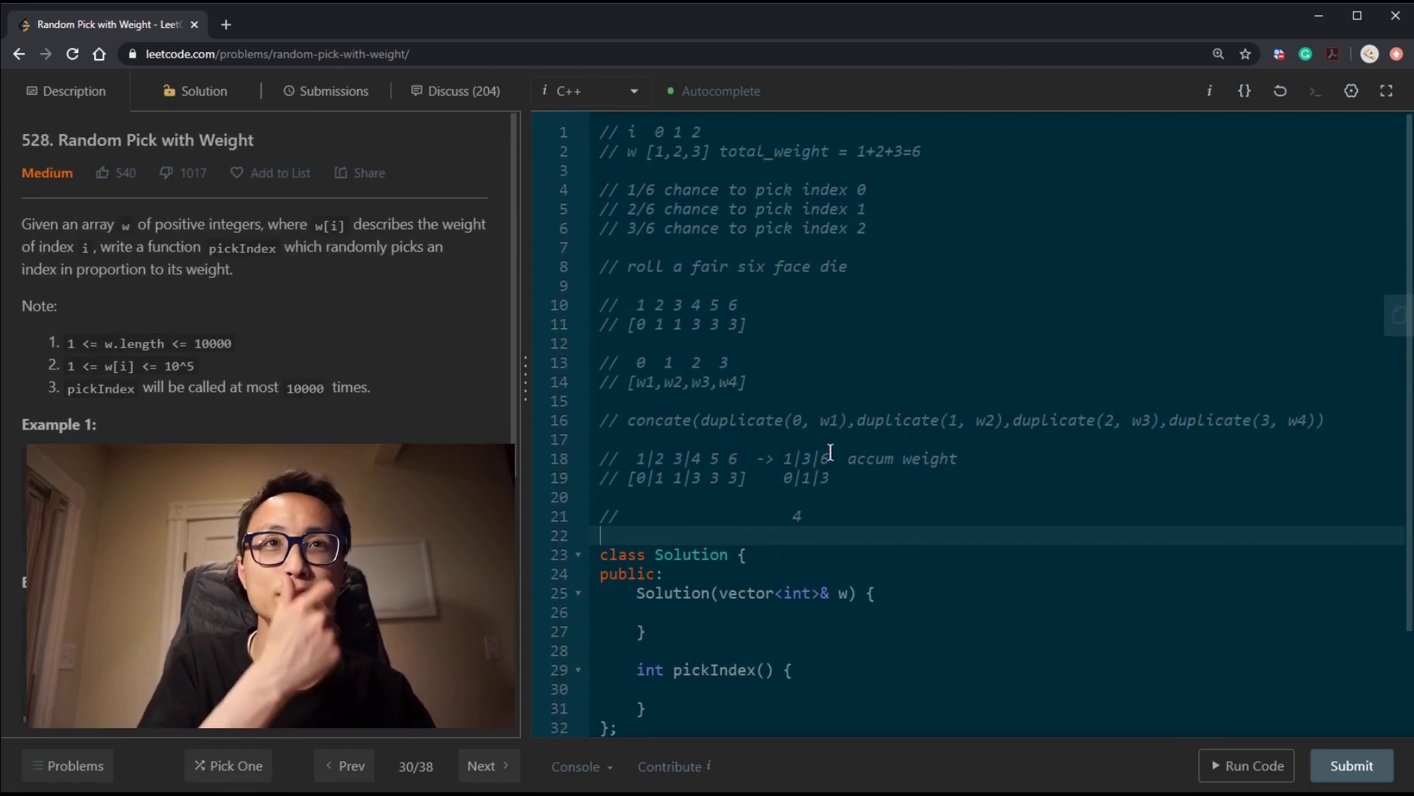
scroll("down", 3)
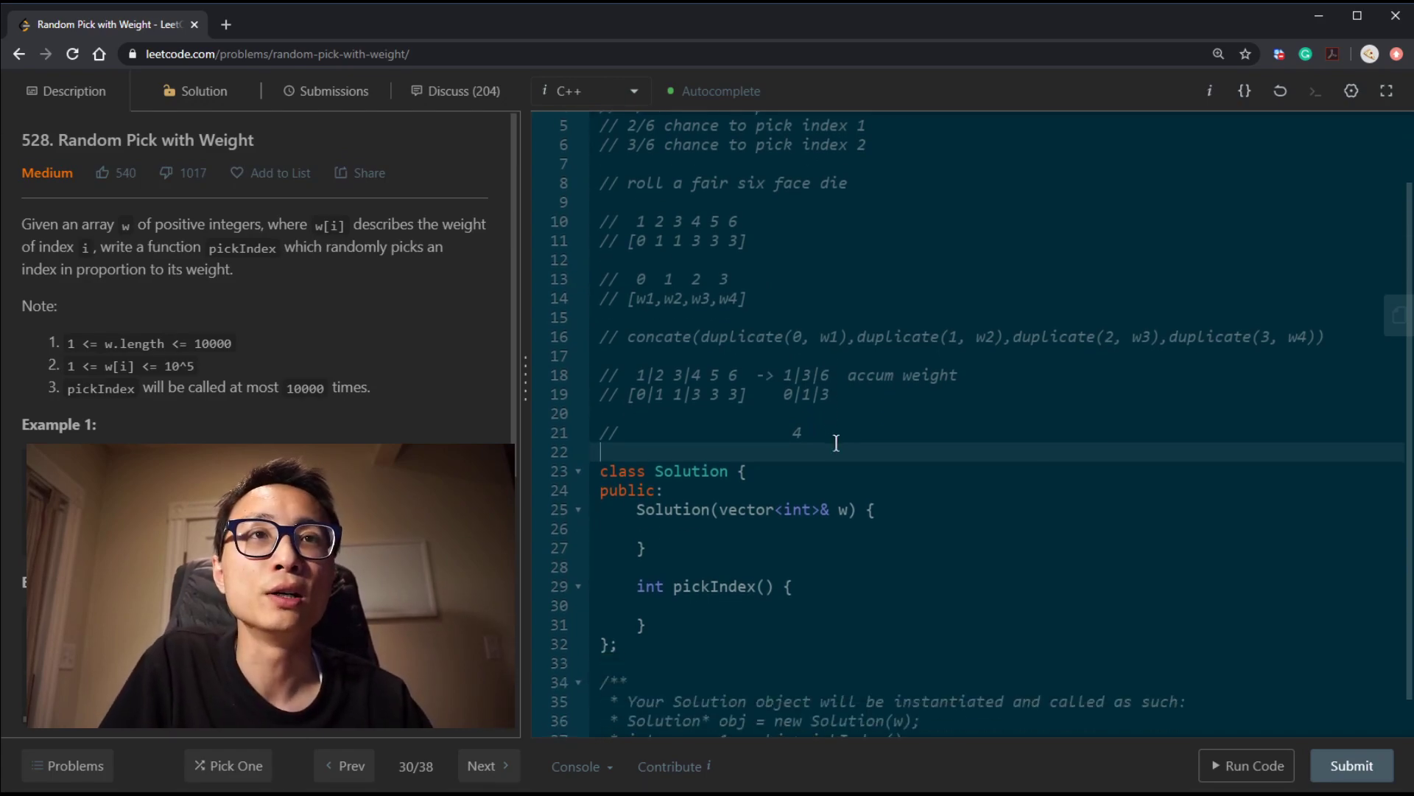
scroll("down", 3)
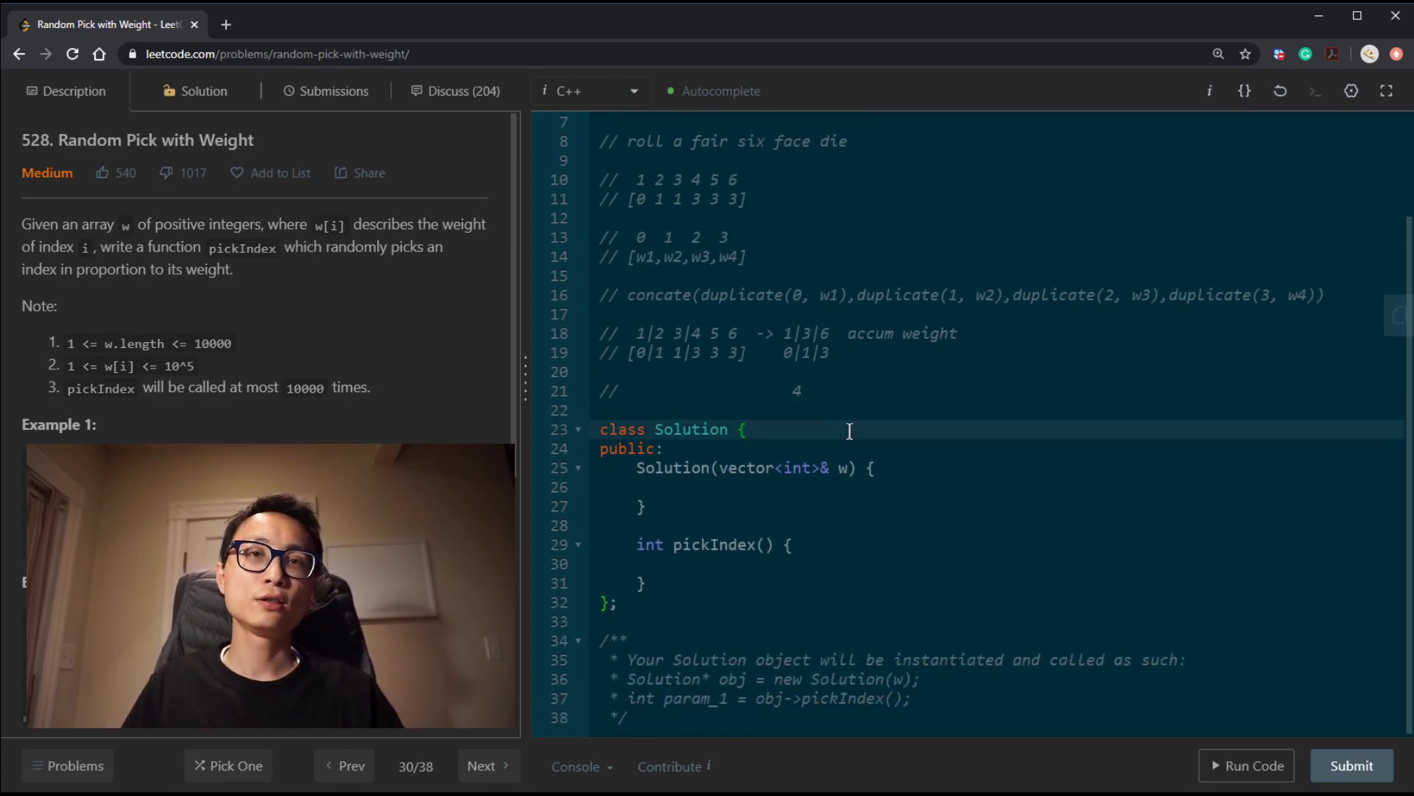
type("private:")
type("int")
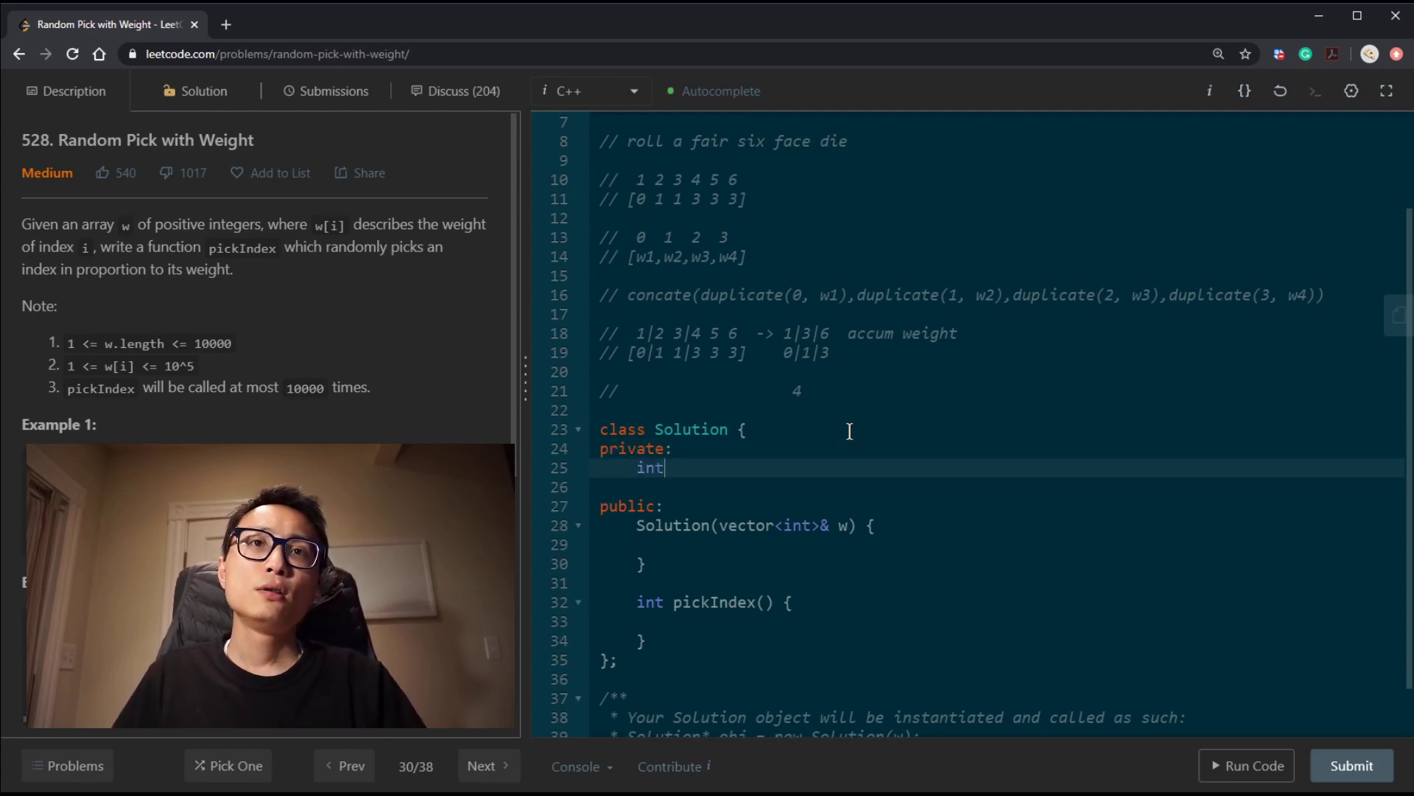
type("vector")
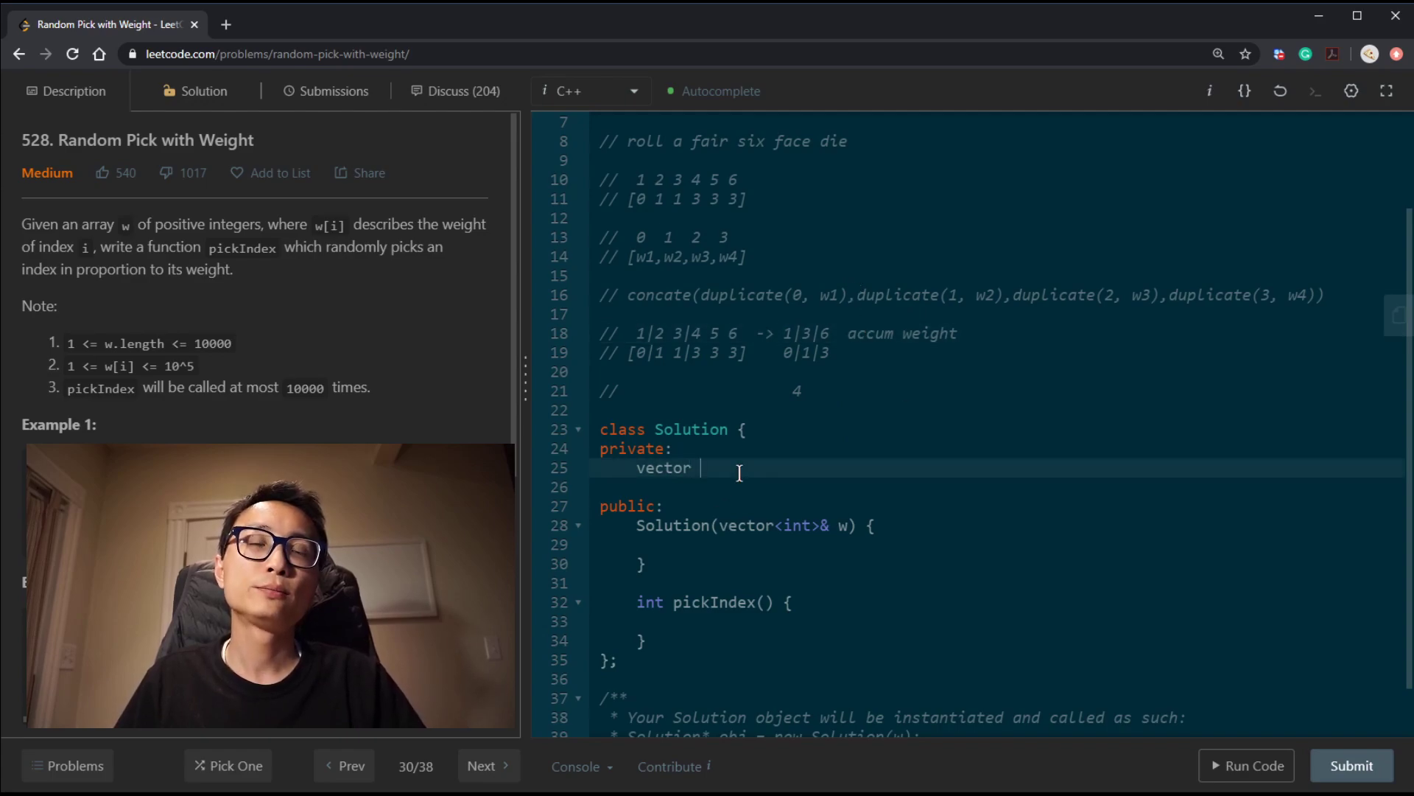
type("<int>")
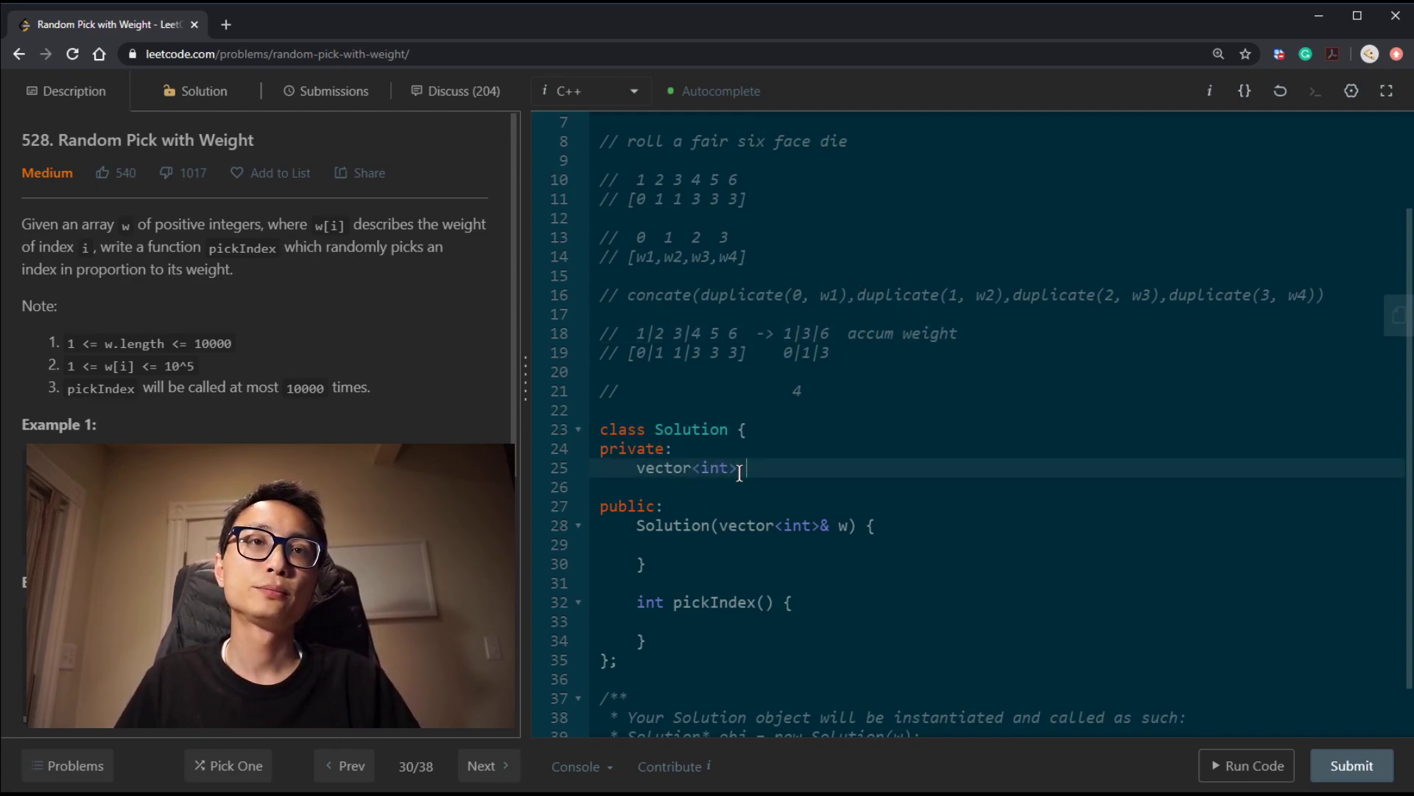
type("accum_w;")
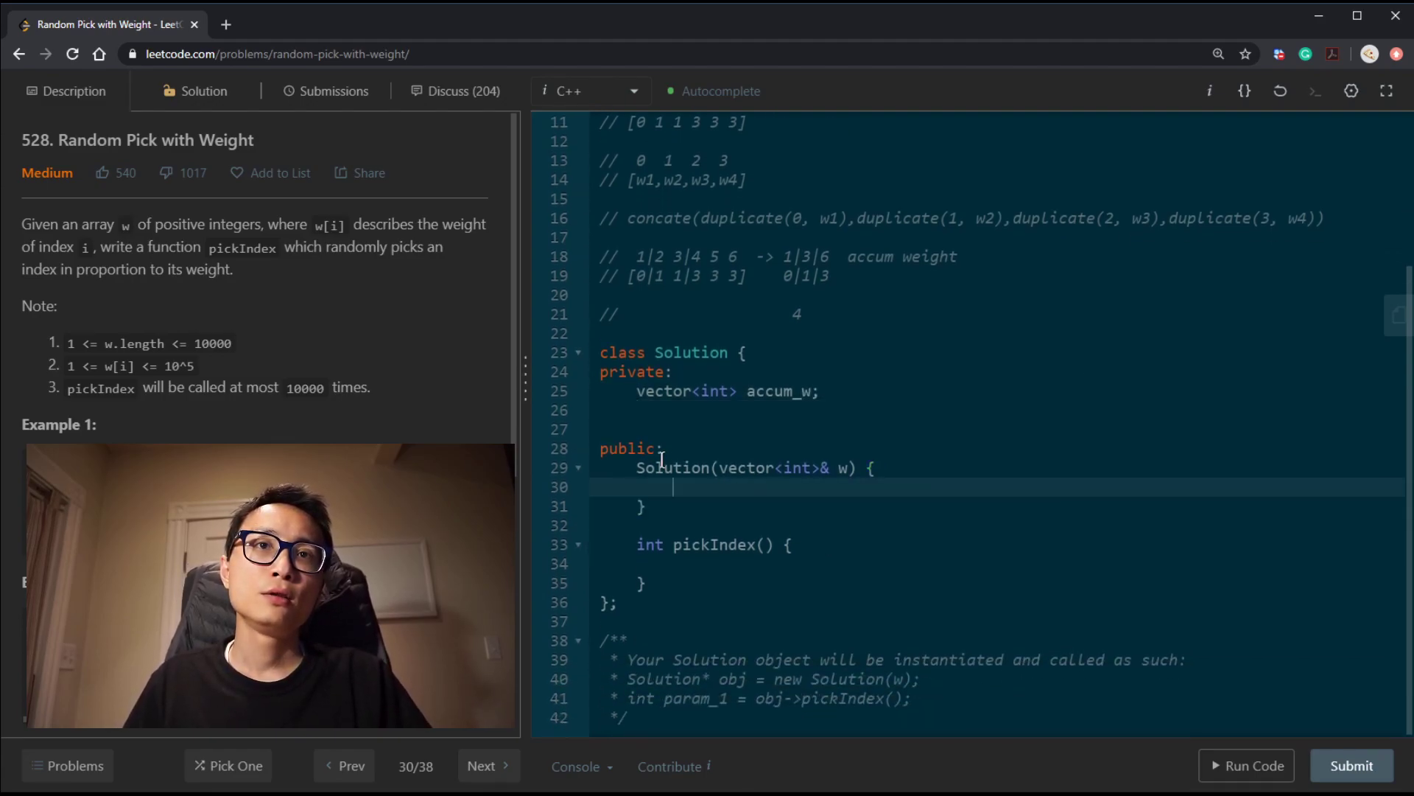
Fill the constructor: loop over w adding accum += weight and accum_w.push_back(accum)
double_click(778, 392)
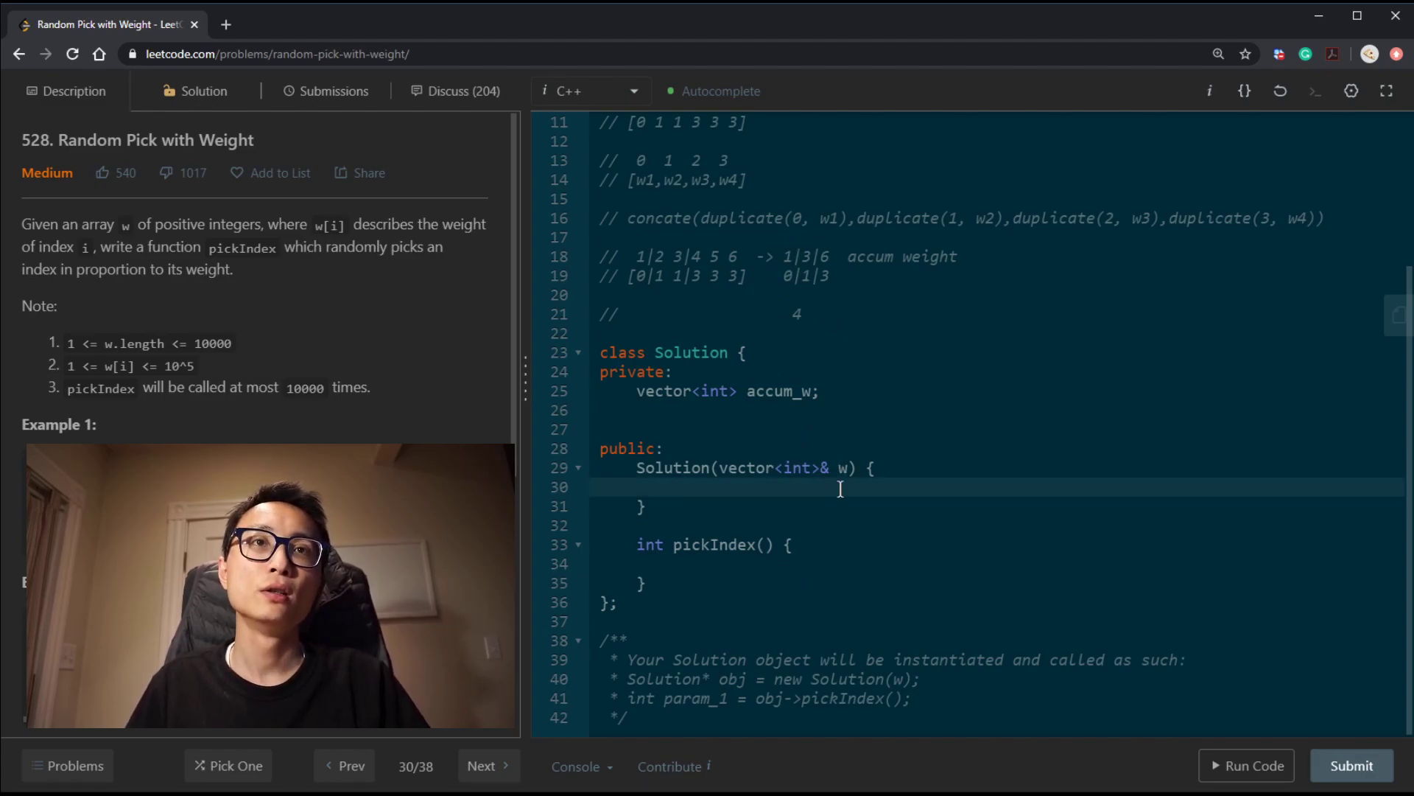
type("int a")
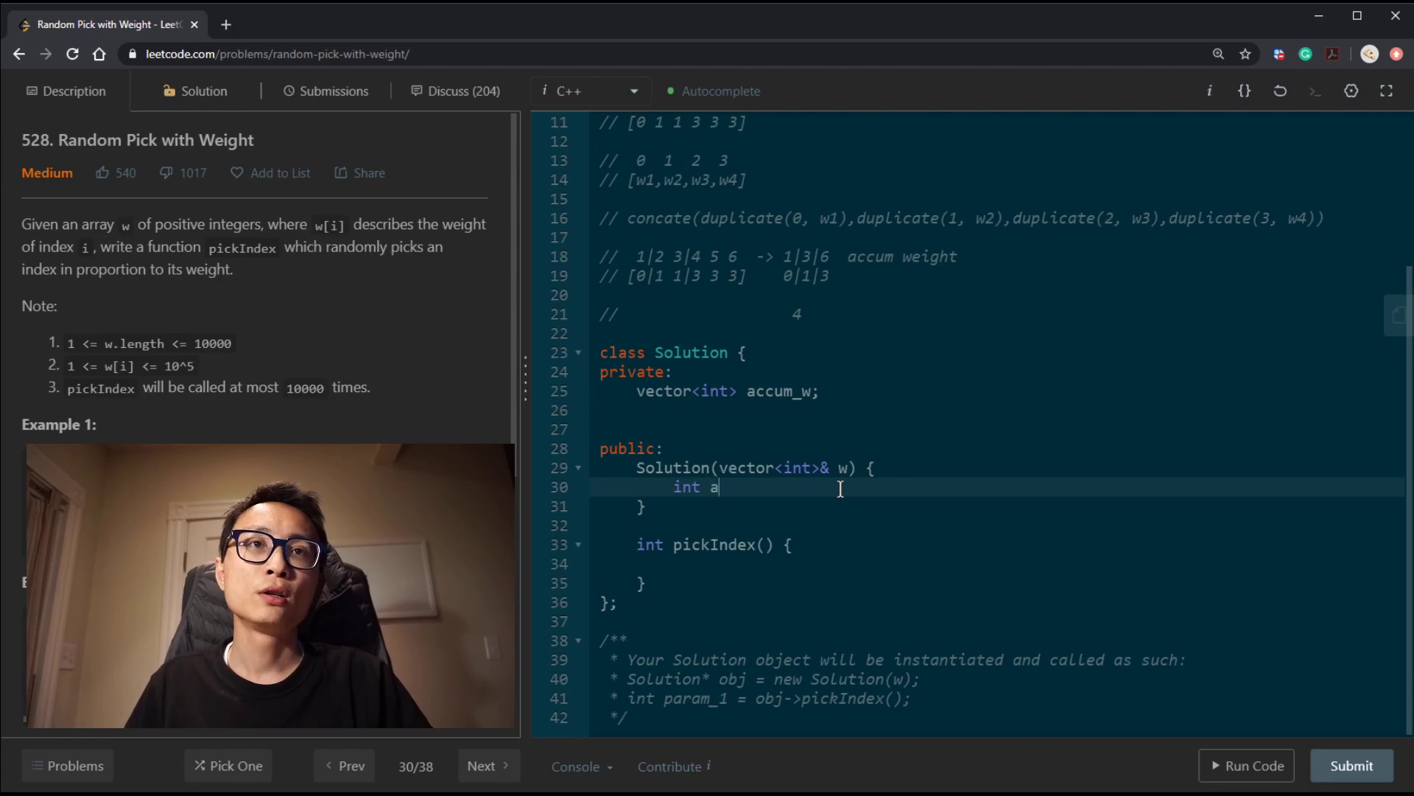
type("ccum =0")
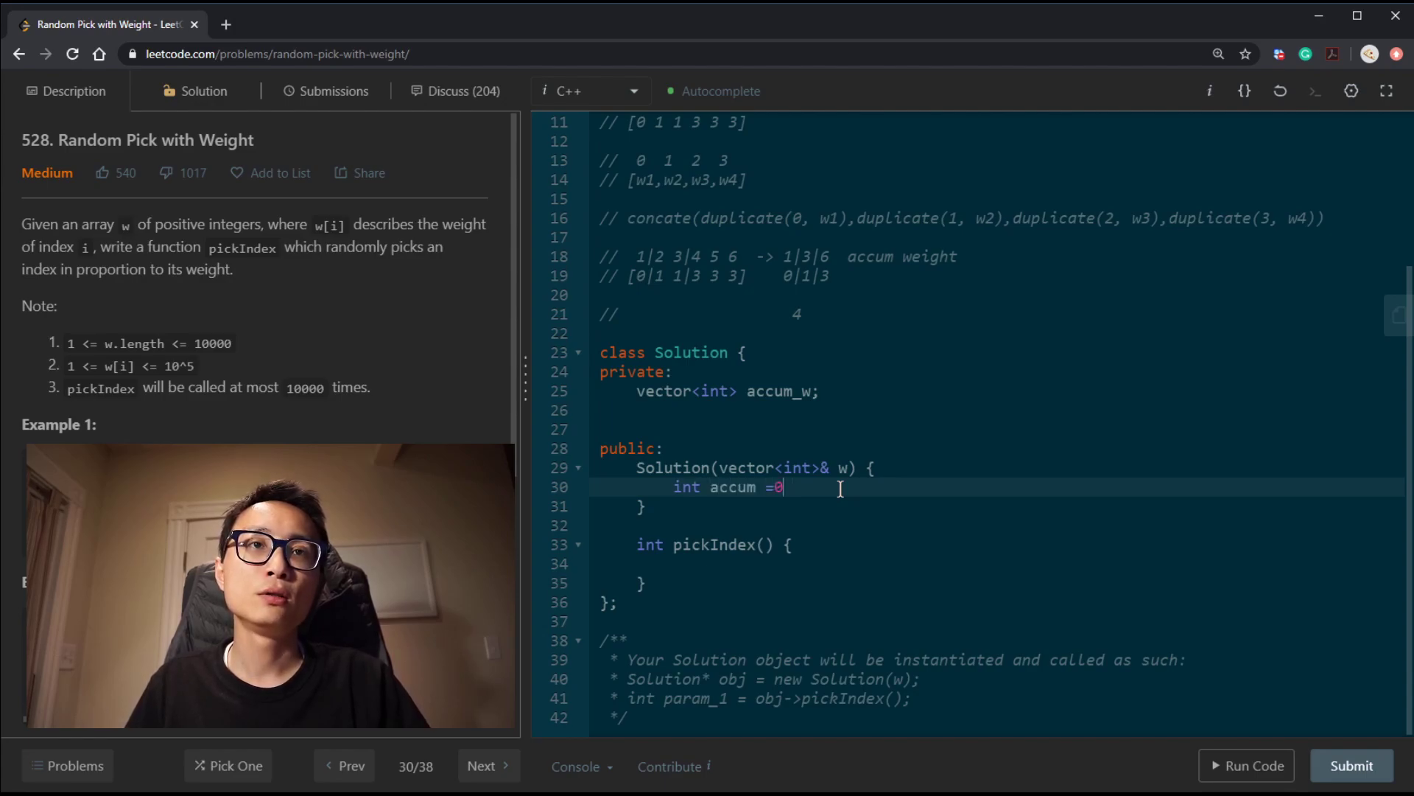
type(";")
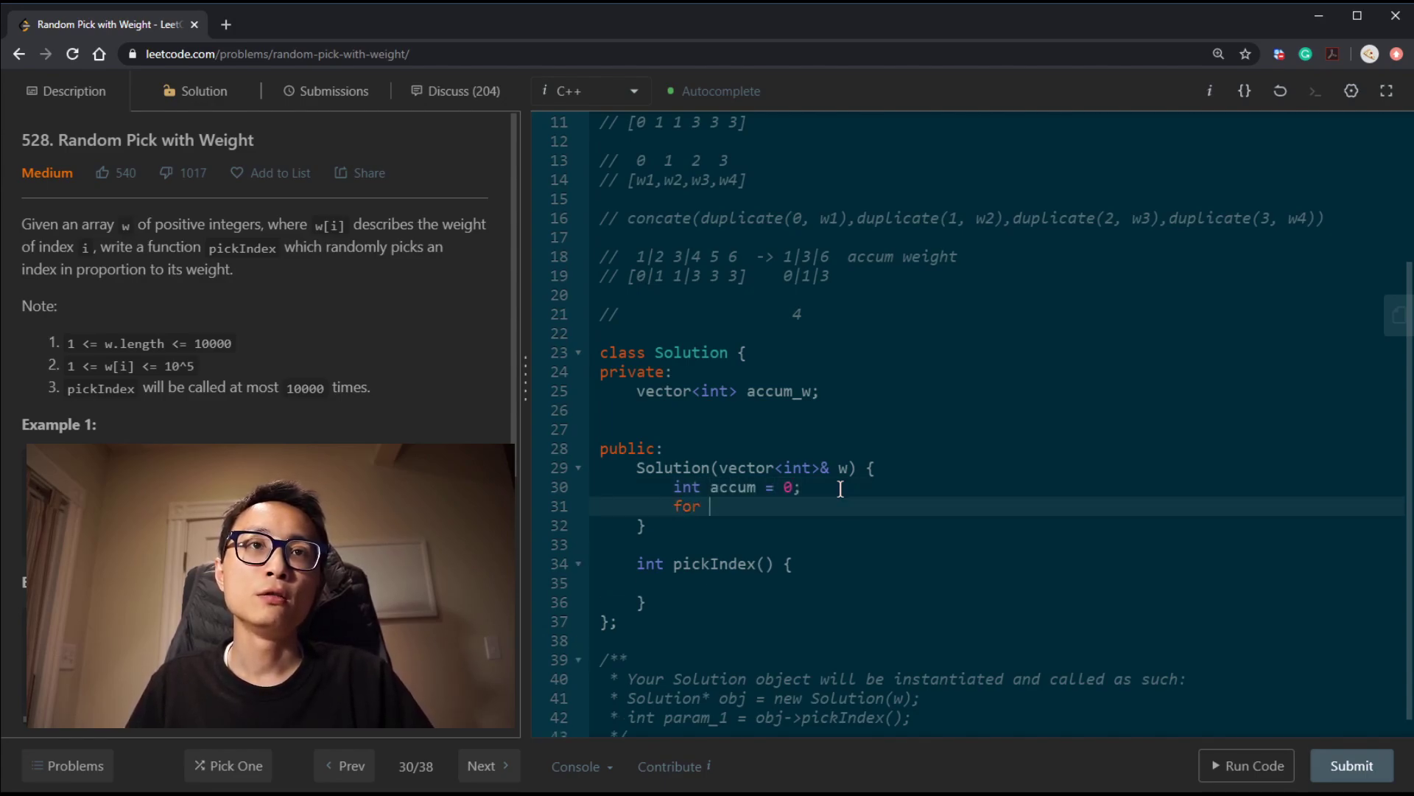
type("(w)")
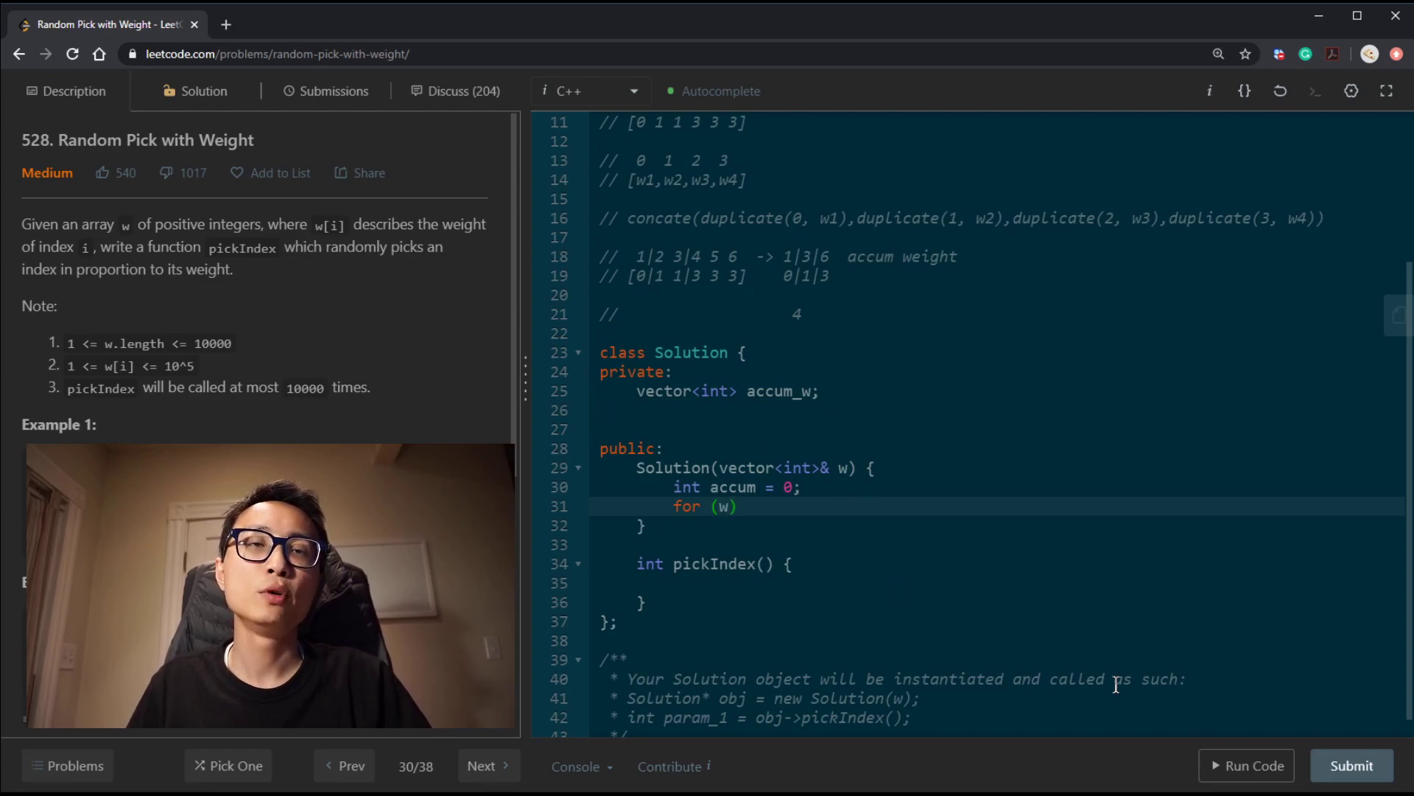
type("int weight")
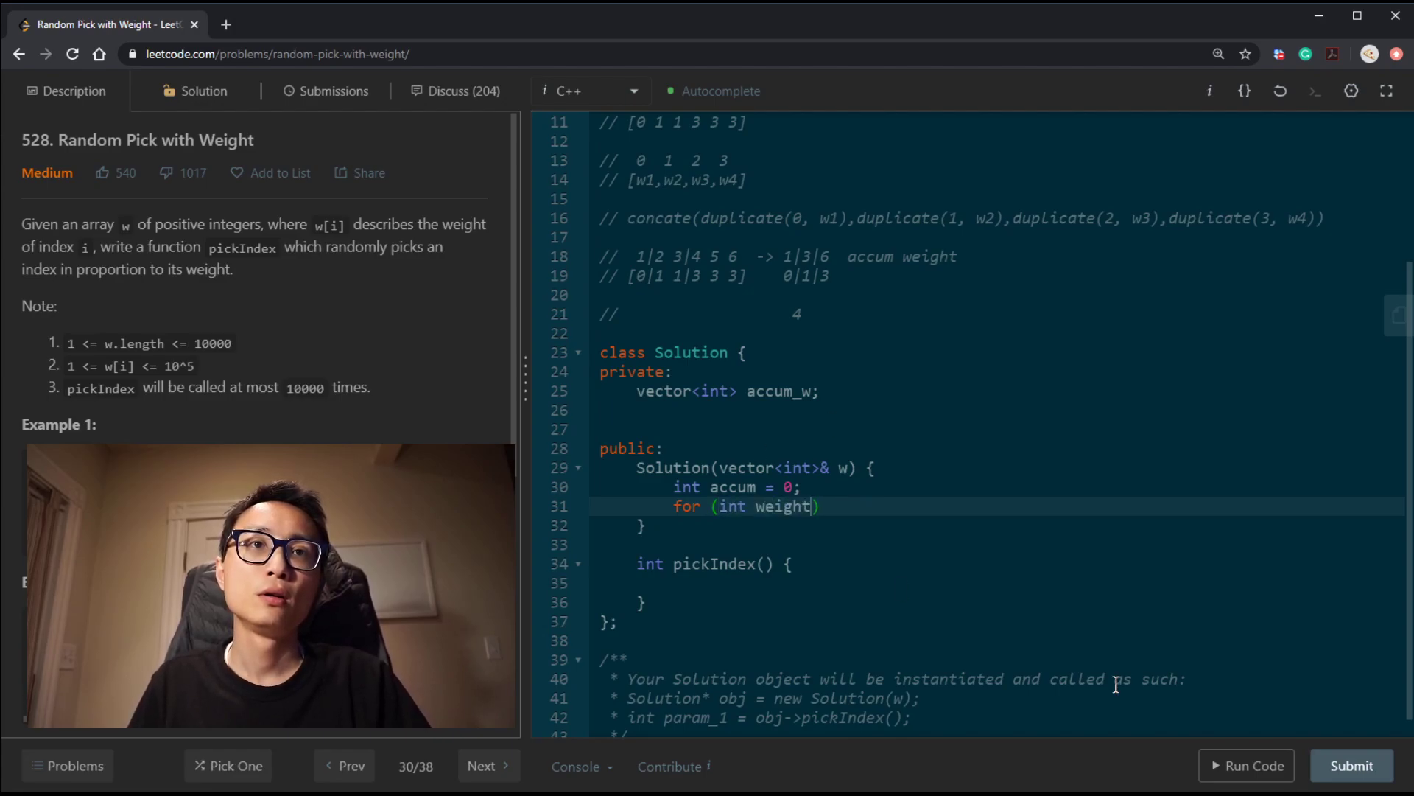
type(":w")
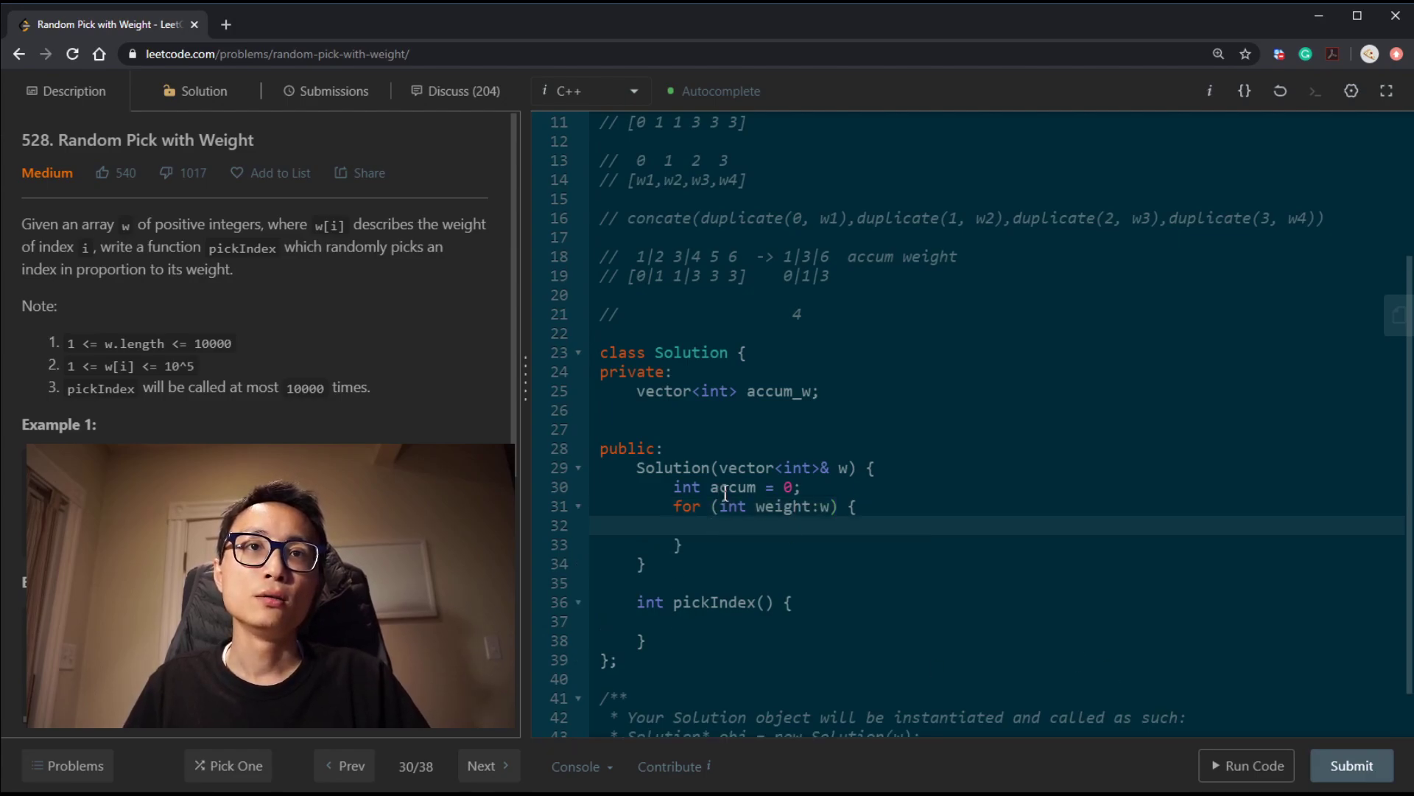
type("accum +")
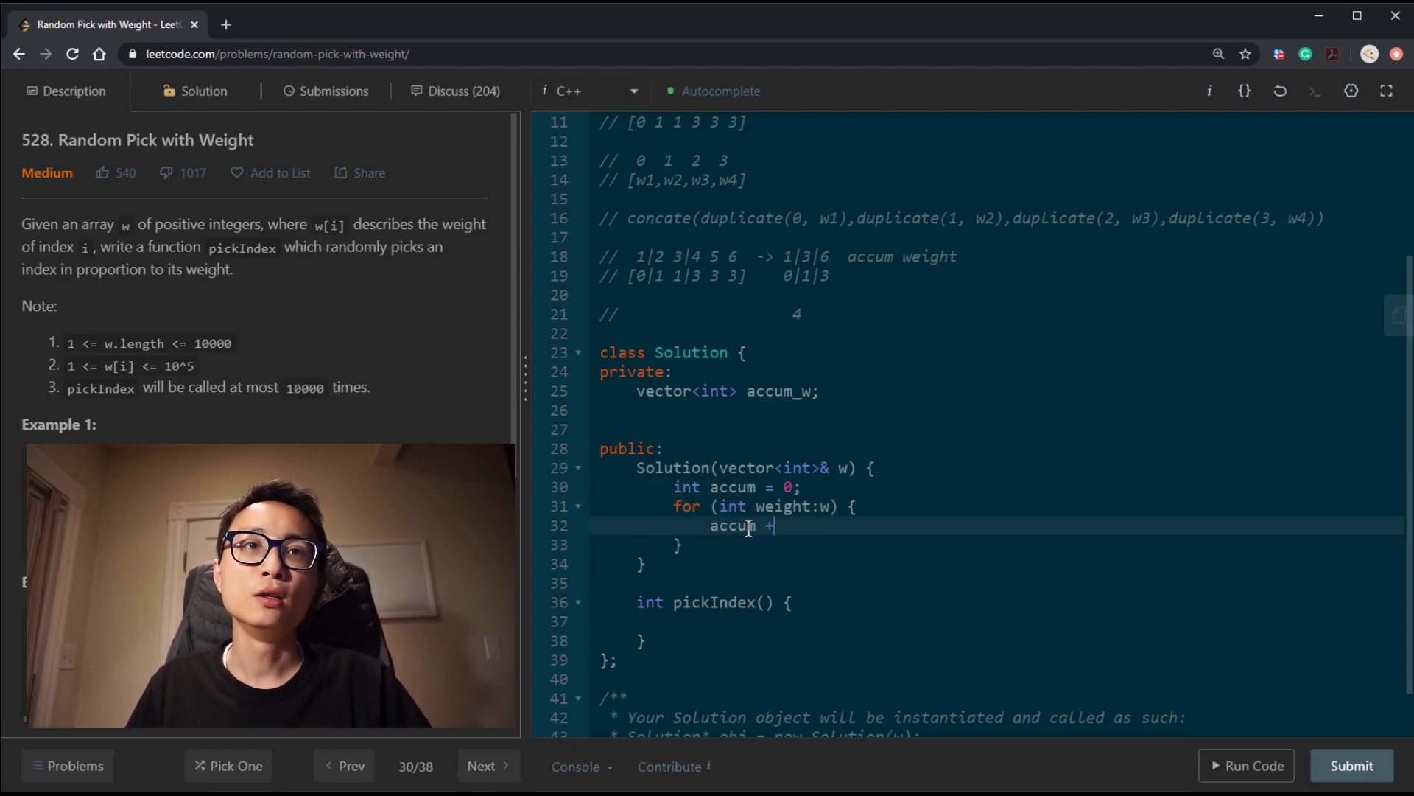
type("= weigth")
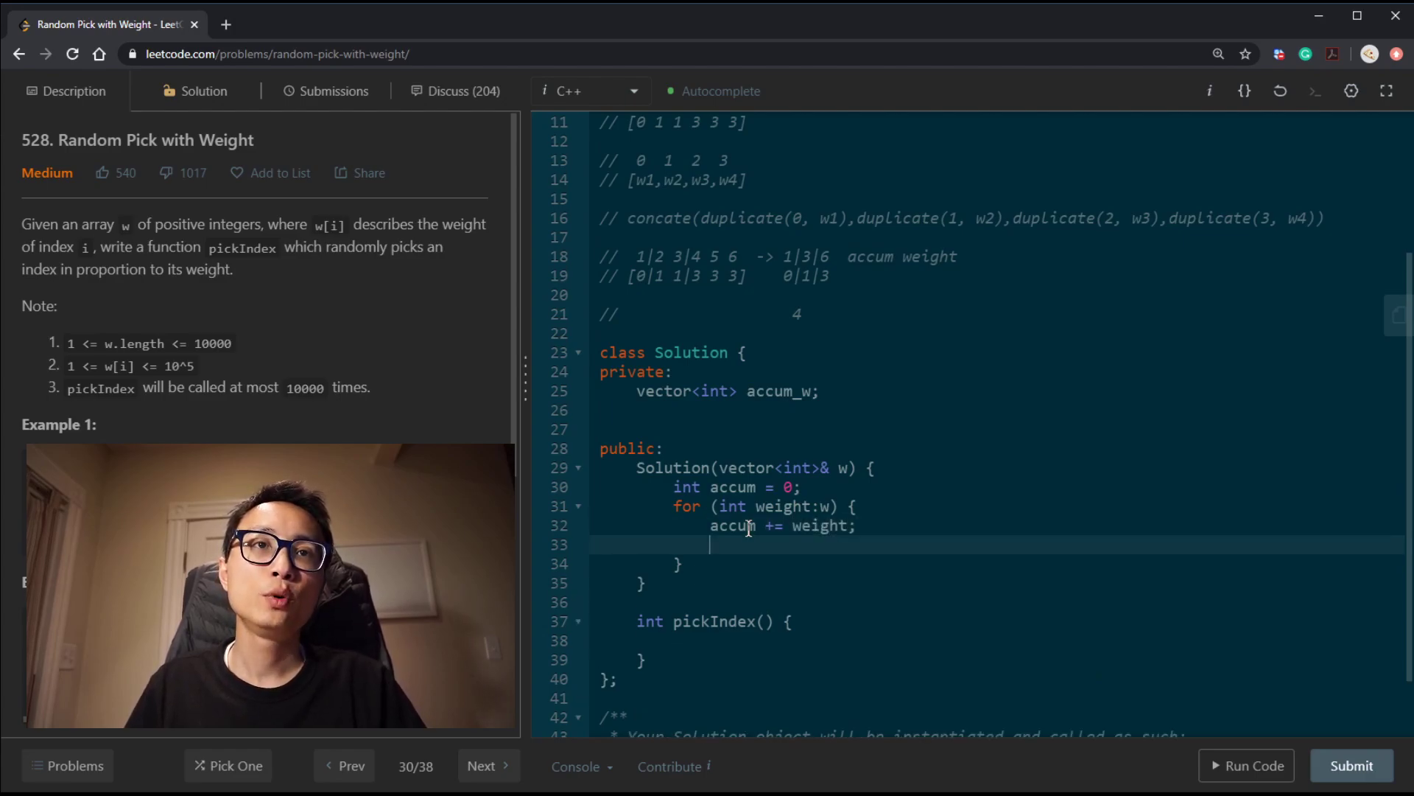
type("accum_w")
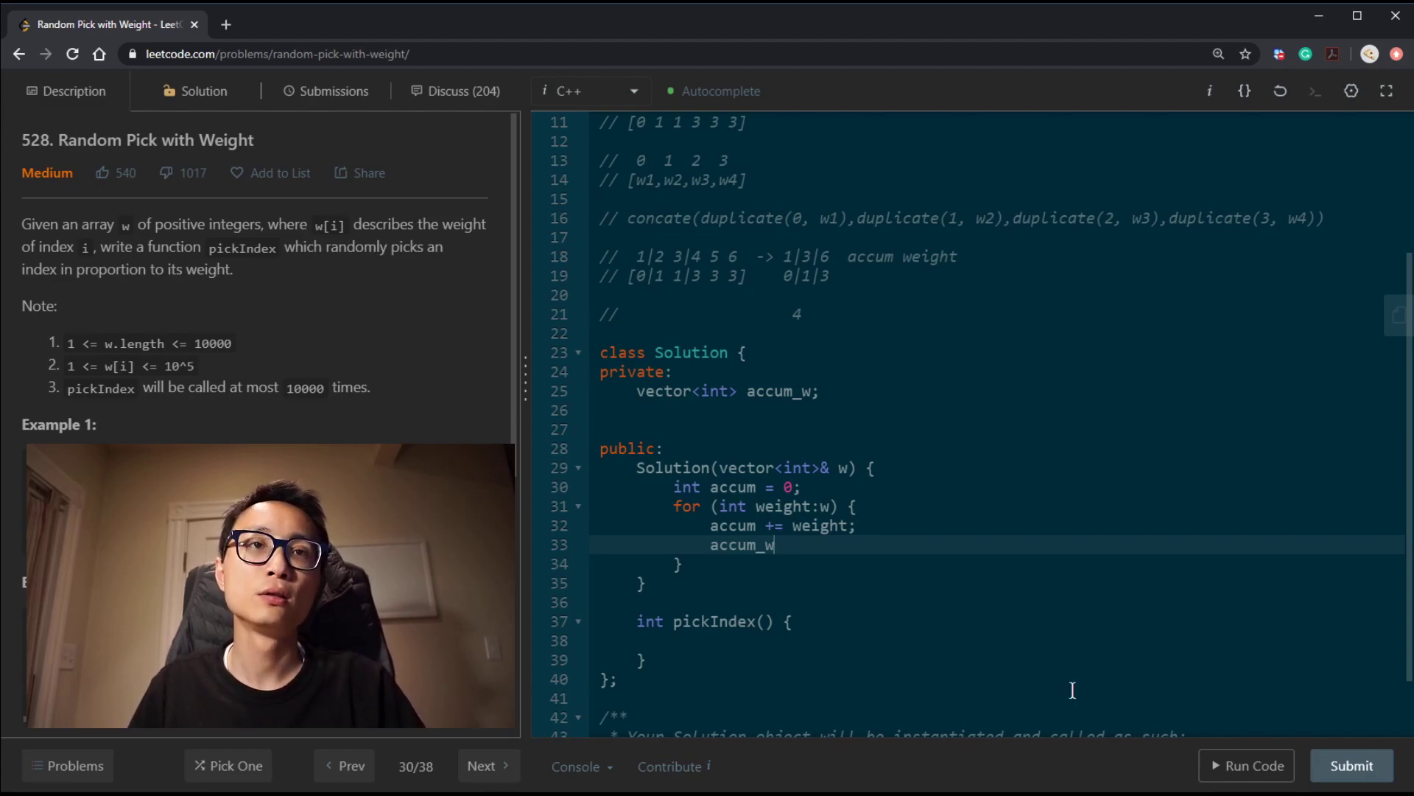
type(".push_back(")
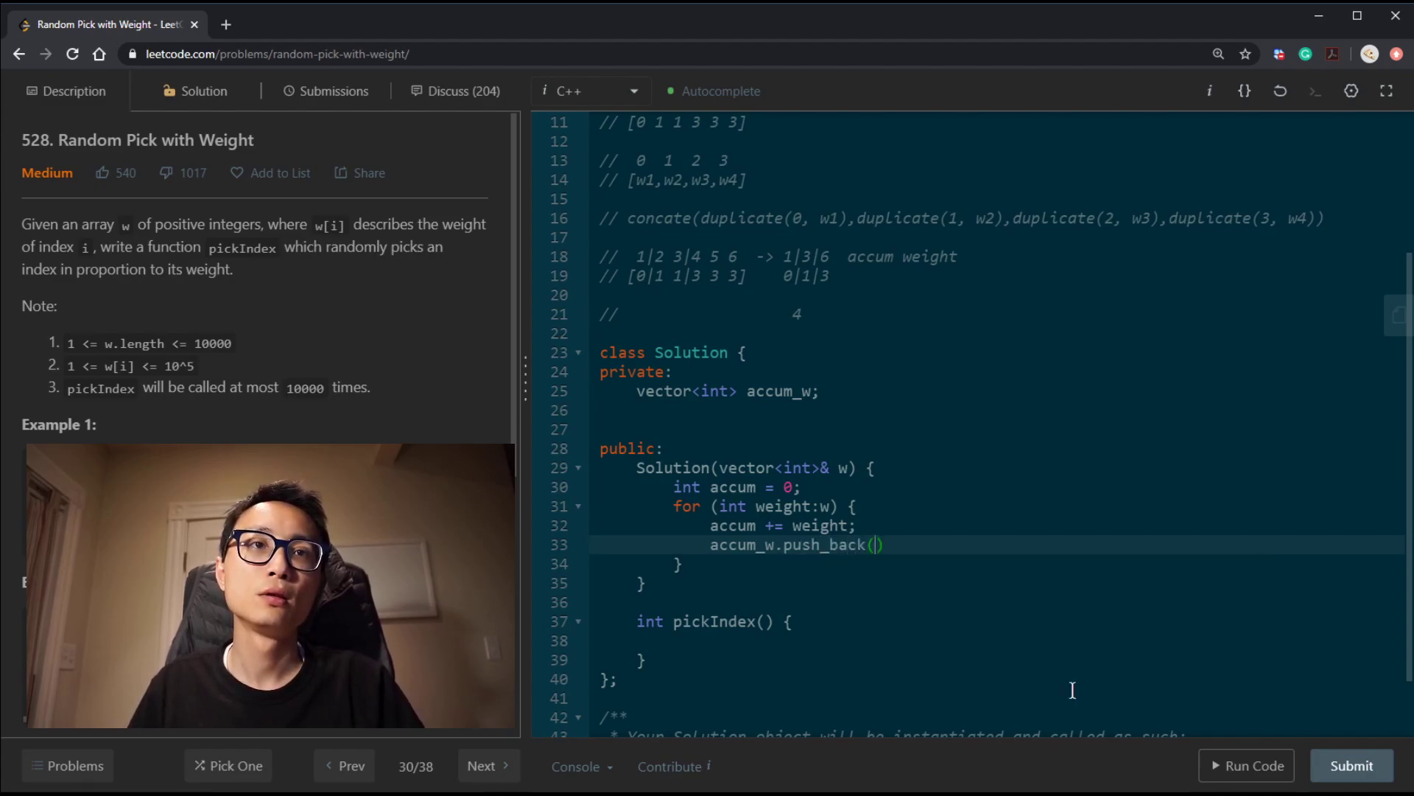
type("accum")
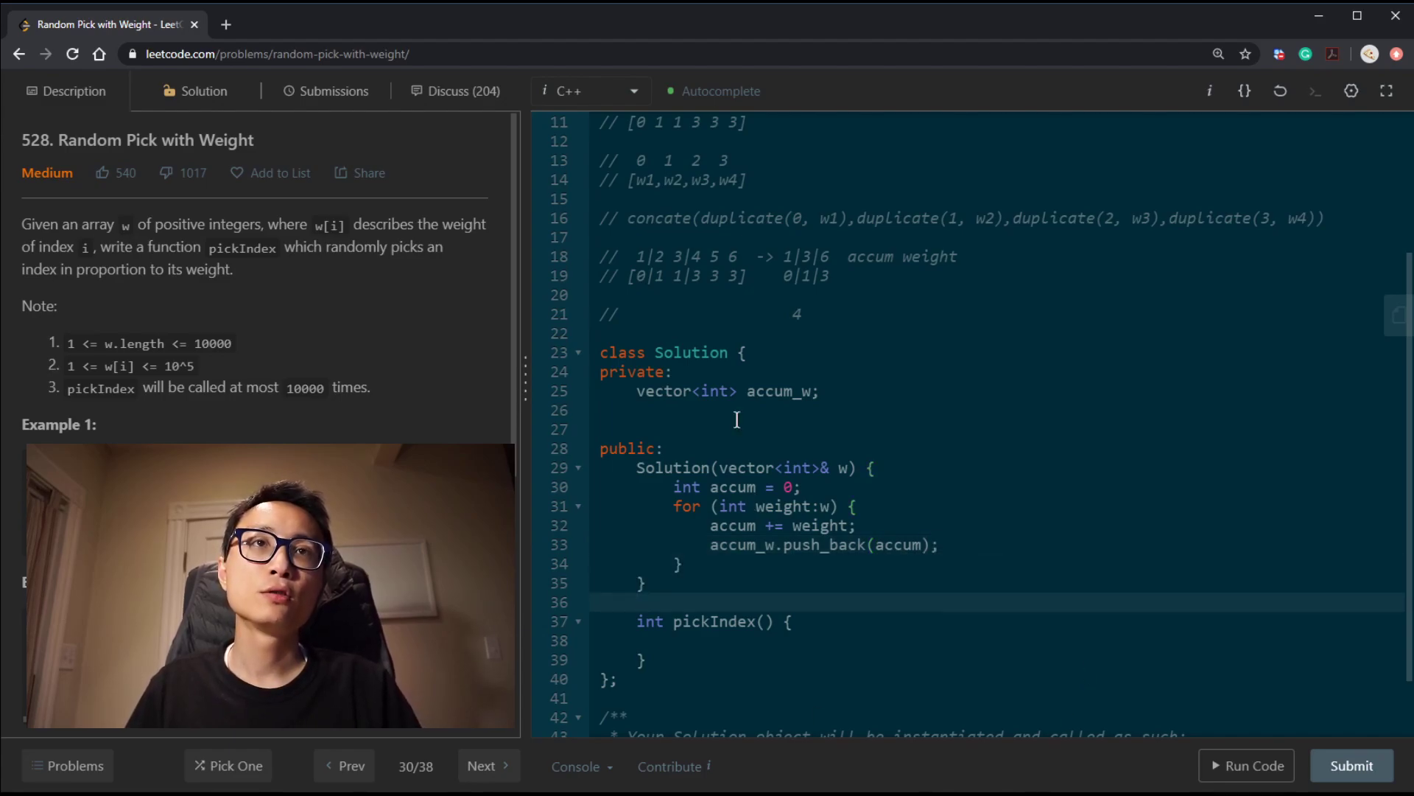
In pickIndex compute int rn = rand() % accum_w.back() + 1
left_click(651, 256)
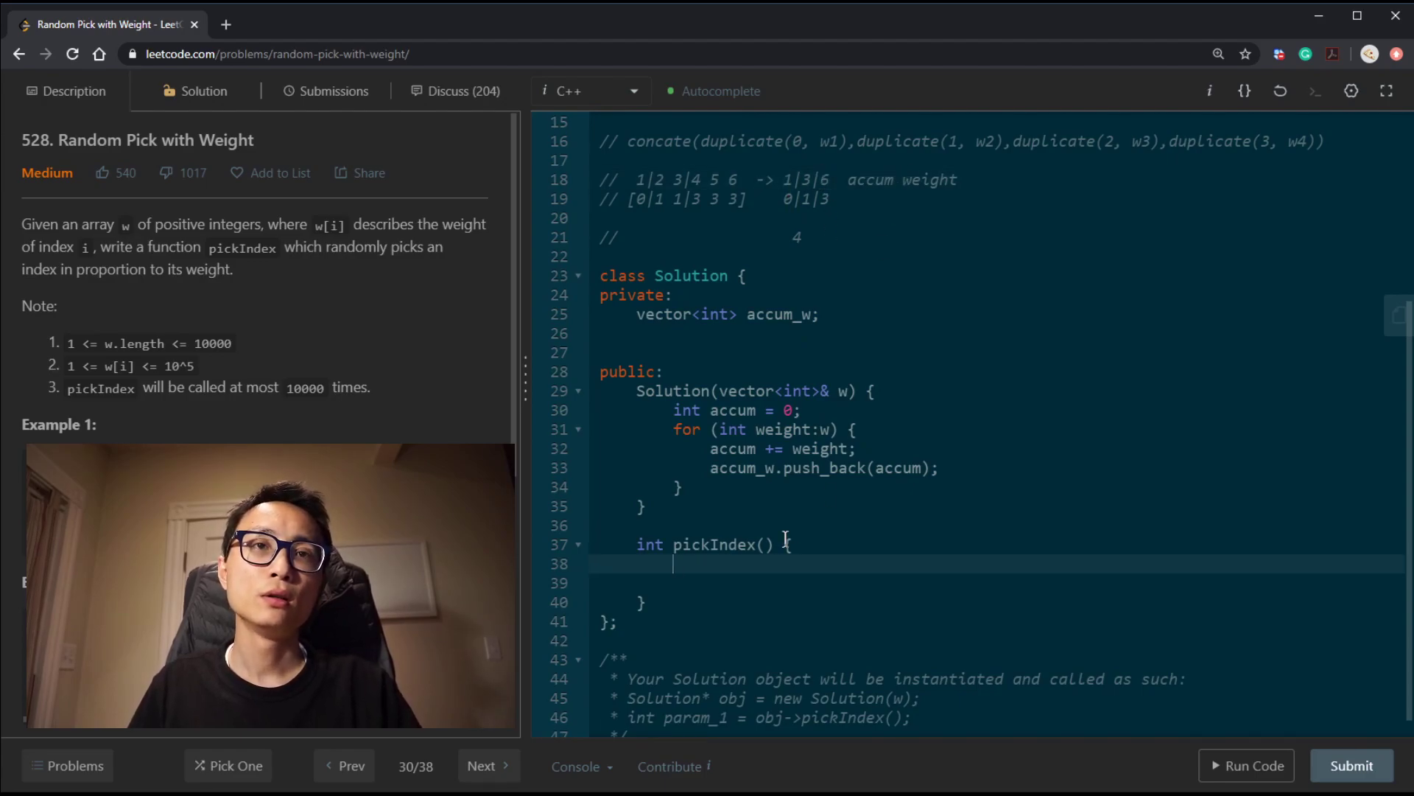
type("int rng")
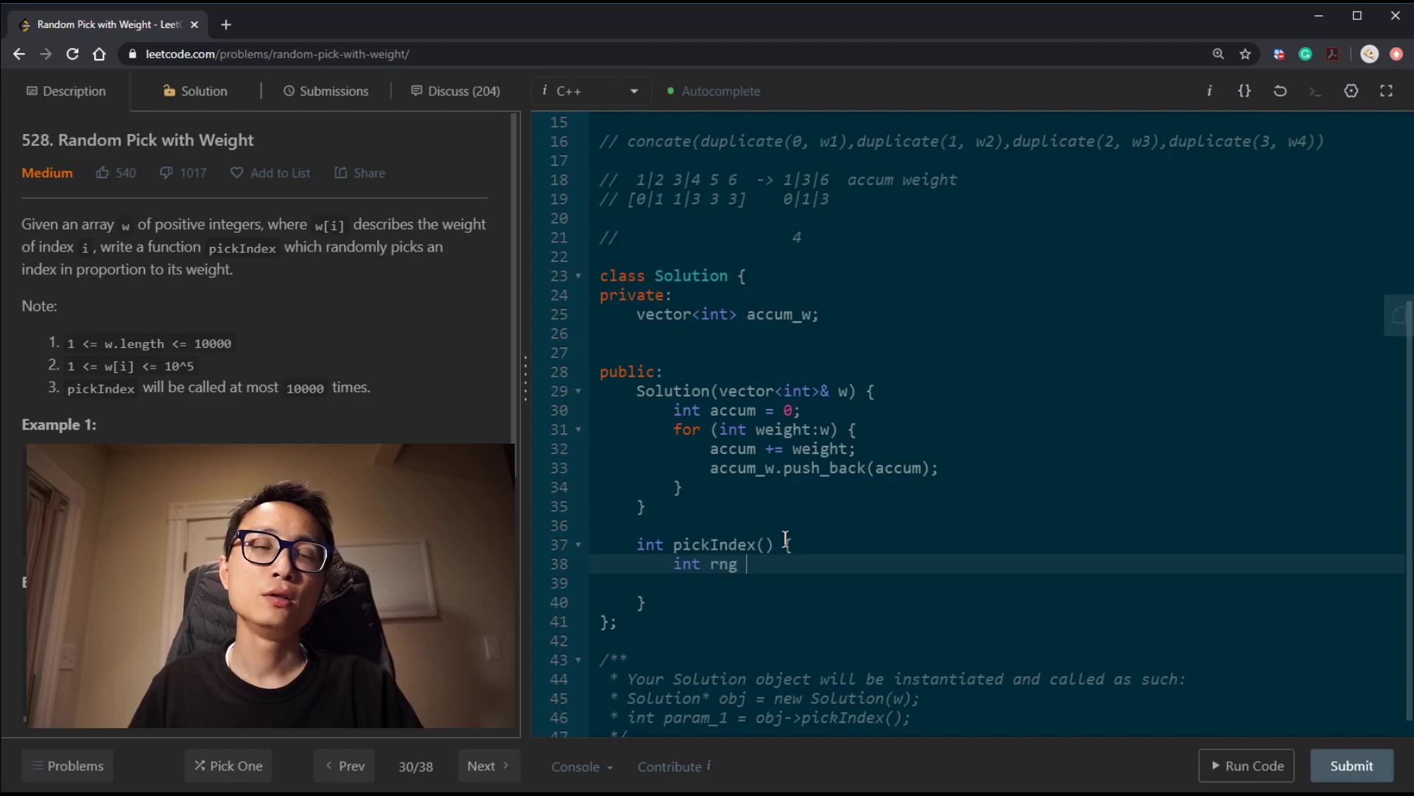
type("=")
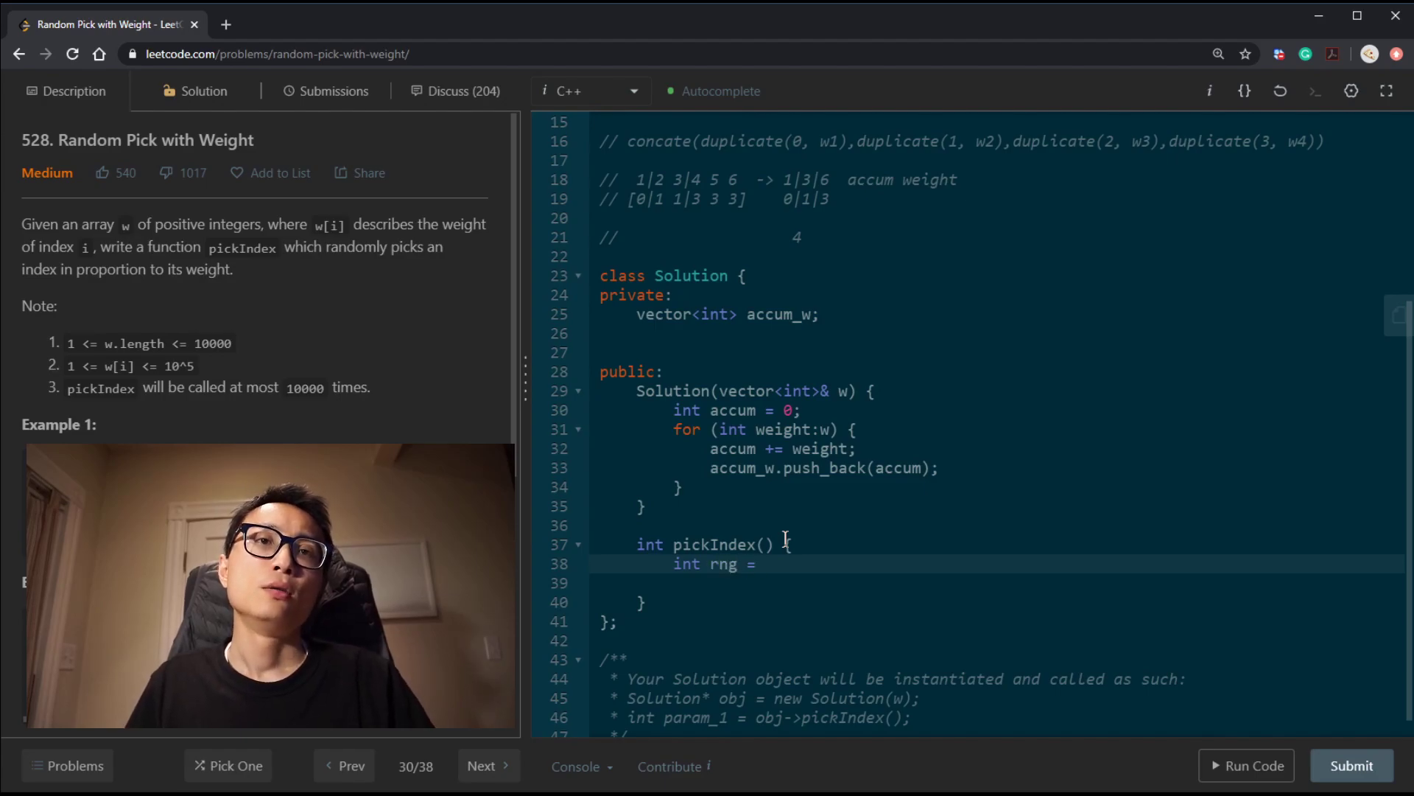
type("rand")
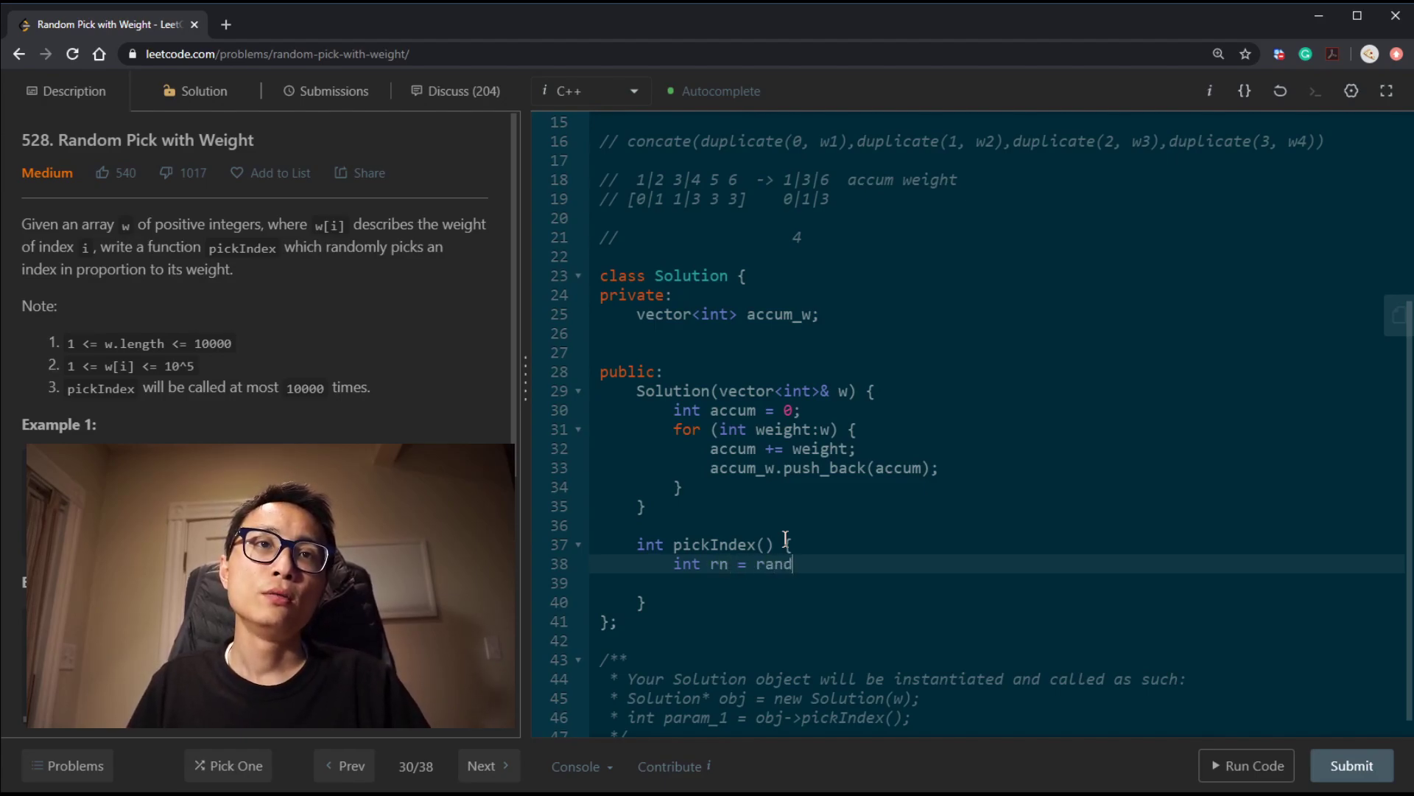
type("() %")
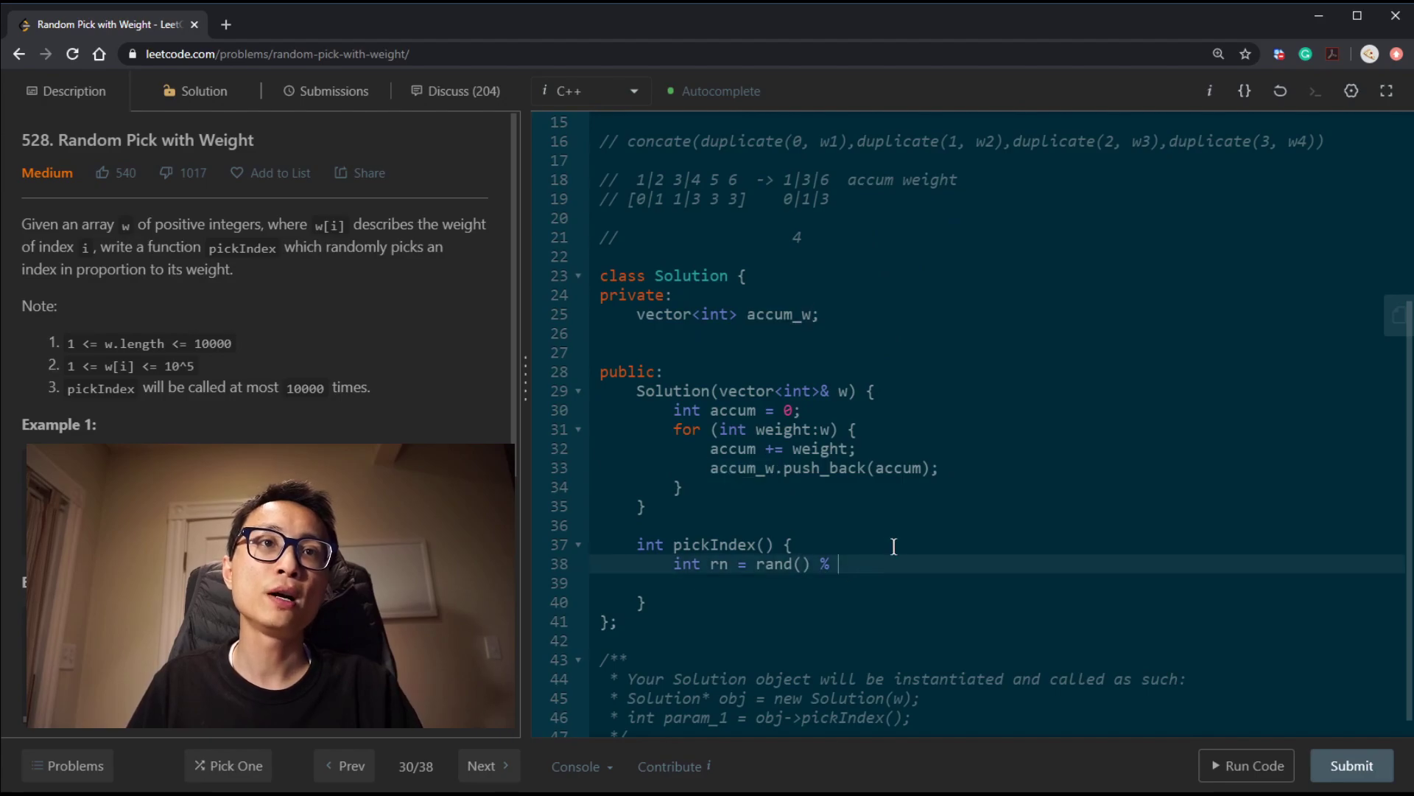
type("accum_w.b")
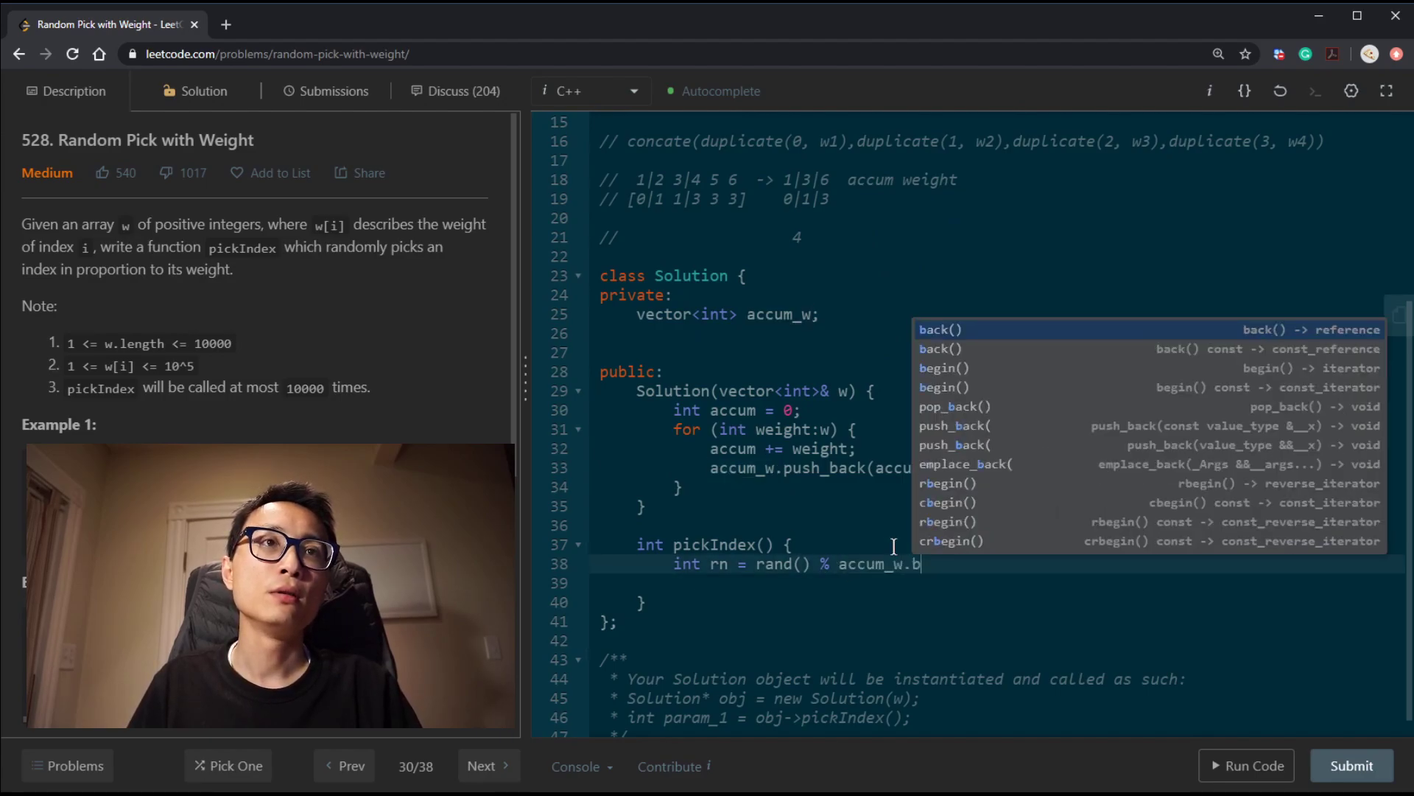
key("Enter")
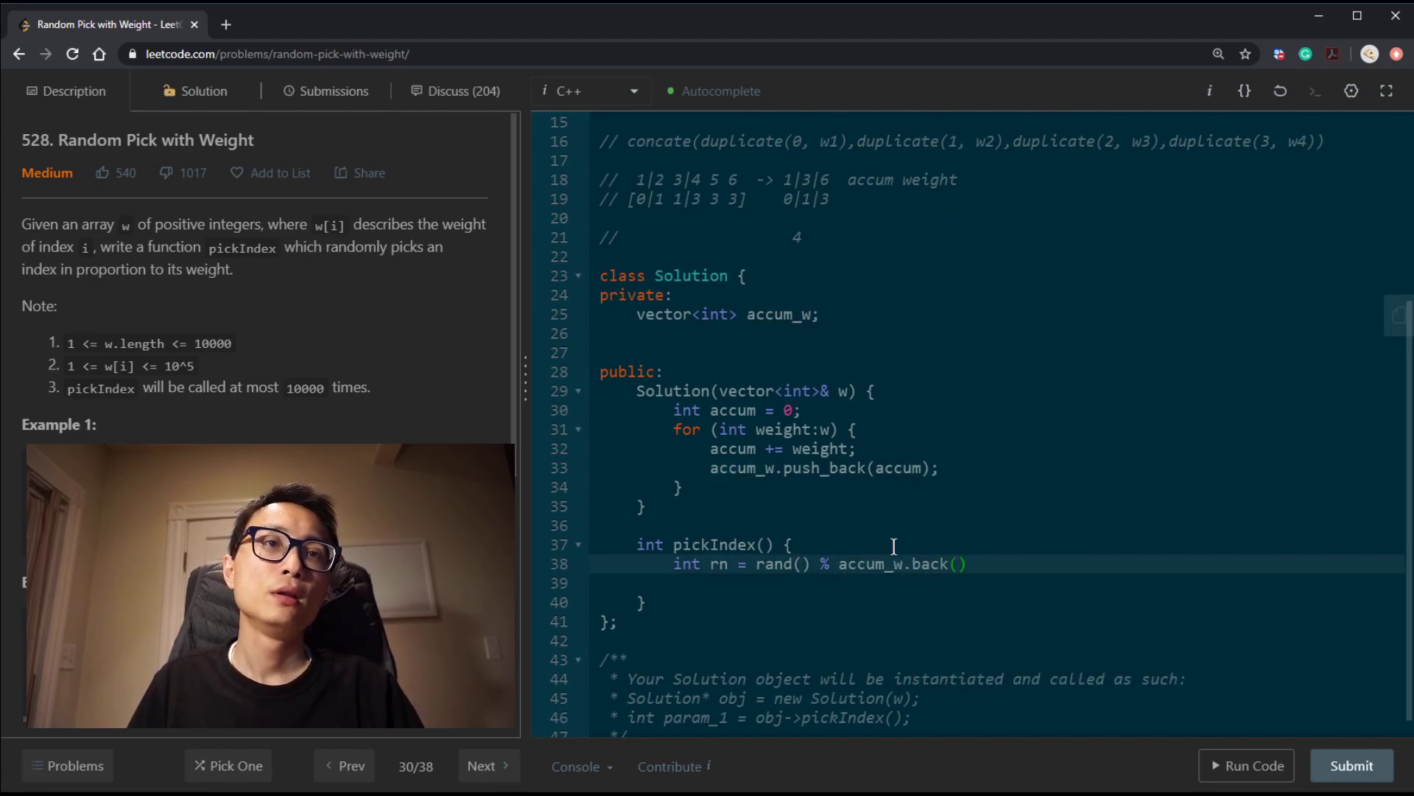
type("+ 1;")
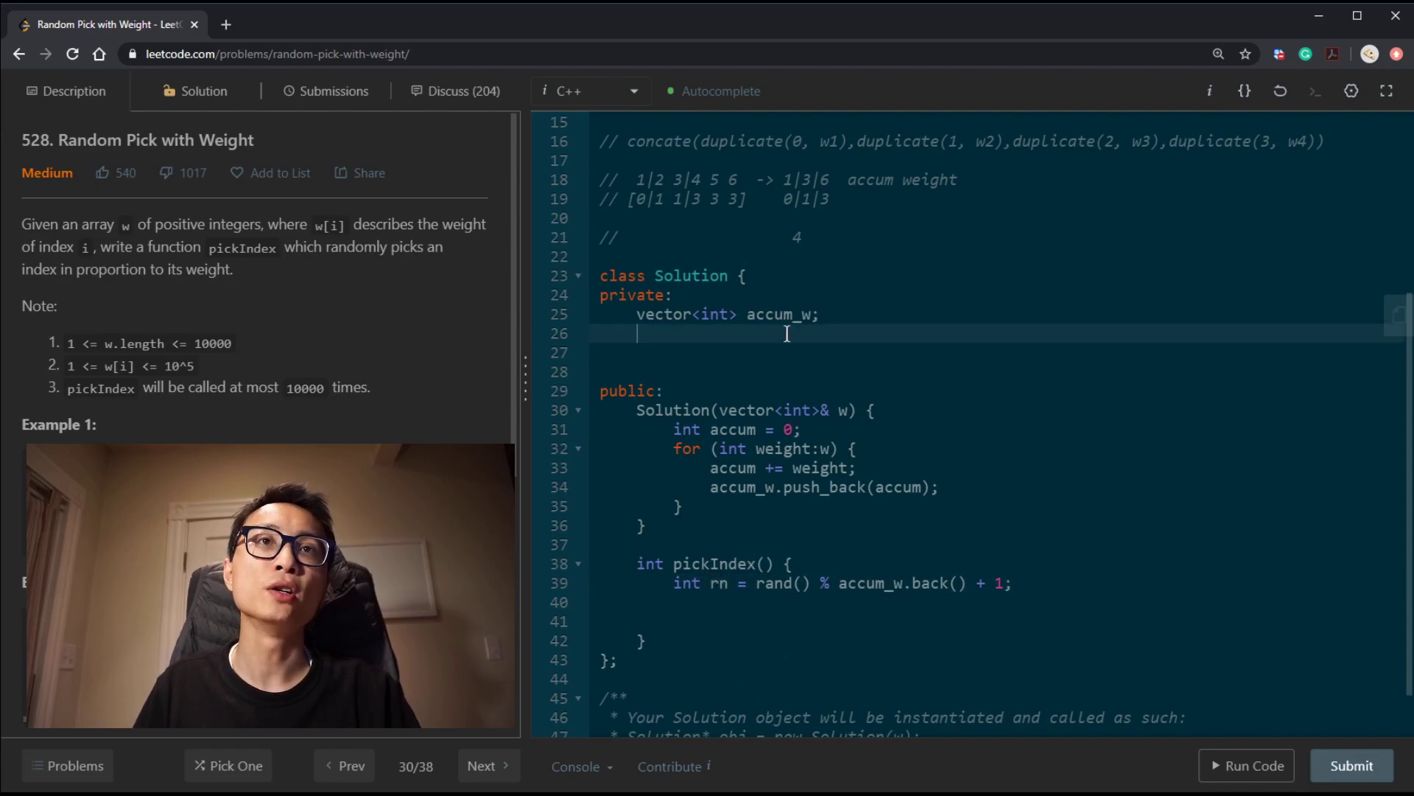
Declare binary_search(int target) with l = 0, h = accum_w.size() and m
type("int bin")
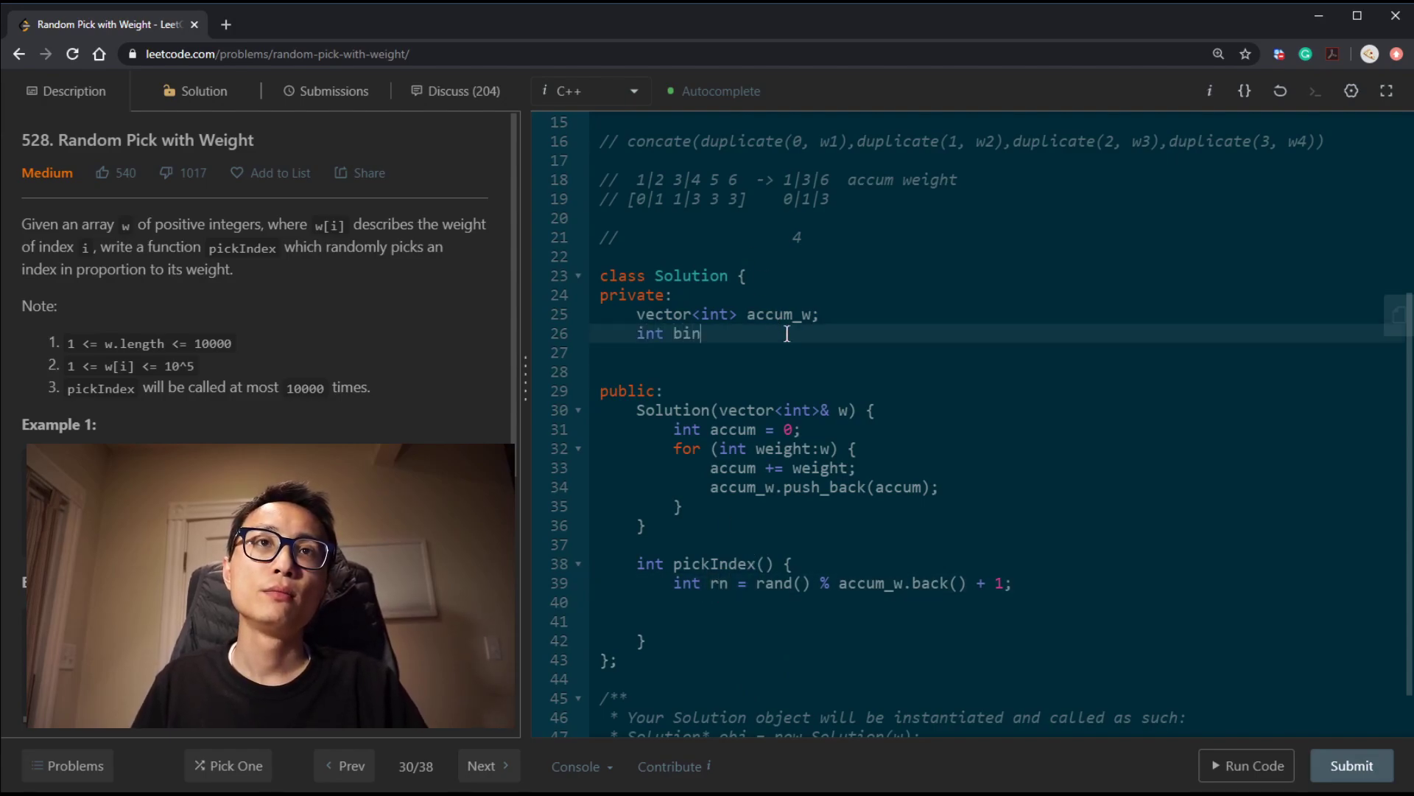
type("ary_search")
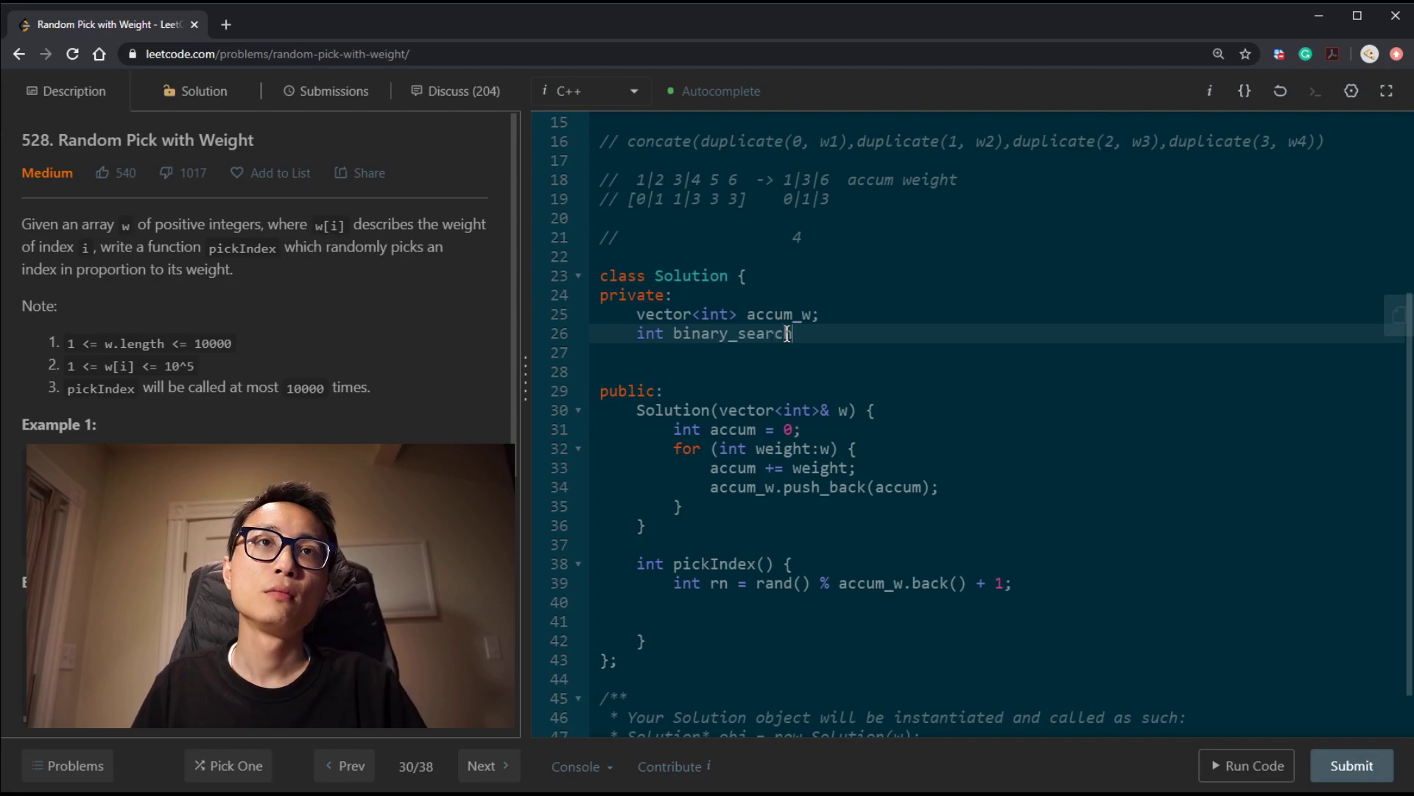
type("(int targ)")
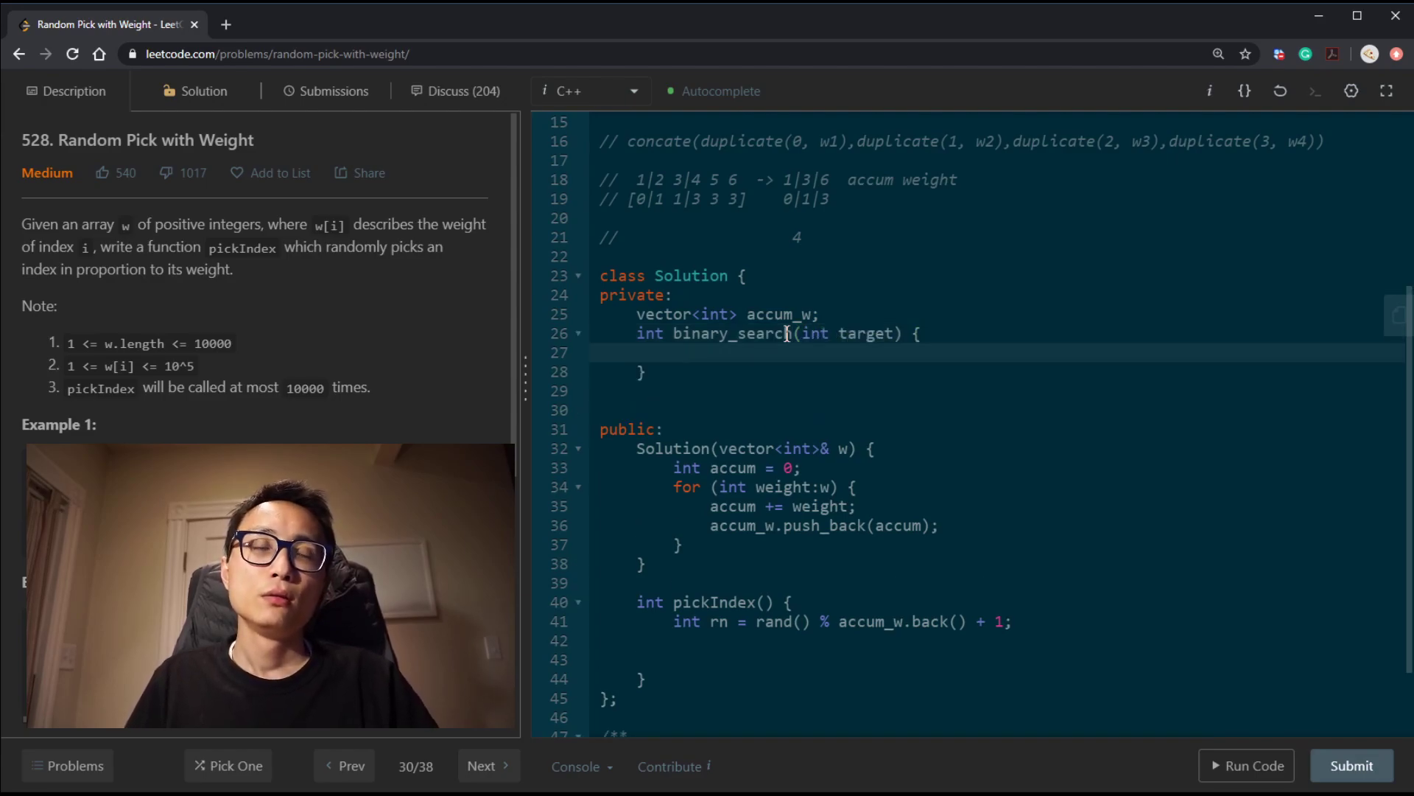
type("int")
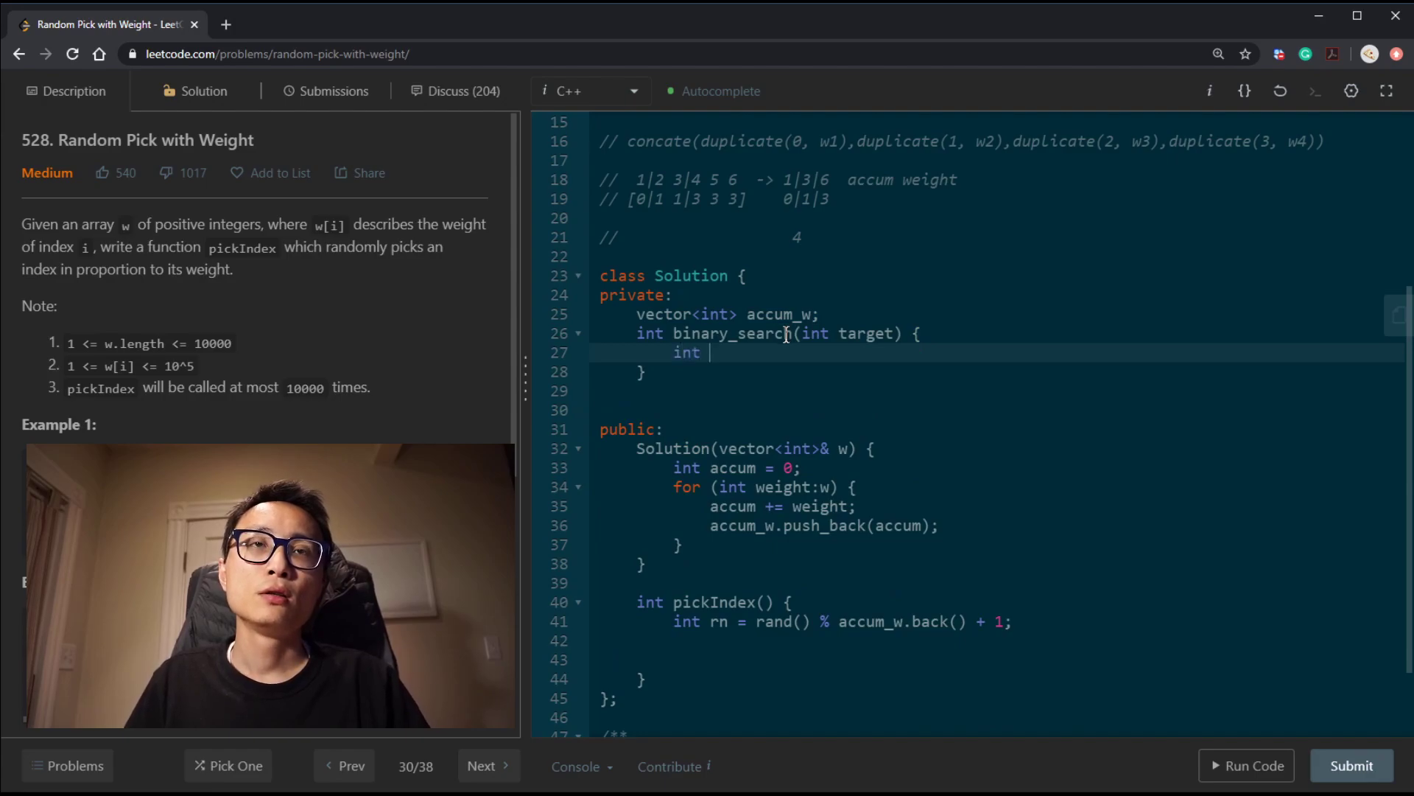
type("l")
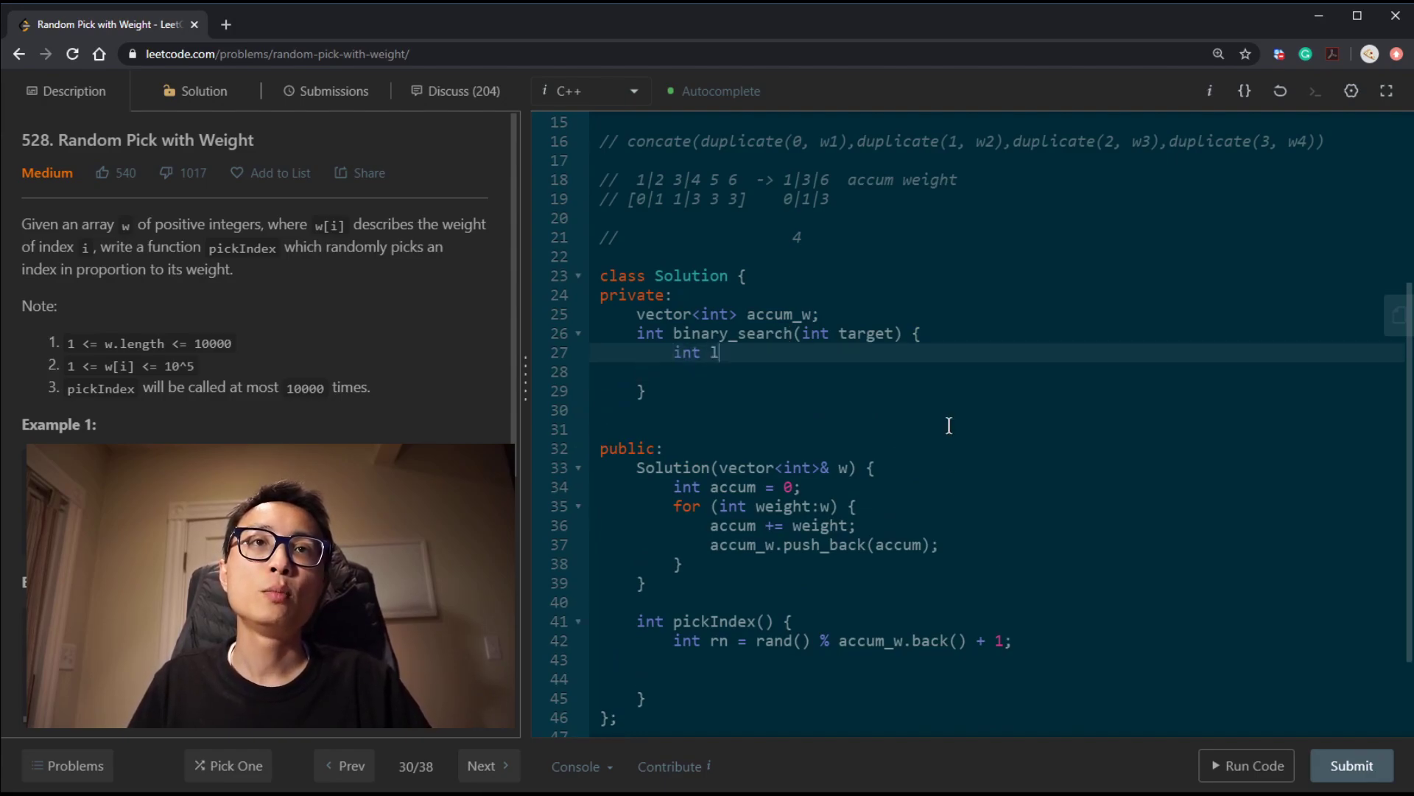
type("=0, h")
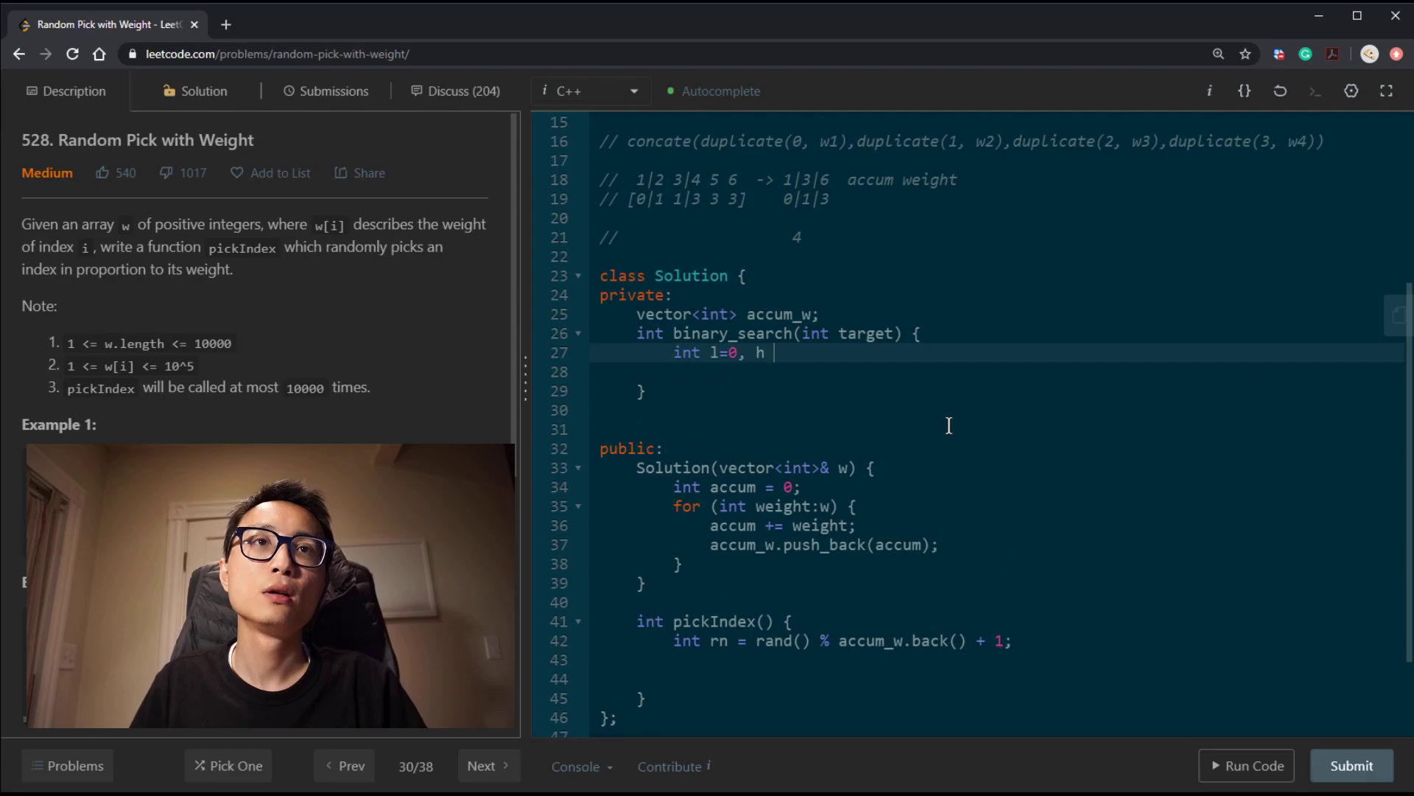
type("=accum_")
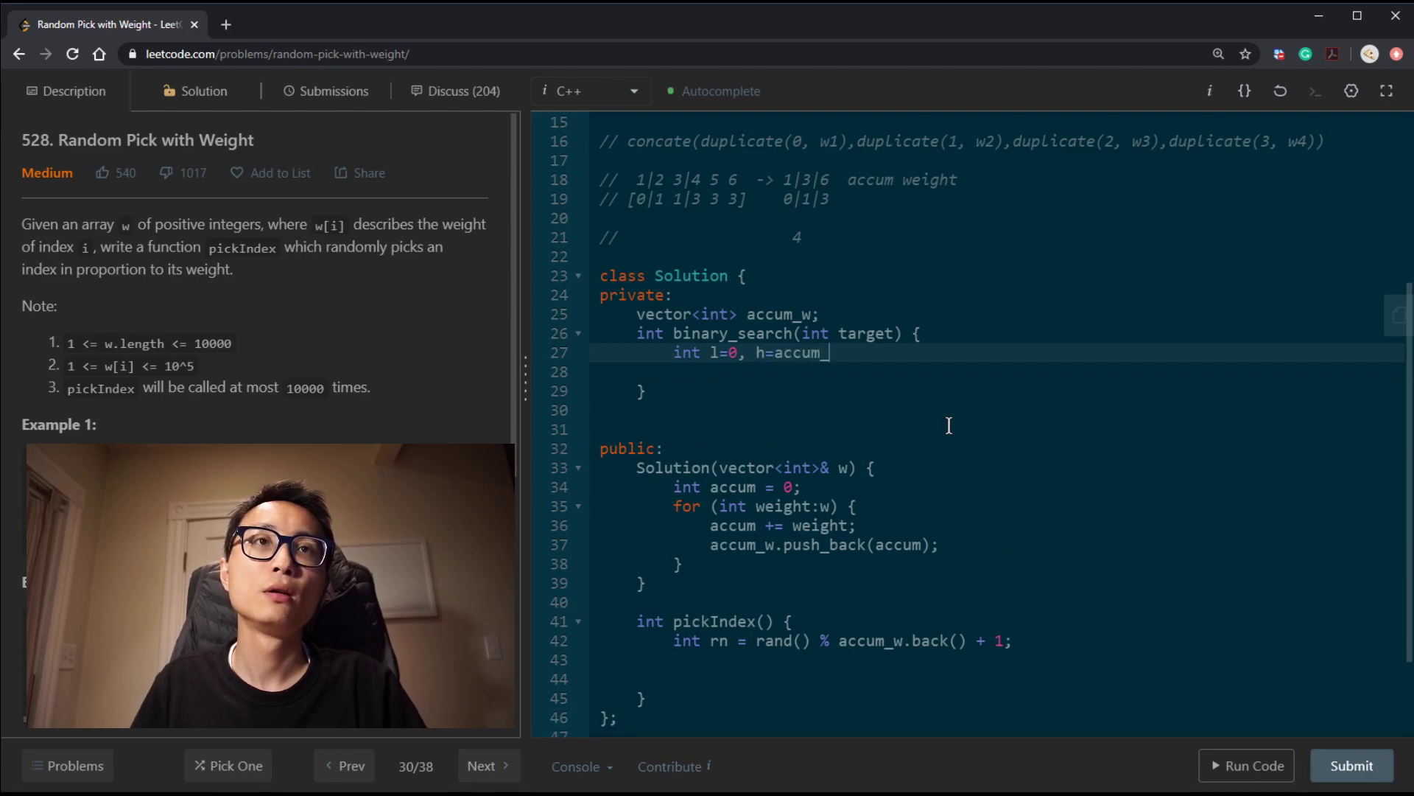
type("w.size(),")
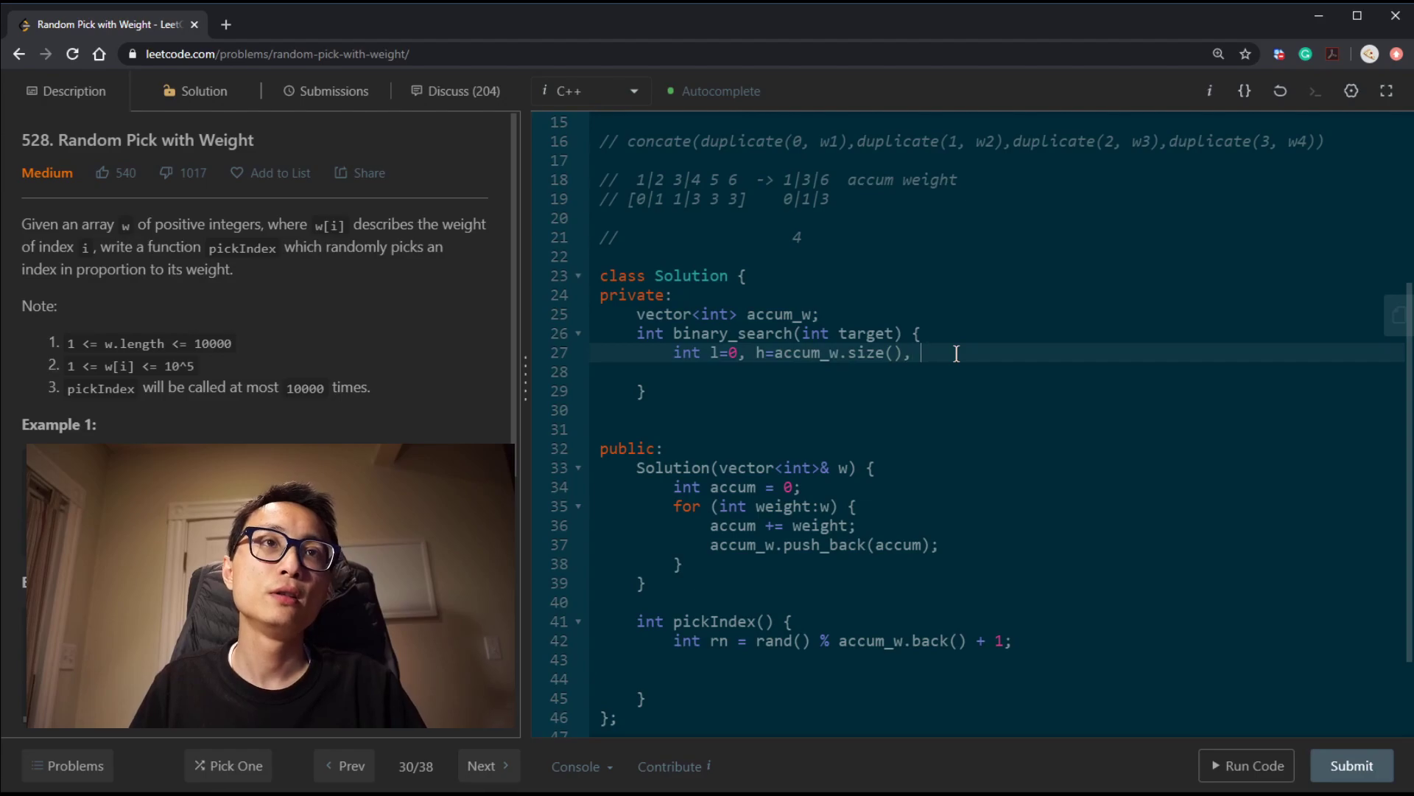
type("m;")
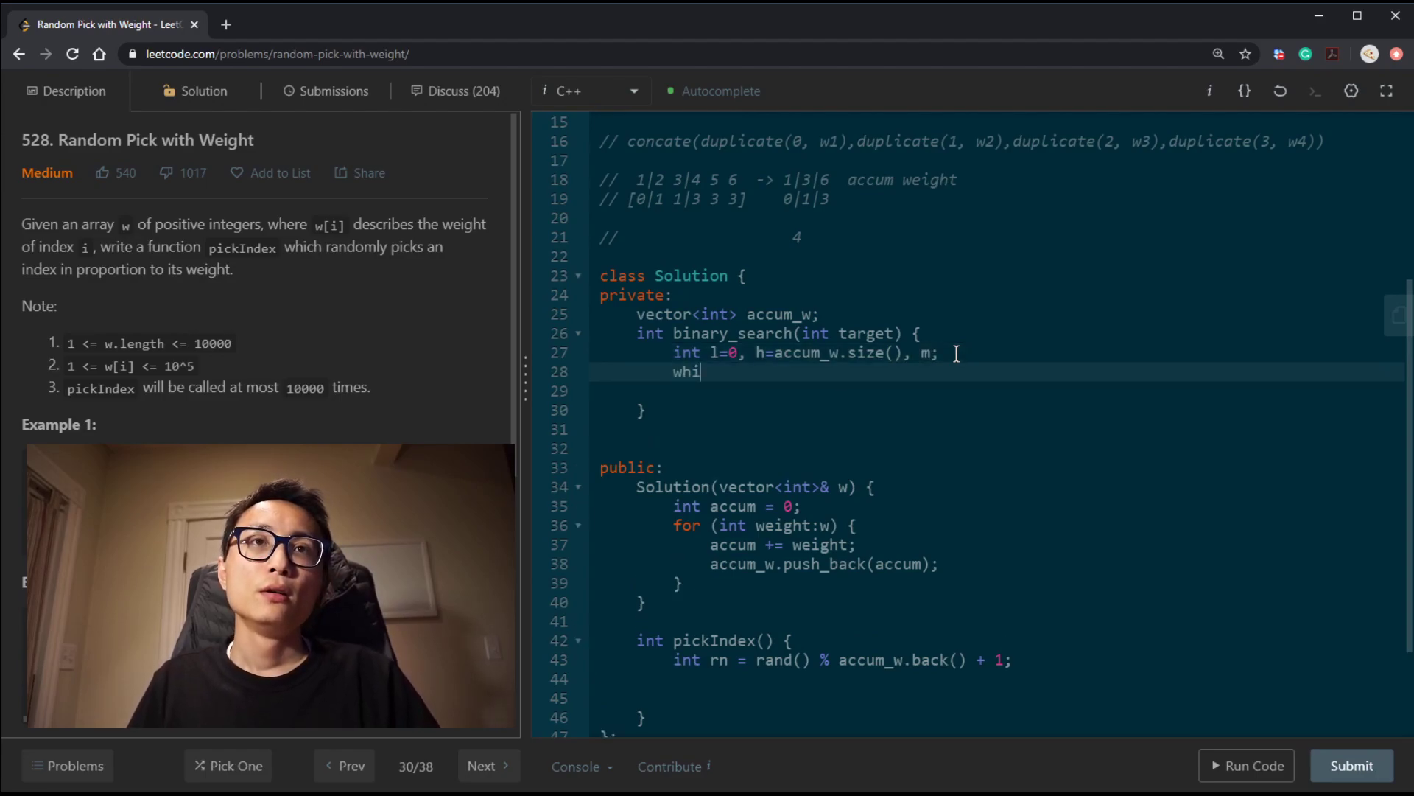
Loop while (l < h), setting l = m + 1 if accum_w[m] < target else h = m
type("le (1,)")
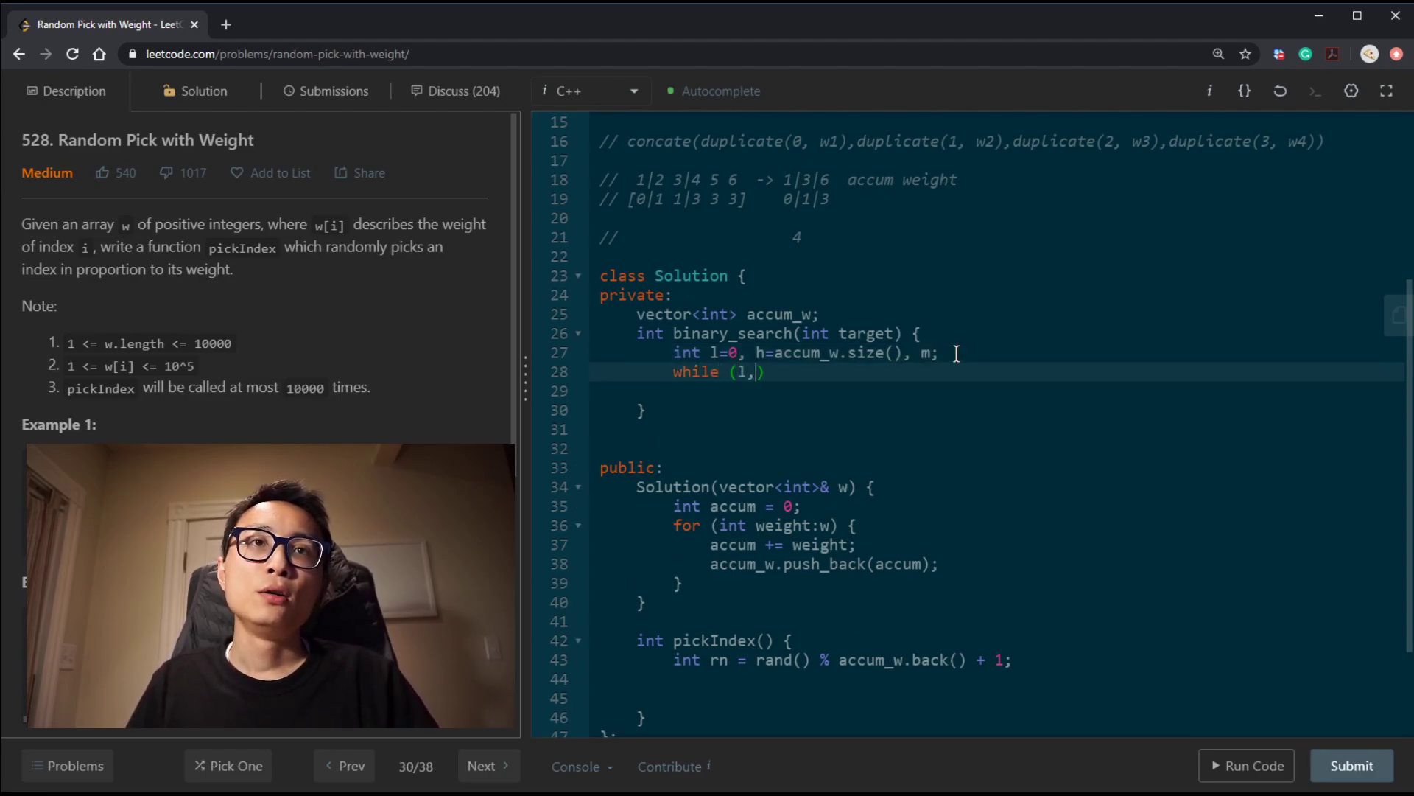
type("<")
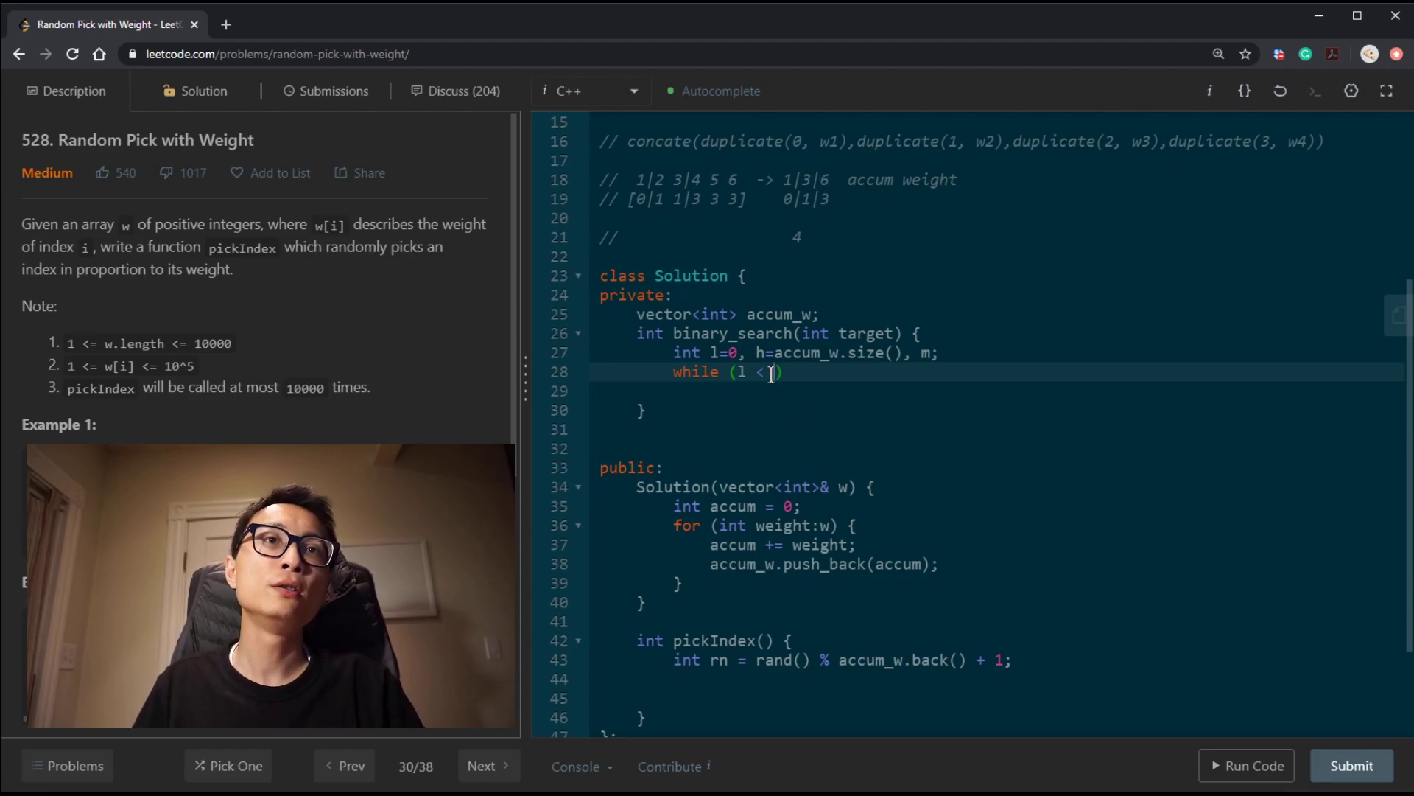
type("h)")
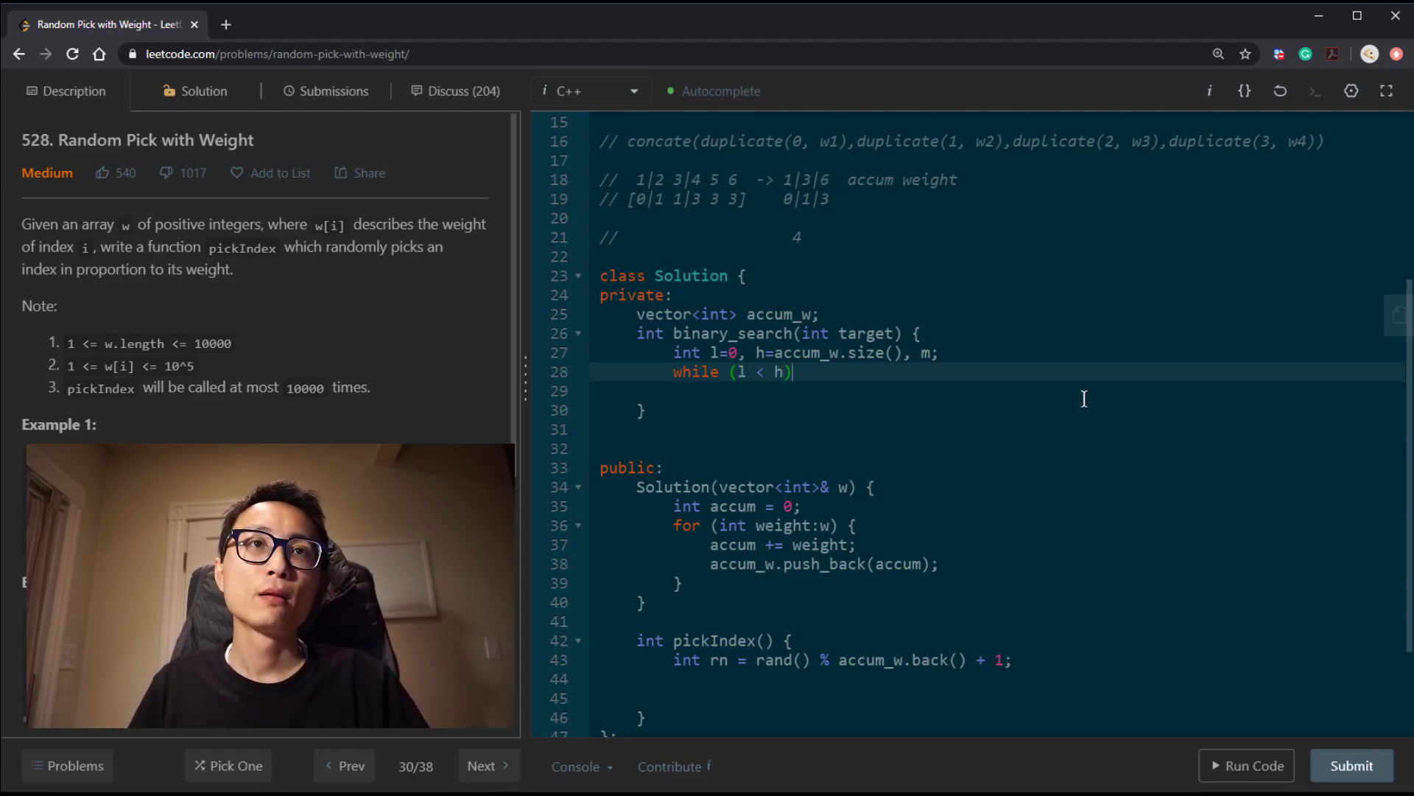
type("{")
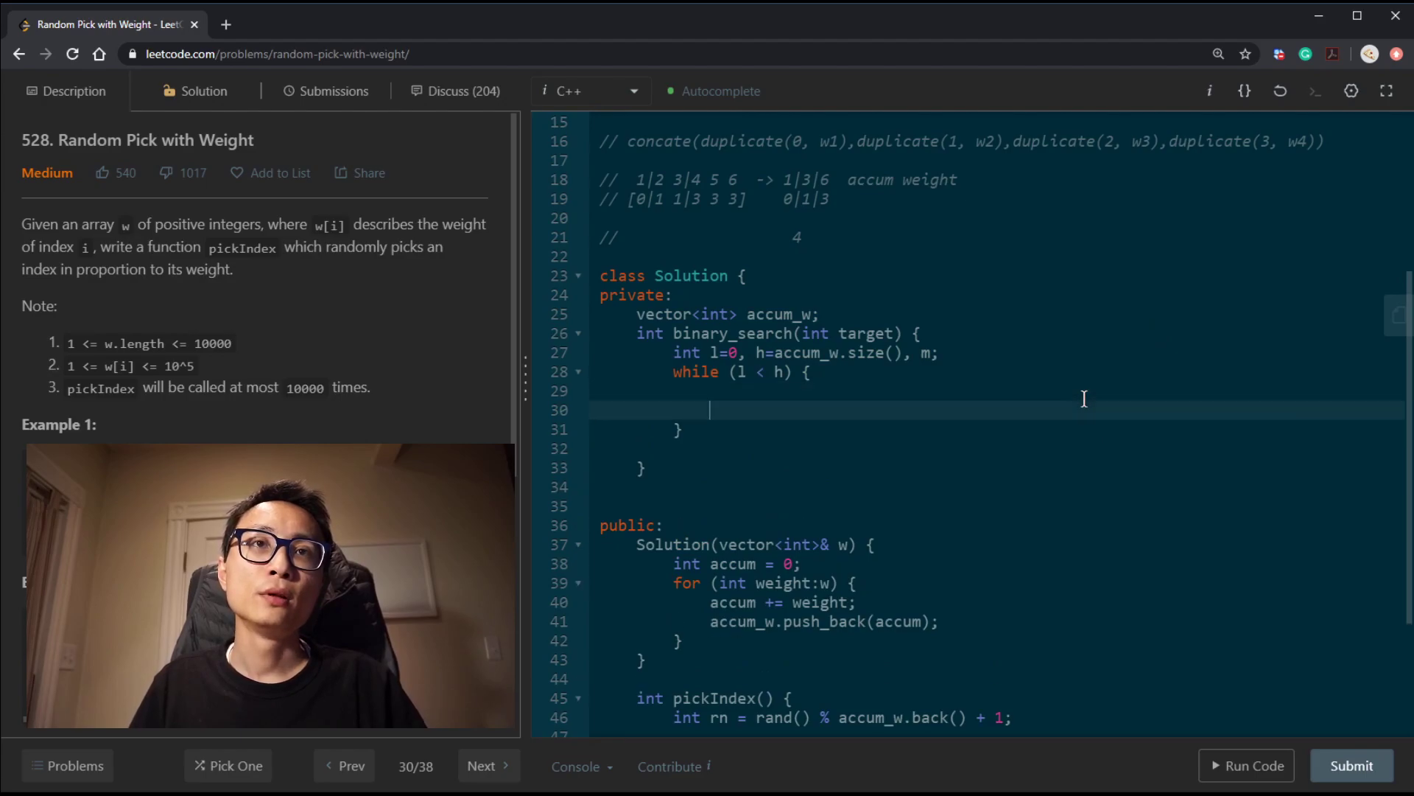
type("if ()")
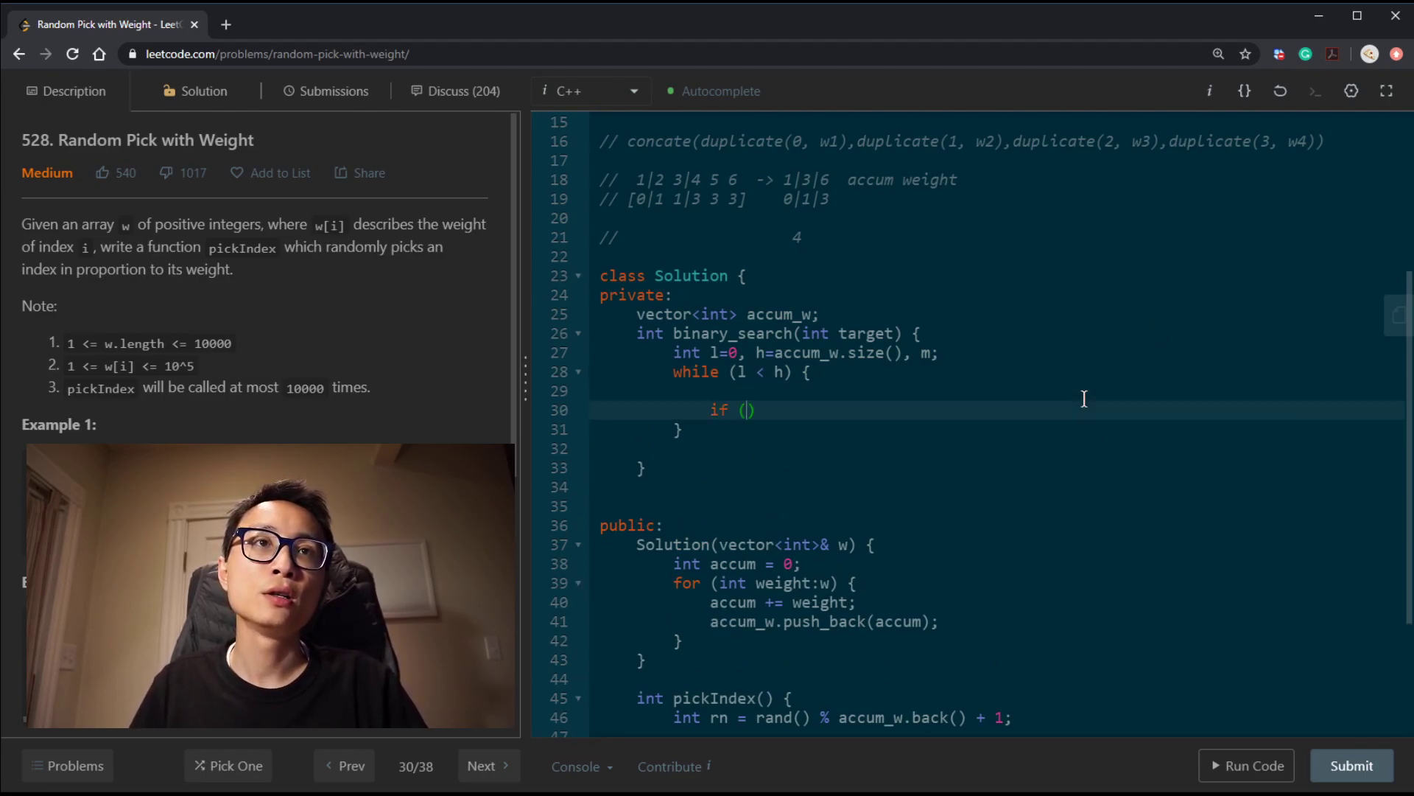
type("accum_w[]")
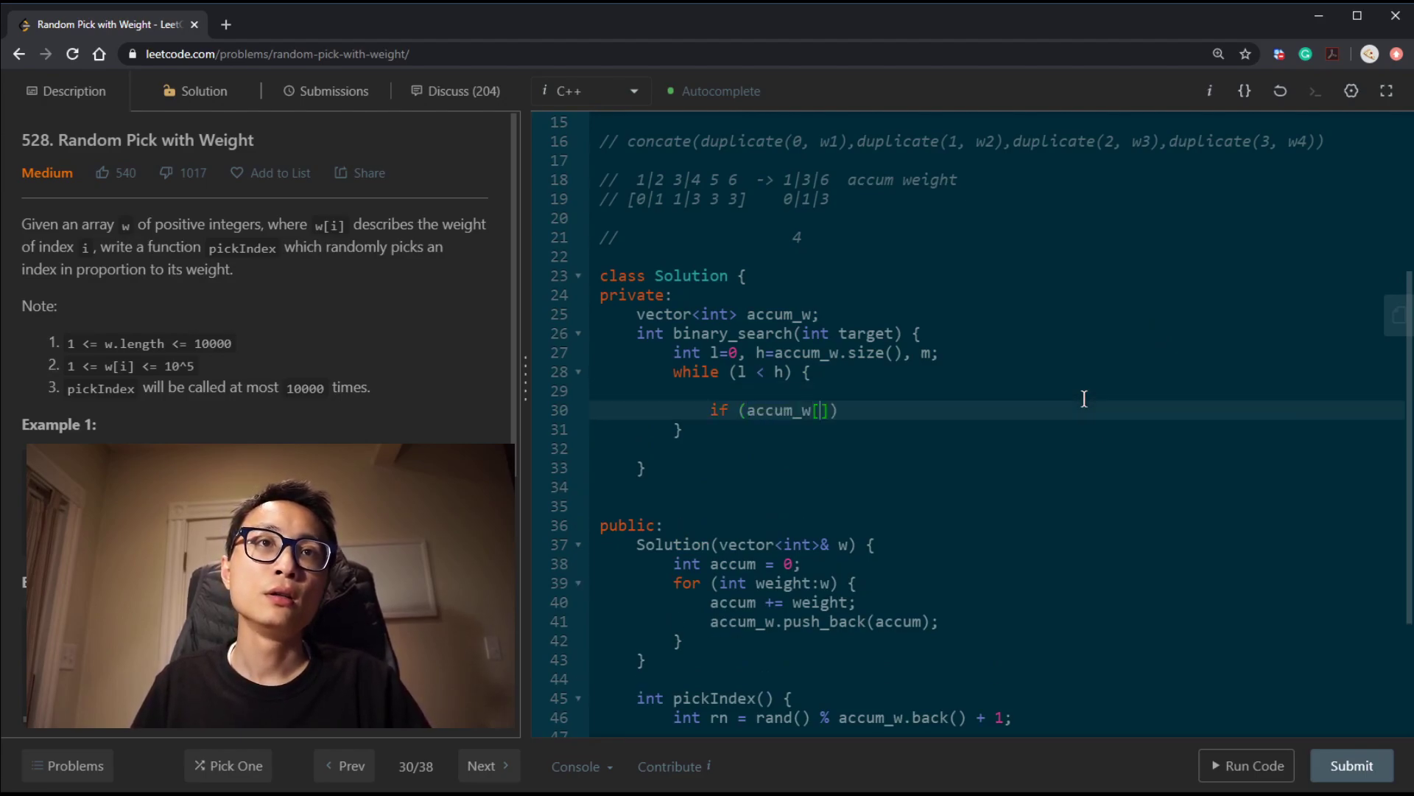
type("m] <")
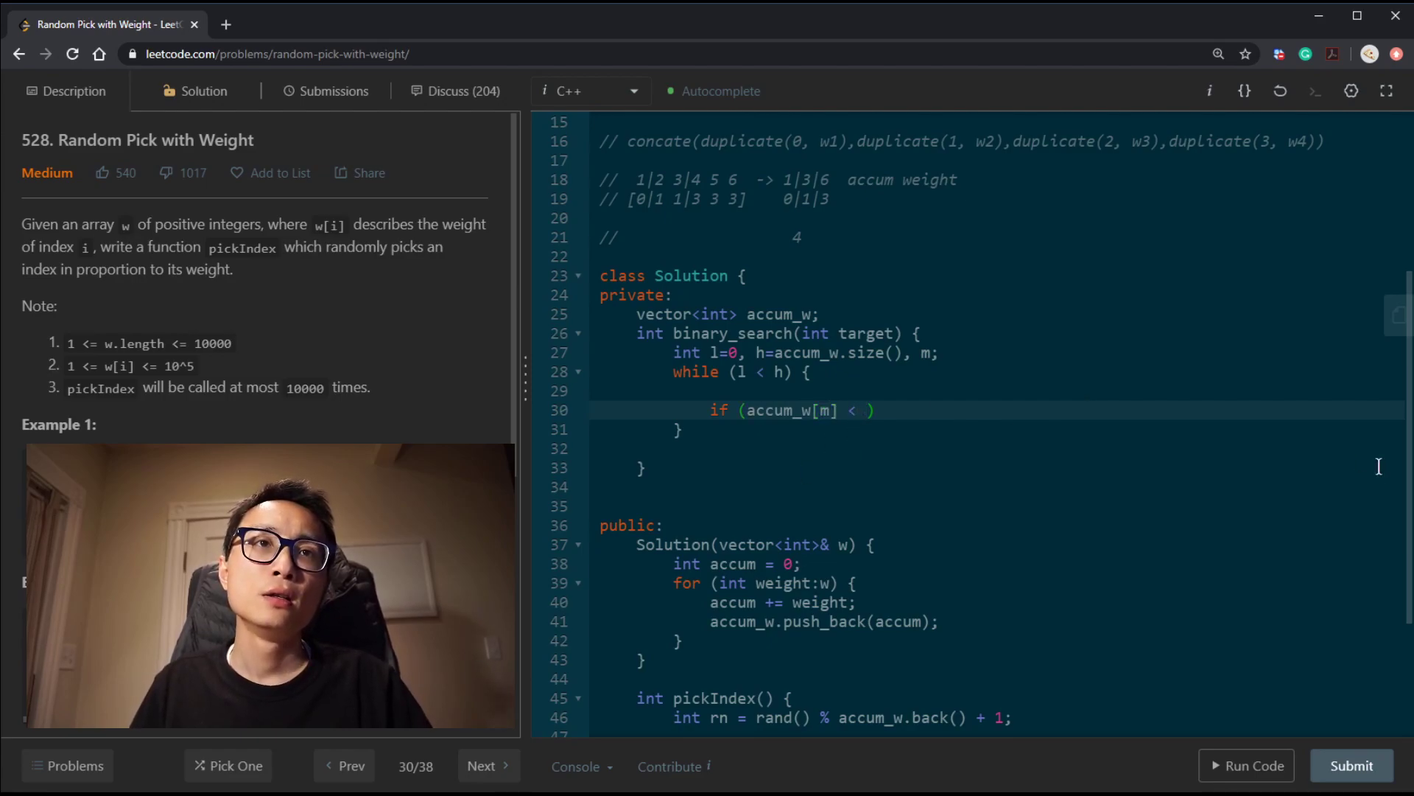
type("target) l = m")
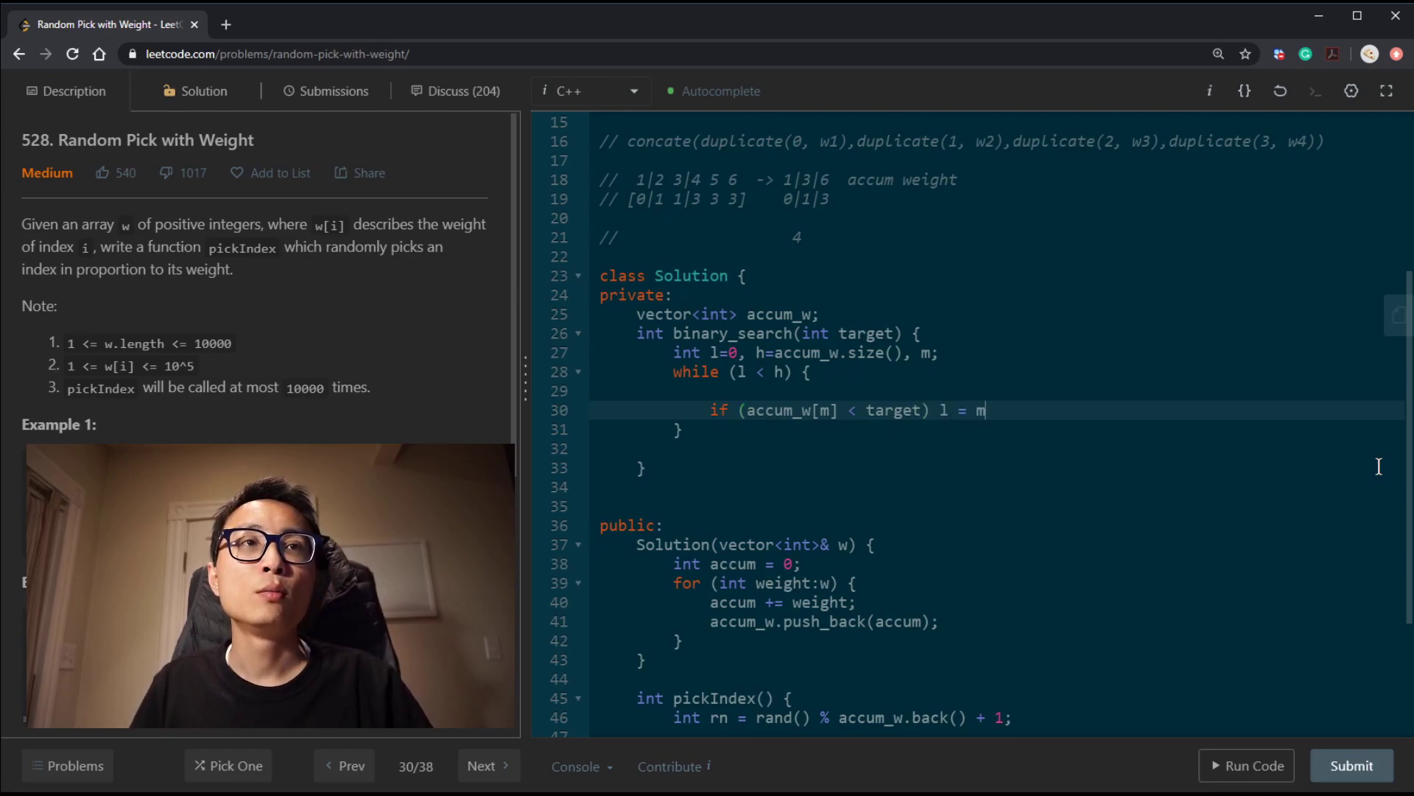
type("+1;")
type("else")
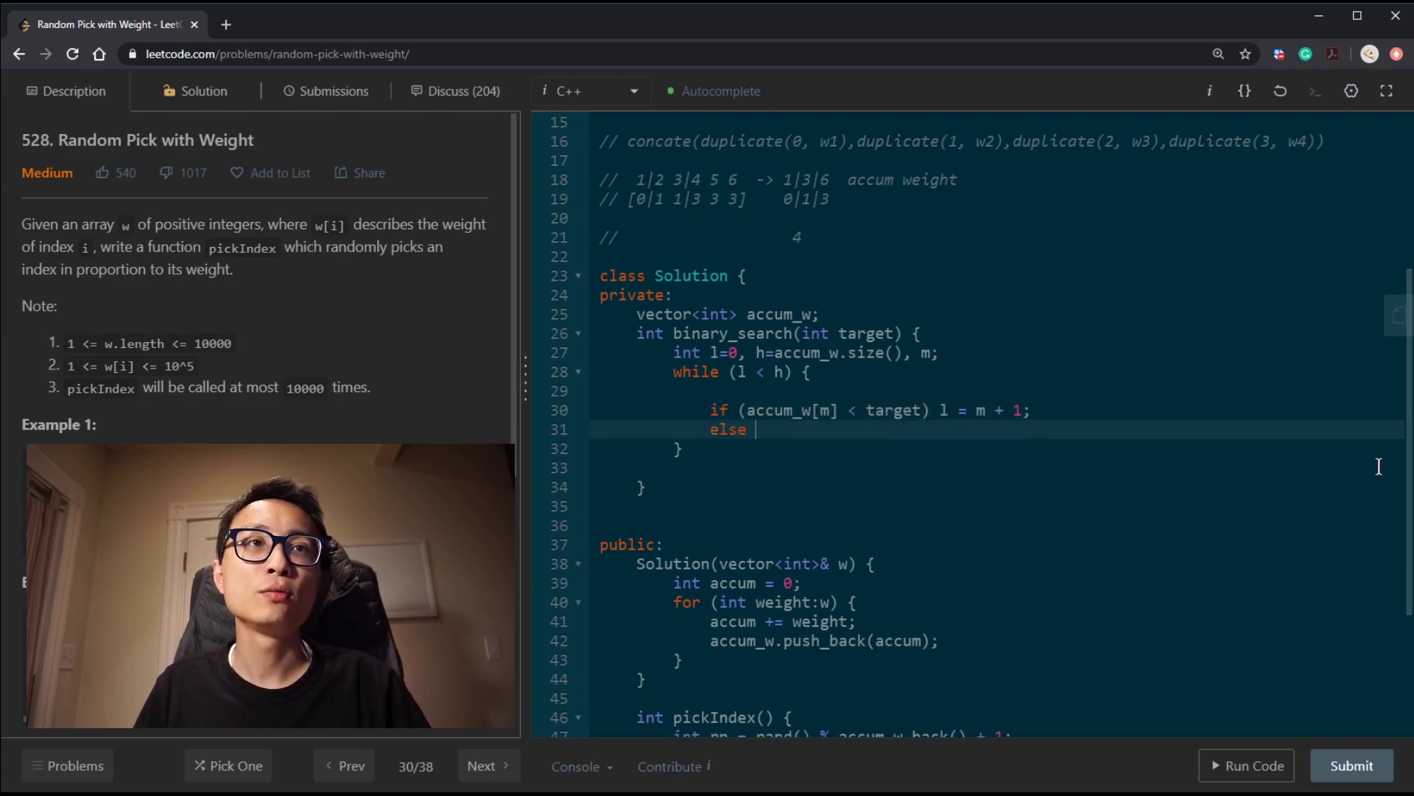
type("h =m")
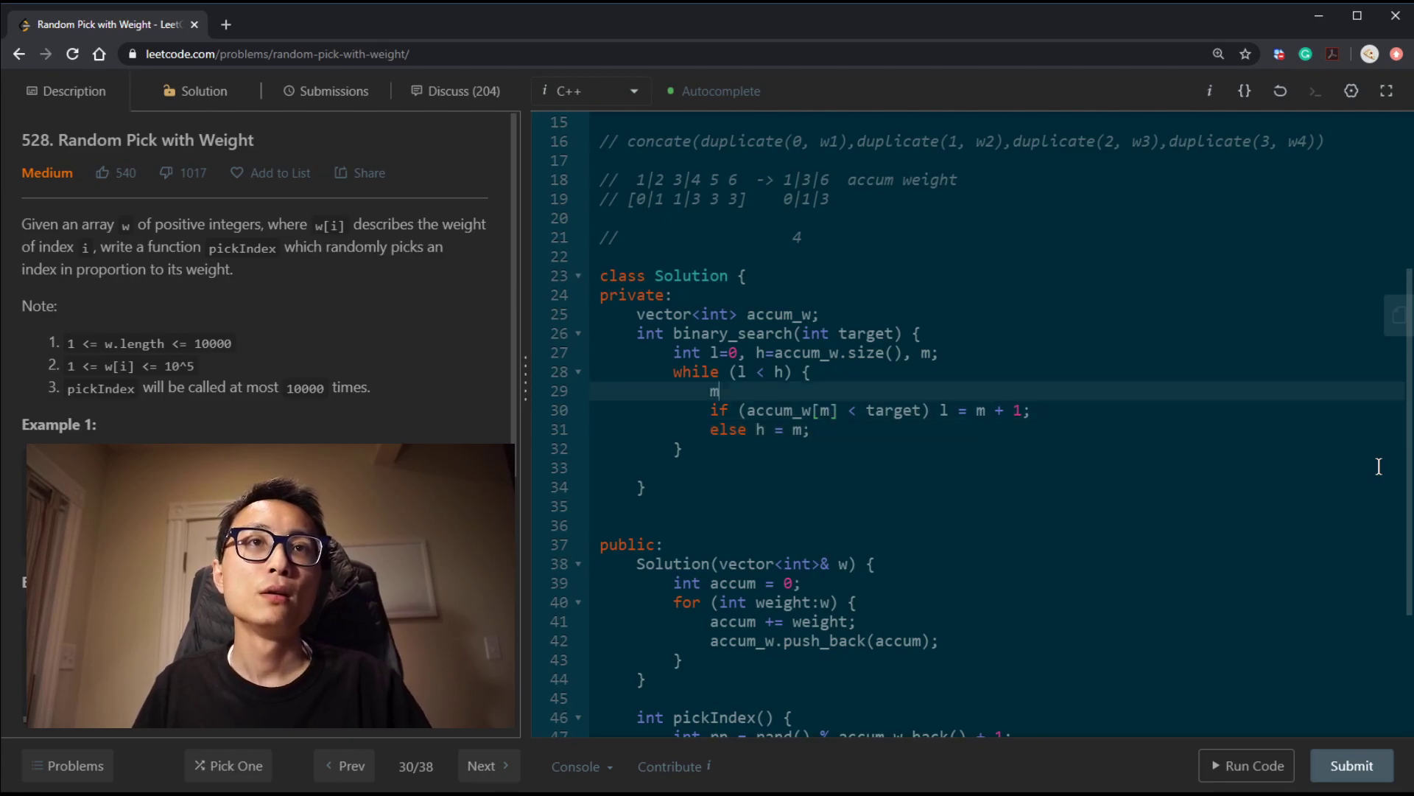
Compute m = l + (h - l) / 2 inside the loop and return l afterwards
type("= l")
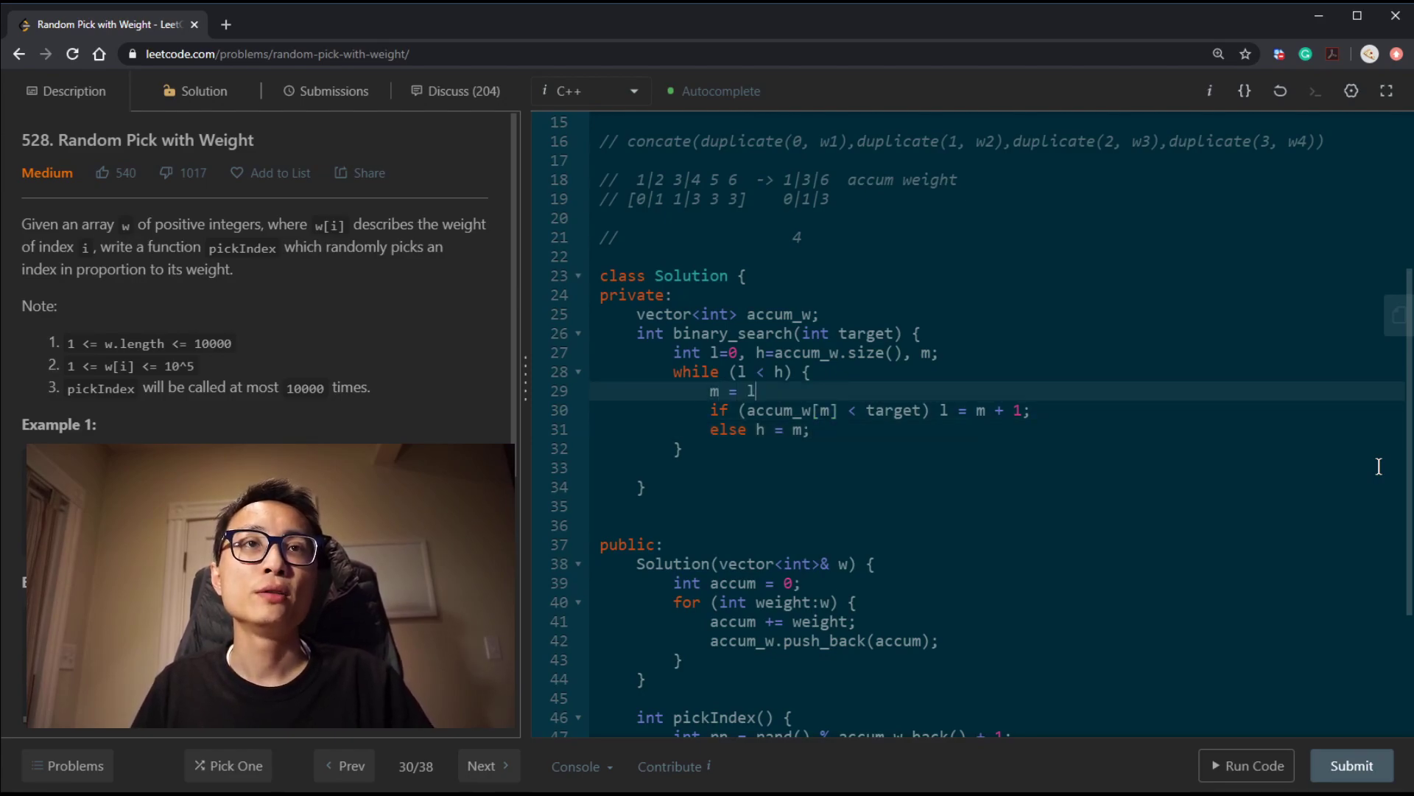
type("+ ()")
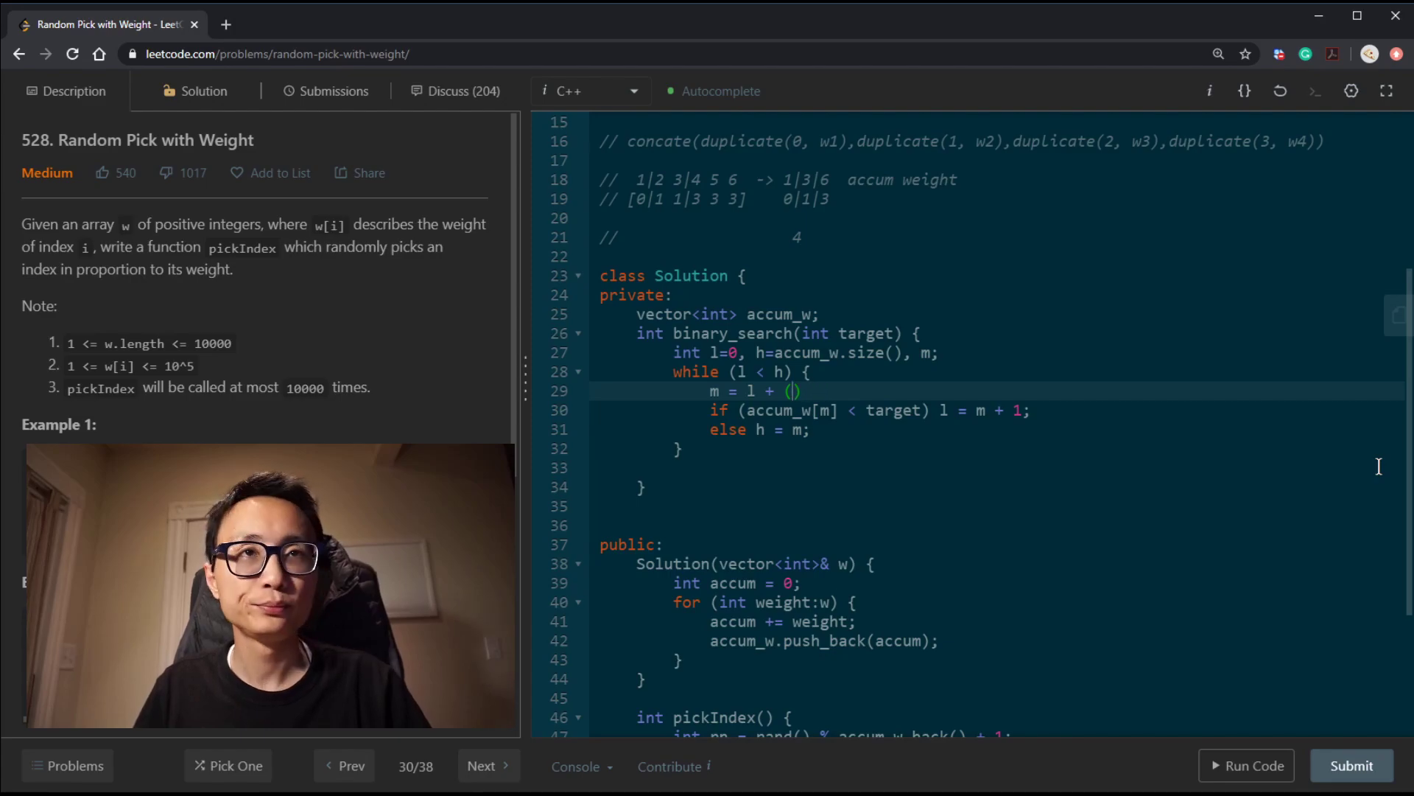
type("h - l1")
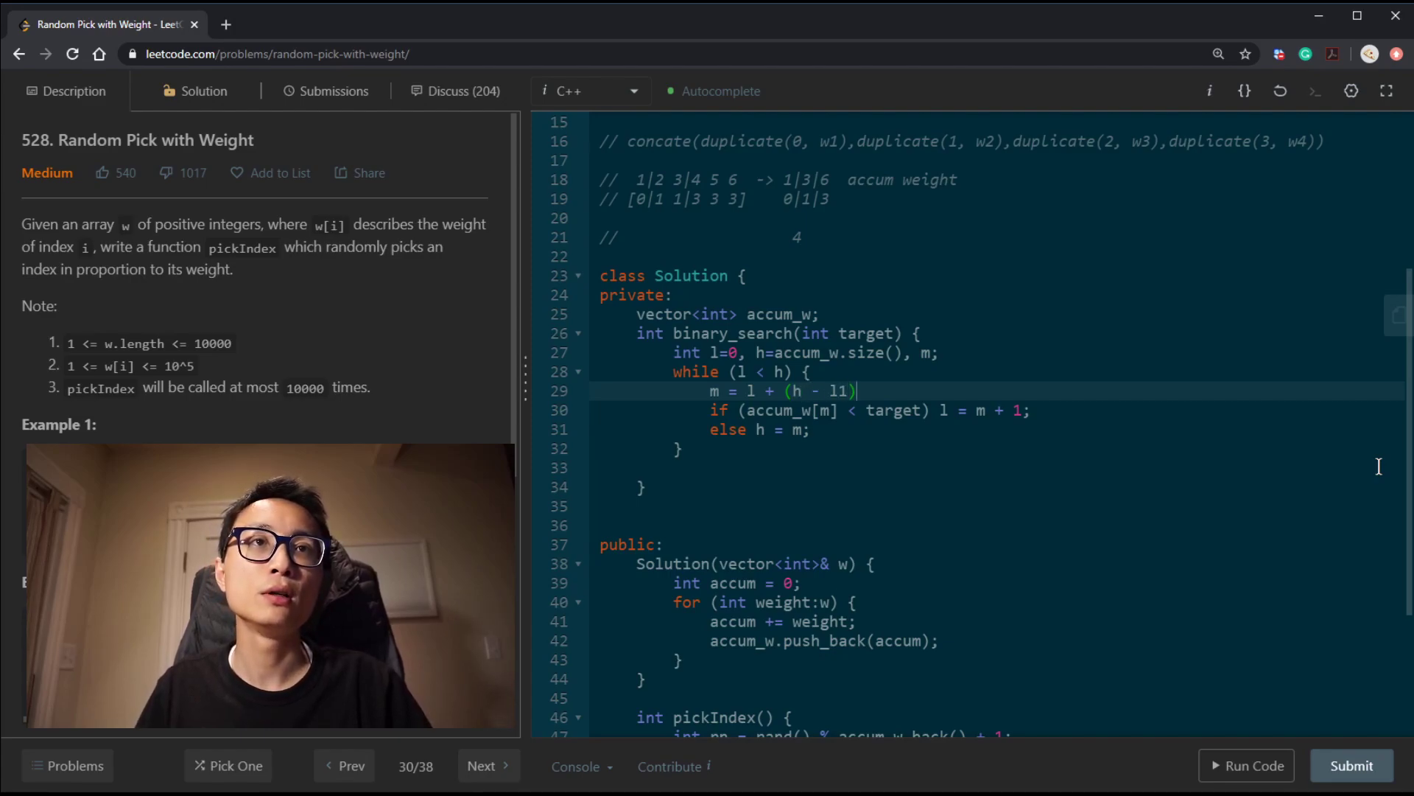
type("/ 2")
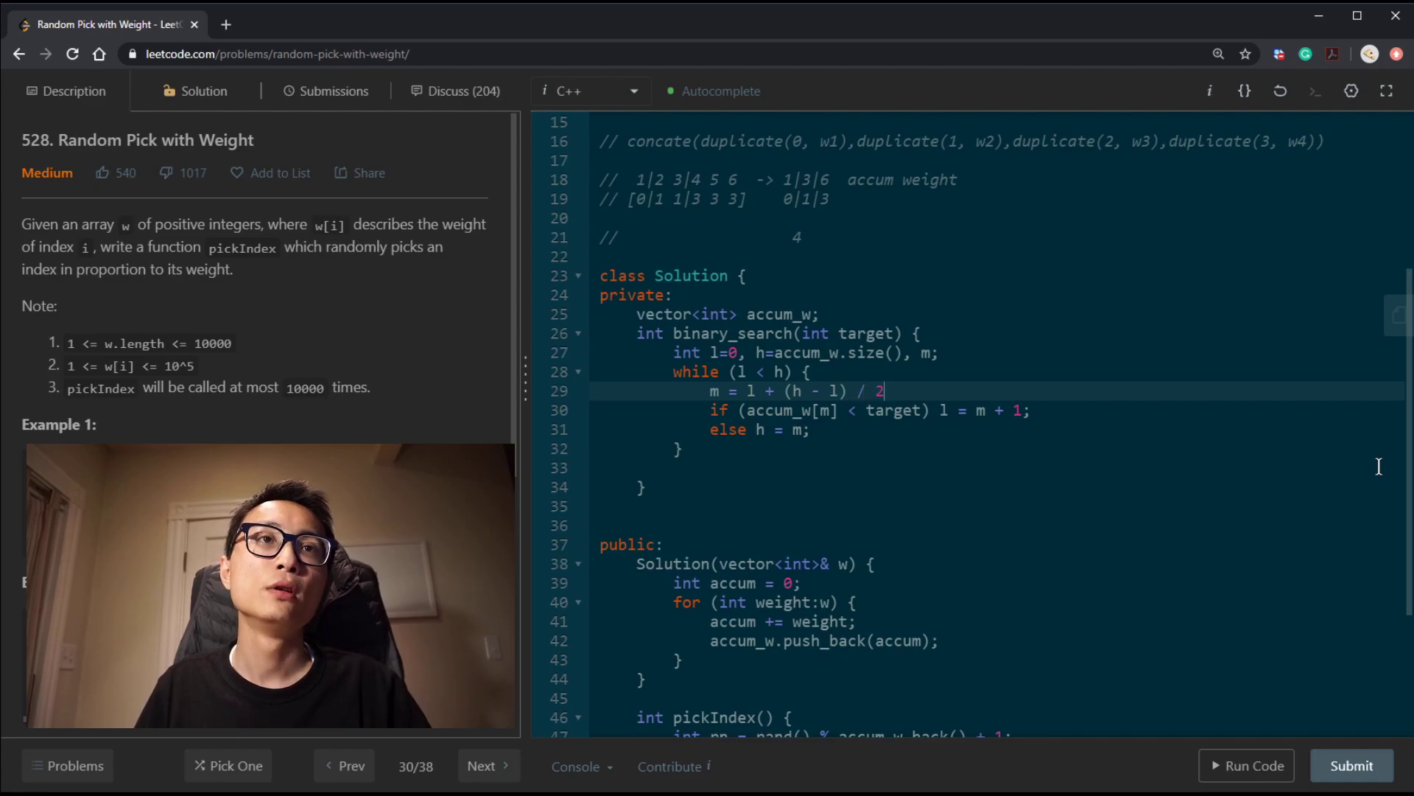
type("re")
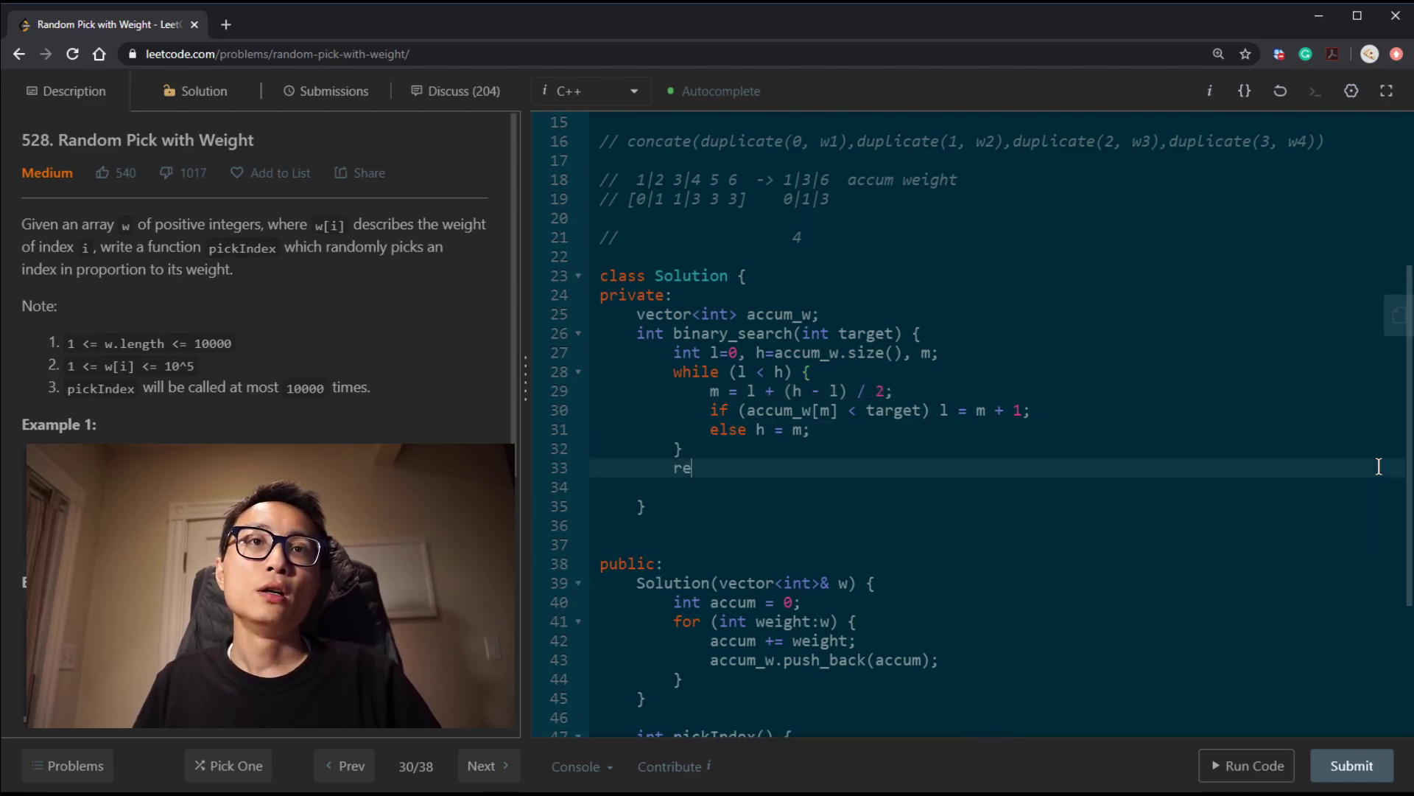
type("turn l;")
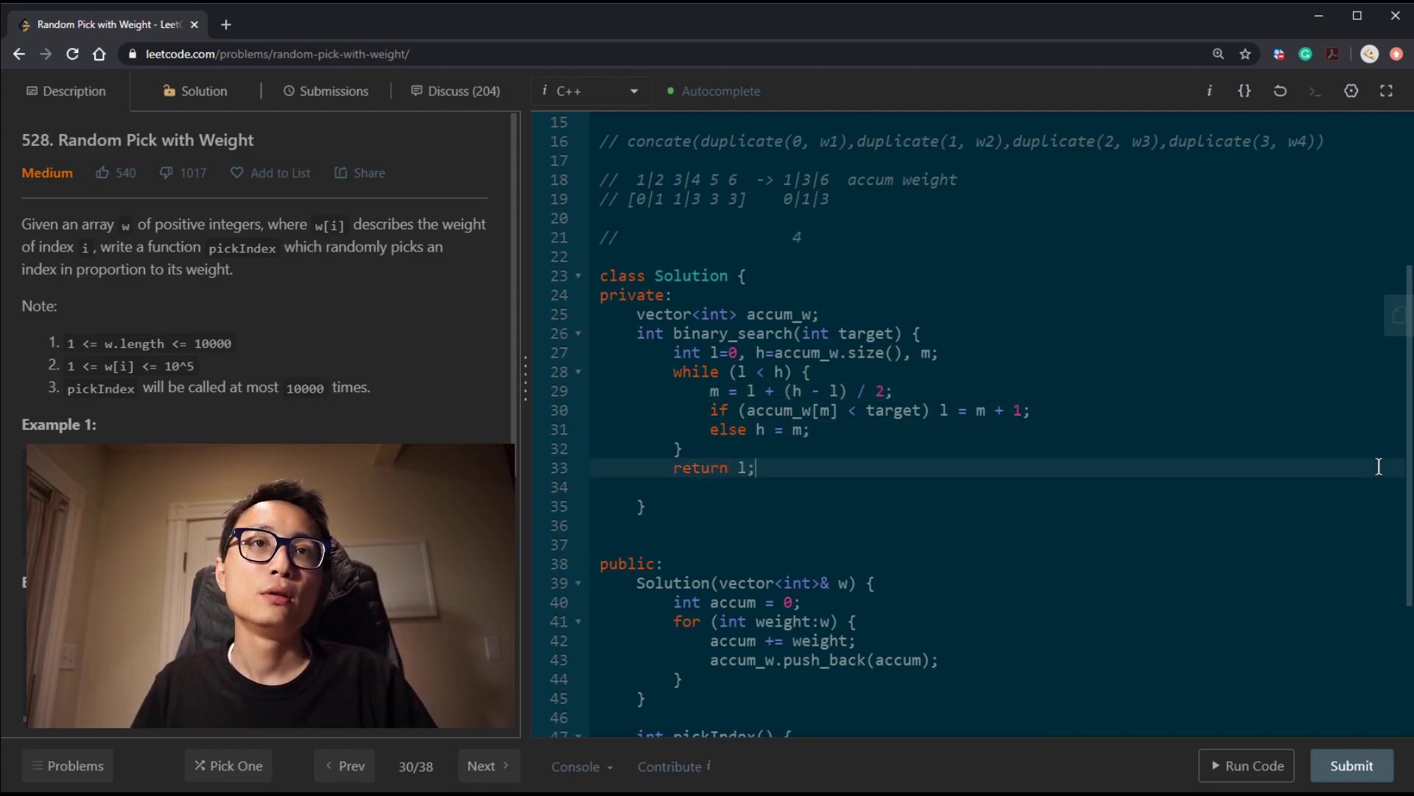
scroll("down", 3)
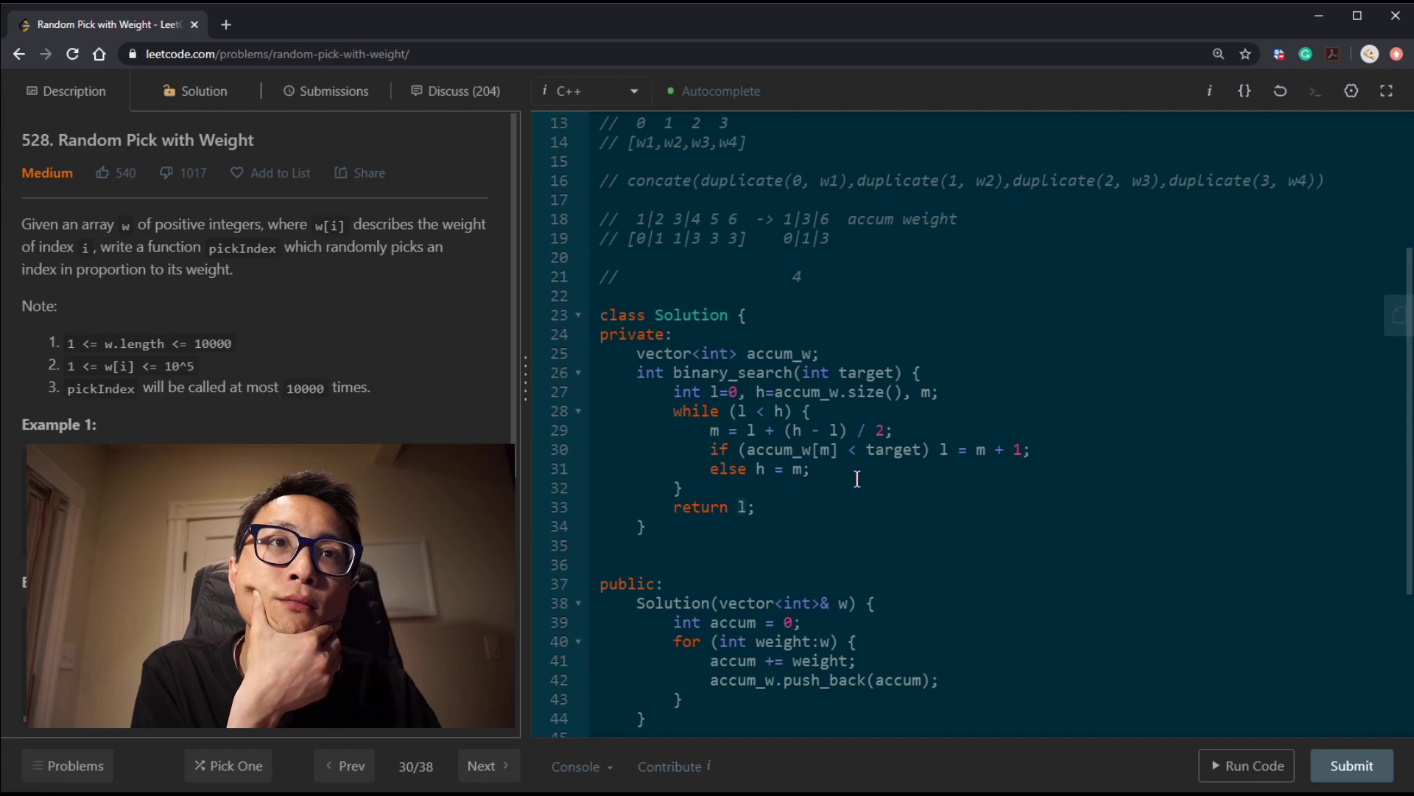
mouse_move(888, 460)
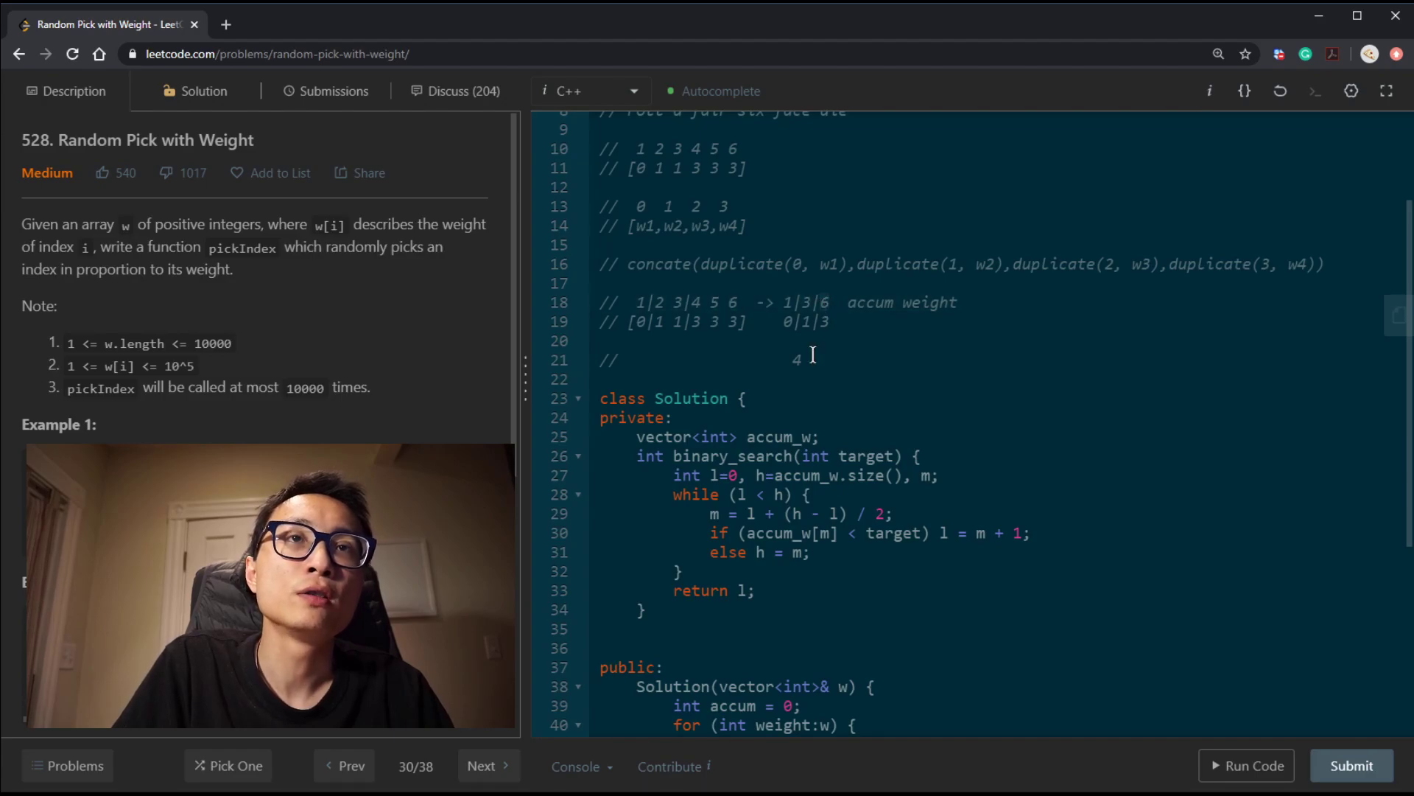
scroll("down", 3)
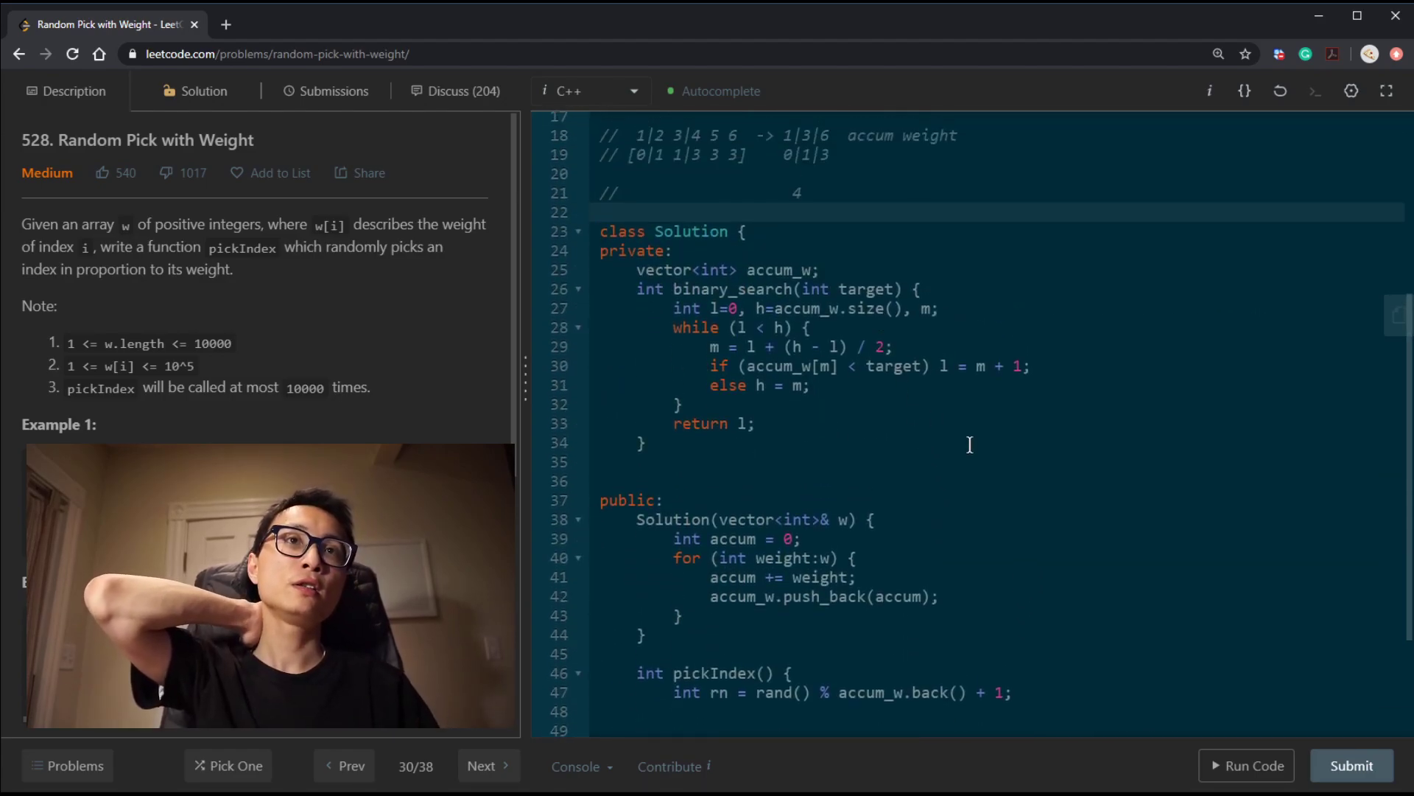
scroll("down", 3)
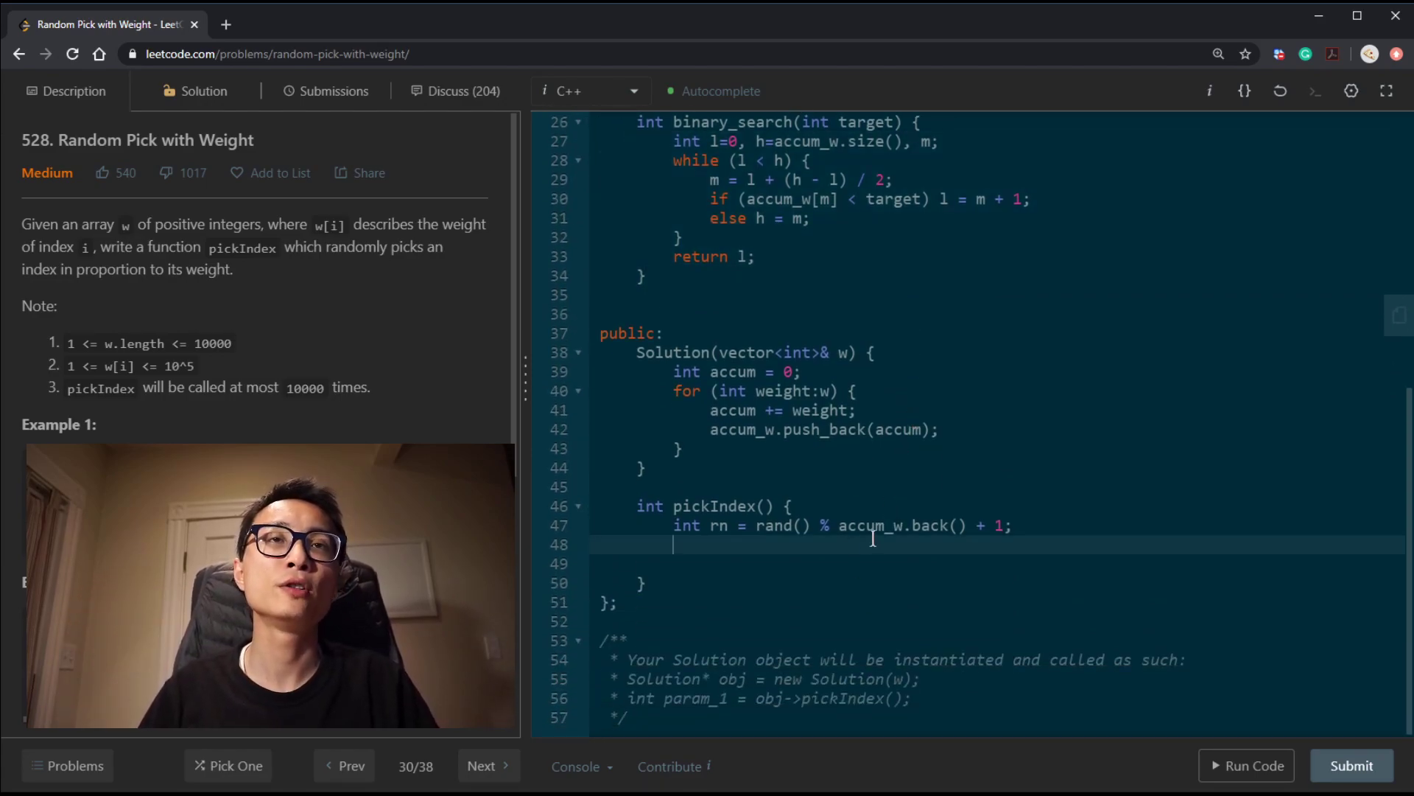
Return binary_search(rn) from pickIndex and submit for a Success result
type("return binar")
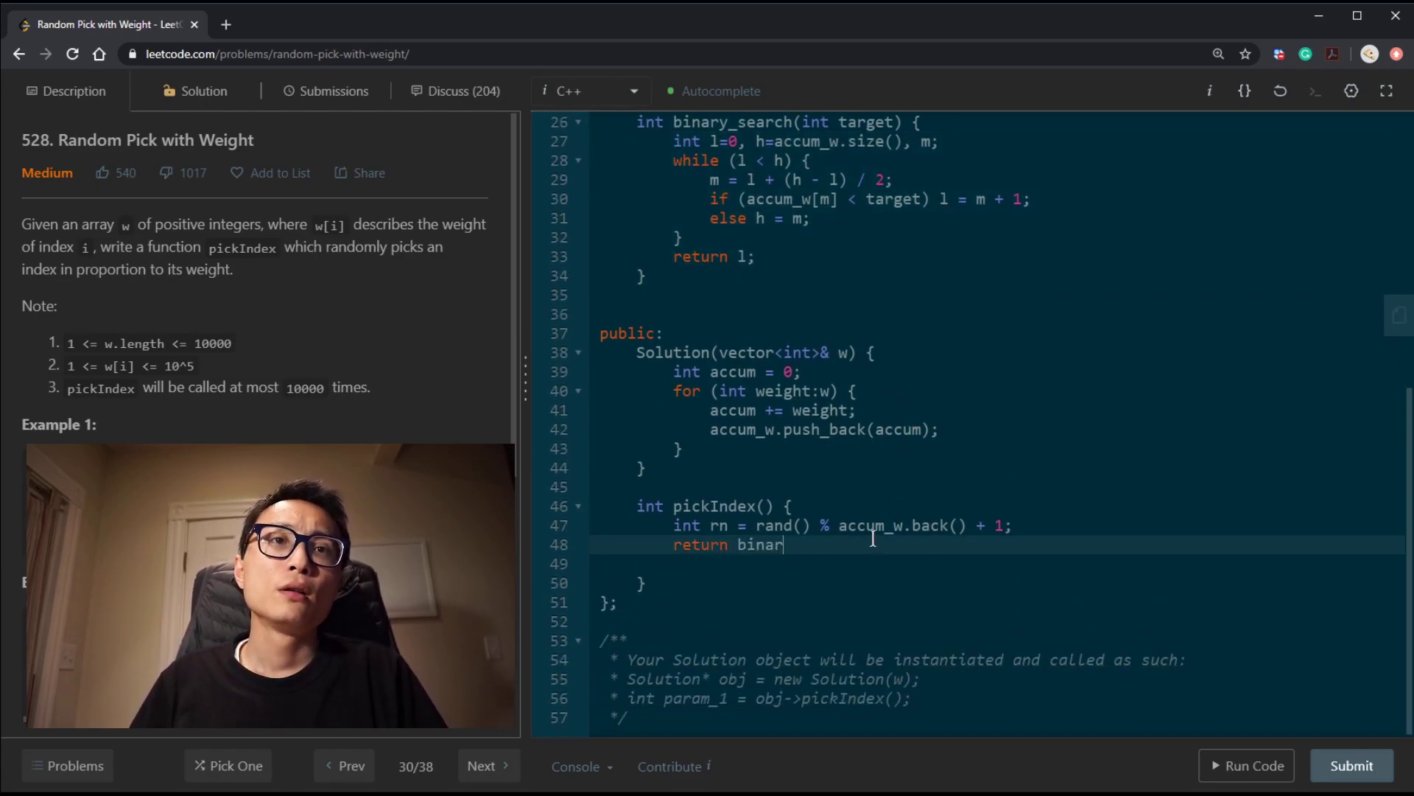
type("y_search(rn);")
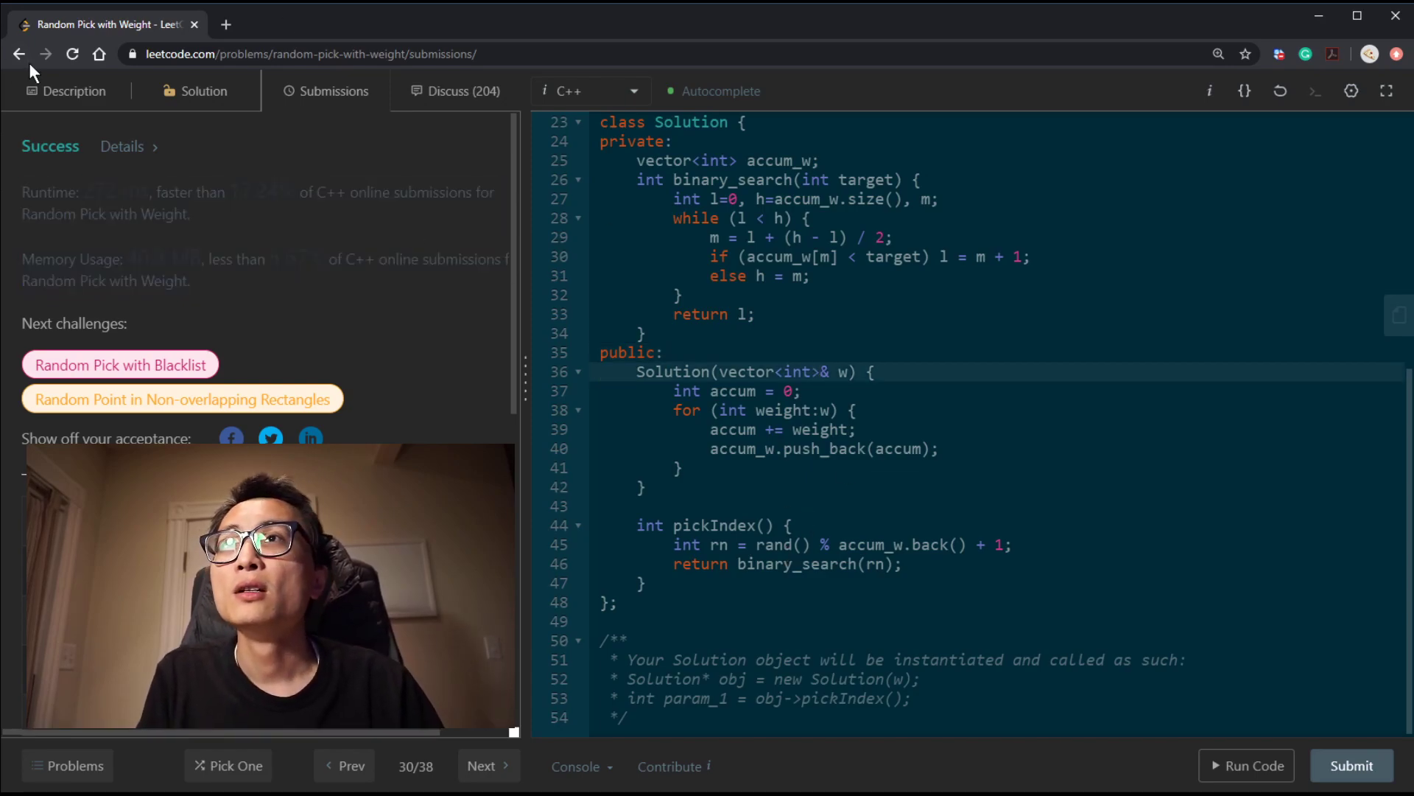
Return to the problem page and review the accepted code, highlighting uses of accum_w
left_click(76, 92)
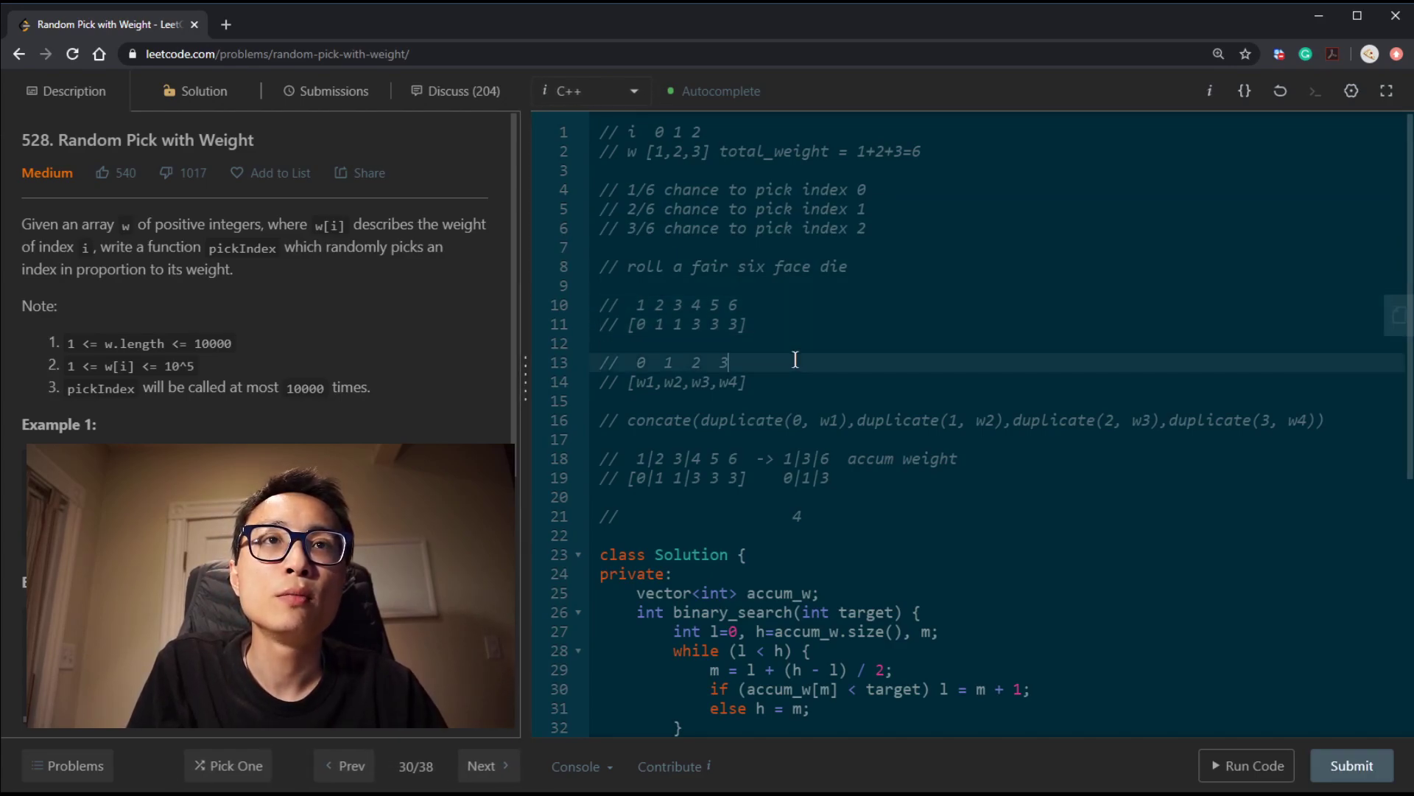
scroll("down", 3)
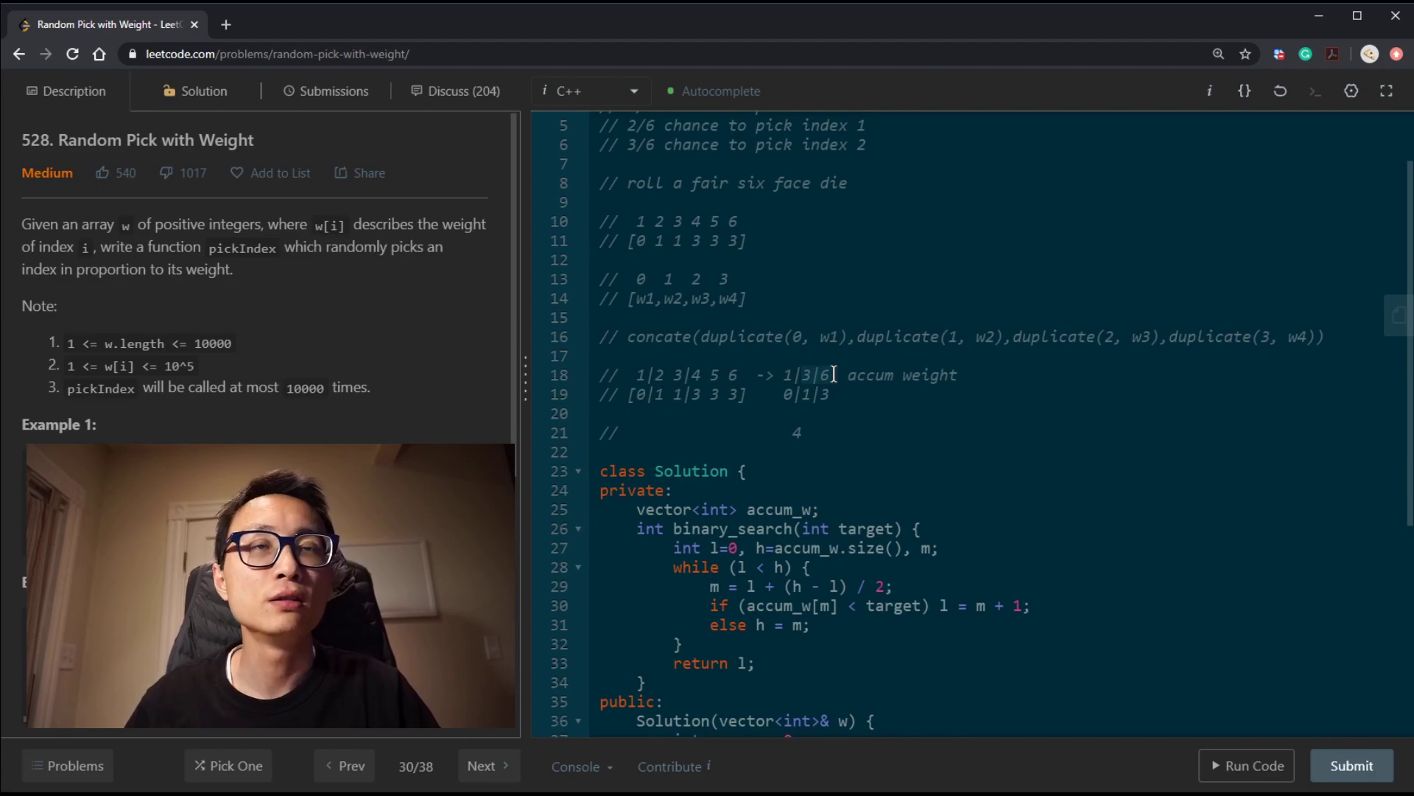
scroll("down", 3)
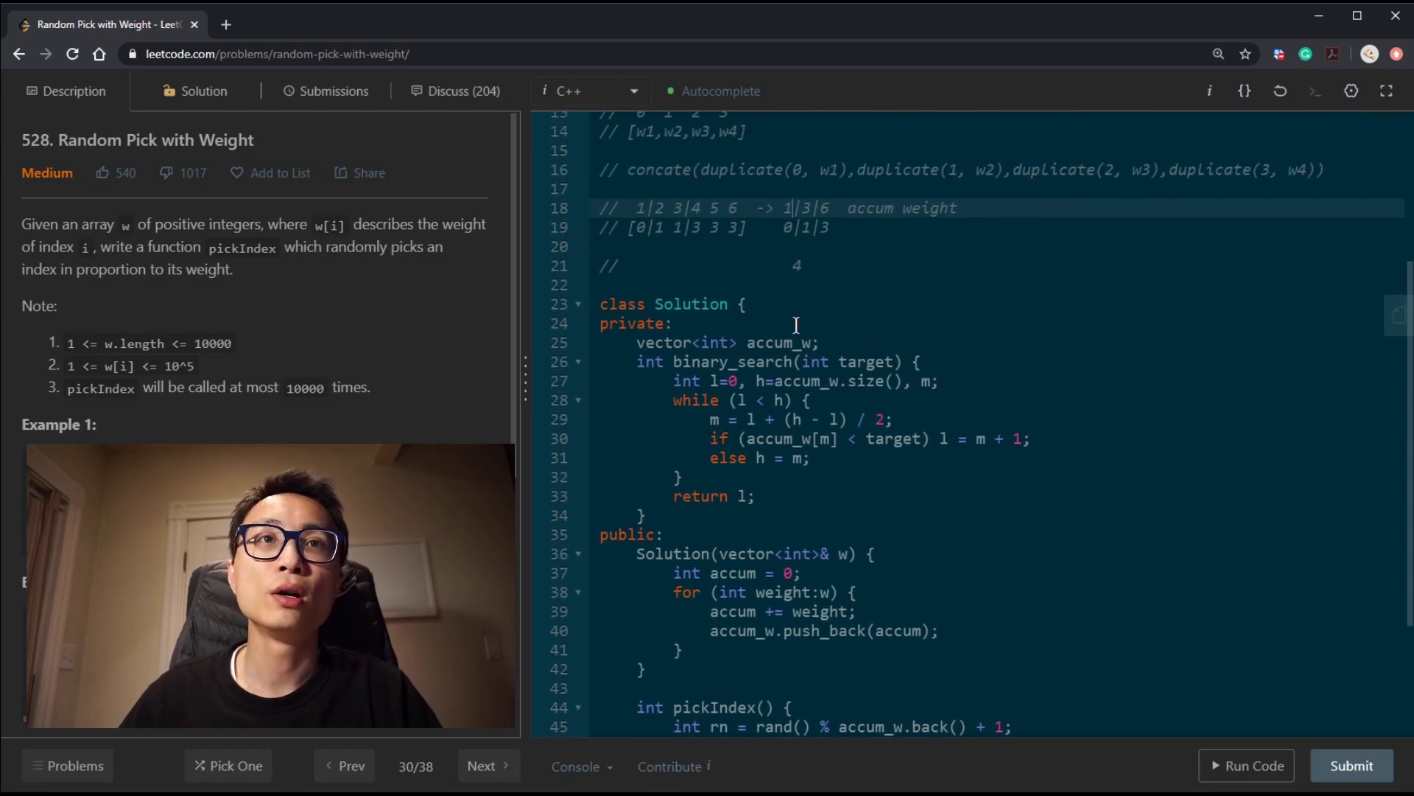
scroll("down", 3)
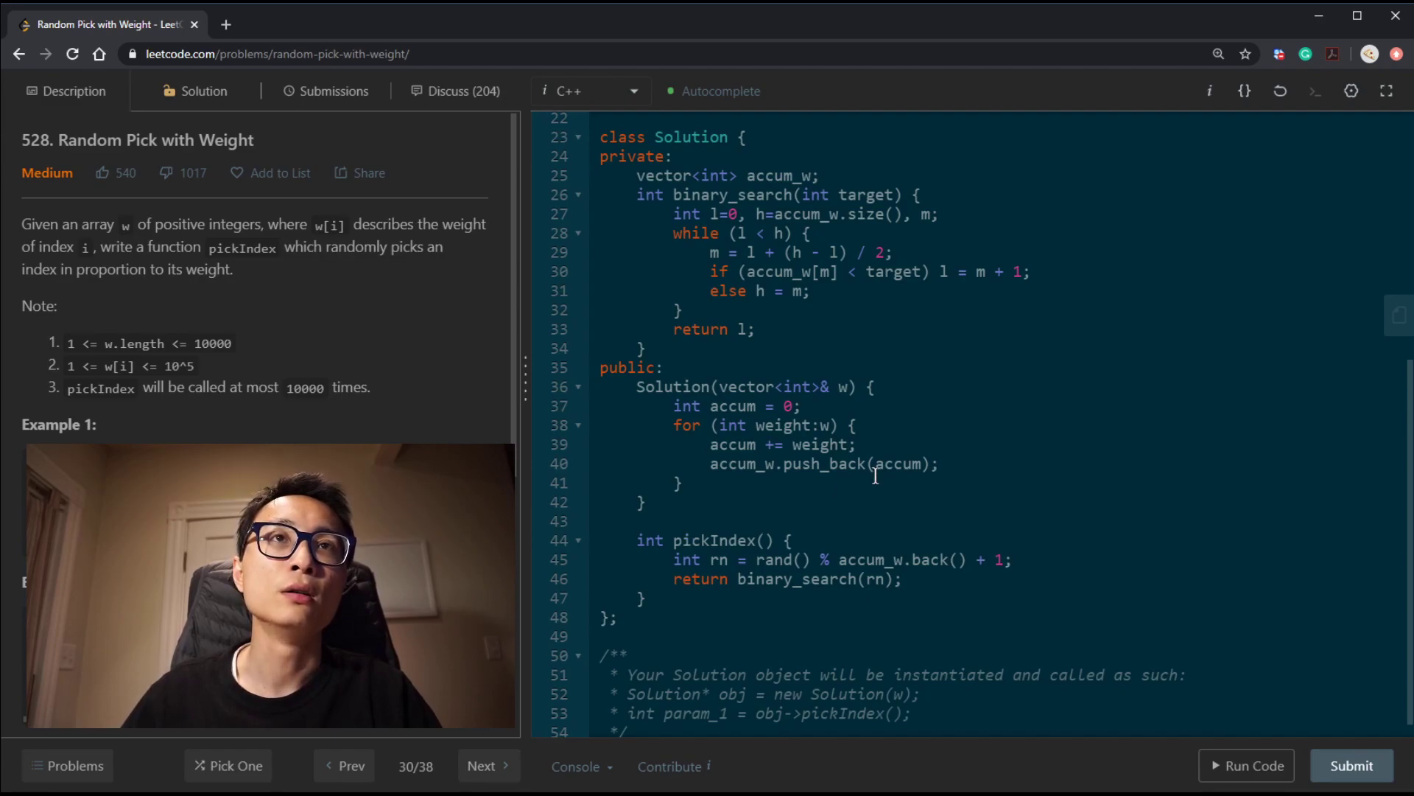
mouse_move(861, 560)
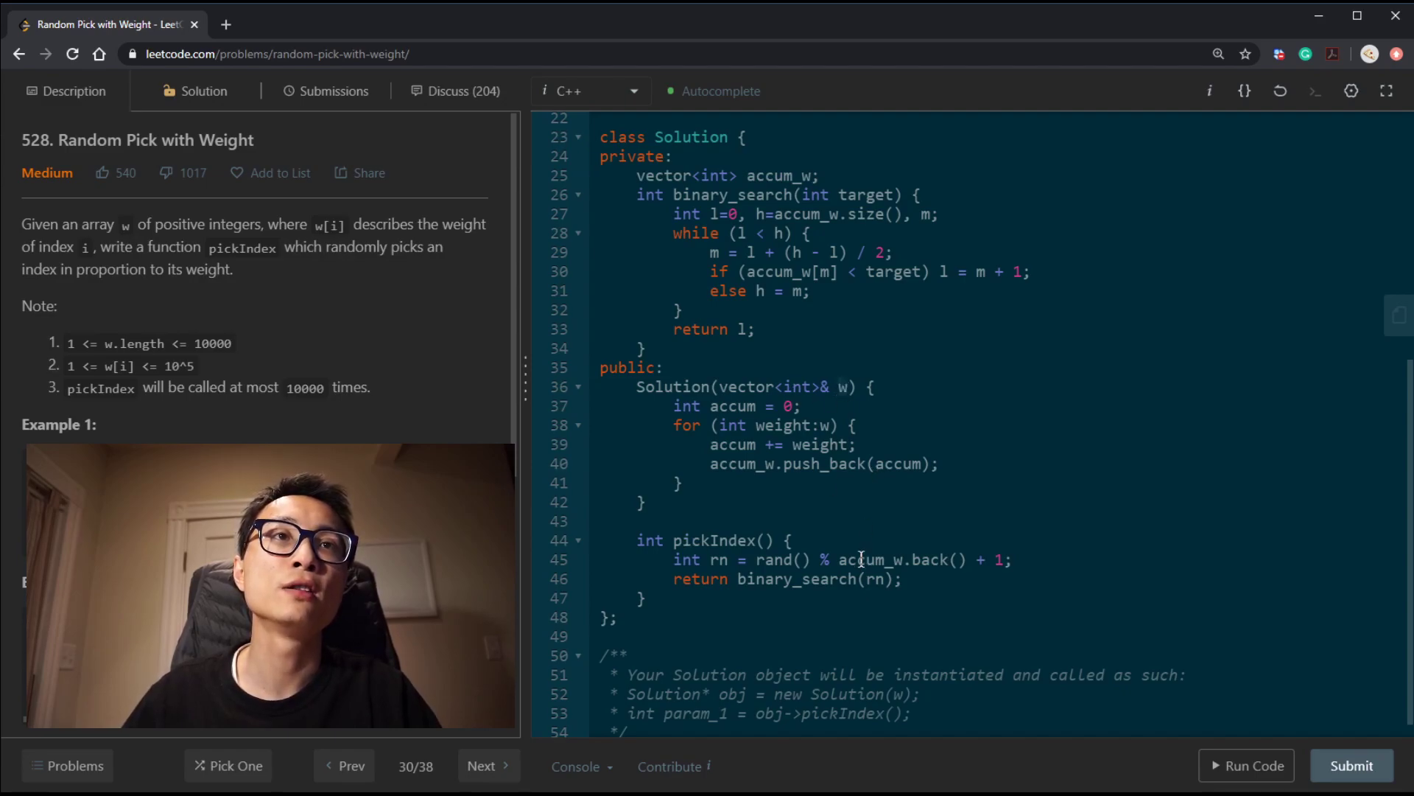
mouse_move(981, 603)
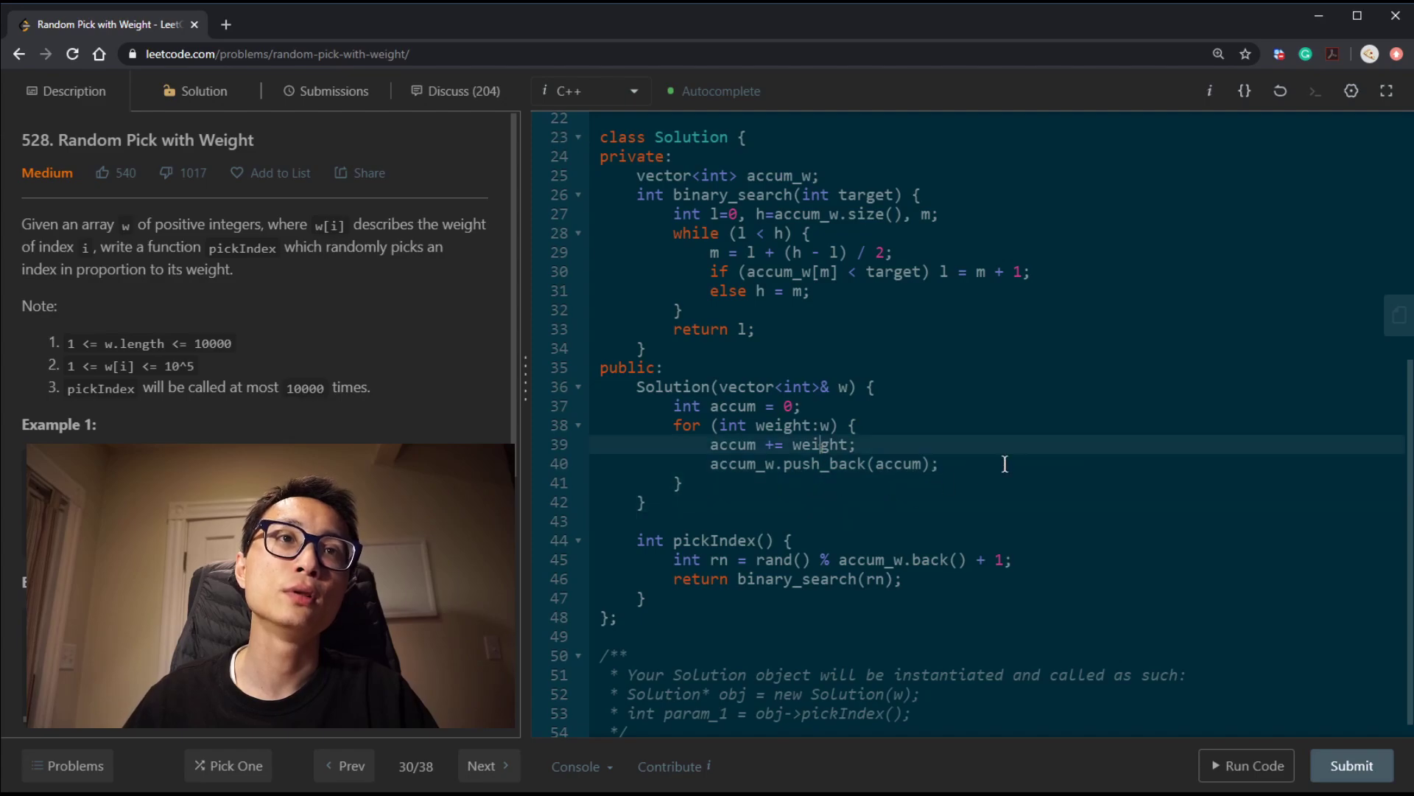
double_click(740, 462)
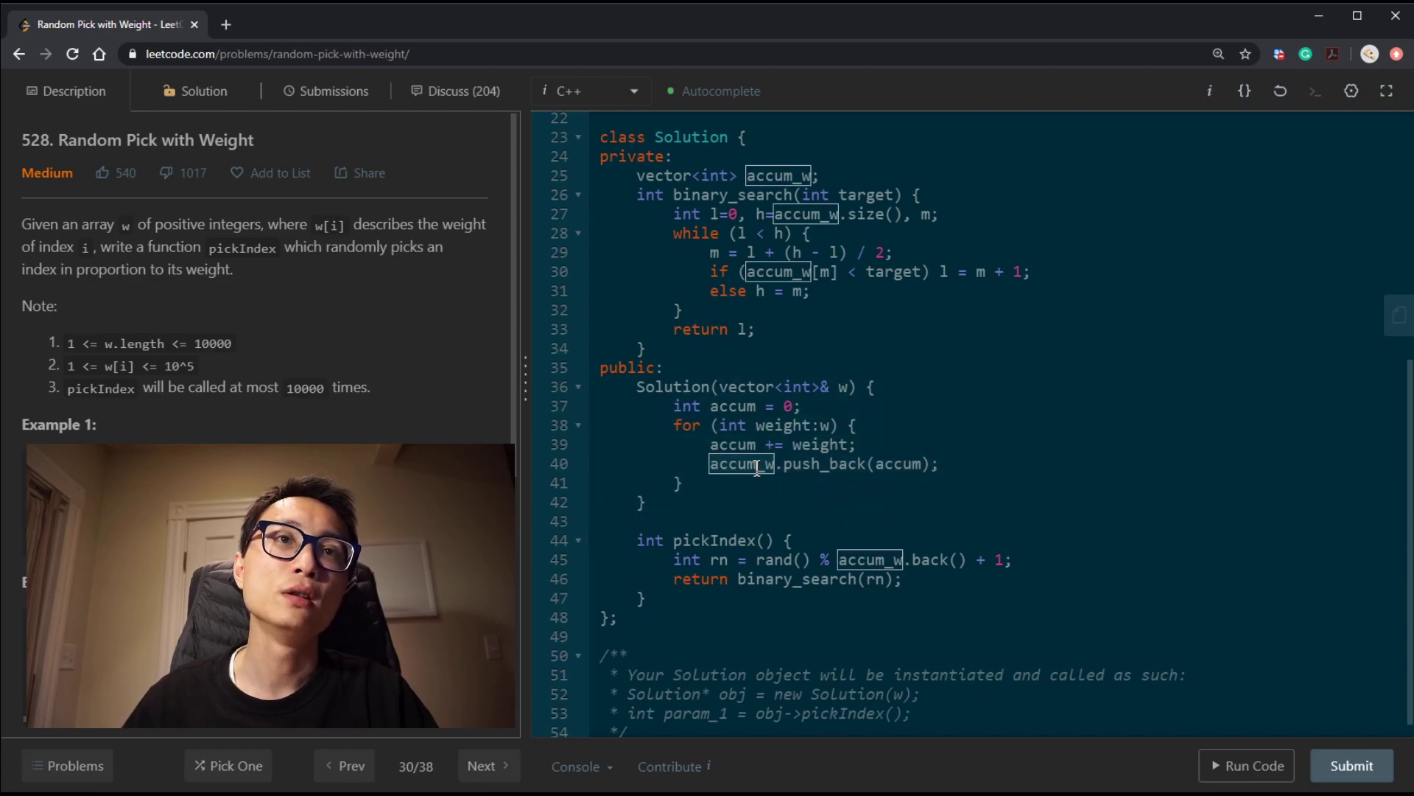